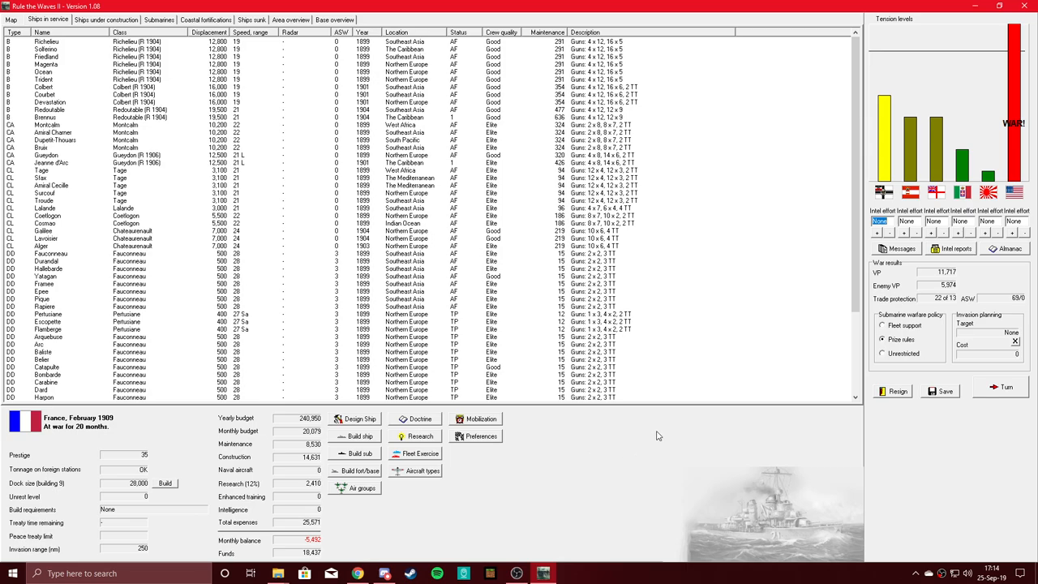
mouse_move(149, 445)
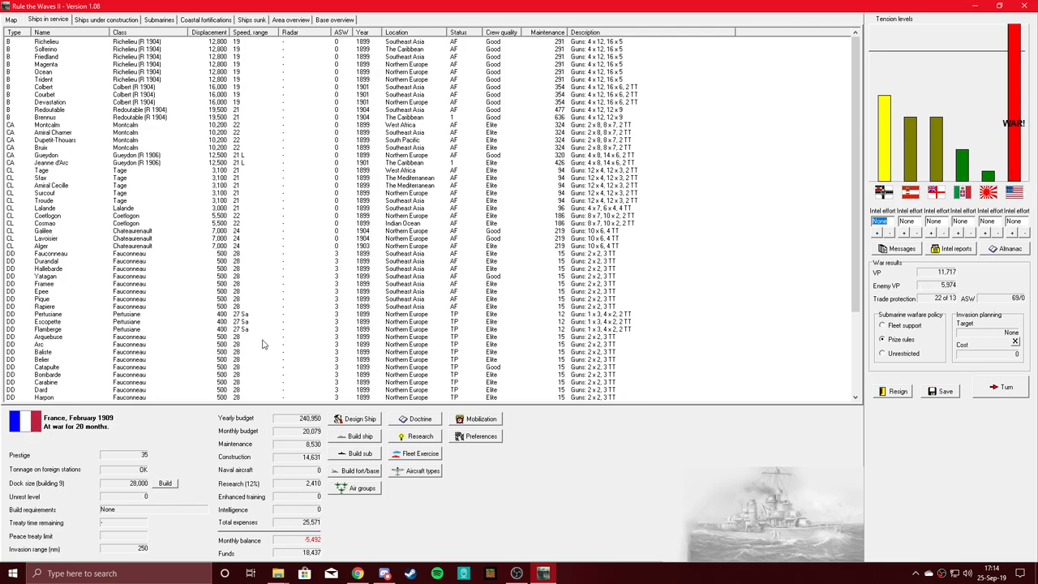
mouse_move(944, 288)
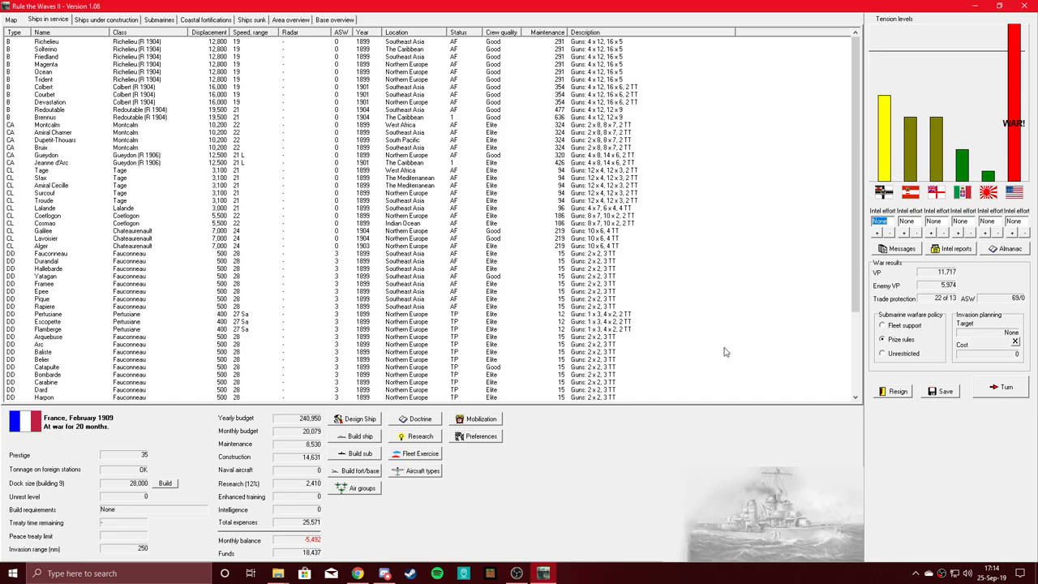
mouse_move(727, 344)
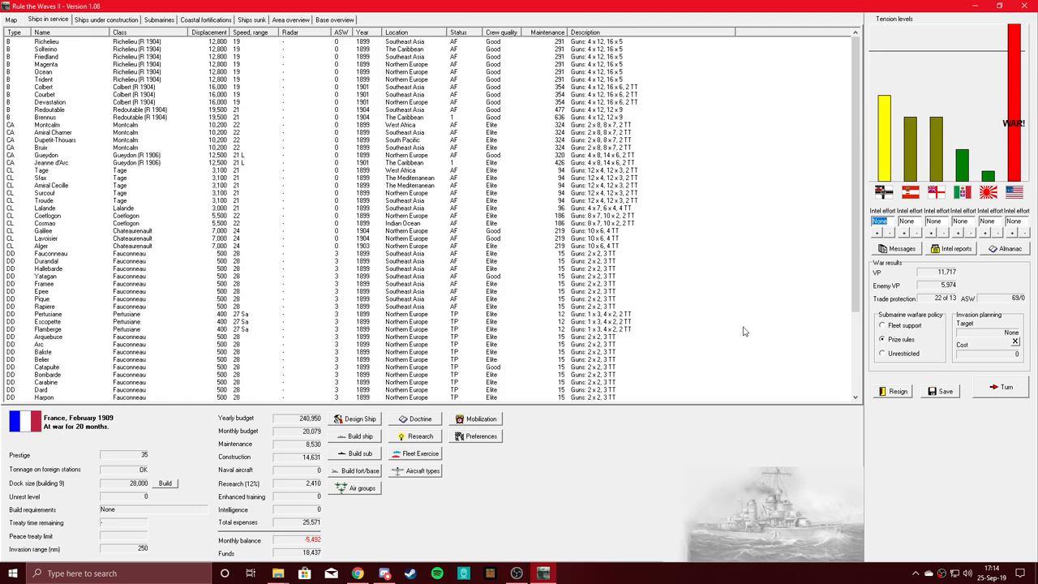
Show the ships under construction and close the Carquois destroyer design details
left_click(105, 19)
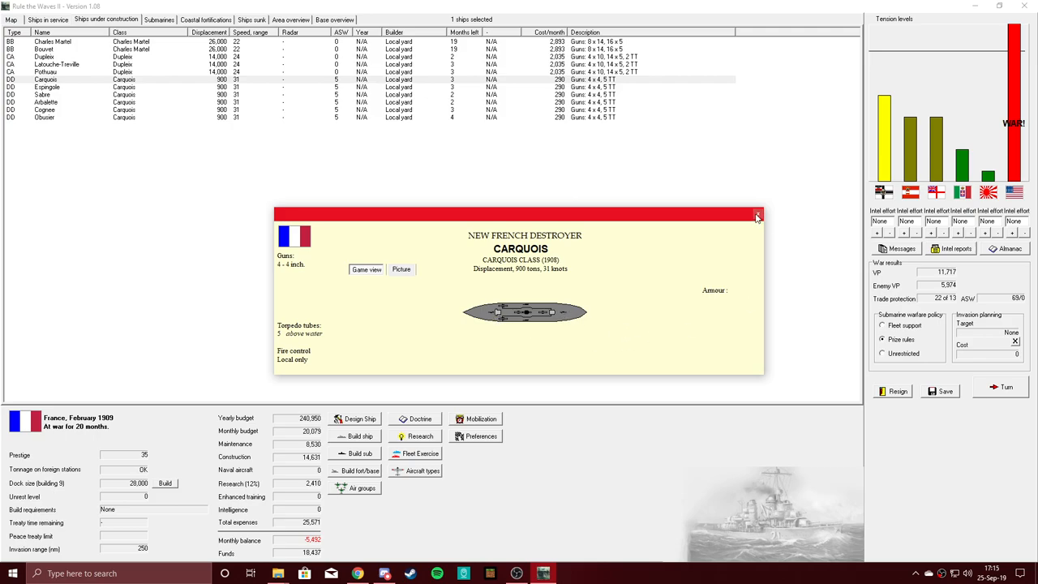
left_click(757, 214)
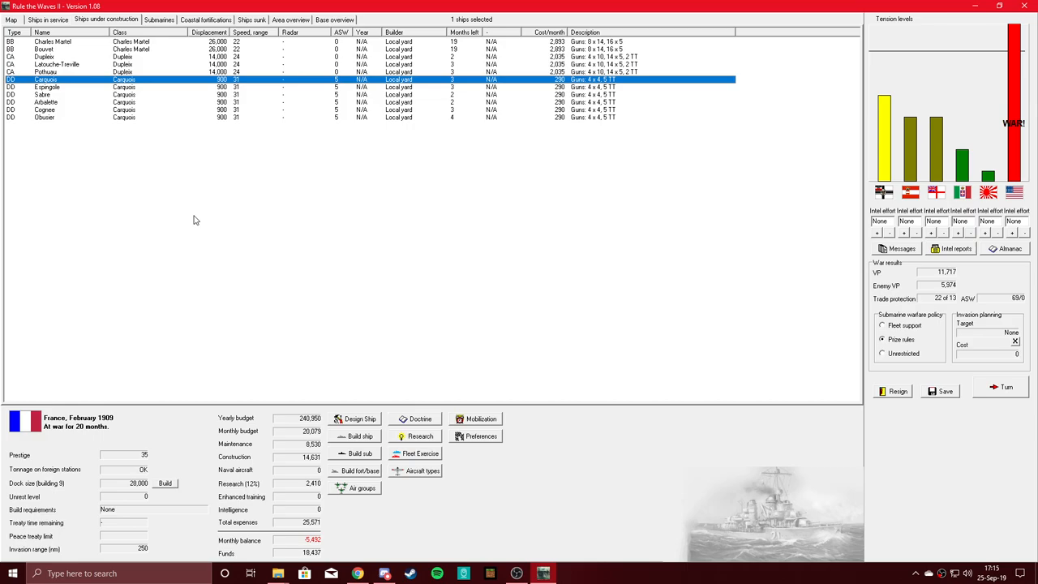
mouse_move(57, 491)
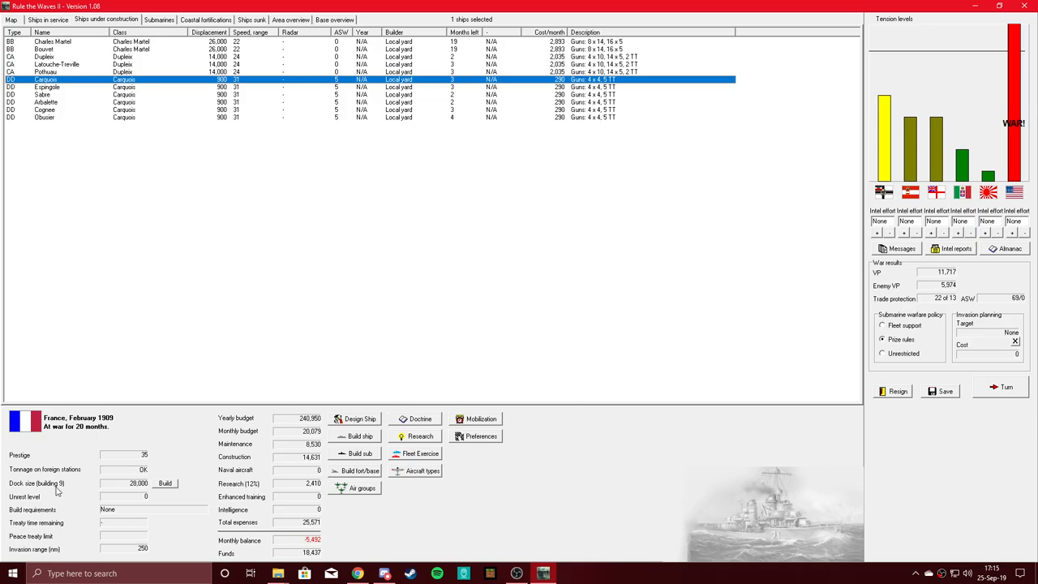
mouse_move(54, 490)
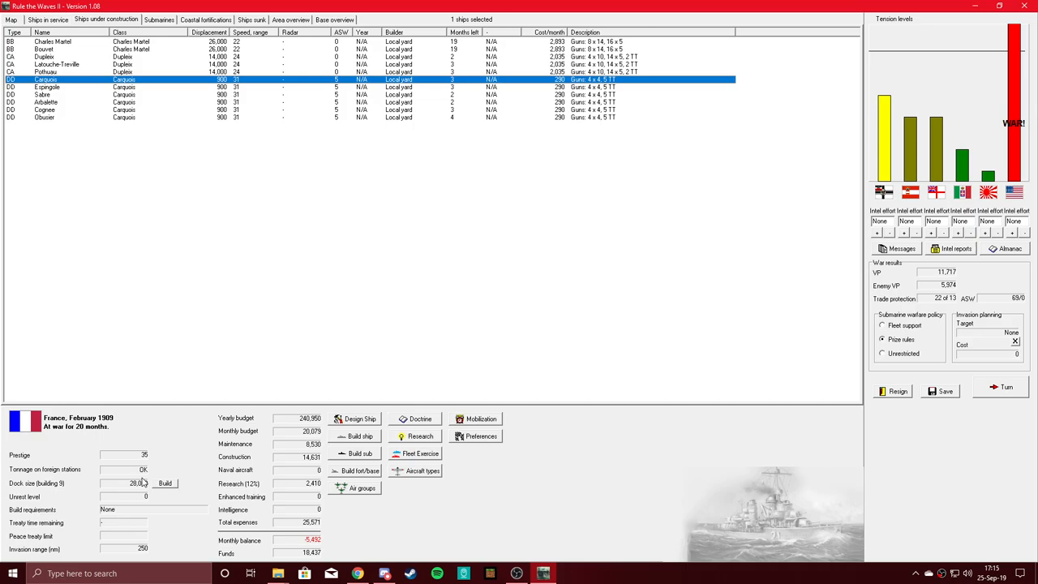
mouse_move(944, 304)
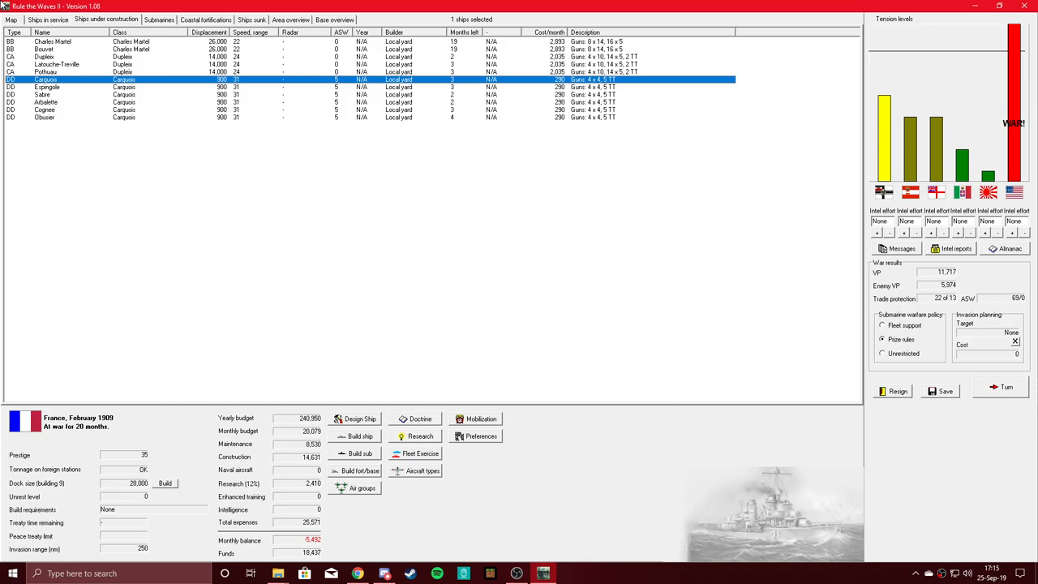
Advance the turn, lock up the revolutionary, and acknowledge the Morocco, lighter-than-air and 16-inch gun reports
left_click(1006, 387)
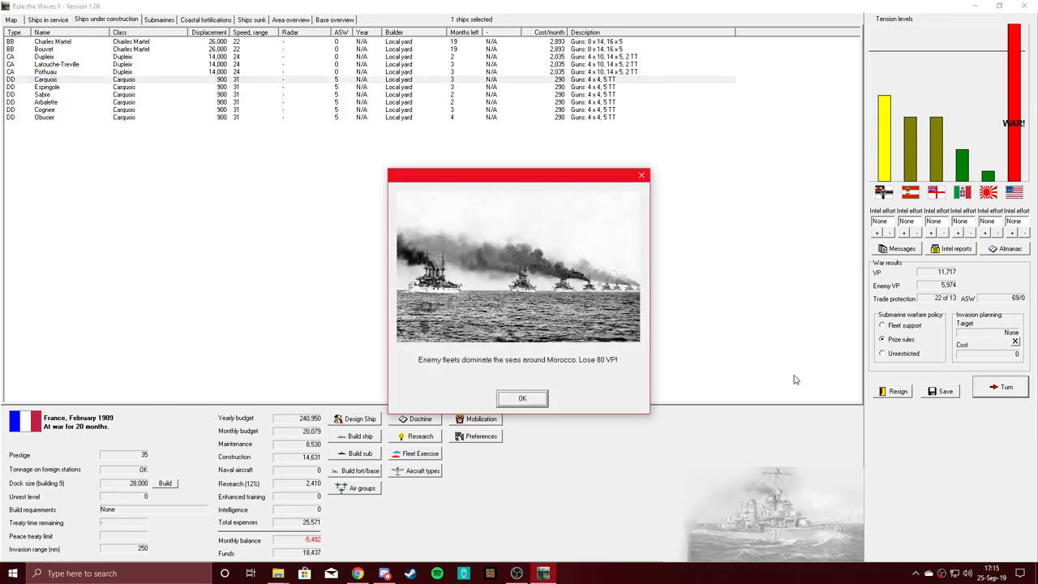
mouse_move(530, 365)
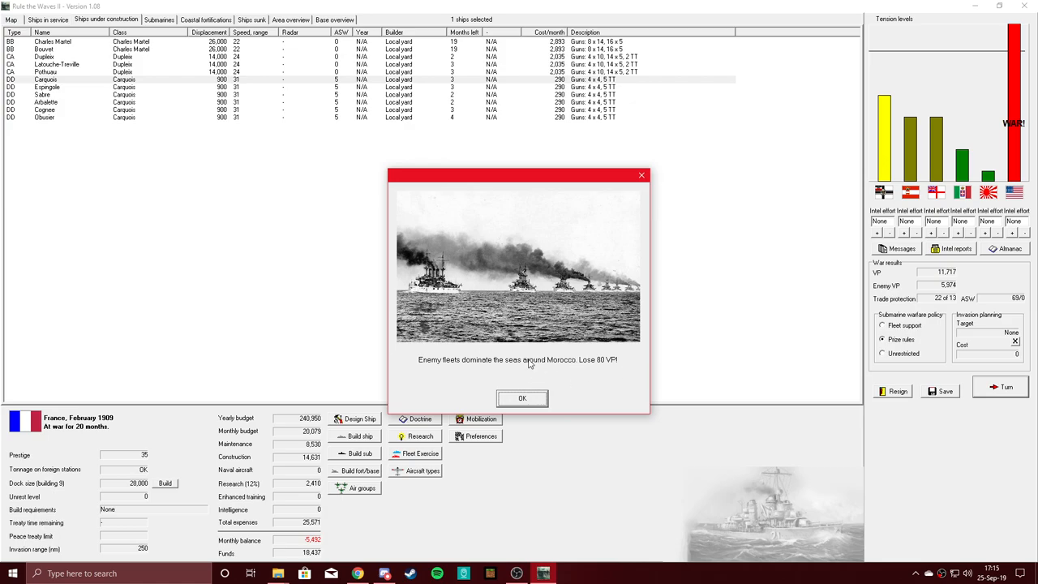
mouse_move(614, 251)
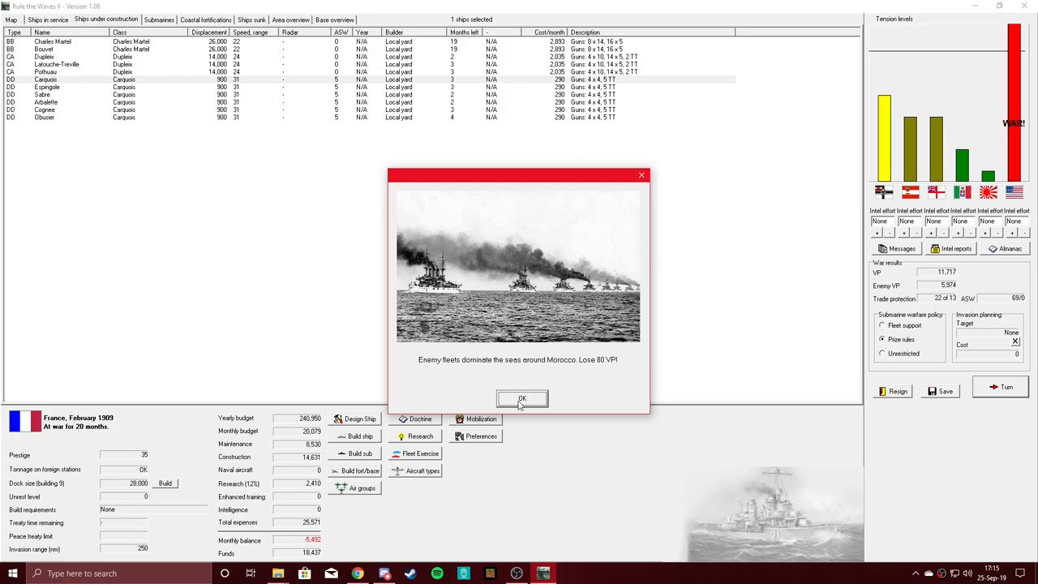
left_click(522, 398)
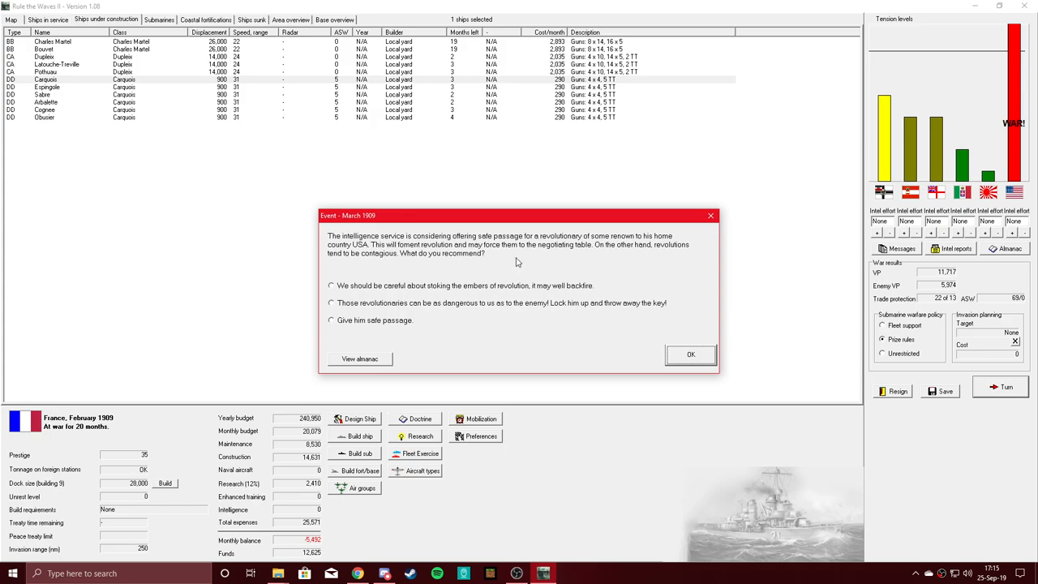
mouse_move(347, 299)
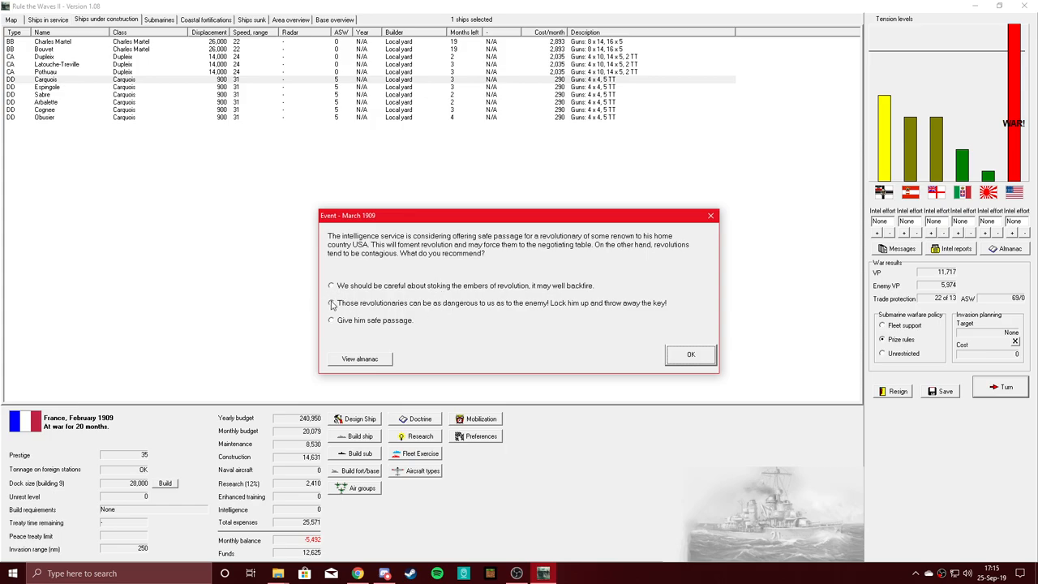
left_click(331, 303)
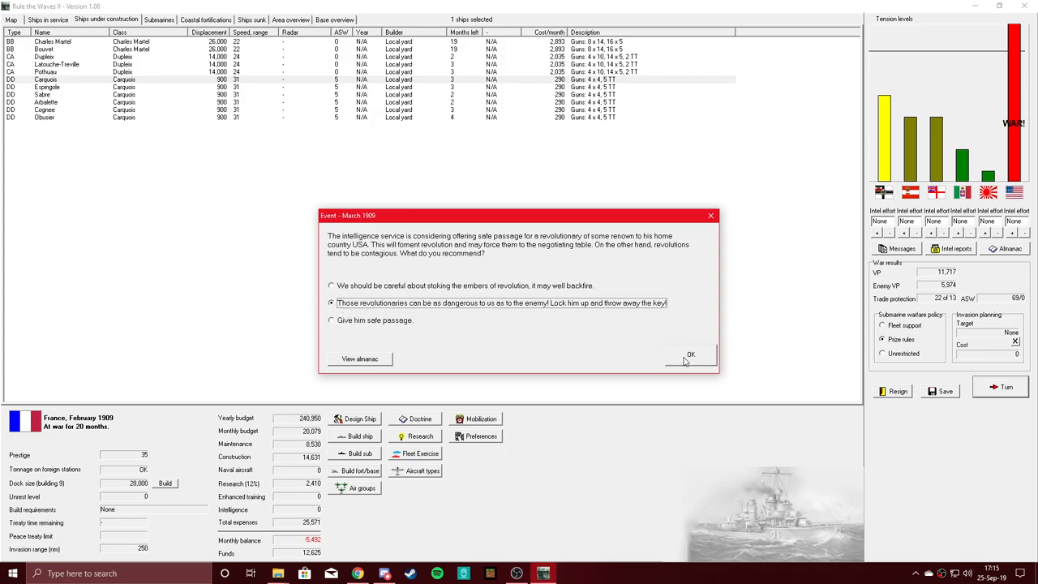
left_click(690, 355)
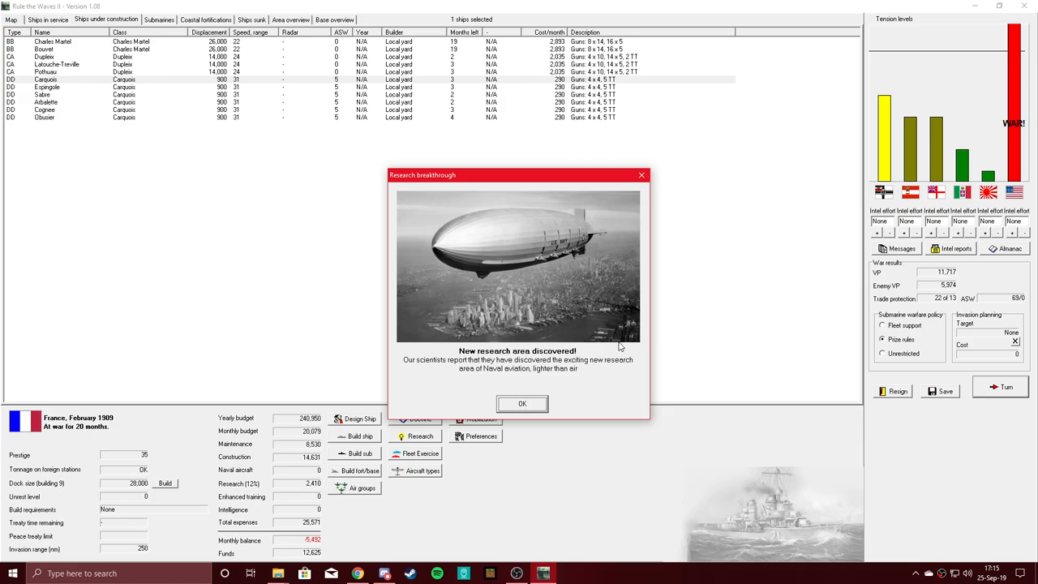
mouse_move(645, 368)
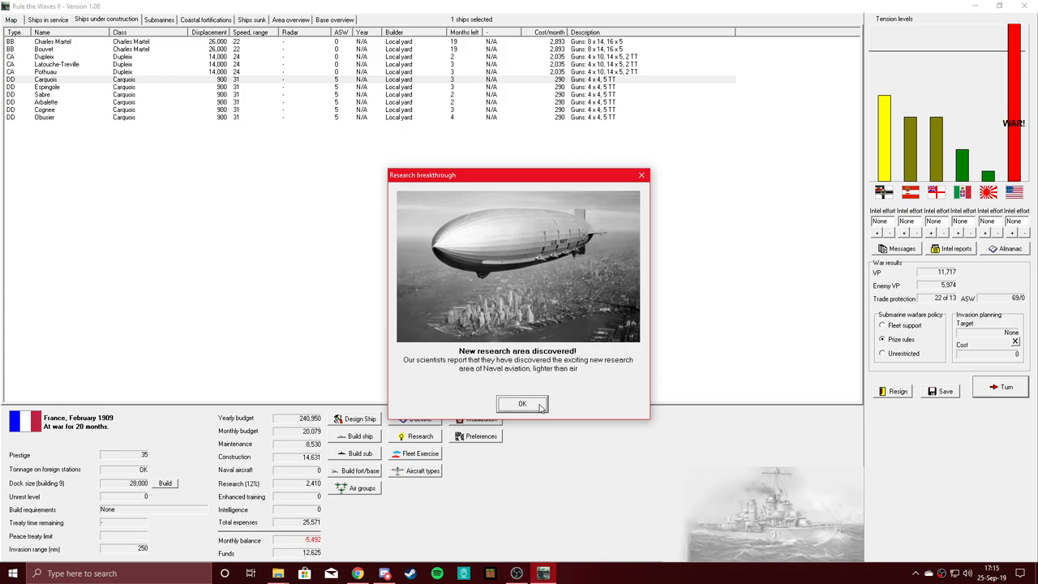
left_click(523, 404)
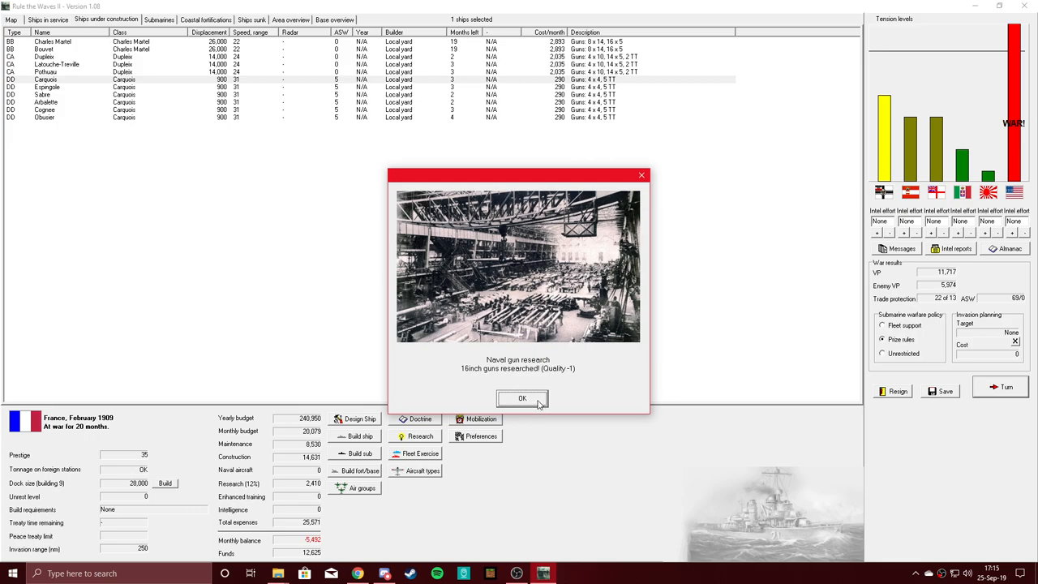
left_click(523, 399)
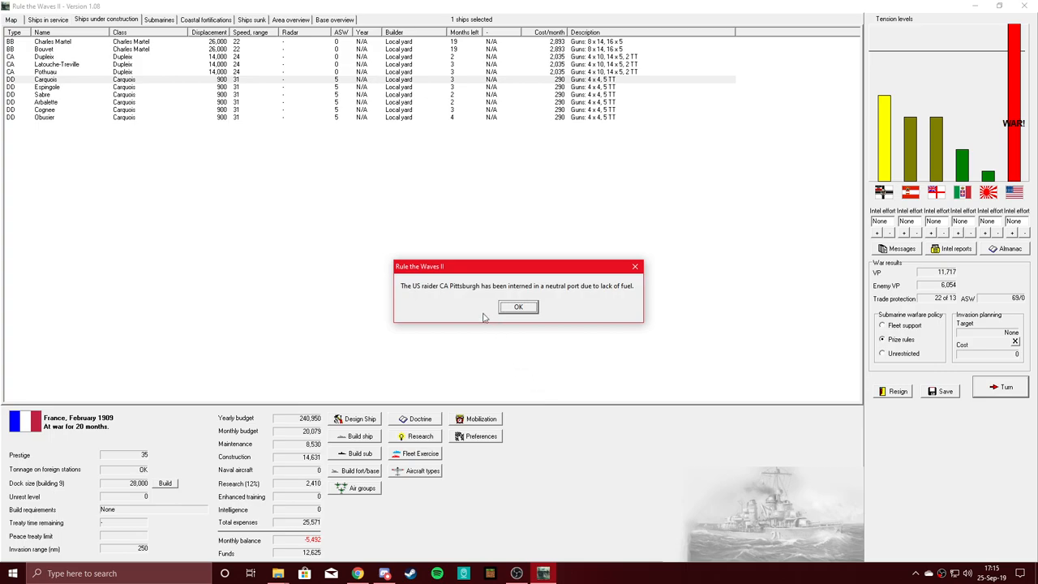
mouse_move(464, 301)
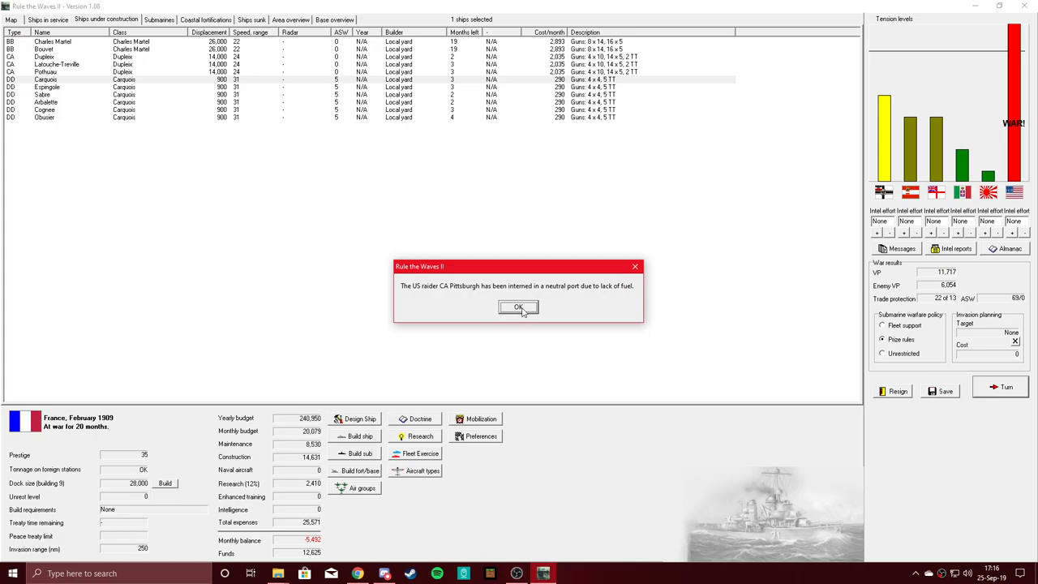
Dismiss the interned raider notice and the submarine warfare summary
left_click(518, 307)
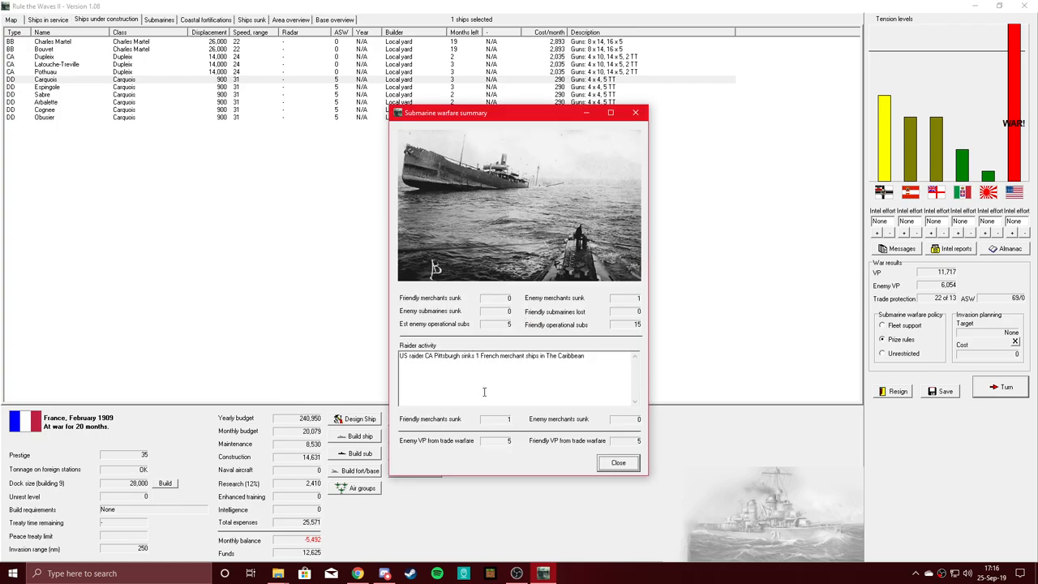
mouse_move(546, 367)
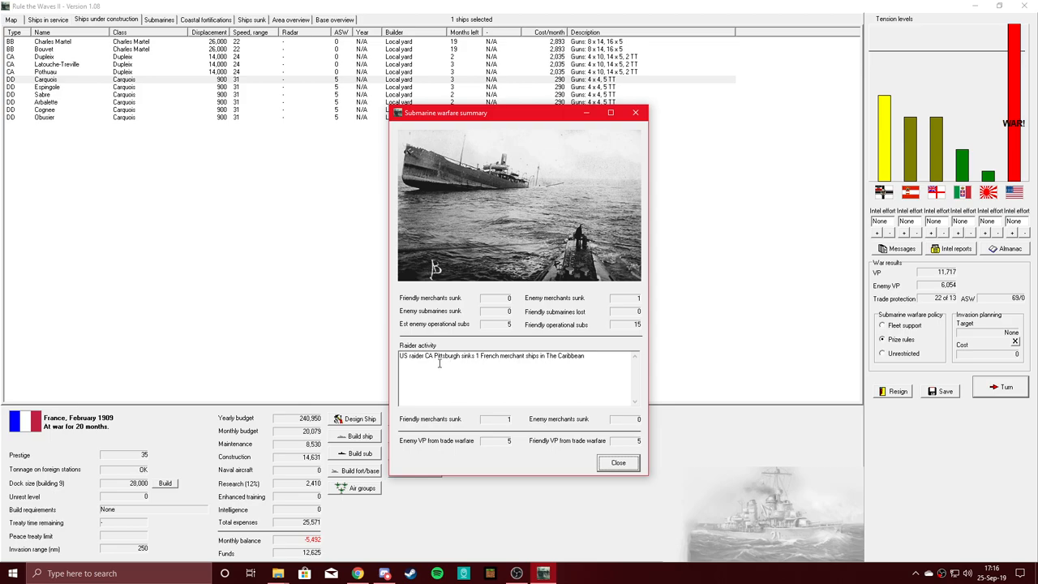
mouse_move(542, 393)
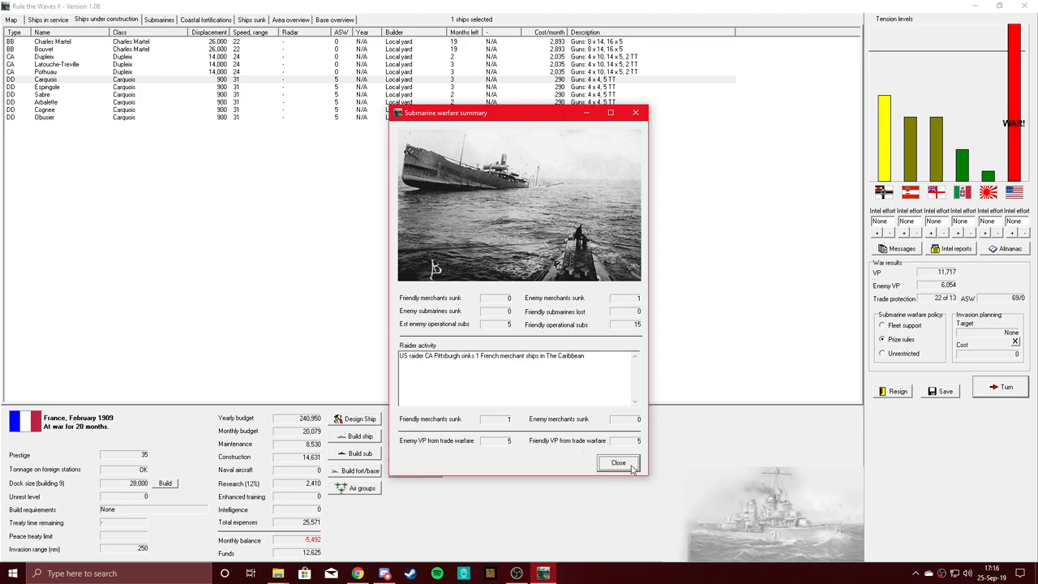
left_click(618, 462)
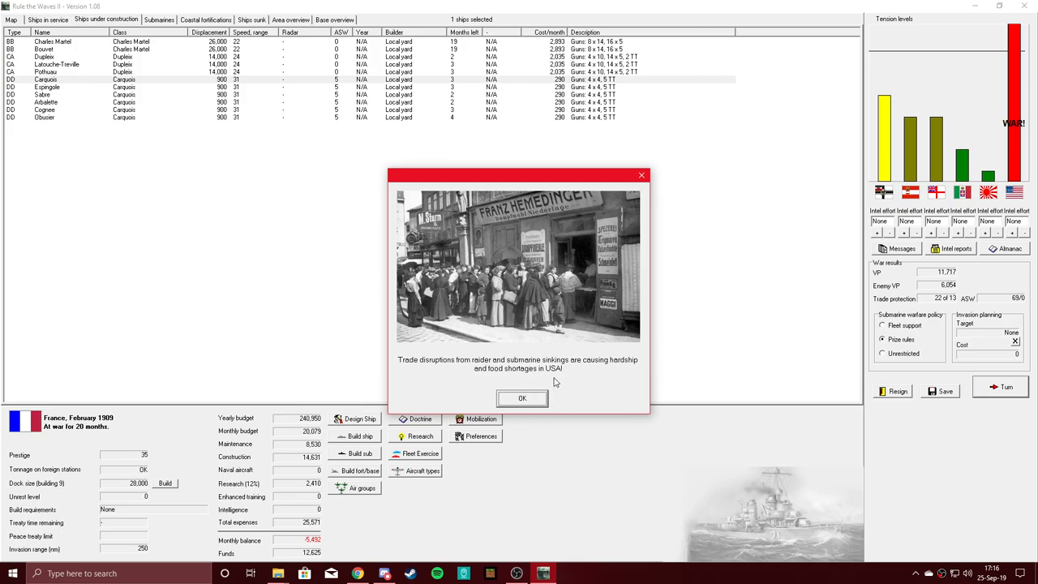
mouse_move(583, 382)
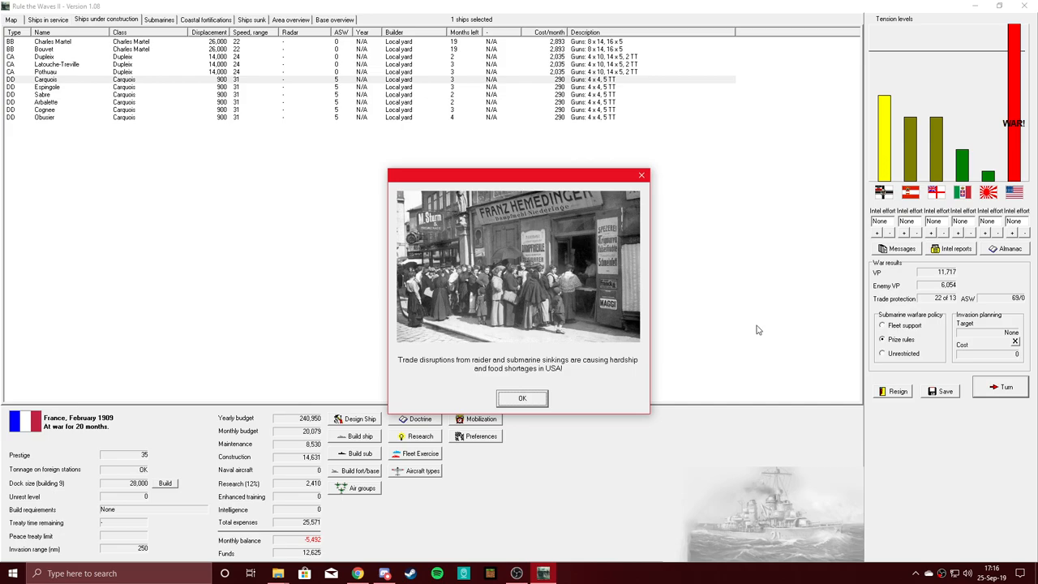
mouse_move(552, 379)
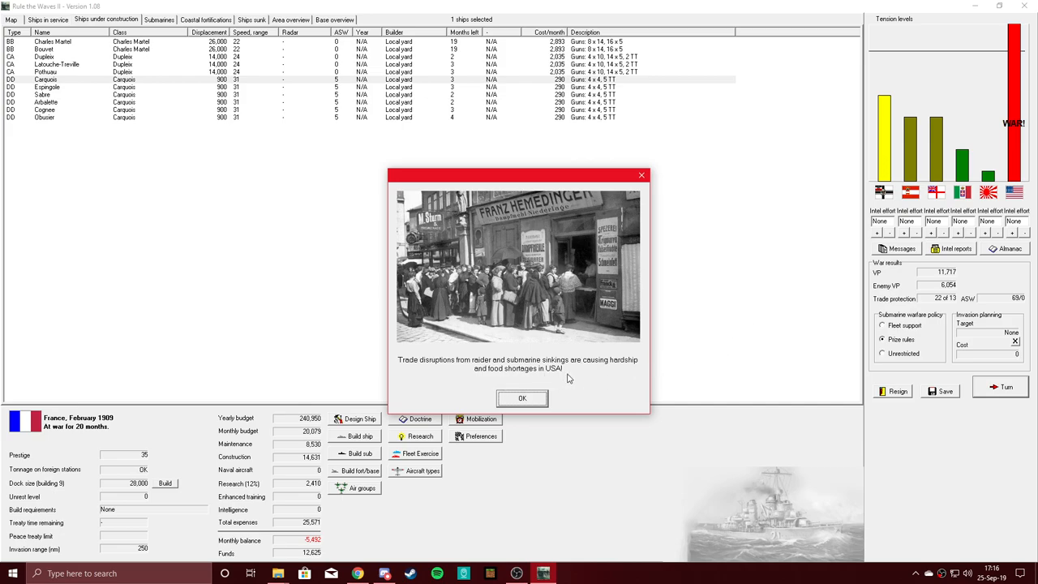
mouse_move(371, 338)
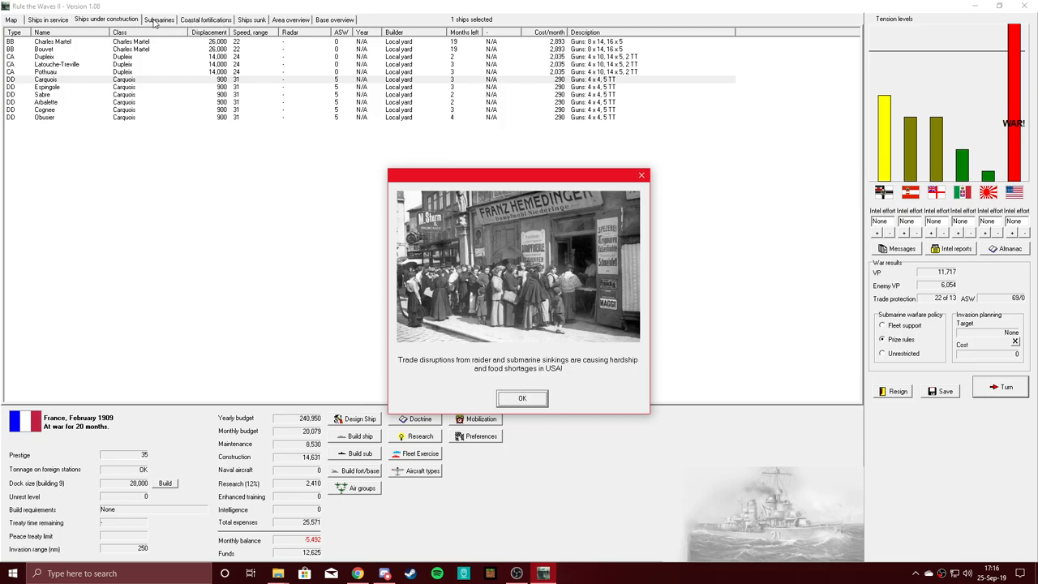
mouse_move(557, 387)
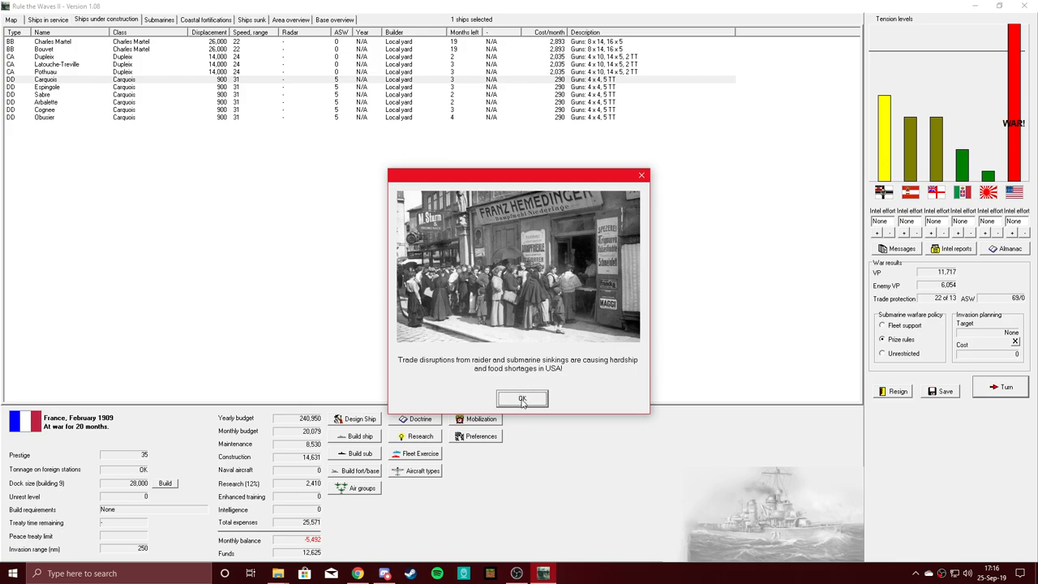
Dismiss the US food shortage report, accept the Puerto Rico convoy battle, acknowledge both US refusals
left_click(522, 399)
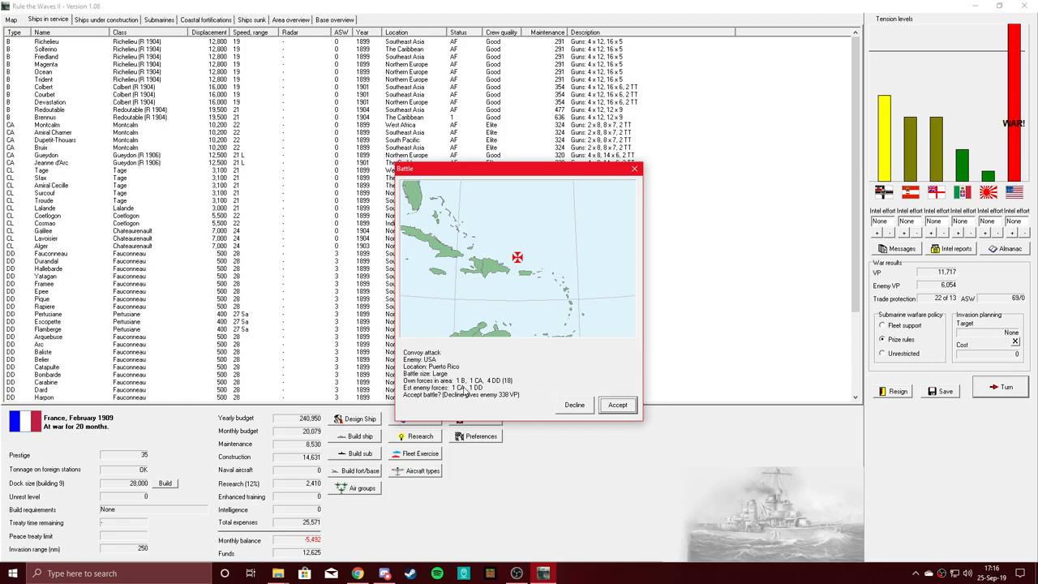
mouse_move(460, 396)
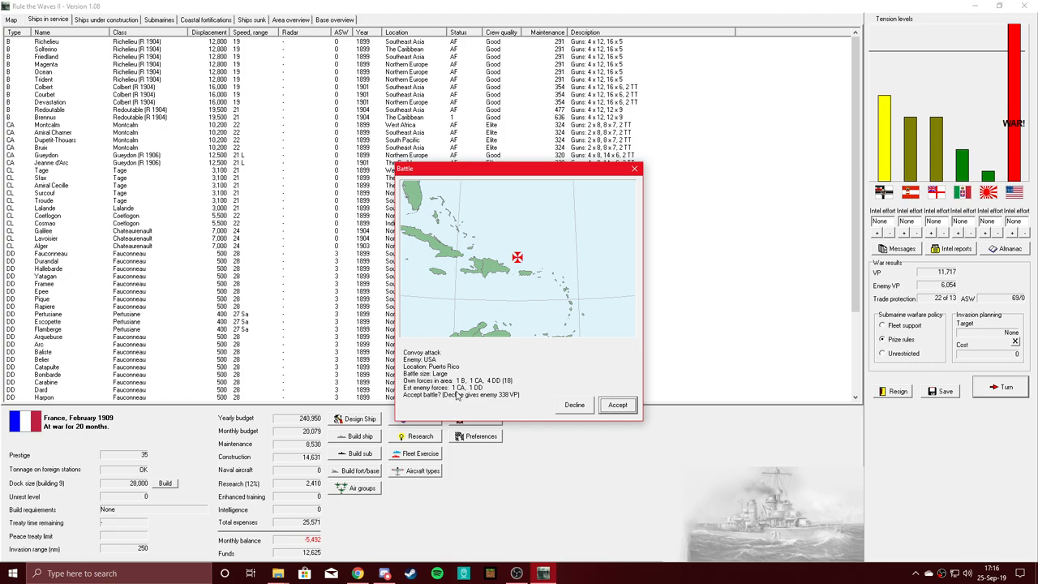
mouse_move(487, 386)
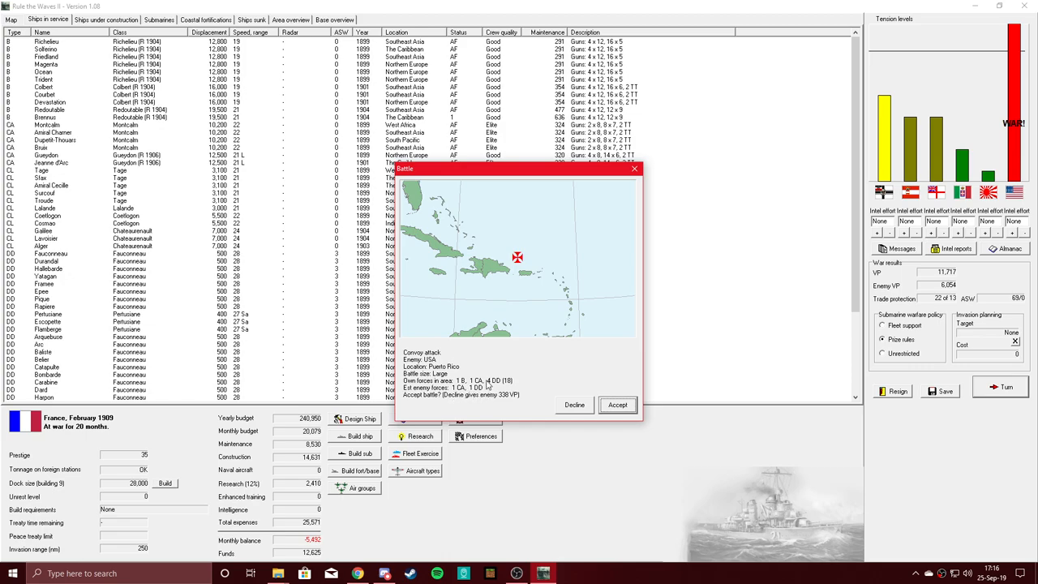
left_click(617, 405)
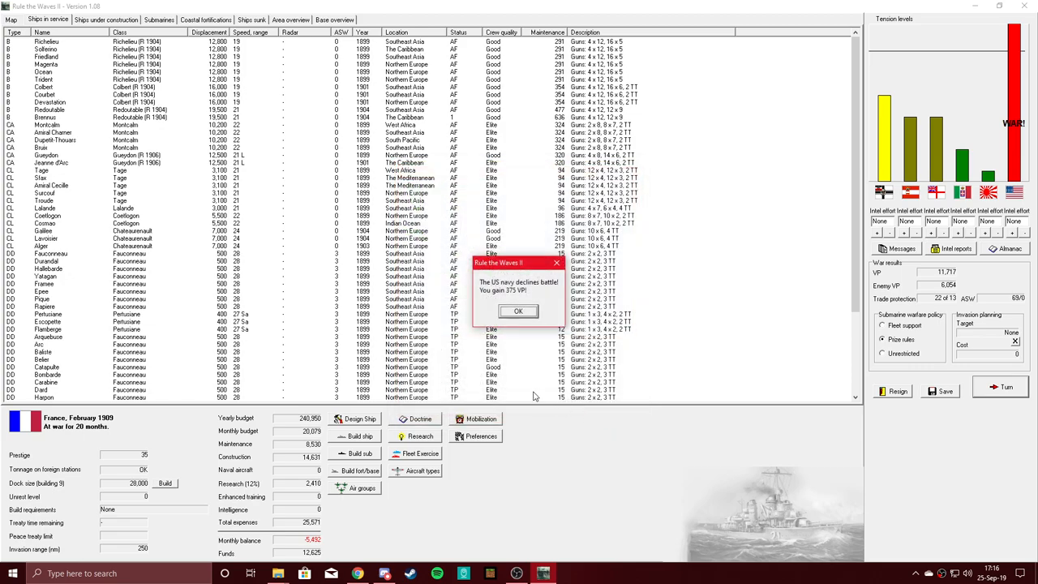
left_click(518, 311)
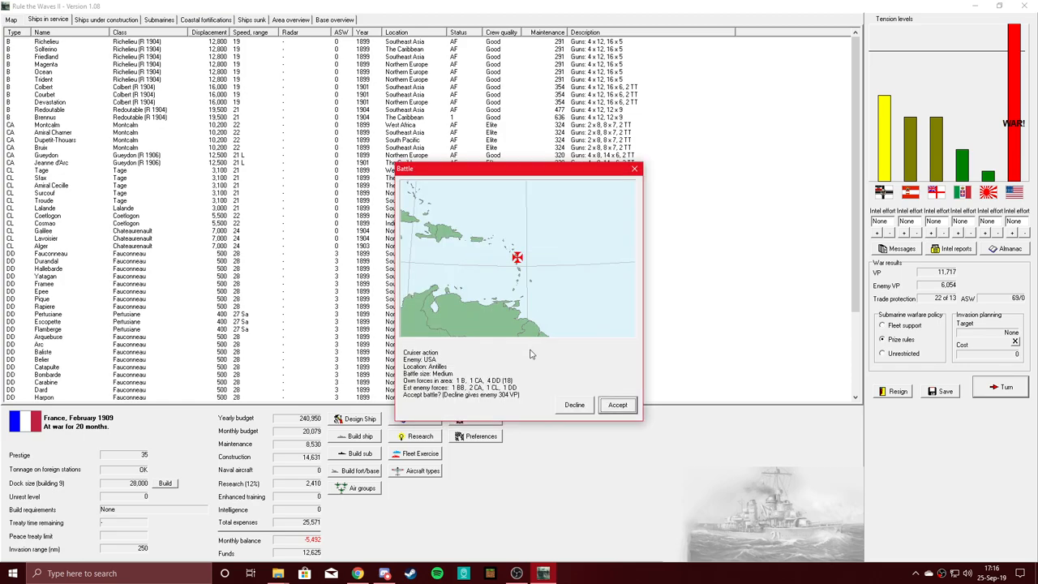
mouse_move(576, 377)
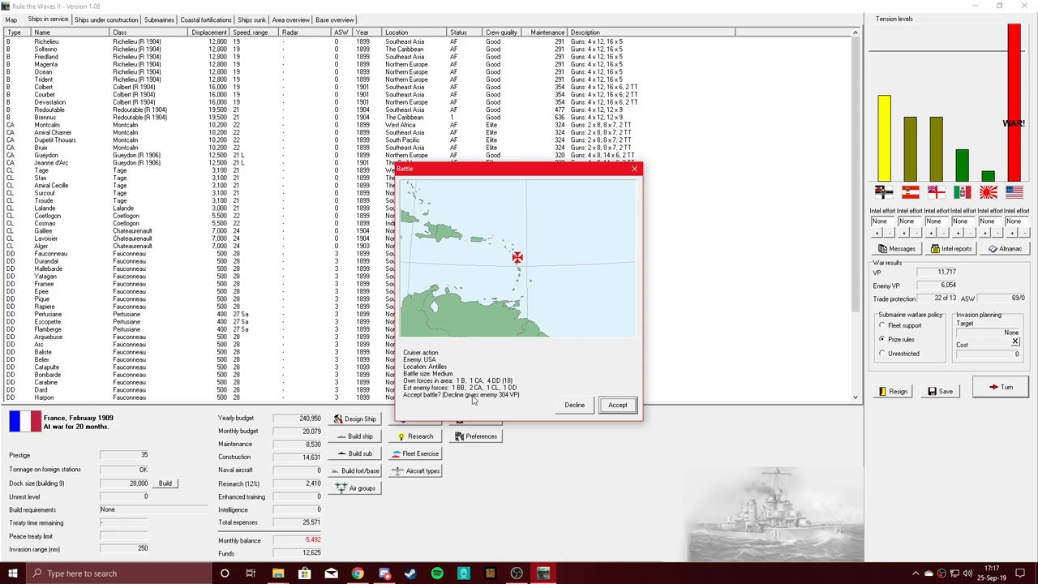
mouse_move(486, 405)
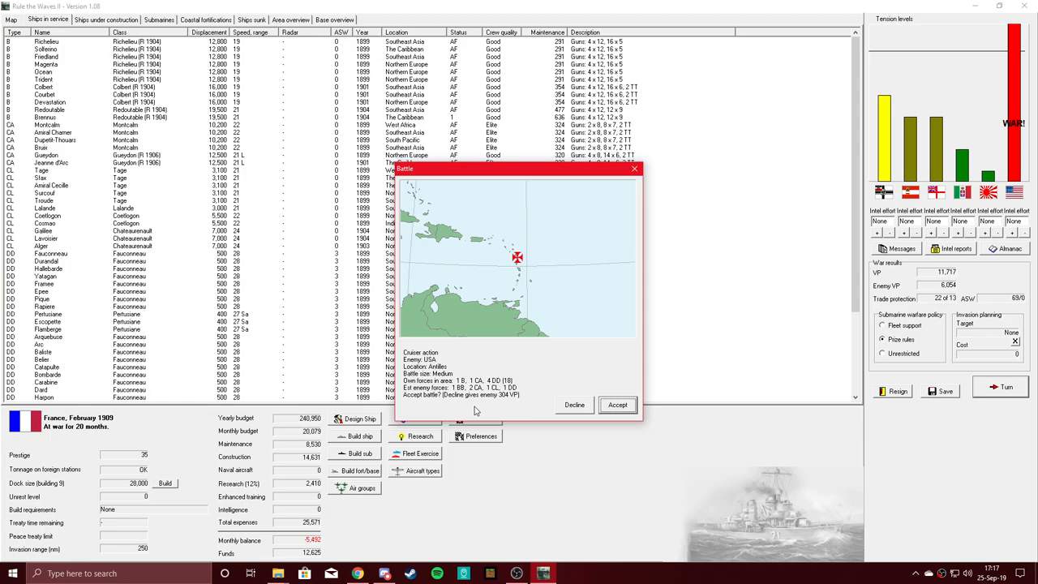
mouse_move(476, 412)
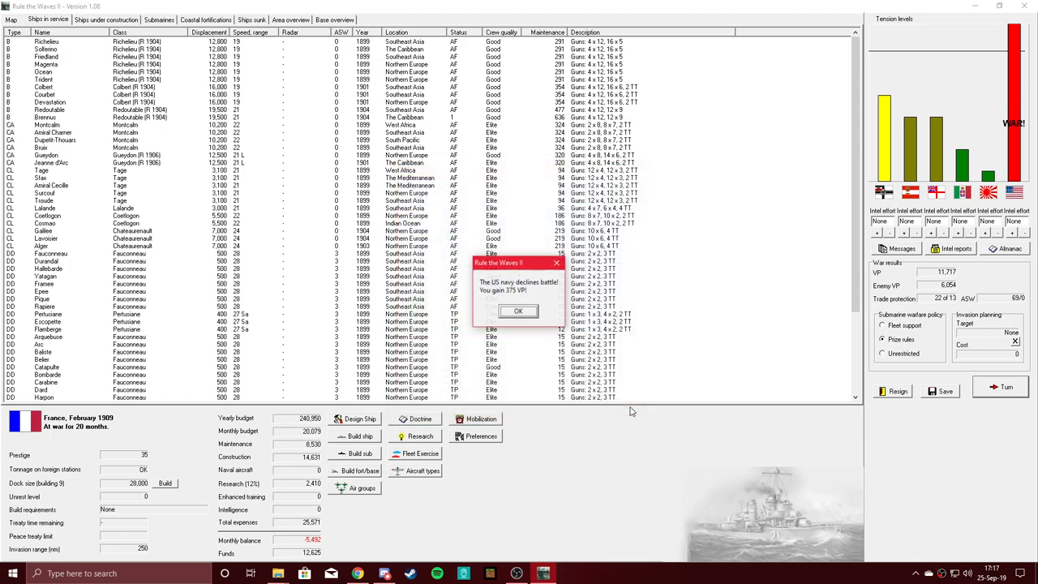
left_click(518, 311)
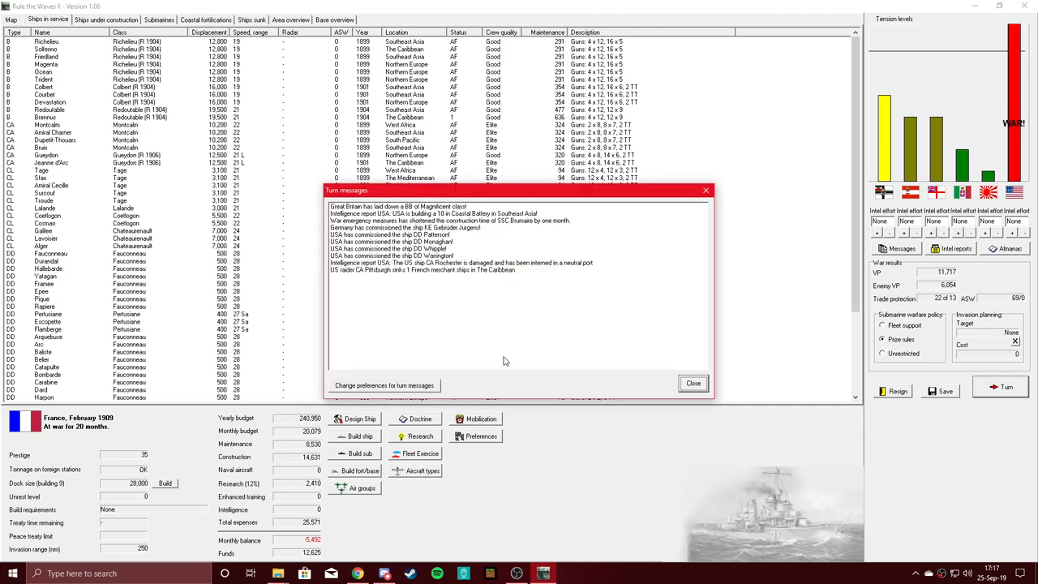
Close the March 1909 turn messages, then view the submarines and ships under construction
left_click(693, 382)
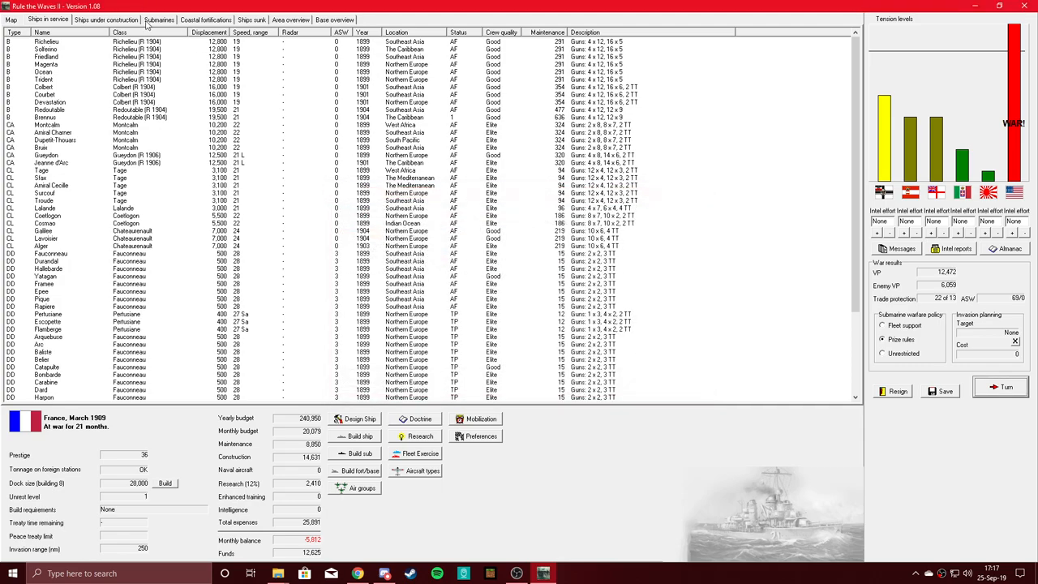
left_click(159, 20)
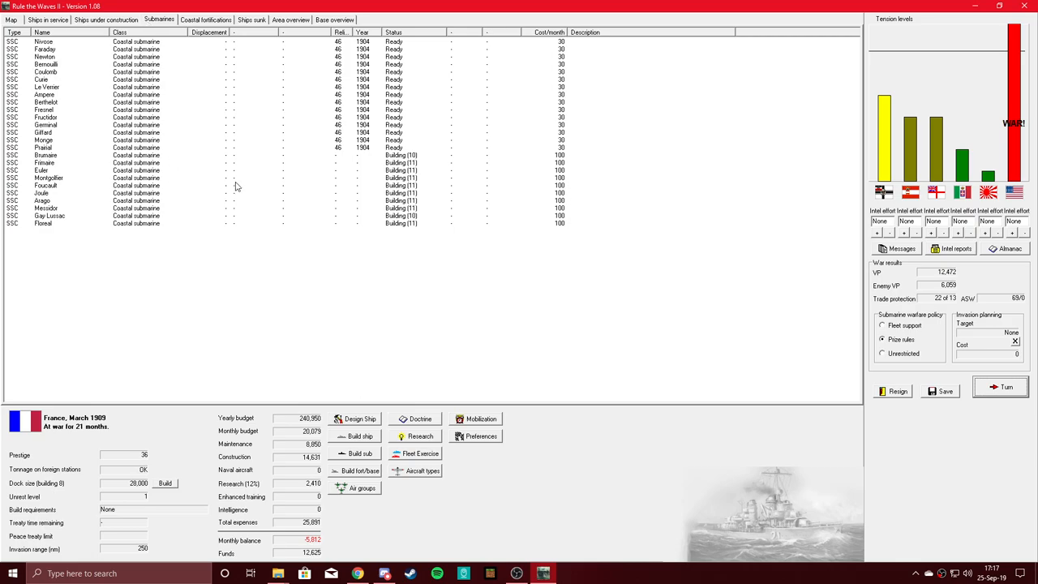
mouse_move(429, 262)
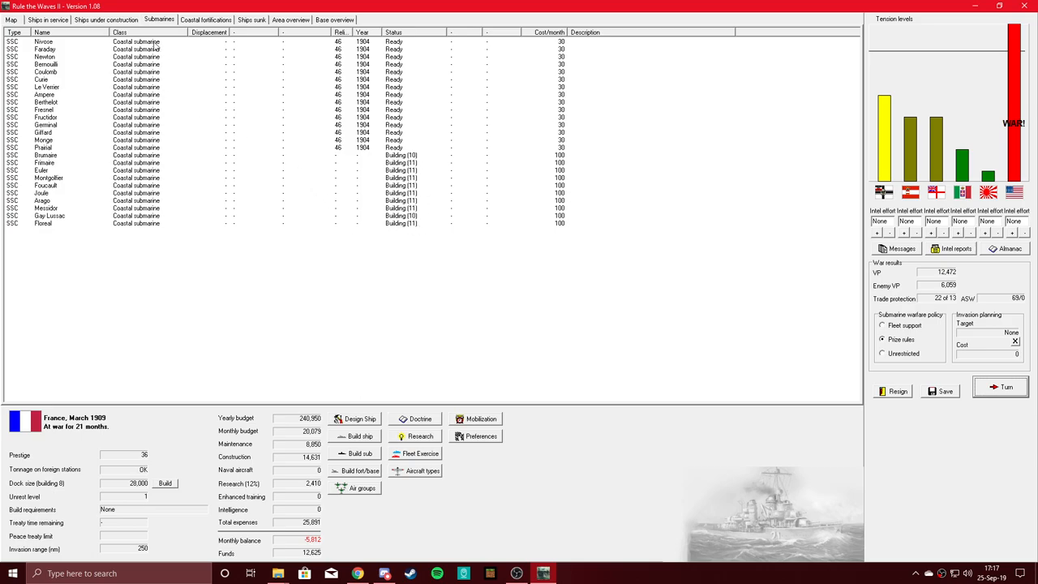
left_click(106, 19)
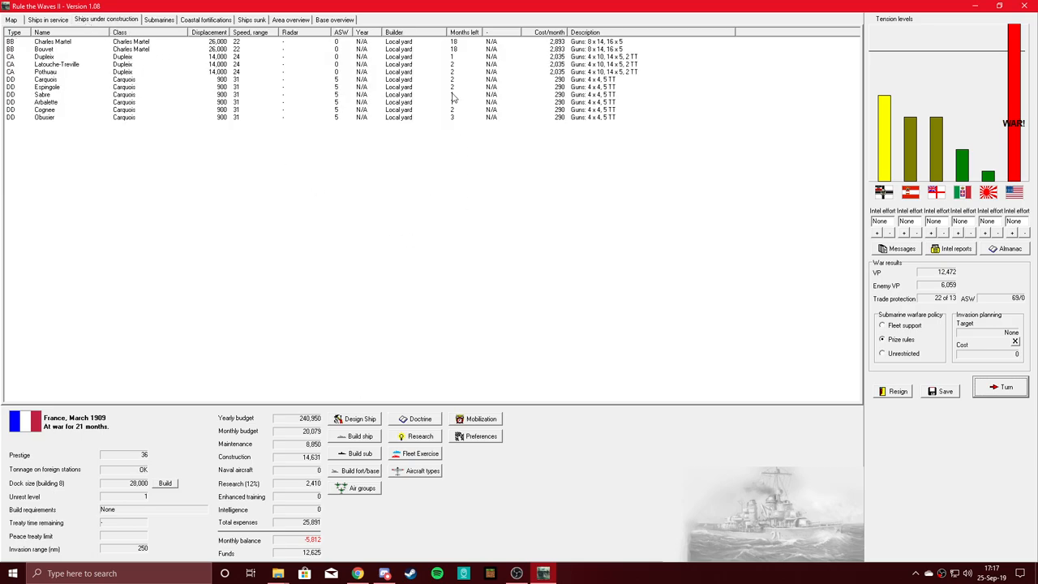
mouse_move(464, 137)
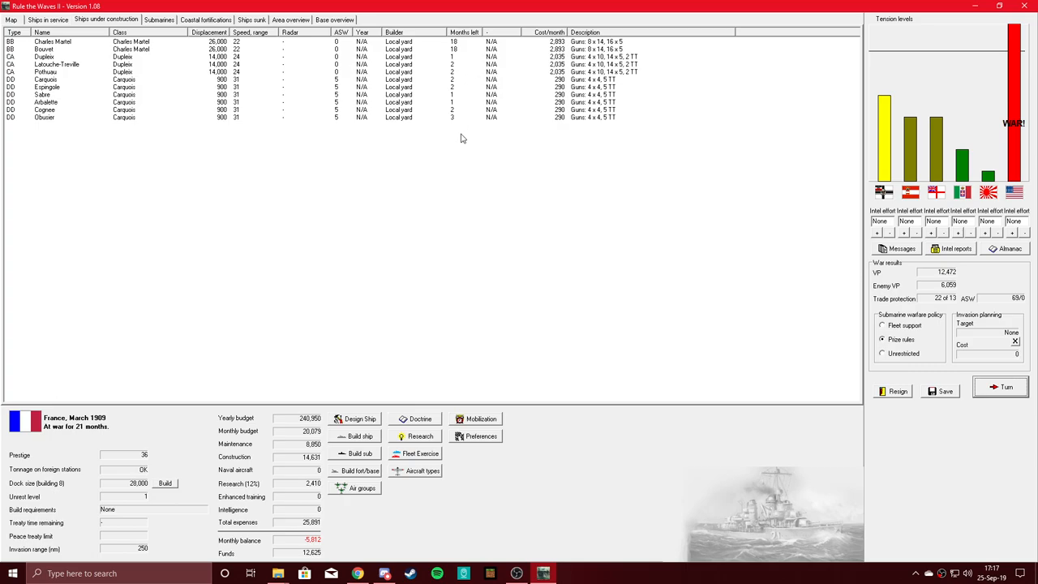
mouse_move(460, 103)
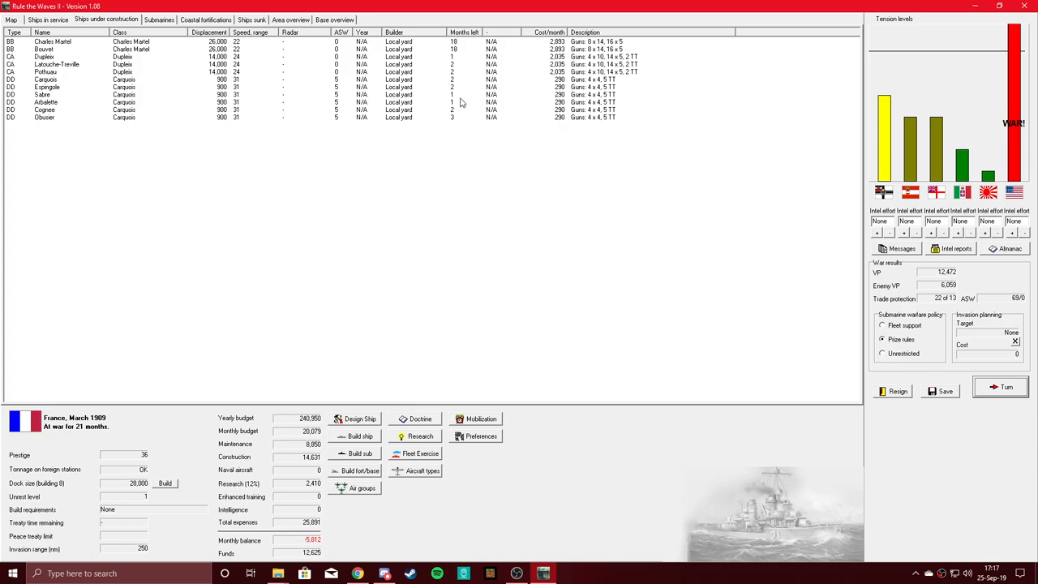
mouse_move(682, 197)
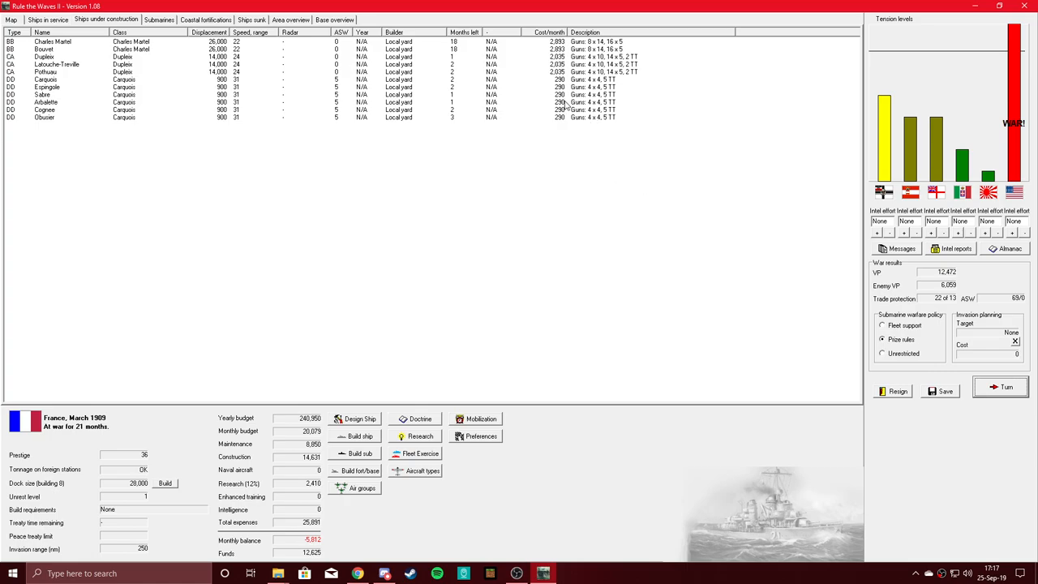
mouse_move(316, 552)
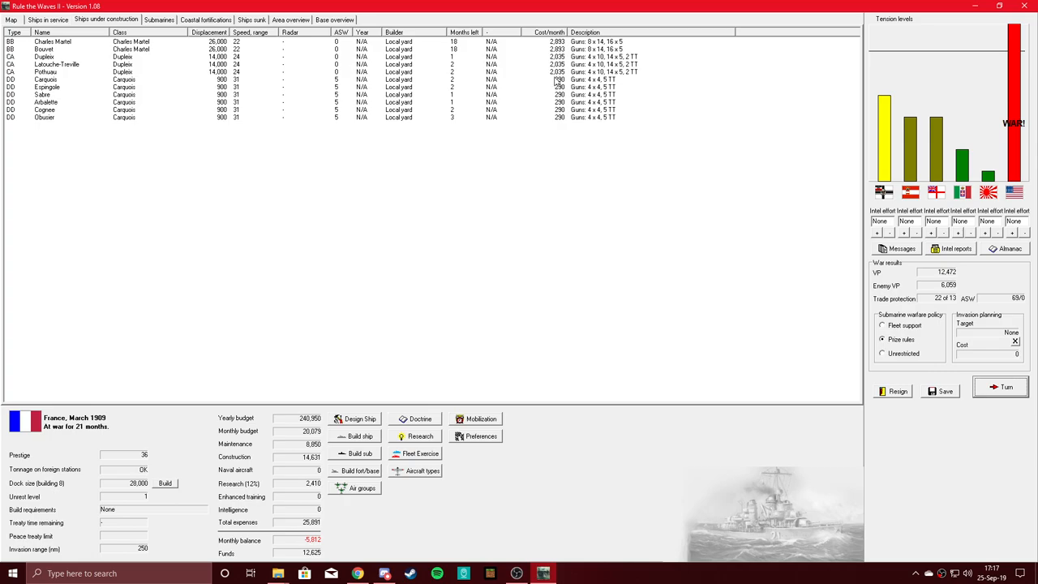
mouse_move(542, 84)
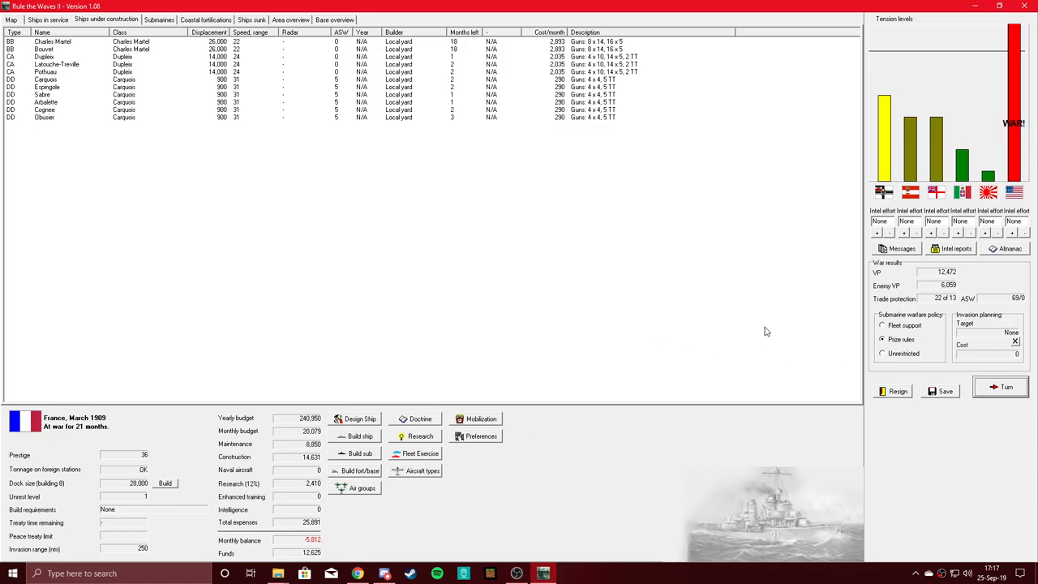
mouse_move(442, 269)
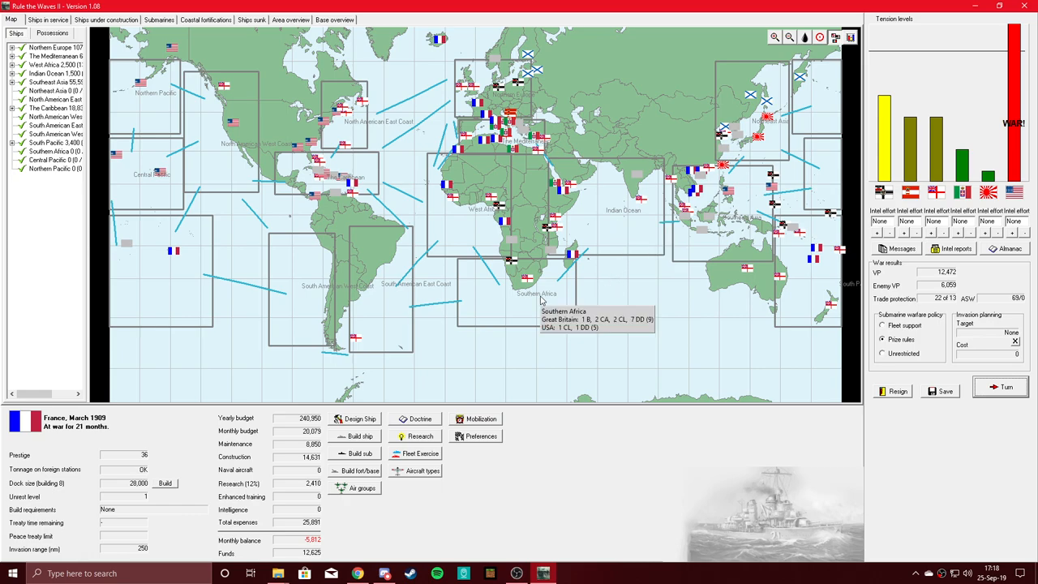
mouse_move(462, 227)
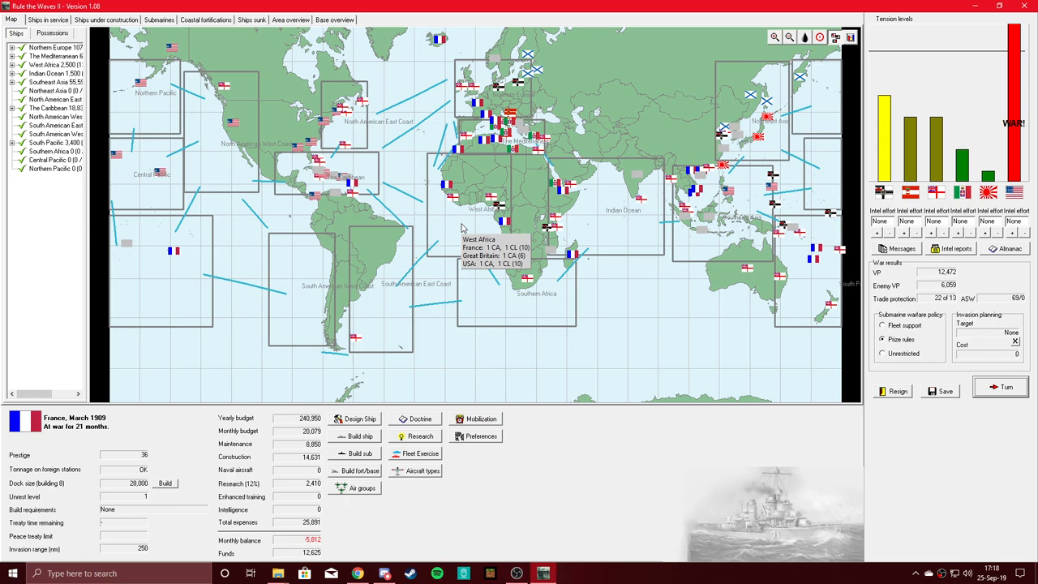
mouse_move(467, 224)
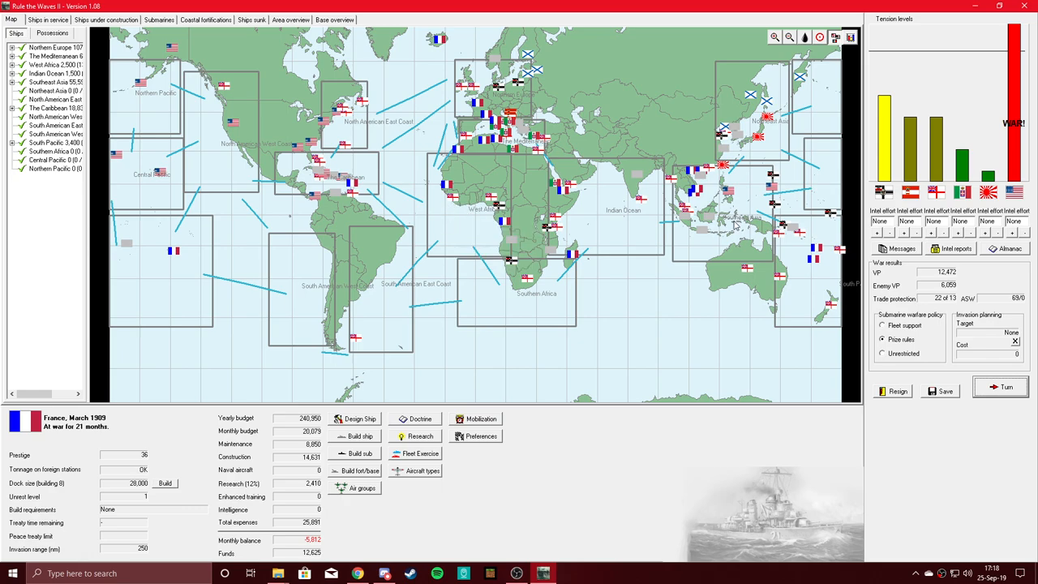
mouse_move(746, 199)
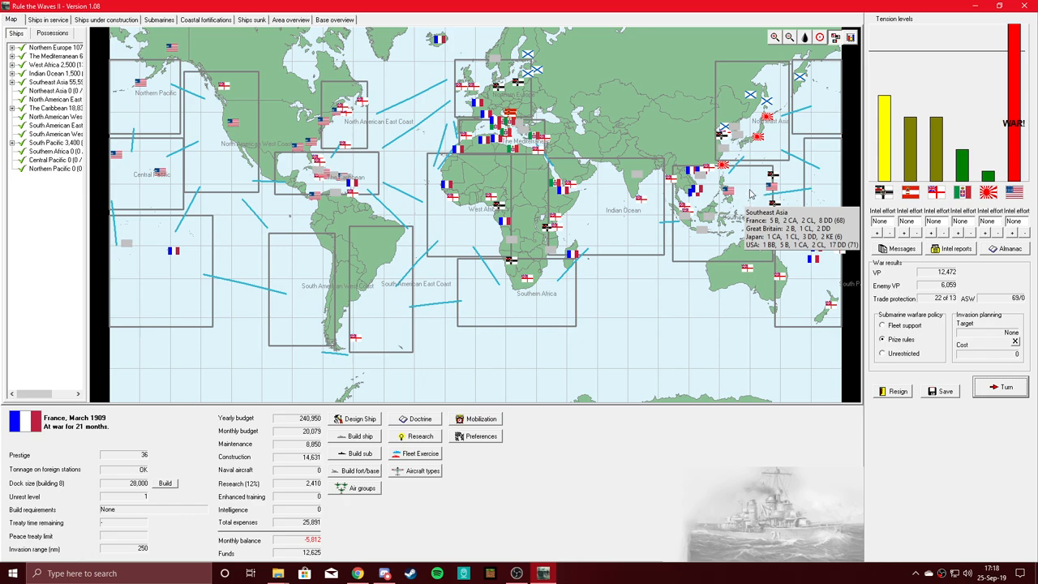
mouse_move(753, 187)
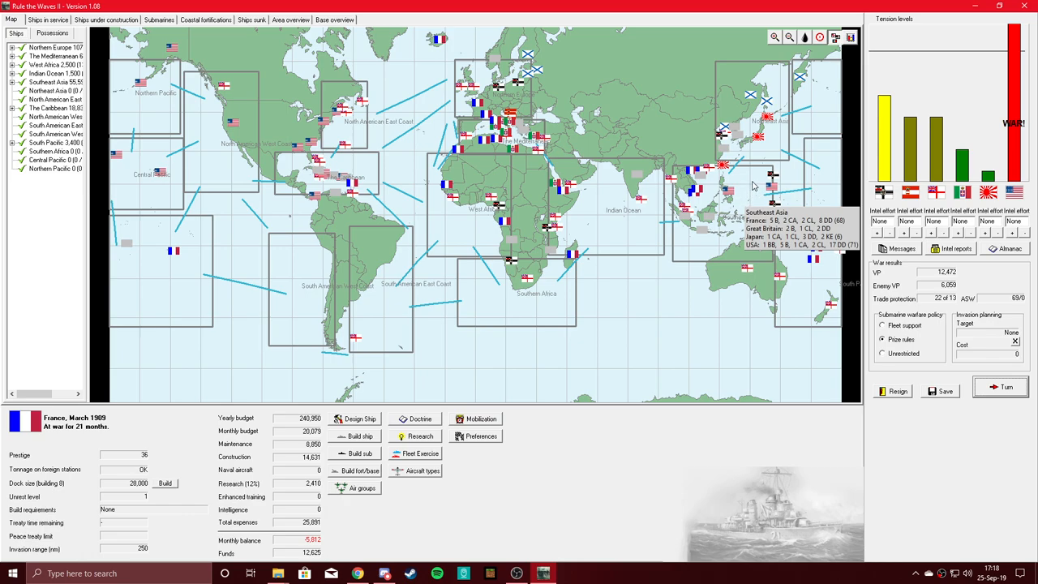
mouse_move(365, 167)
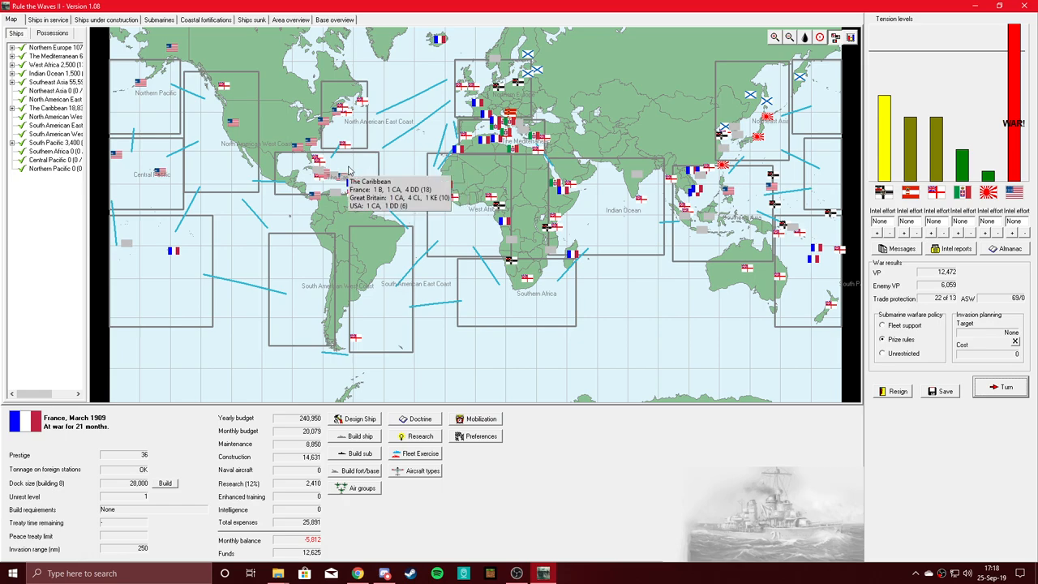
mouse_move(500, 96)
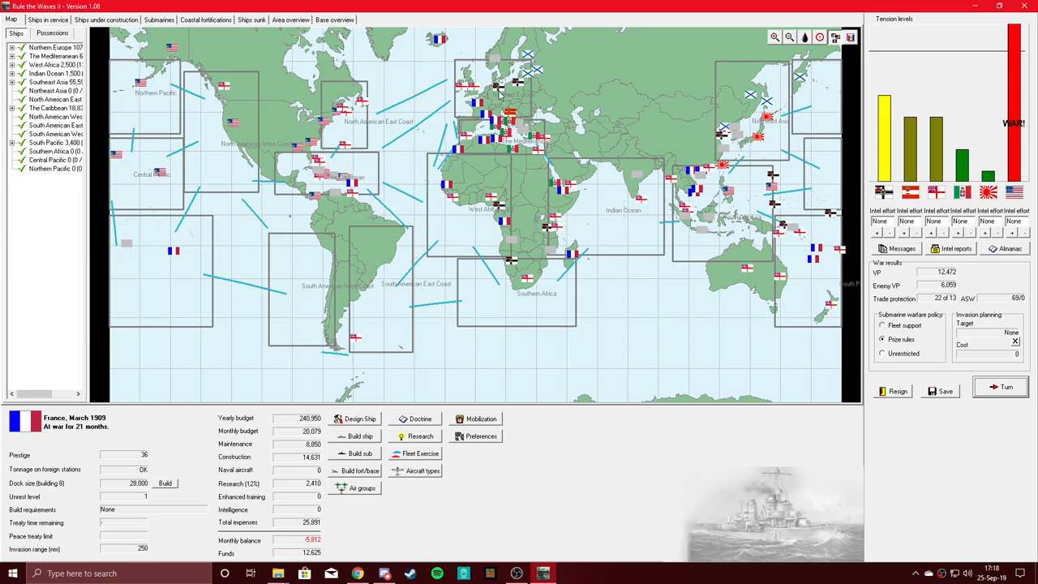
mouse_move(426, 97)
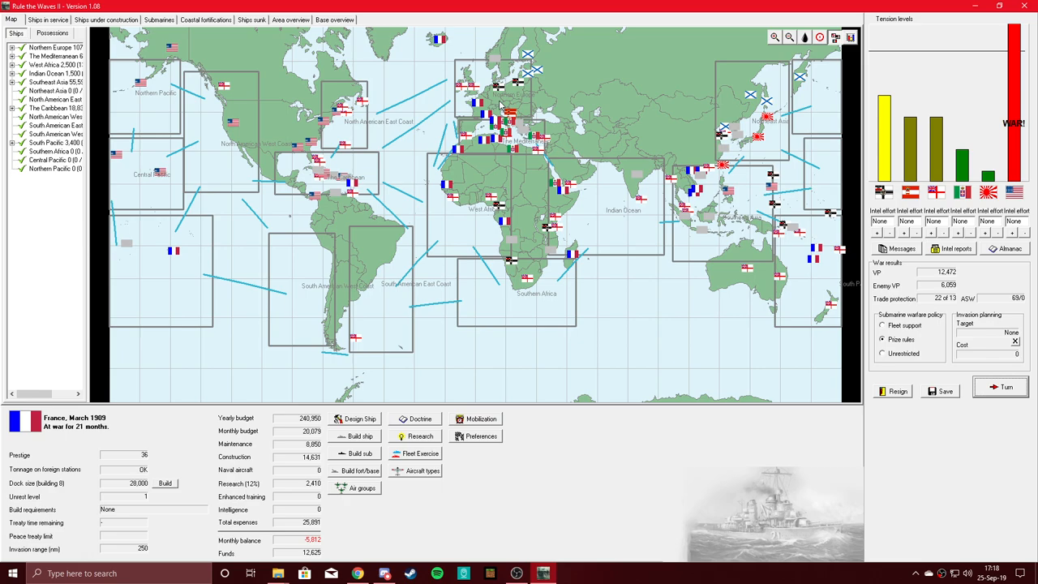
mouse_move(512, 114)
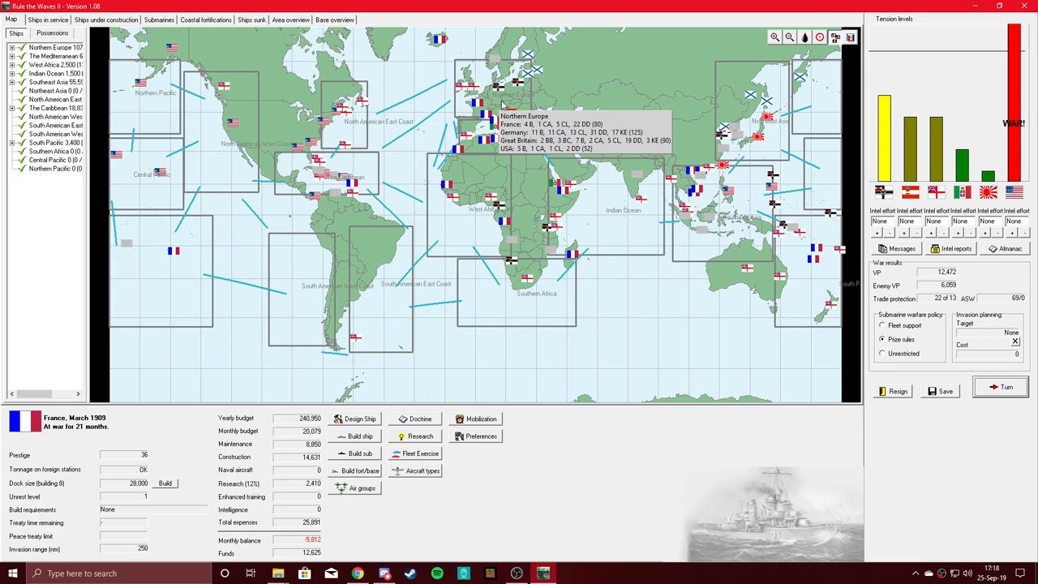
mouse_move(503, 101)
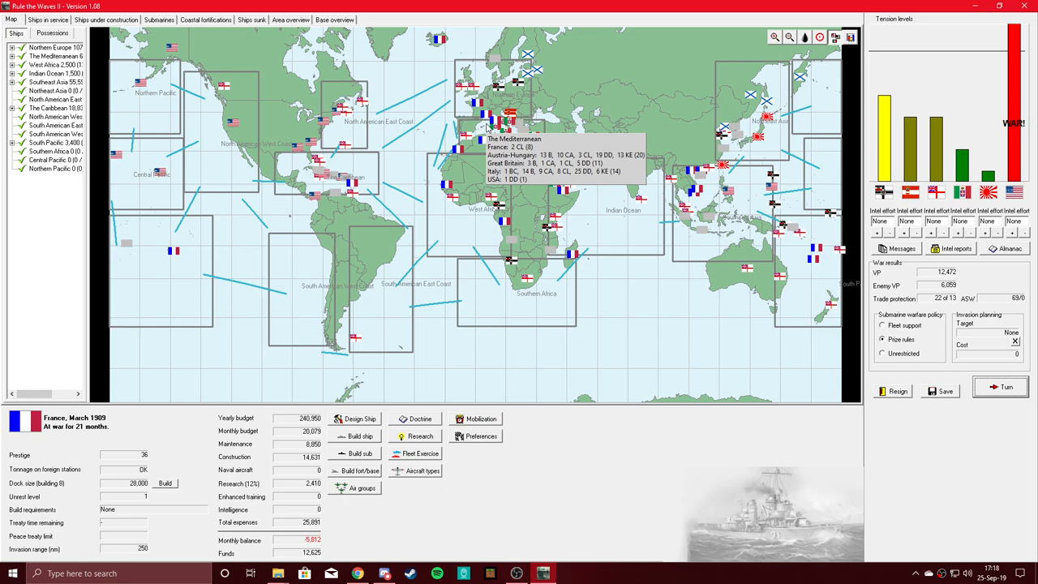
mouse_move(486, 128)
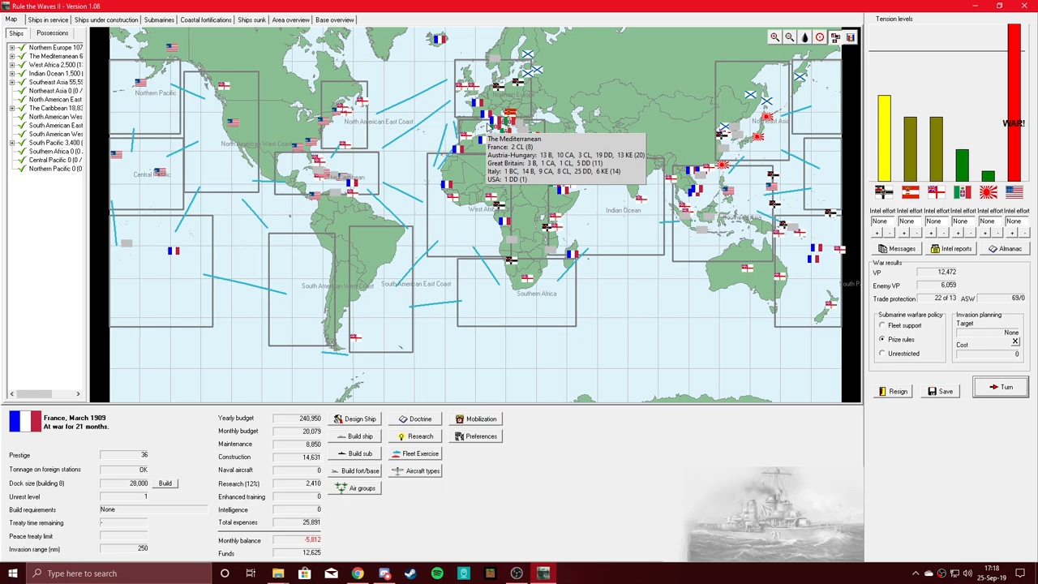
mouse_move(817, 279)
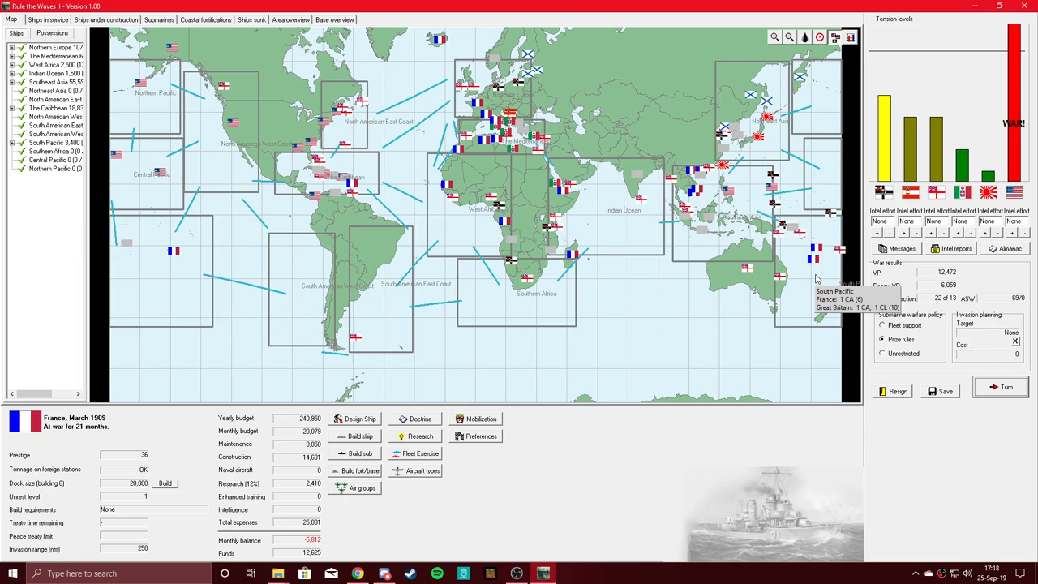
mouse_move(619, 257)
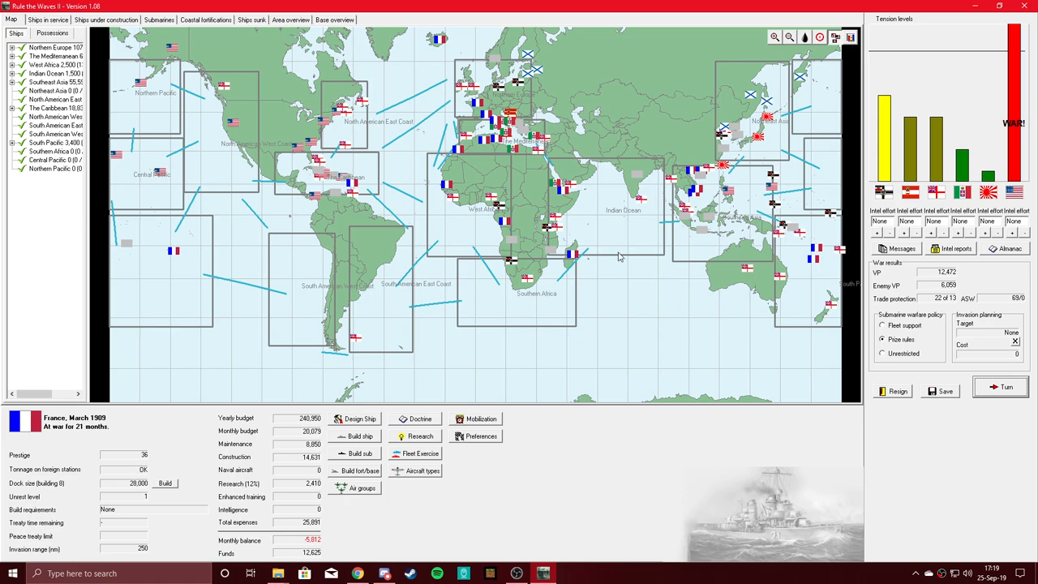
mouse_move(594, 215)
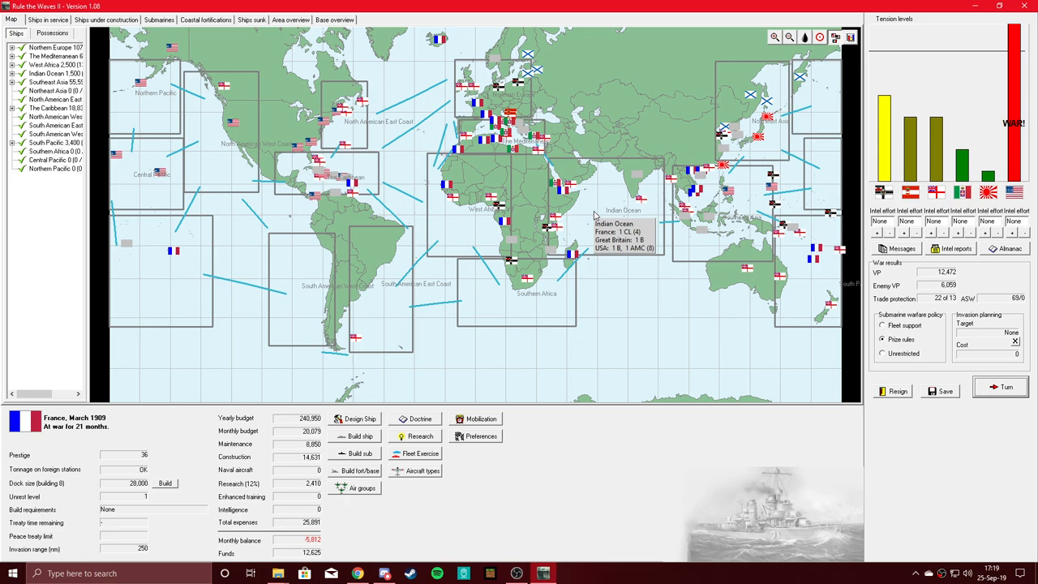
mouse_move(602, 214)
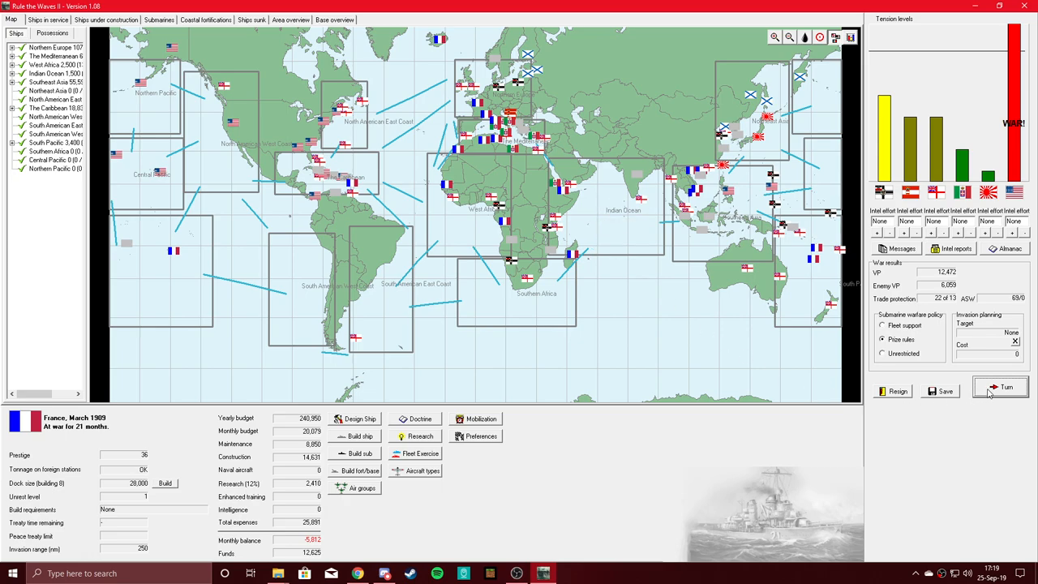
Advance to April 1909, acknowledge Dupleix and destroyer commissioning, and pursue peace negotiations with the USA
left_click(1004, 387)
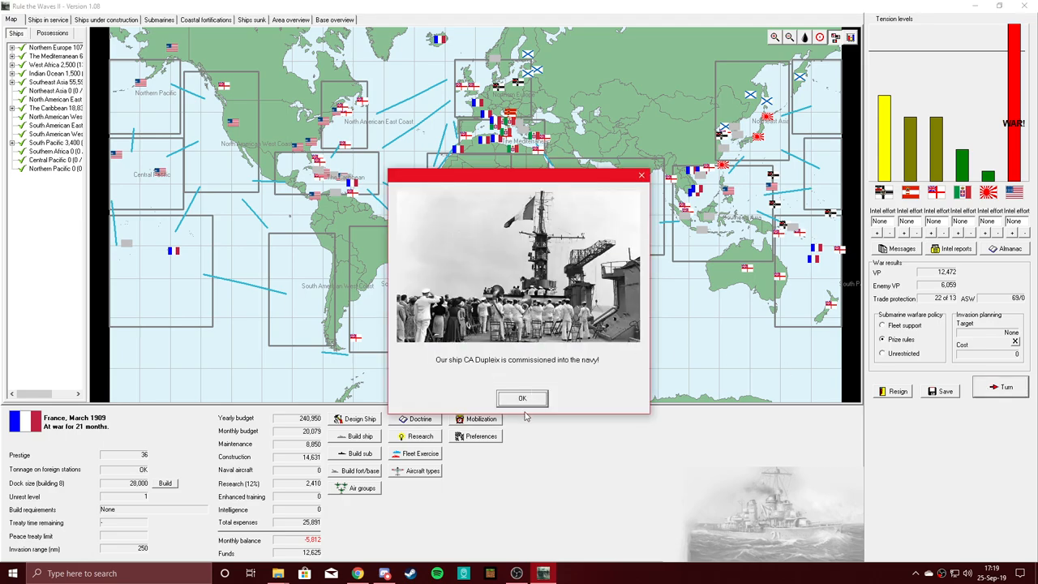
left_click(523, 399)
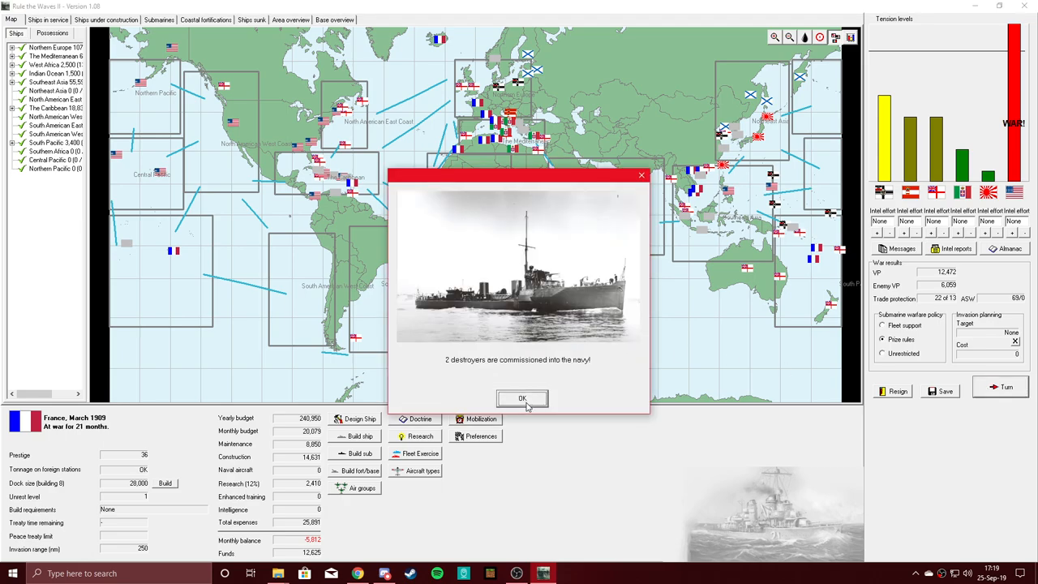
left_click(523, 399)
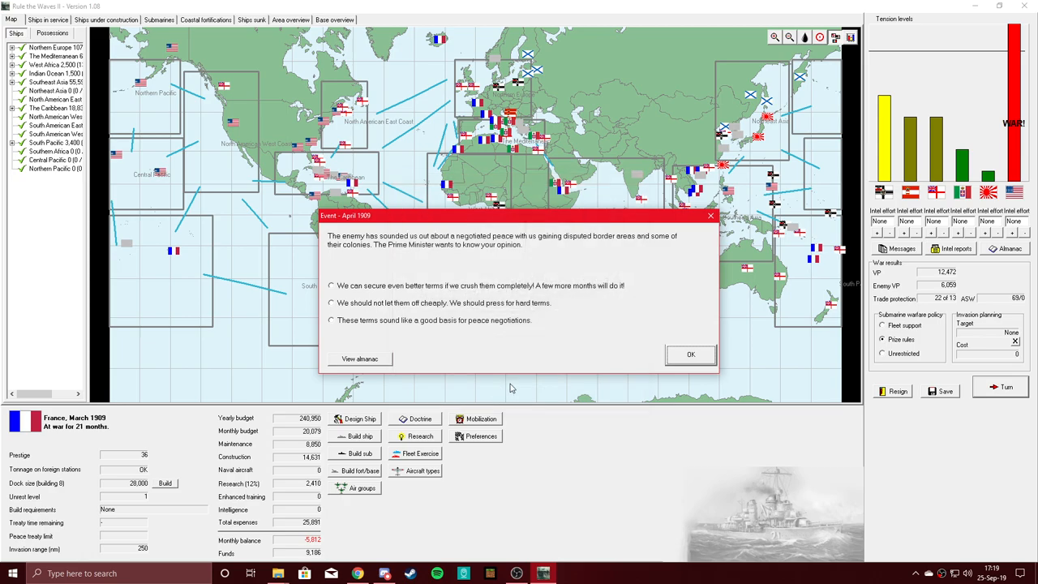
mouse_move(405, 266)
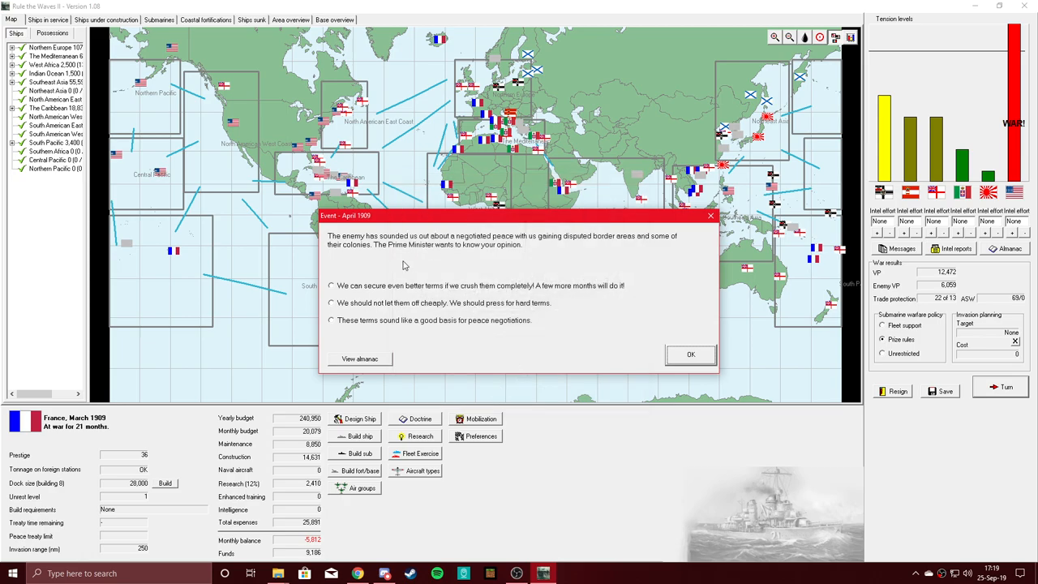
mouse_move(550, 265)
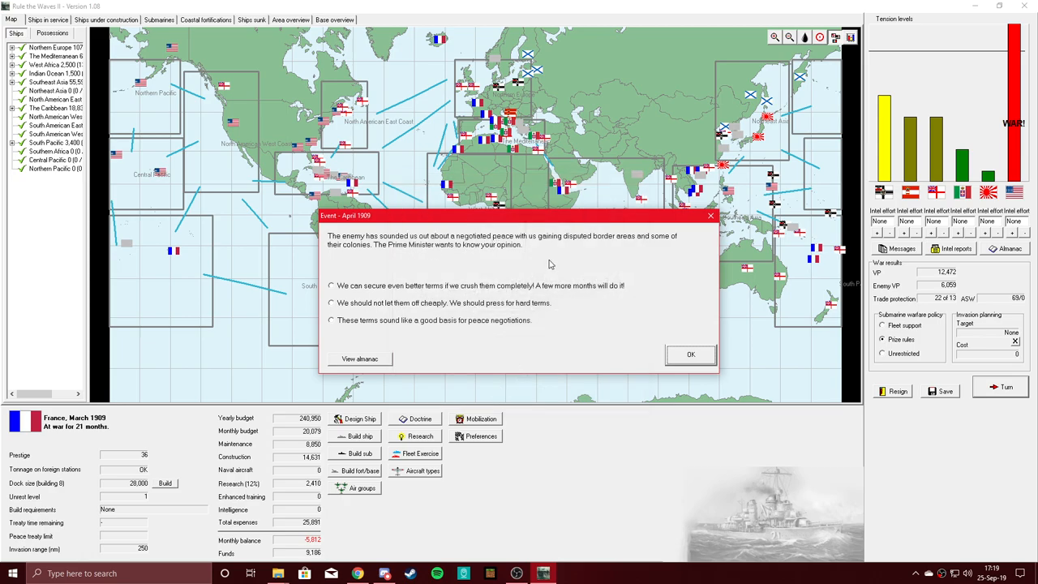
mouse_move(627, 249)
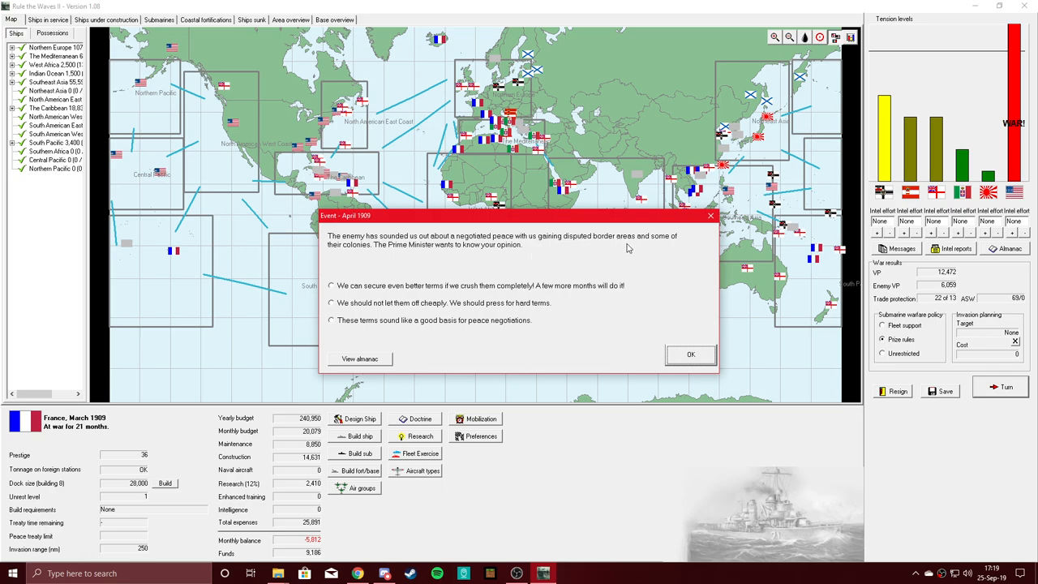
mouse_move(481, 263)
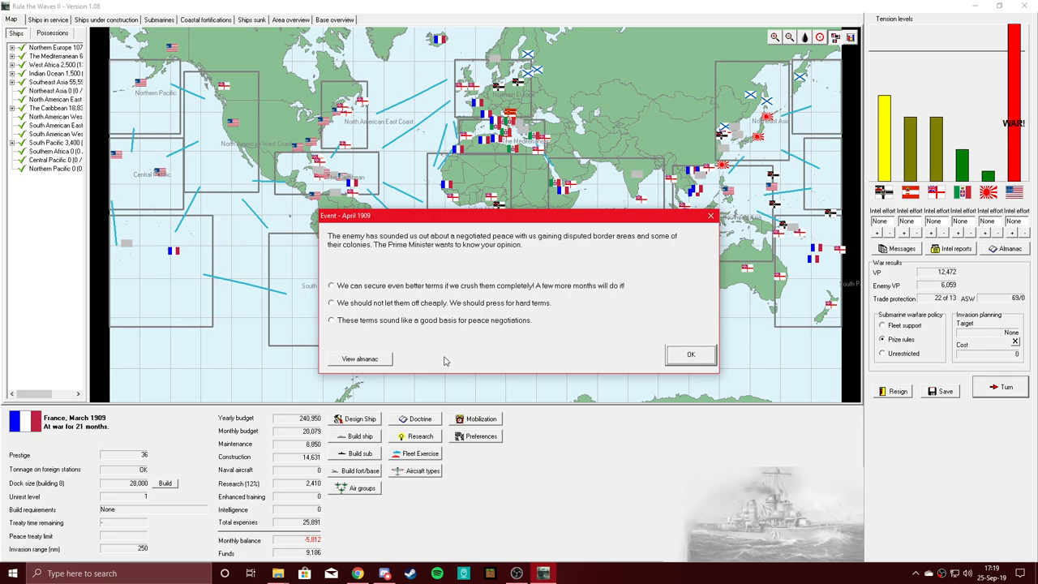
left_click(332, 320)
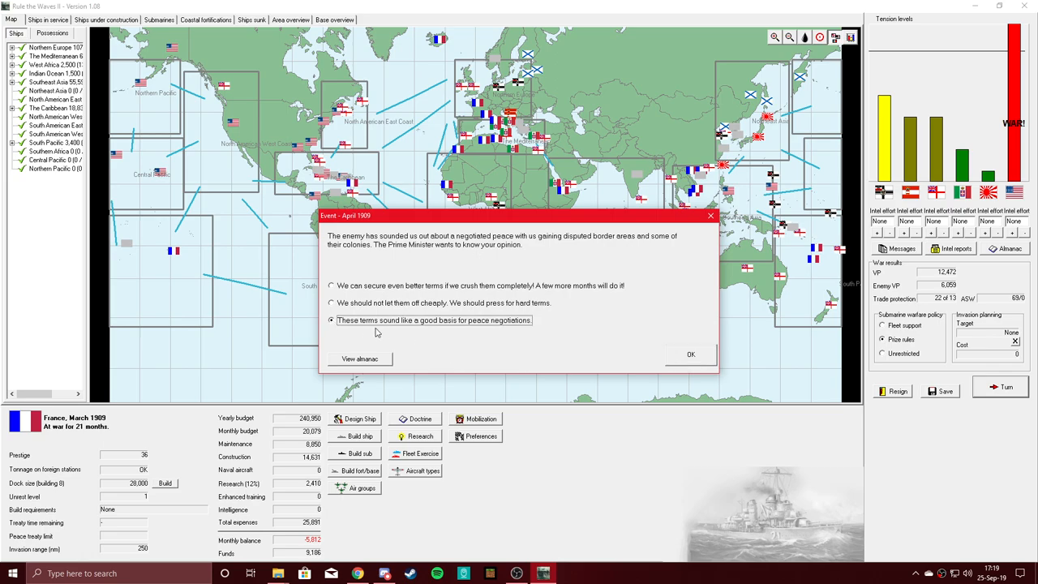
left_click(690, 354)
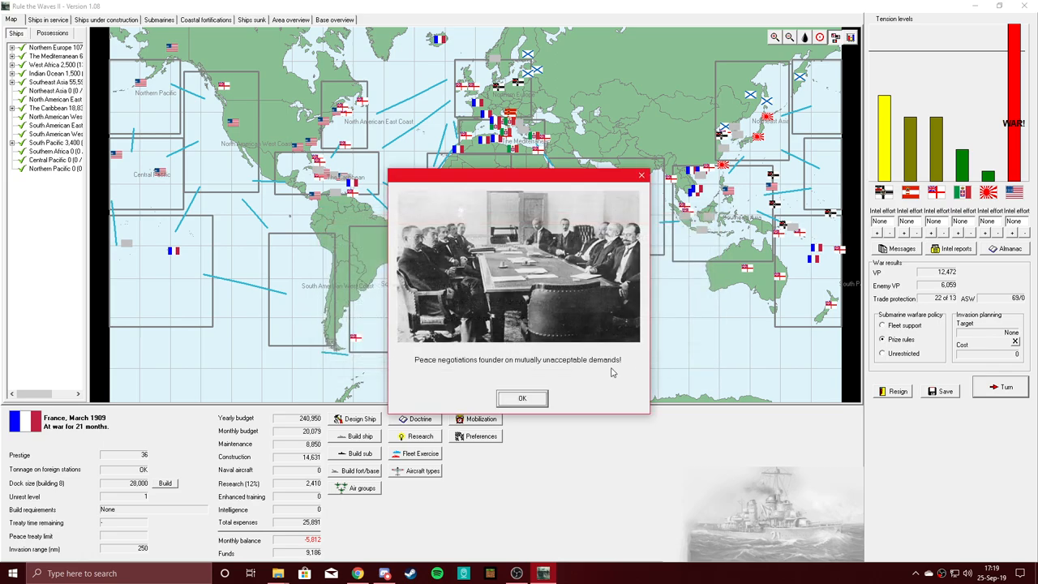
left_click(522, 398)
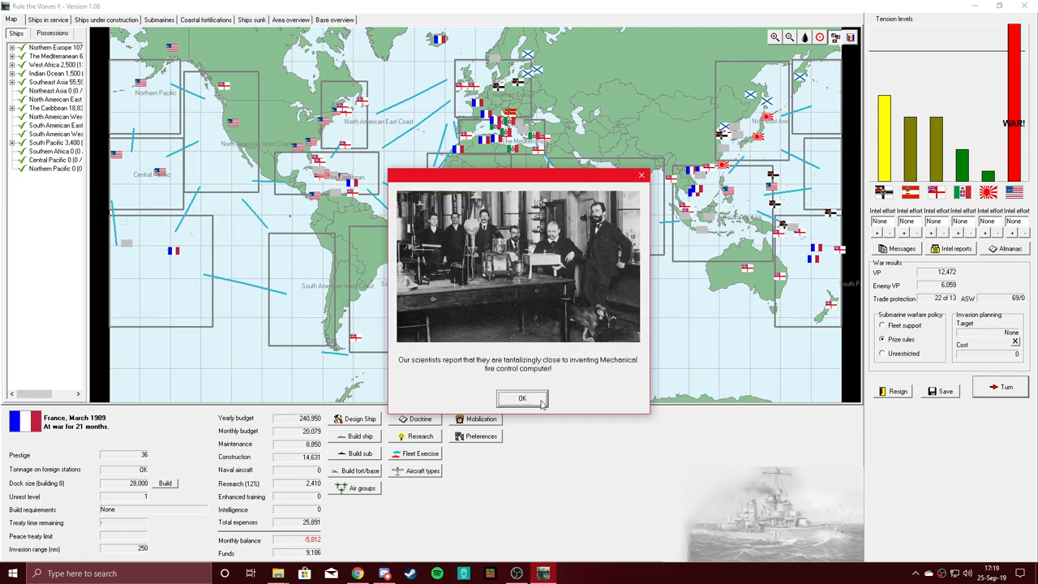
mouse_move(575, 387)
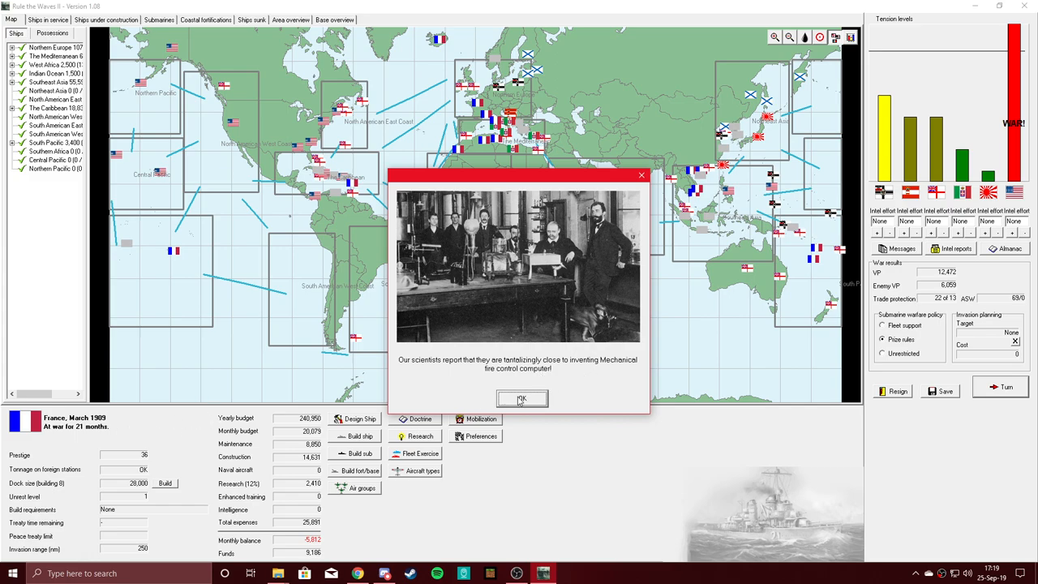
left_click(521, 399)
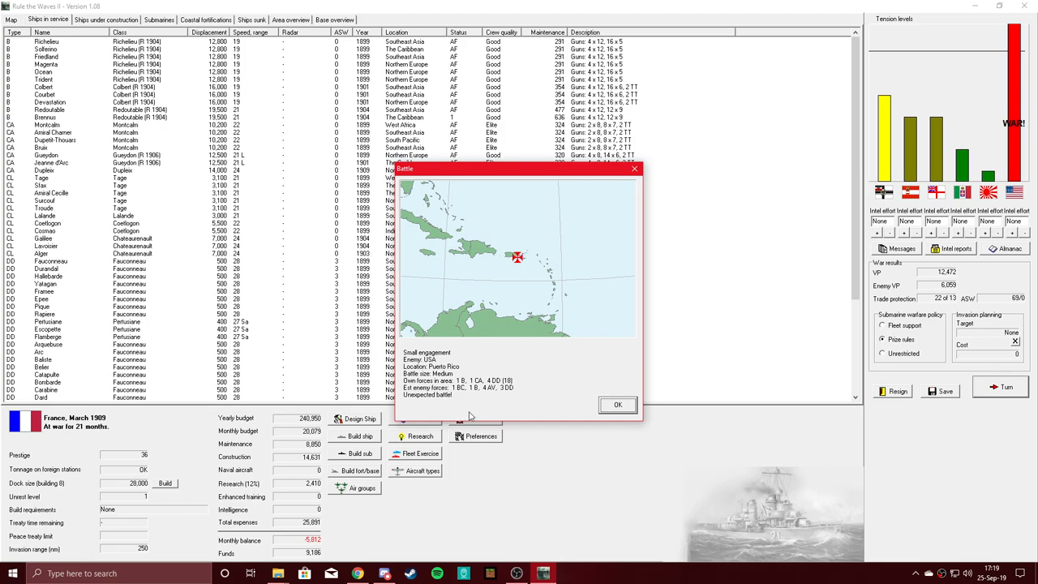
mouse_move(559, 404)
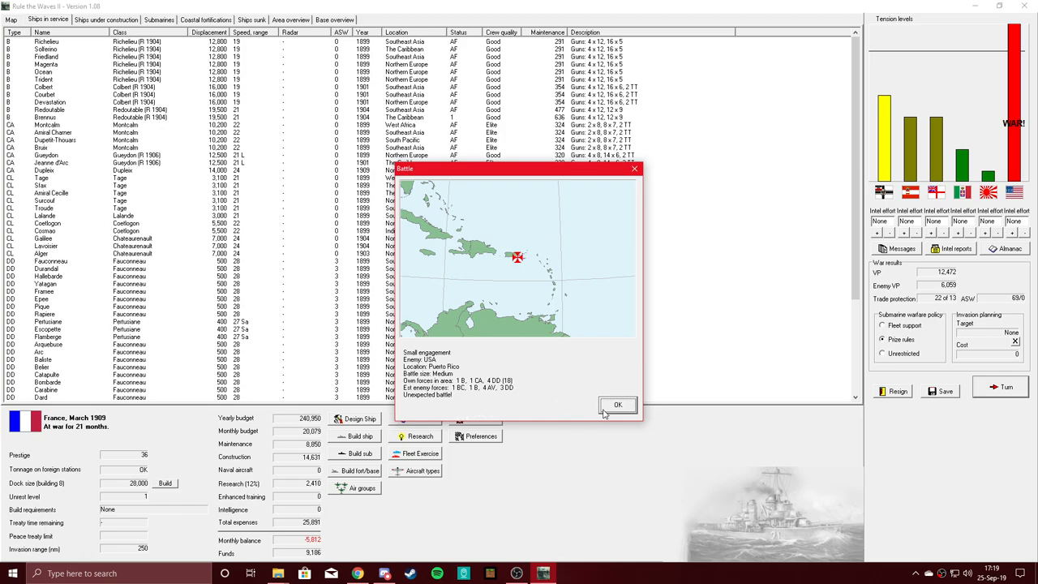
Accept the small engagement against the USA off Puerto Rico
left_click(618, 405)
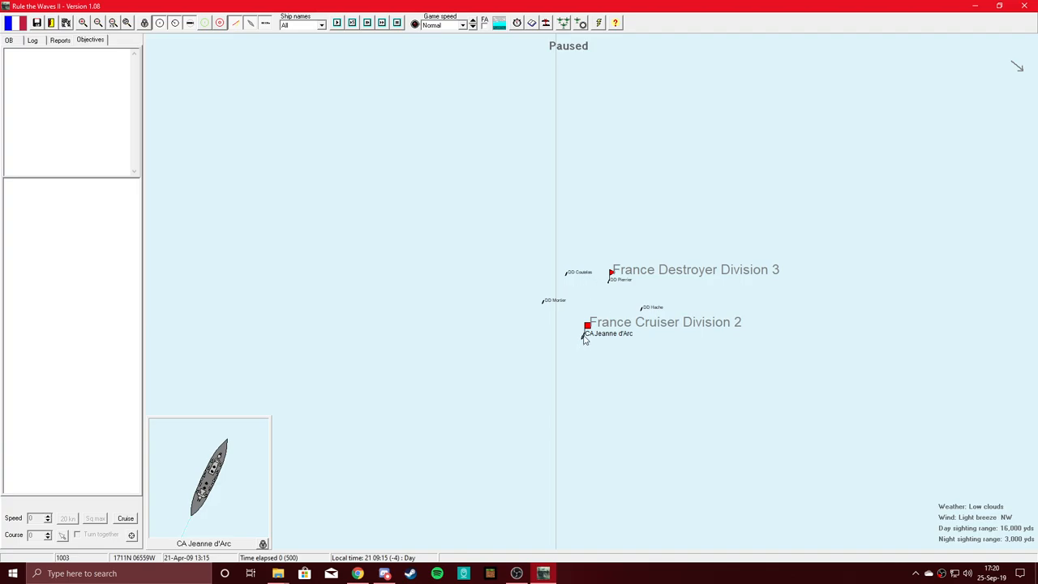
left_click(586, 335)
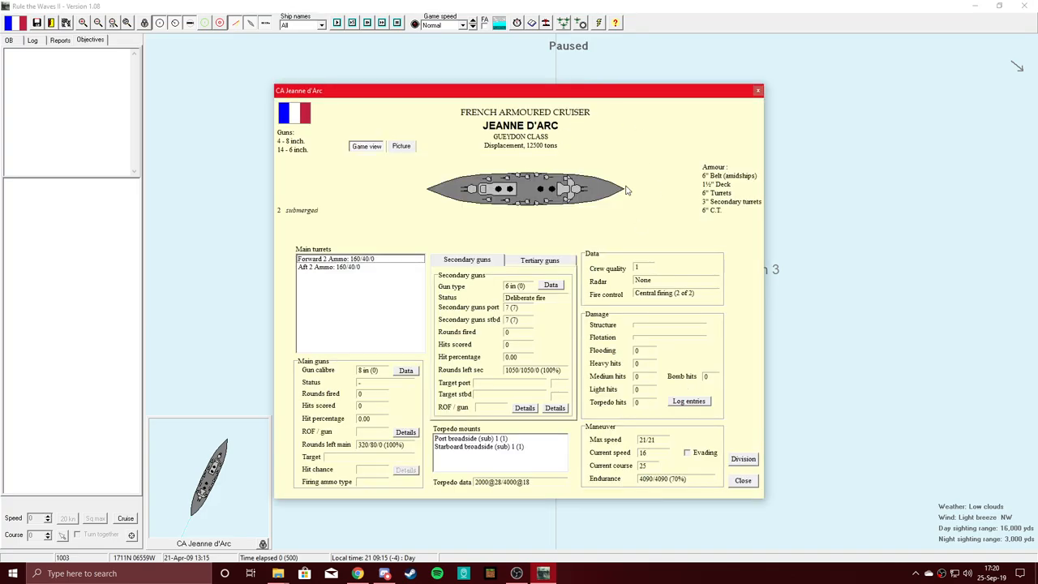
mouse_move(576, 234)
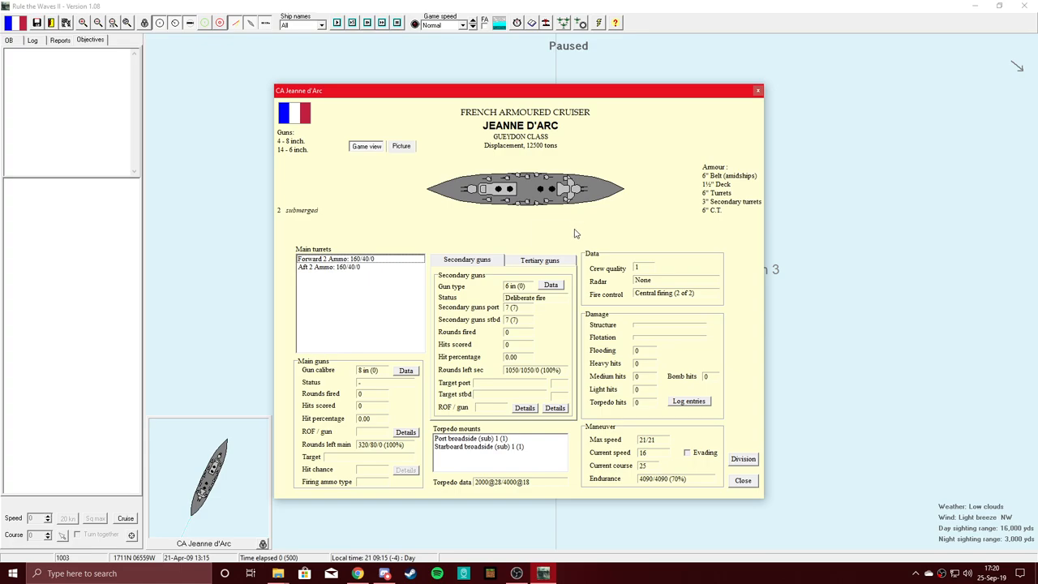
mouse_move(679, 136)
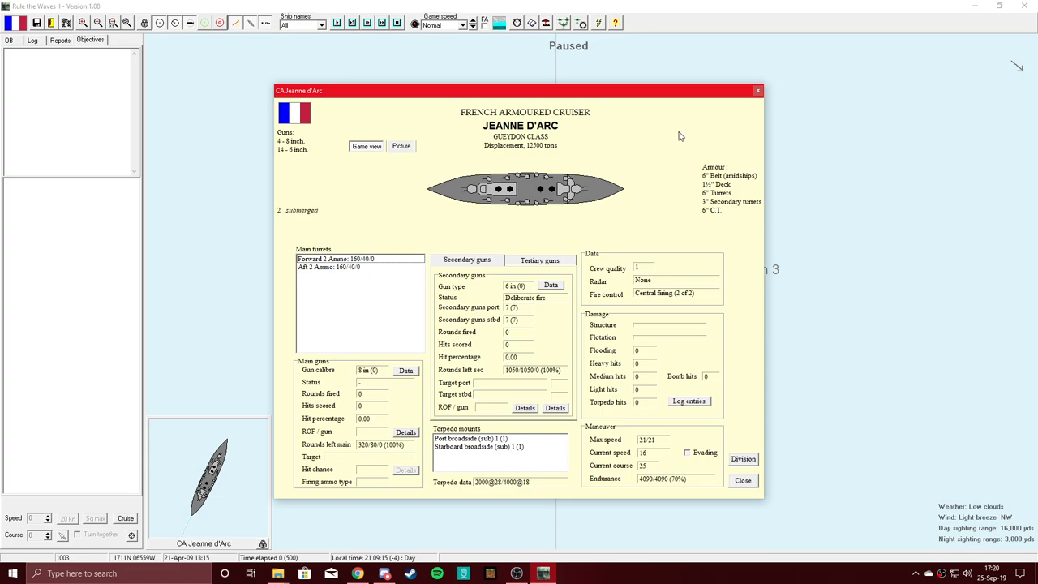
mouse_move(760, 100)
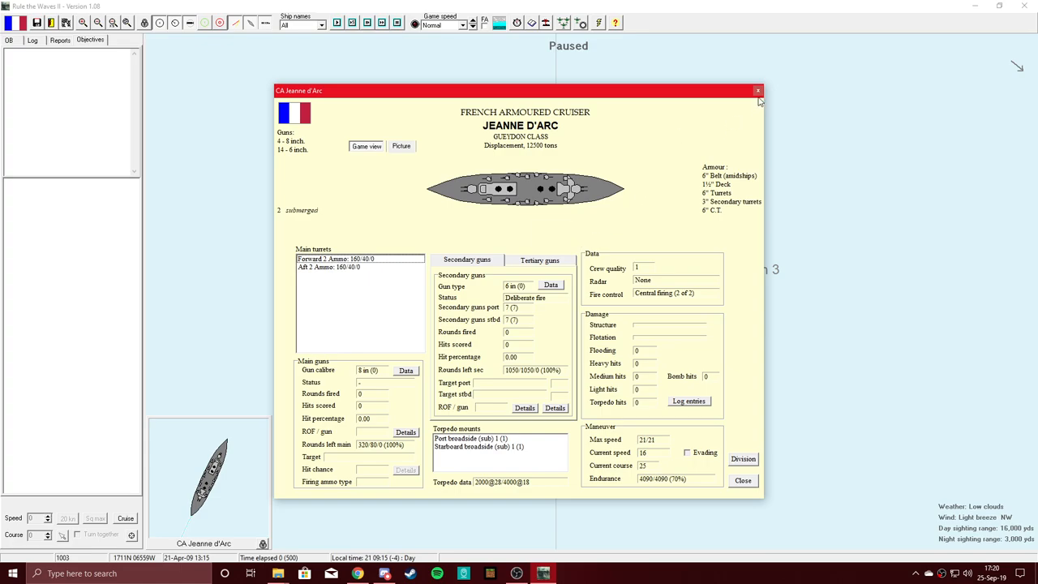
left_click(758, 90)
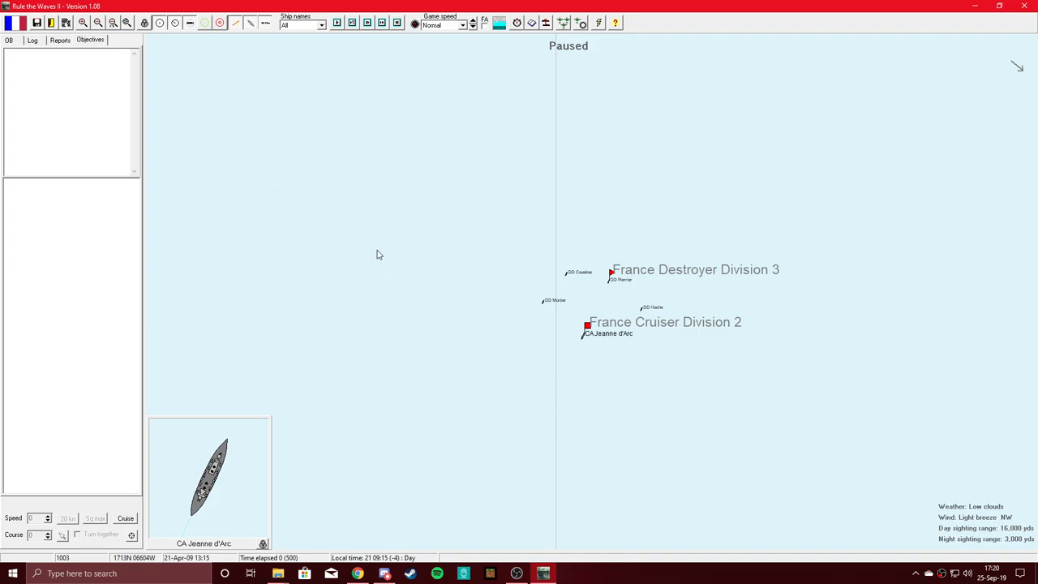
mouse_move(573, 324)
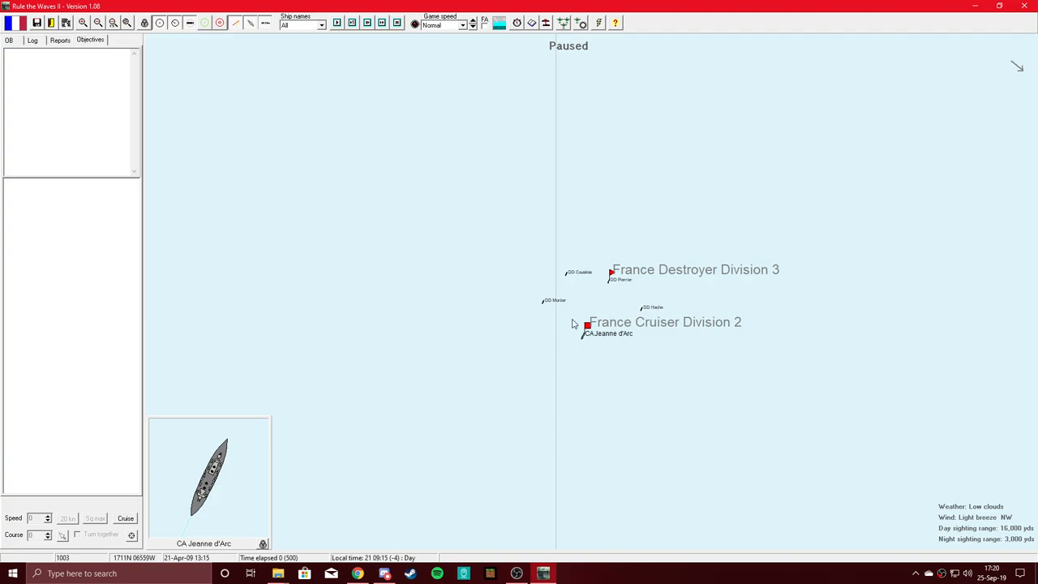
mouse_move(284, 139)
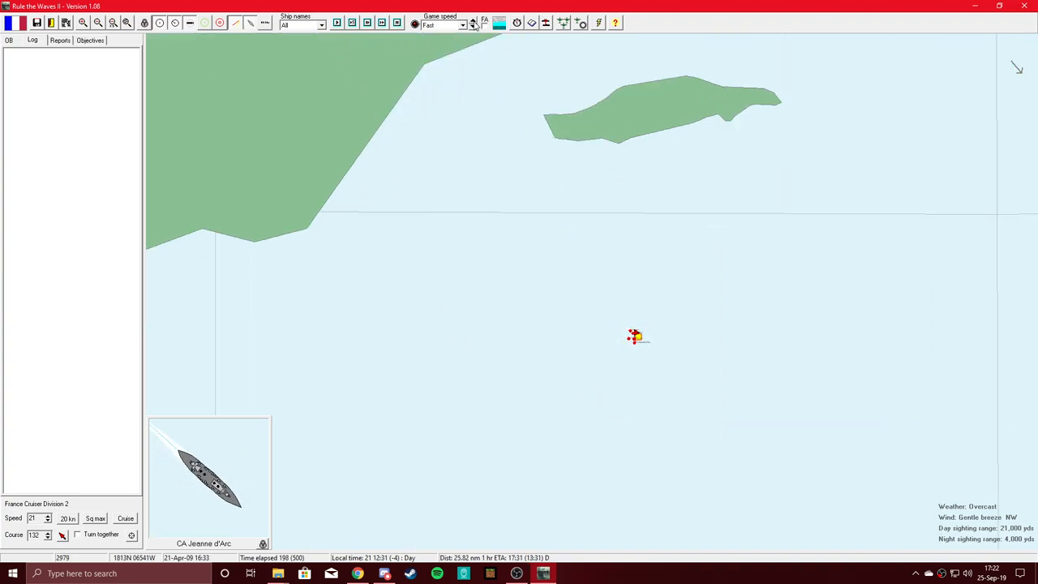
Raise the battle's game speed further
left_click(473, 24)
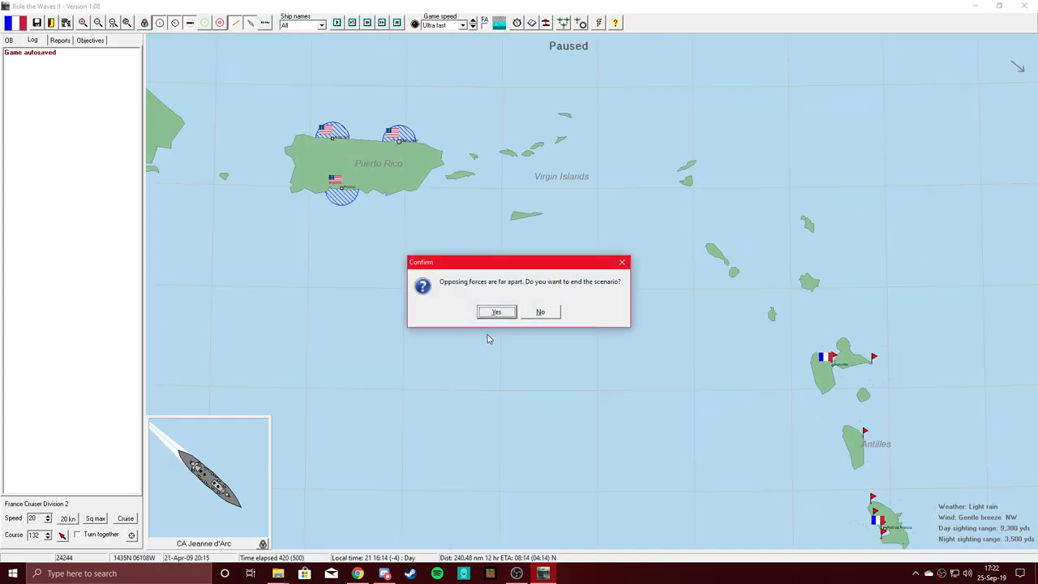
End the Puerto Rico scenario, dismiss the California class error and draw result, and close turn messages
left_click(496, 311)
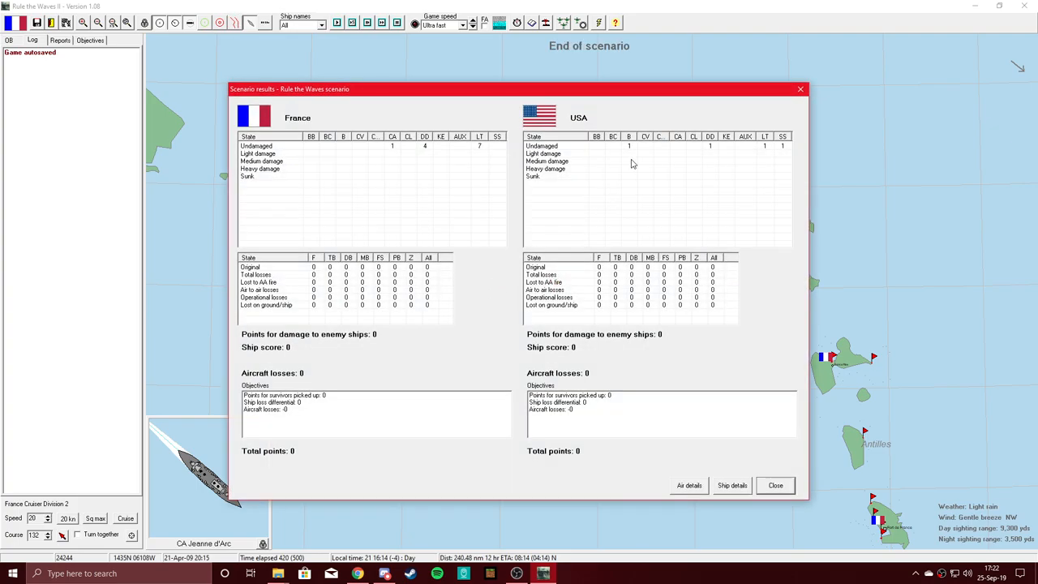
mouse_move(631, 156)
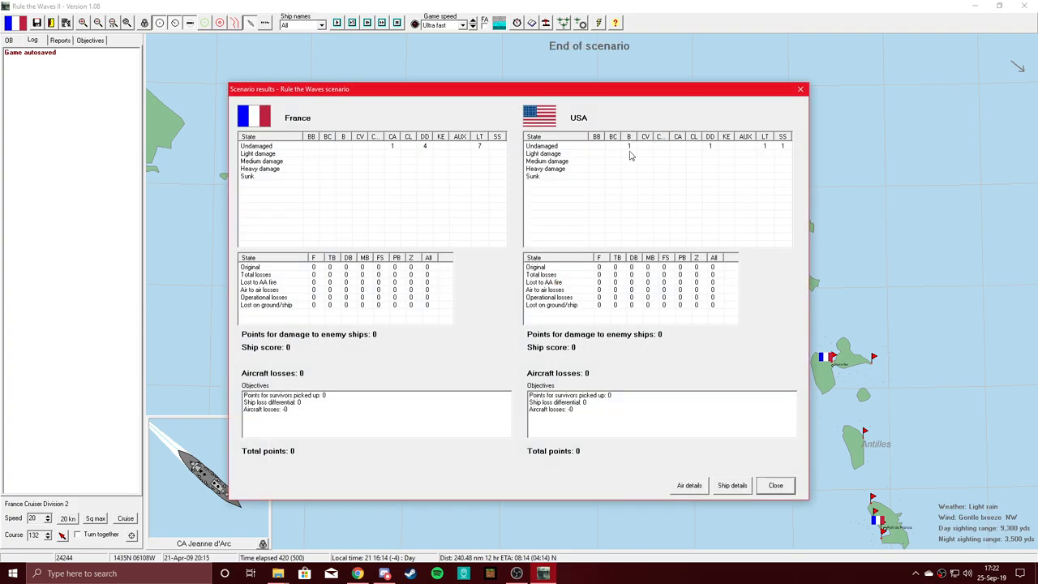
left_click(775, 485)
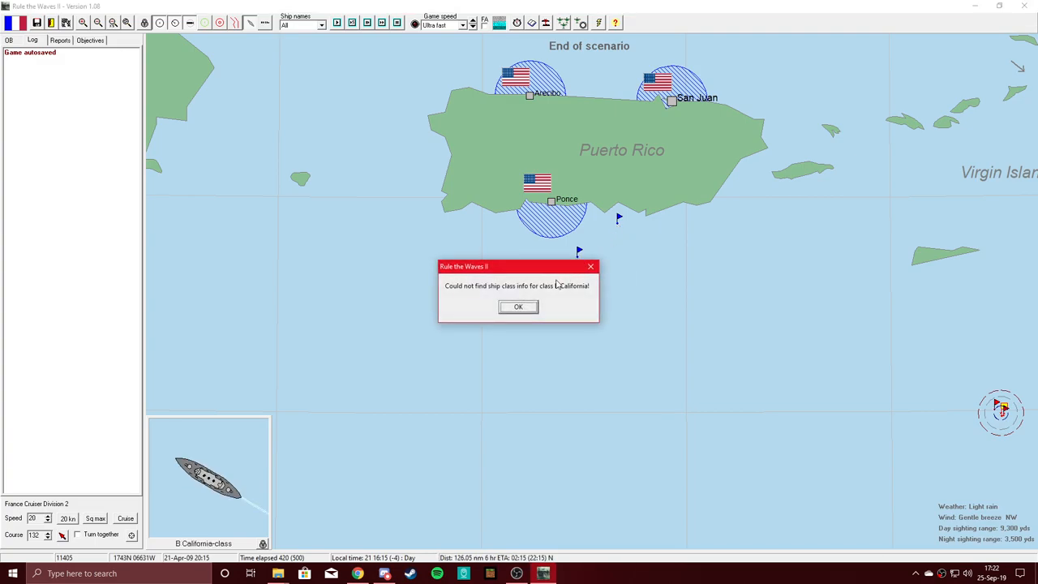
left_click(518, 307)
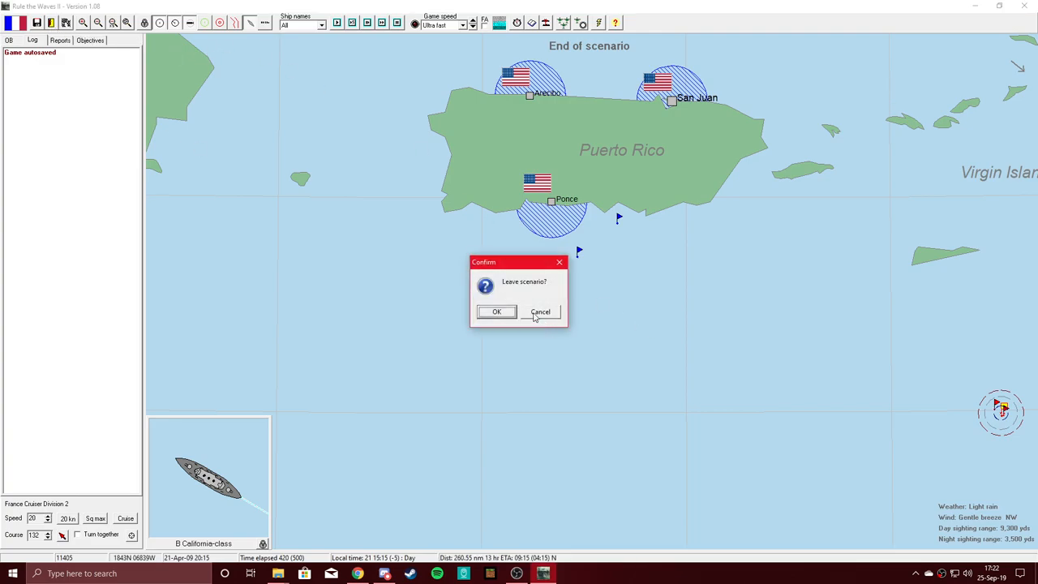
left_click(497, 312)
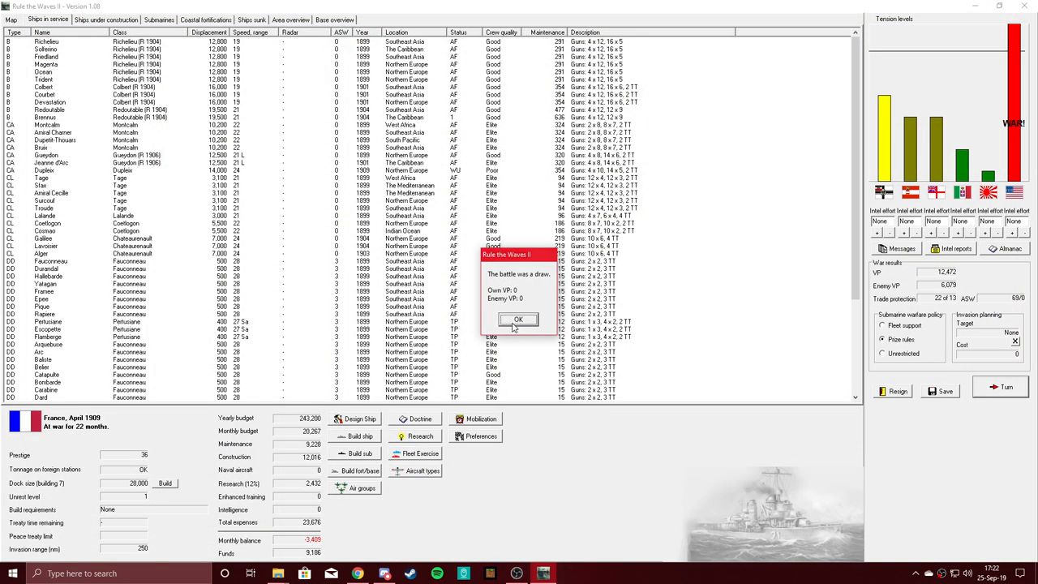
left_click(518, 318)
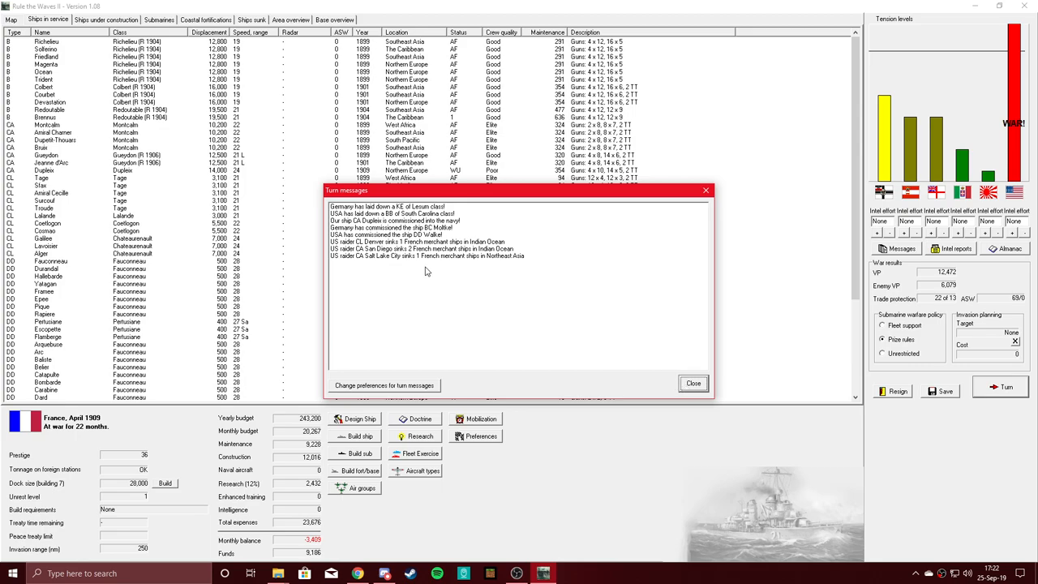
mouse_move(366, 271)
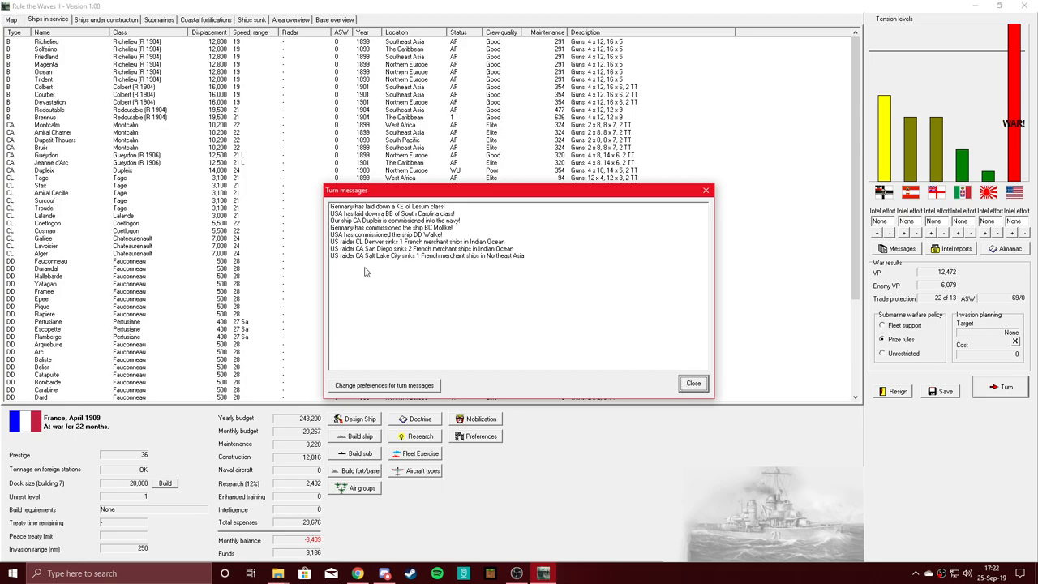
left_click(692, 383)
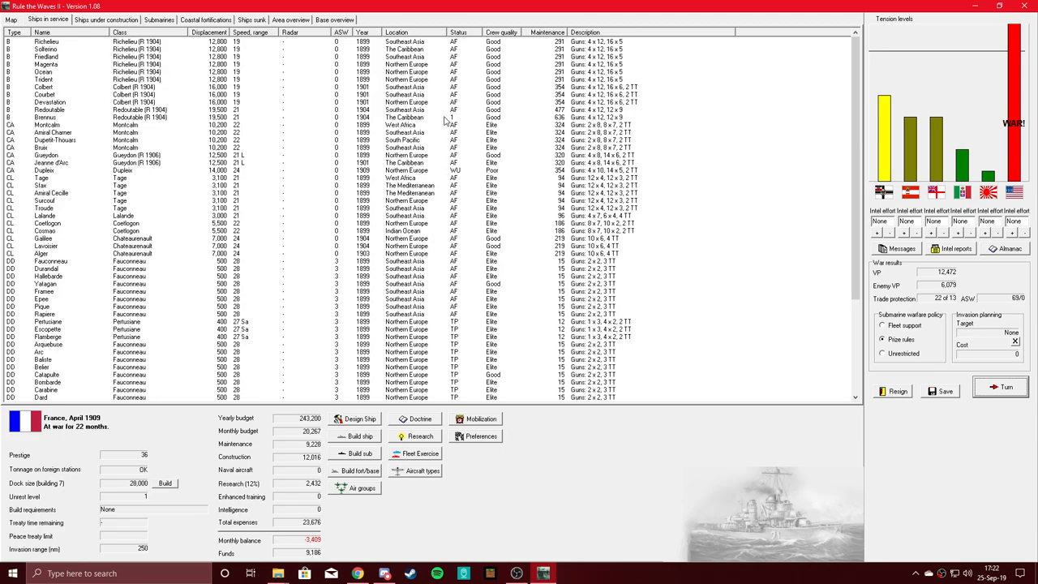
mouse_move(307, 130)
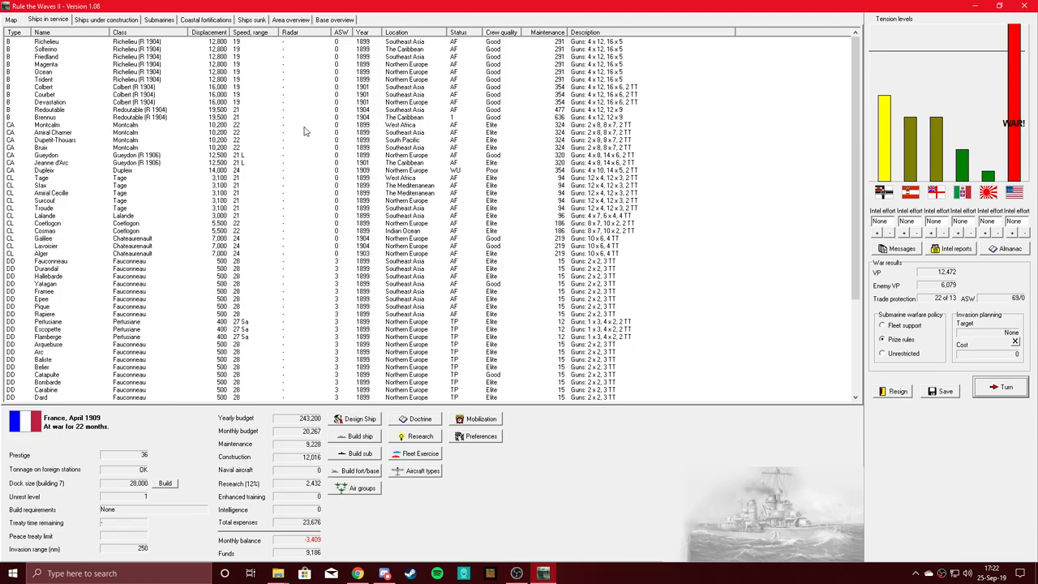
mouse_move(455, 119)
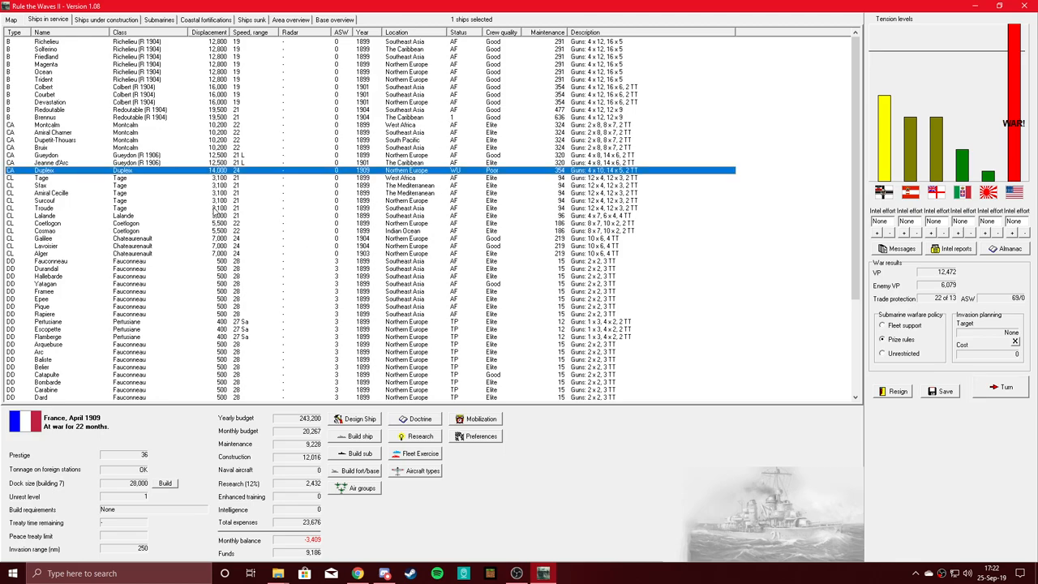
Show the ships still under construction, including Charles Martel battleships and Carquois destroyers
left_click(105, 20)
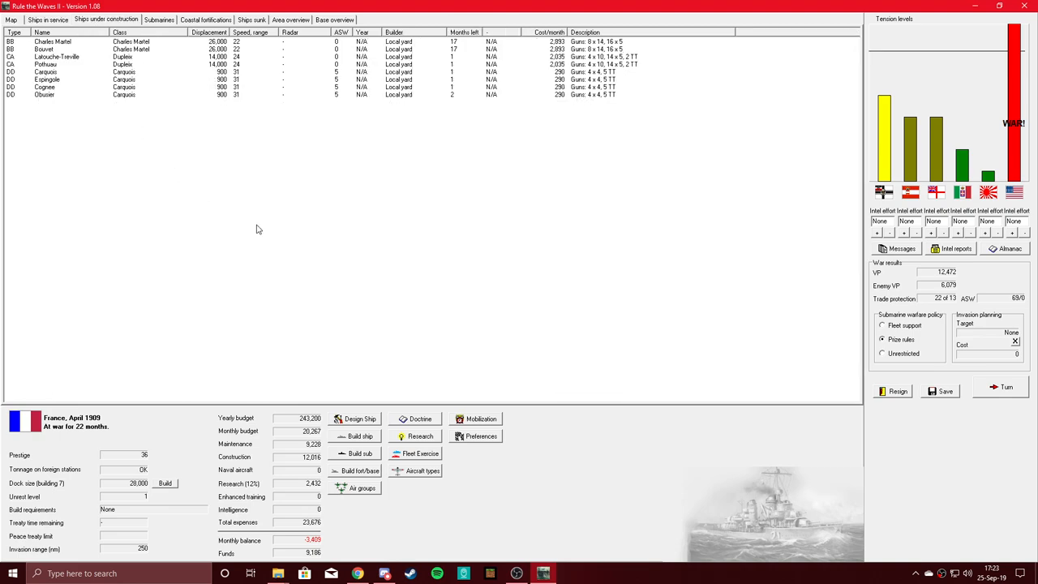
mouse_move(455, 98)
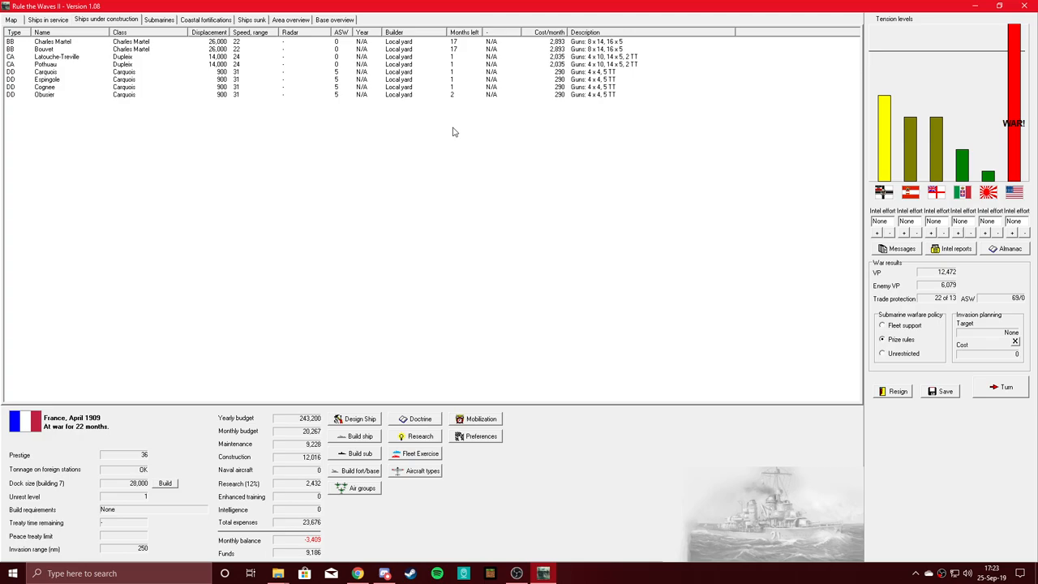
mouse_move(412, 487)
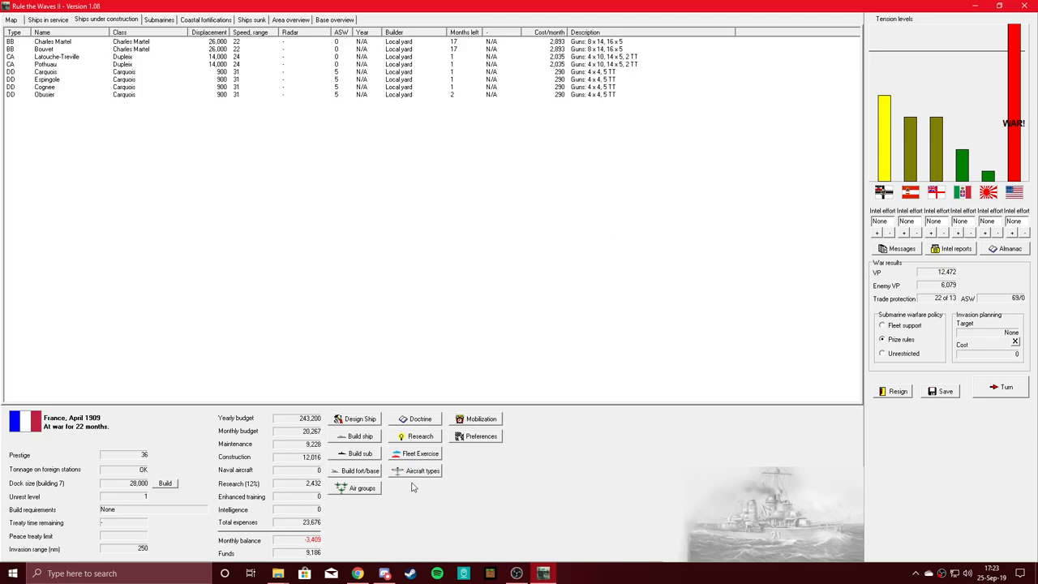
mouse_move(603, 144)
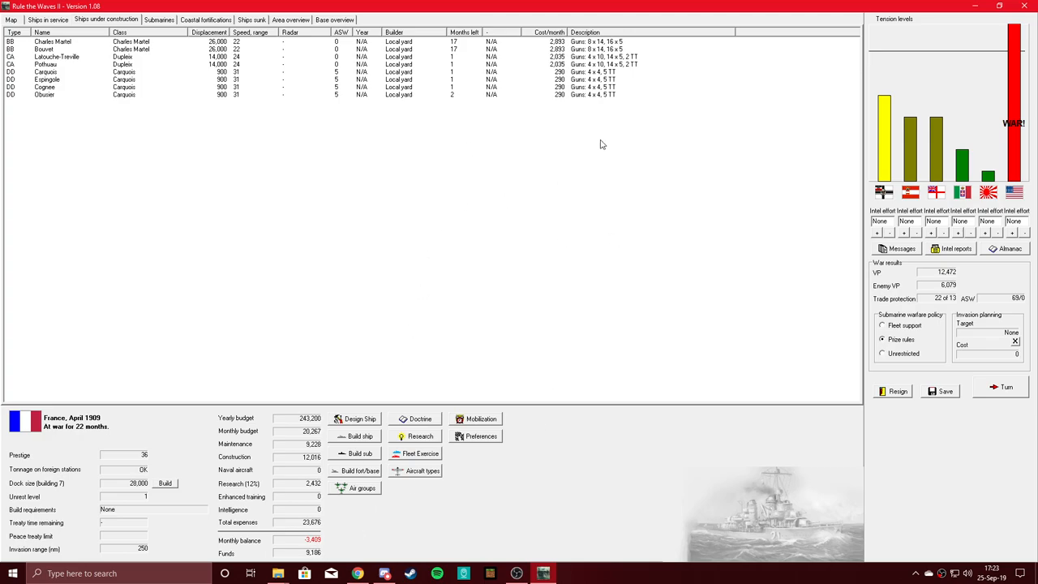
mouse_move(341, 560)
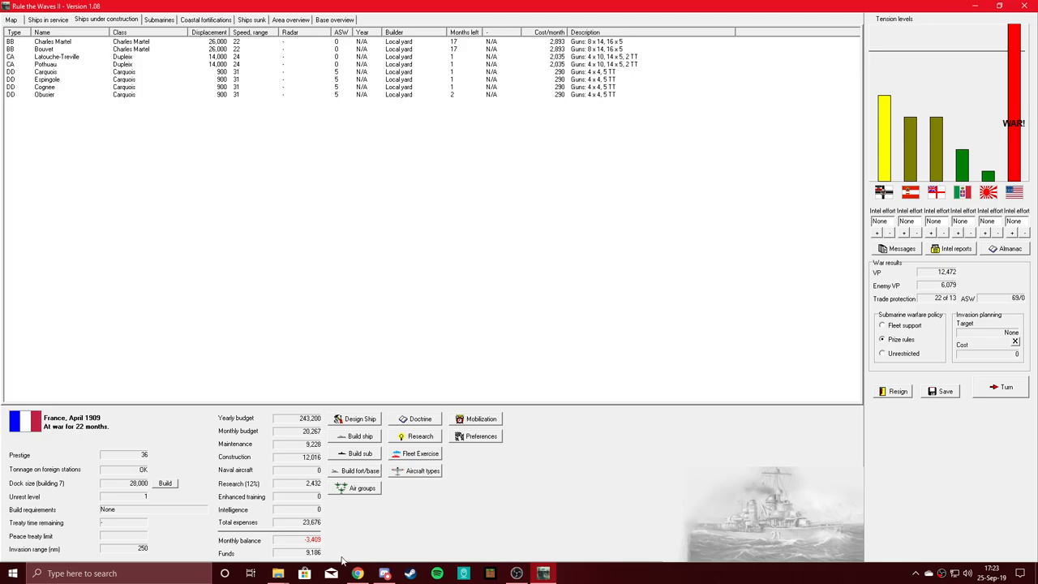
mouse_move(784, 444)
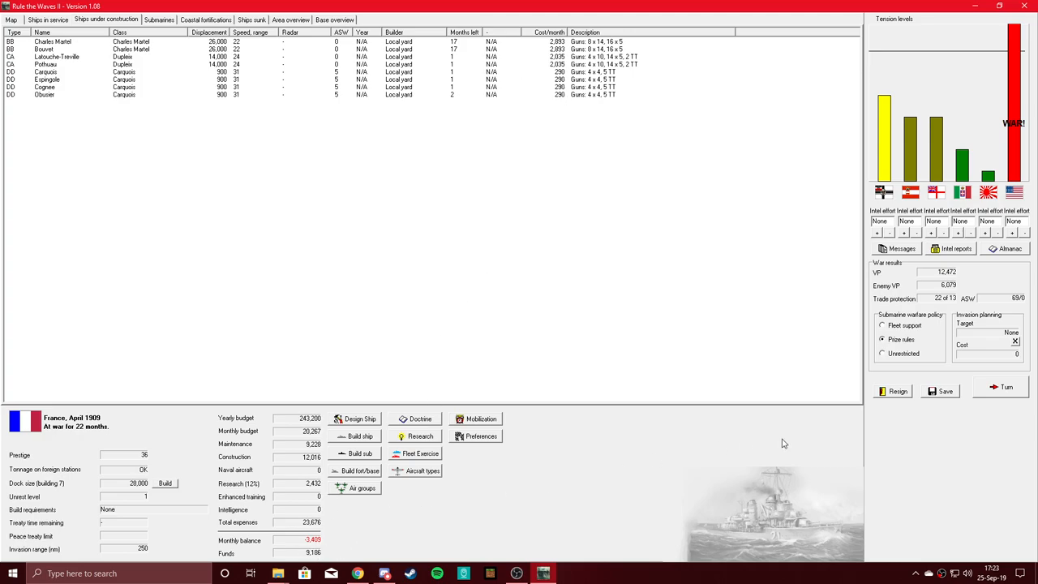
End the month; acknowledge Pothuau, three destroyers, triple turrets, explosive shells, and the submarine summary
left_click(1006, 387)
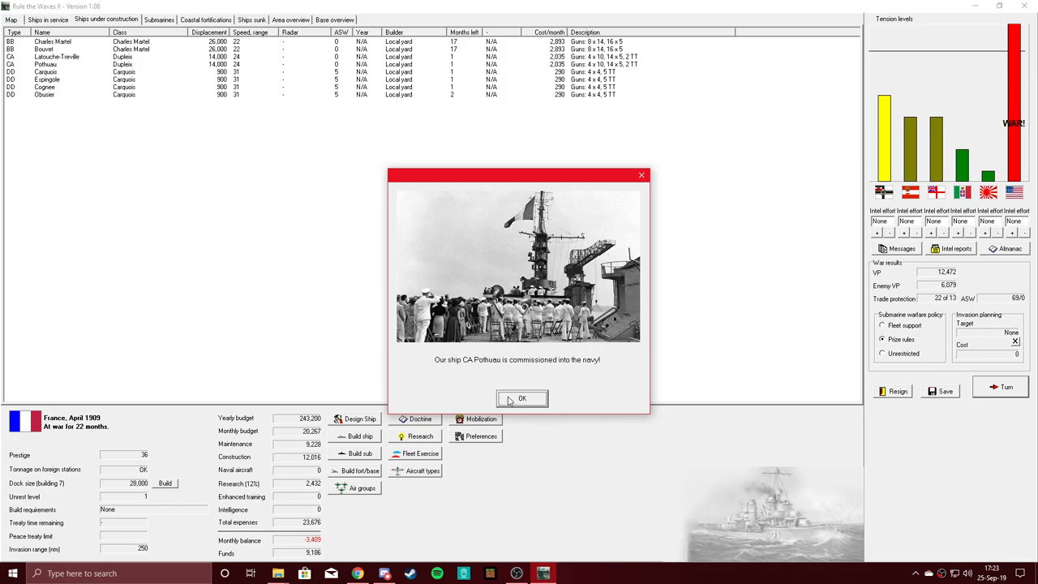
left_click(522, 399)
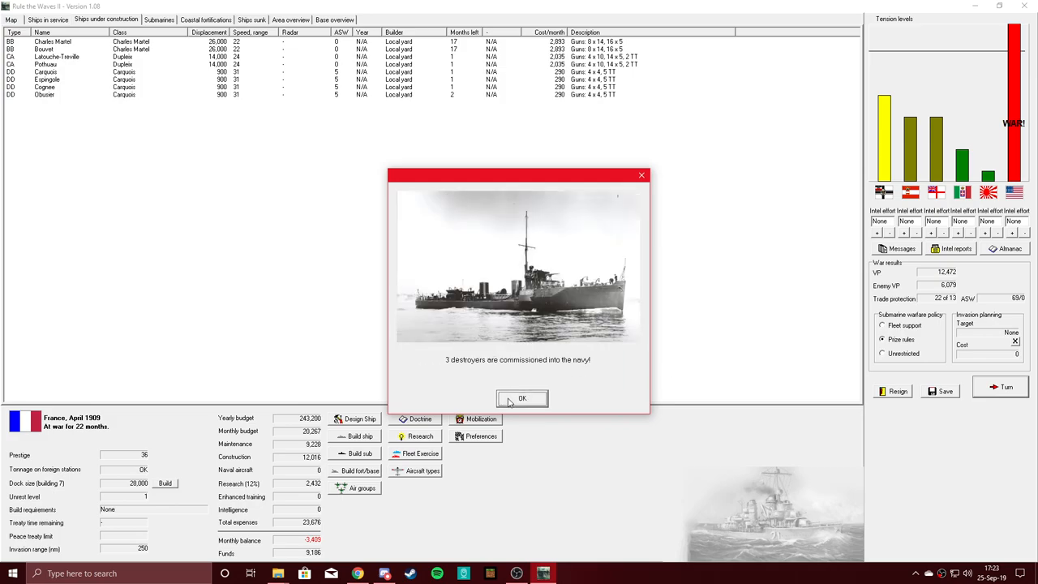
left_click(522, 399)
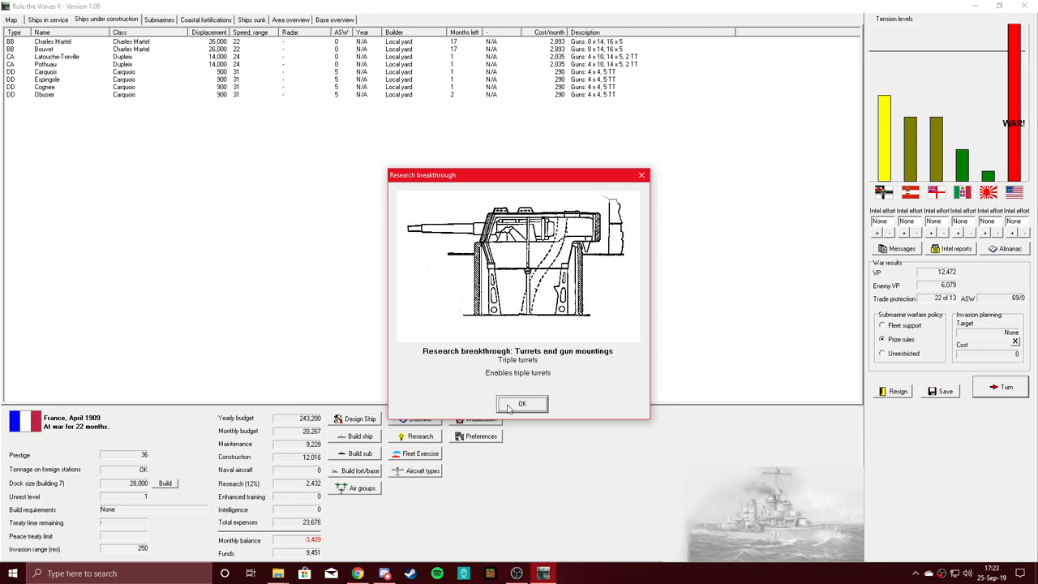
left_click(523, 404)
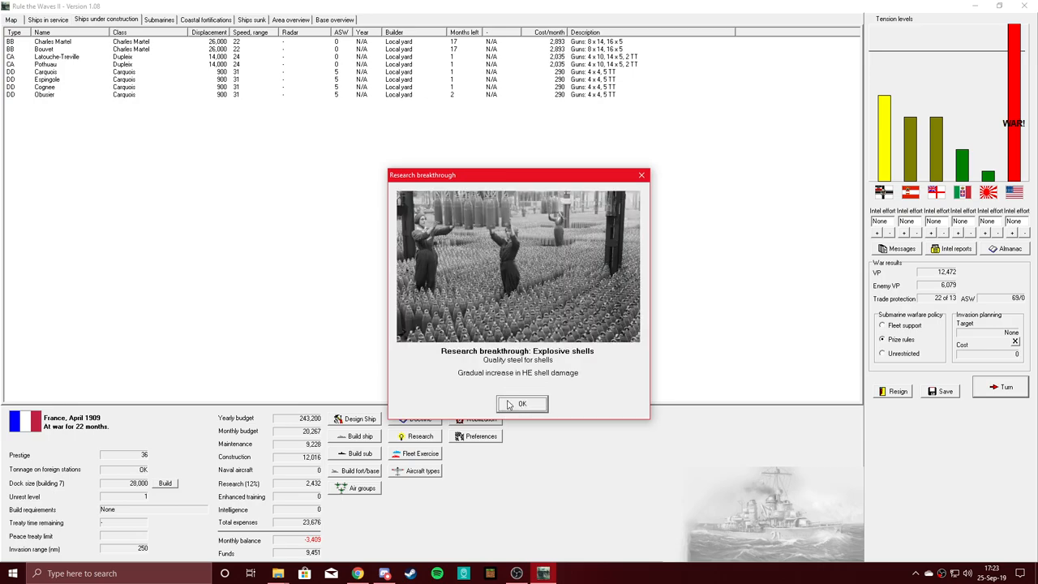
left_click(522, 404)
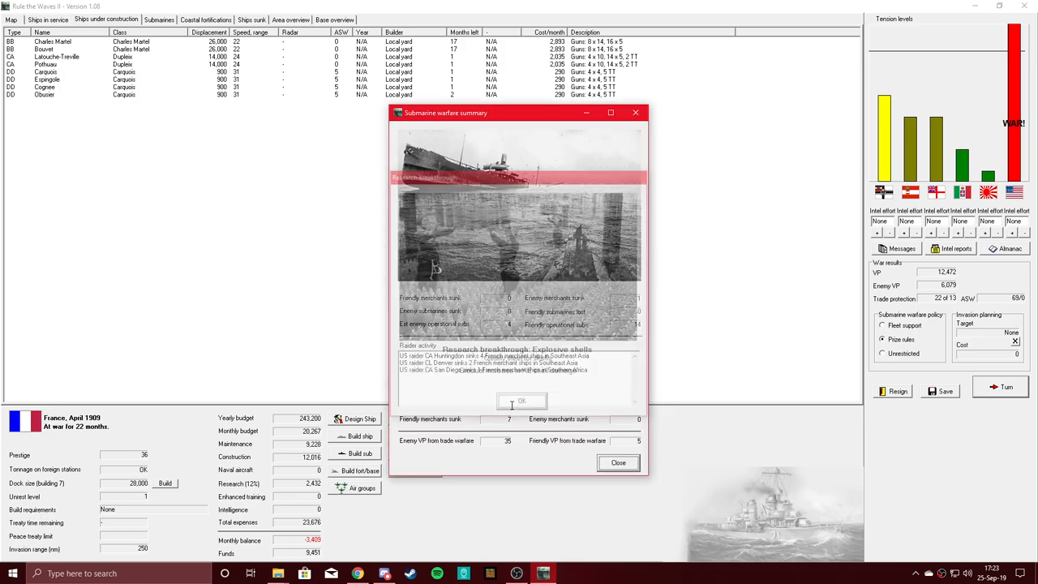
left_click(521, 400)
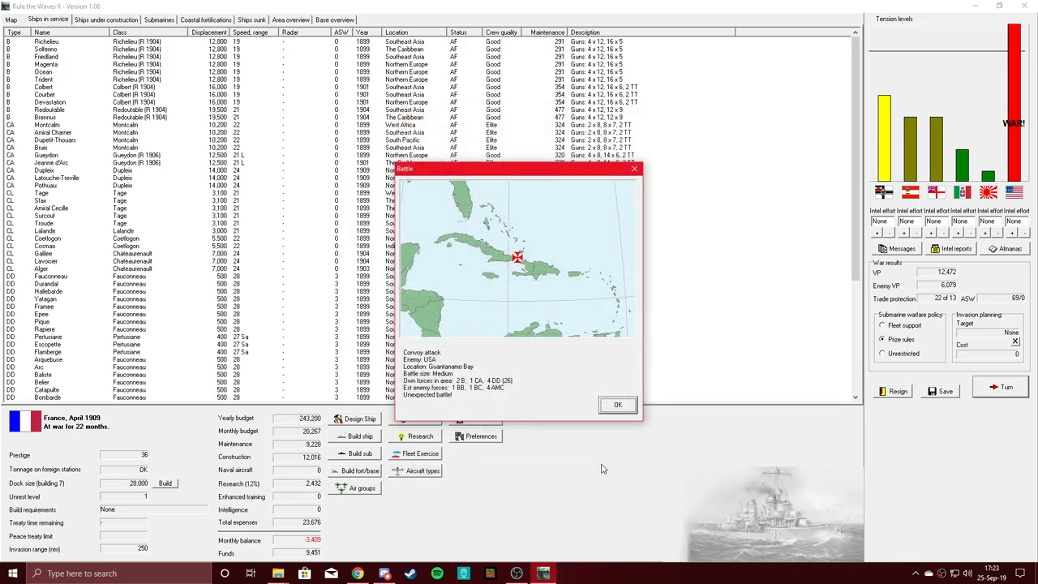
mouse_move(445, 406)
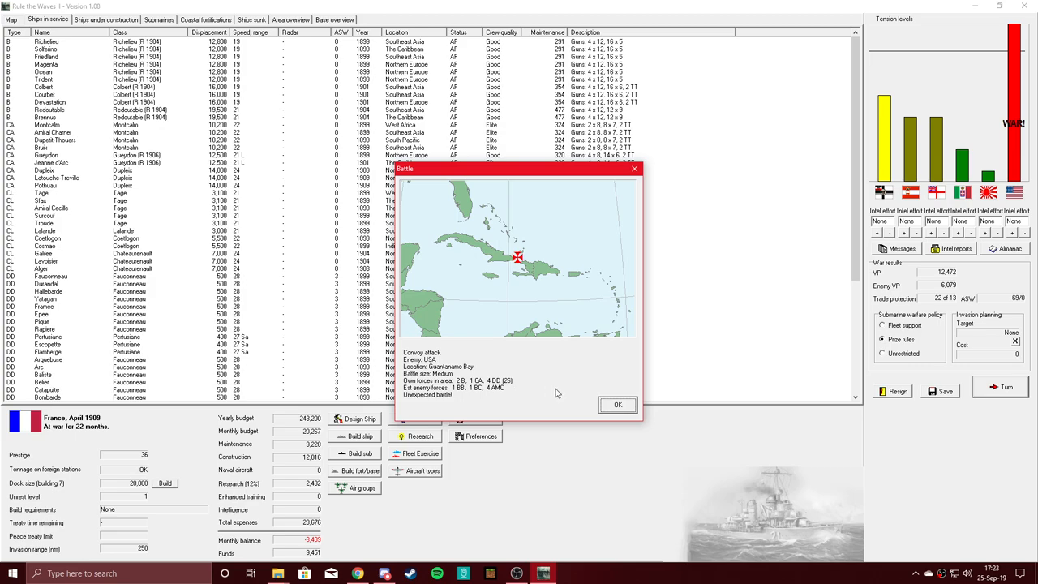
mouse_move(580, 424)
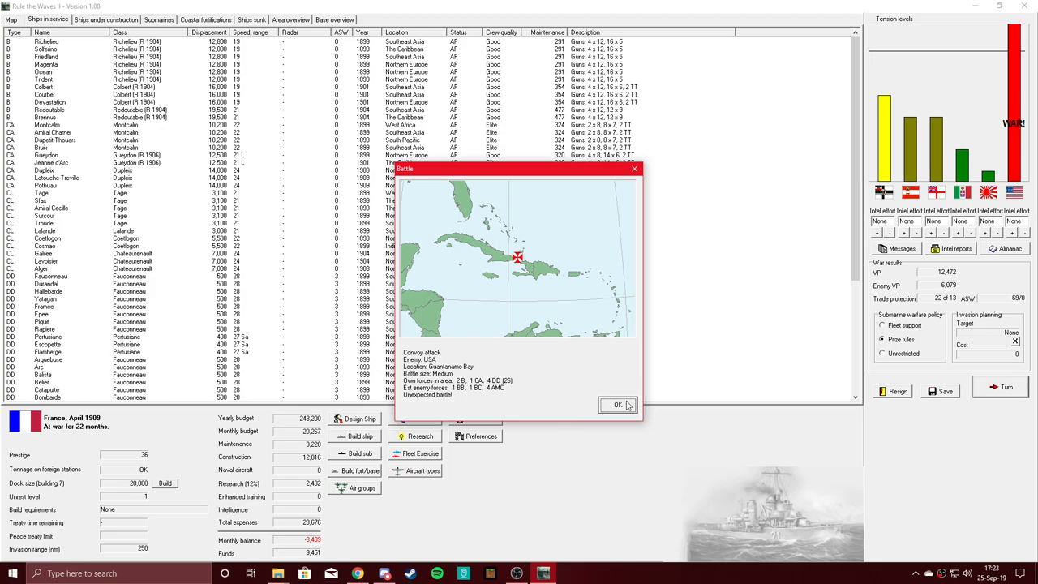
Accept the Guantanamo Bay convoy battle and dismiss the CreateRandomBattle error
left_click(618, 405)
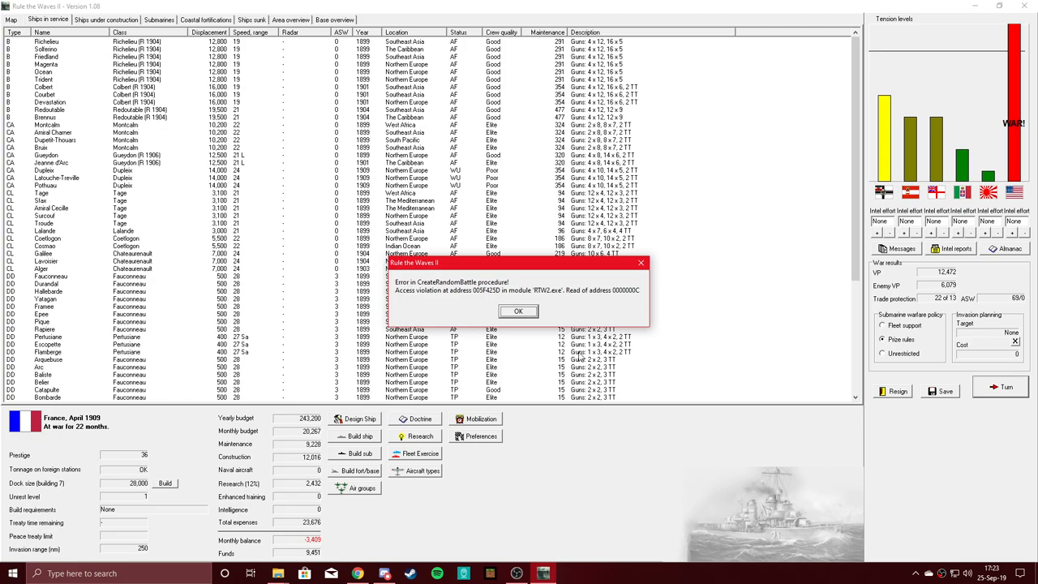
left_click(518, 311)
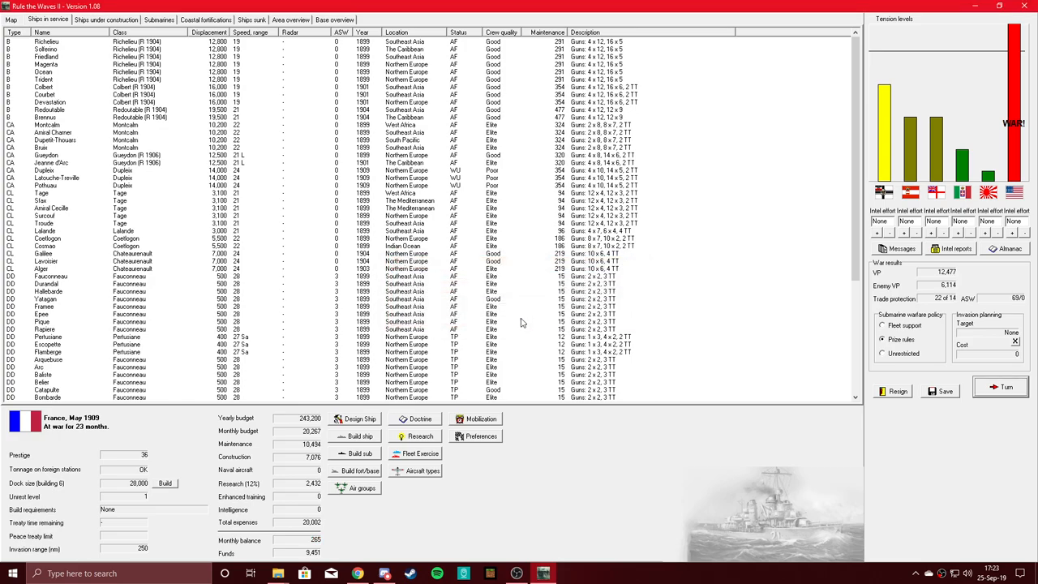
mouse_move(638, 268)
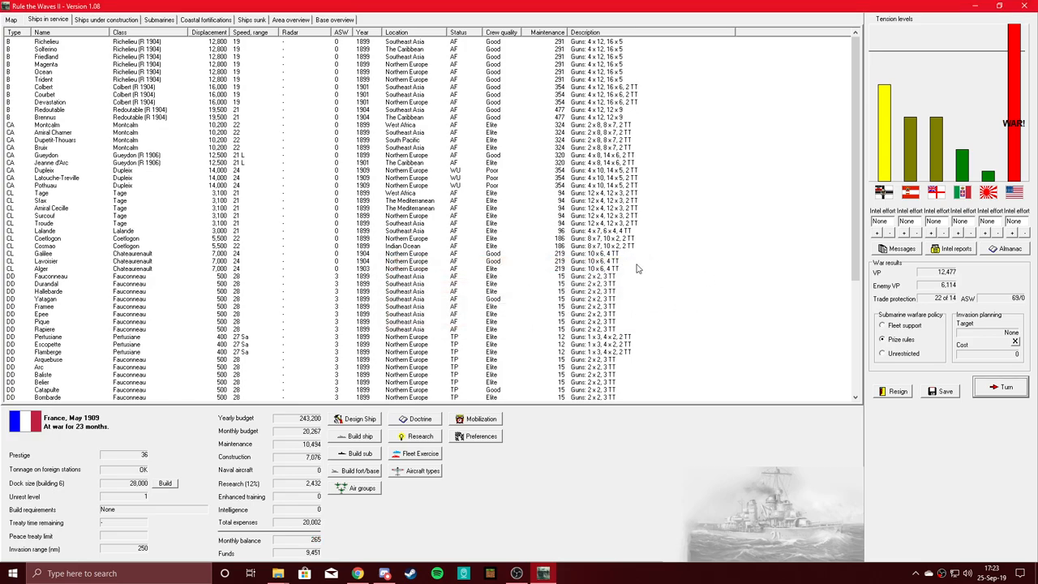
mouse_move(384, 325)
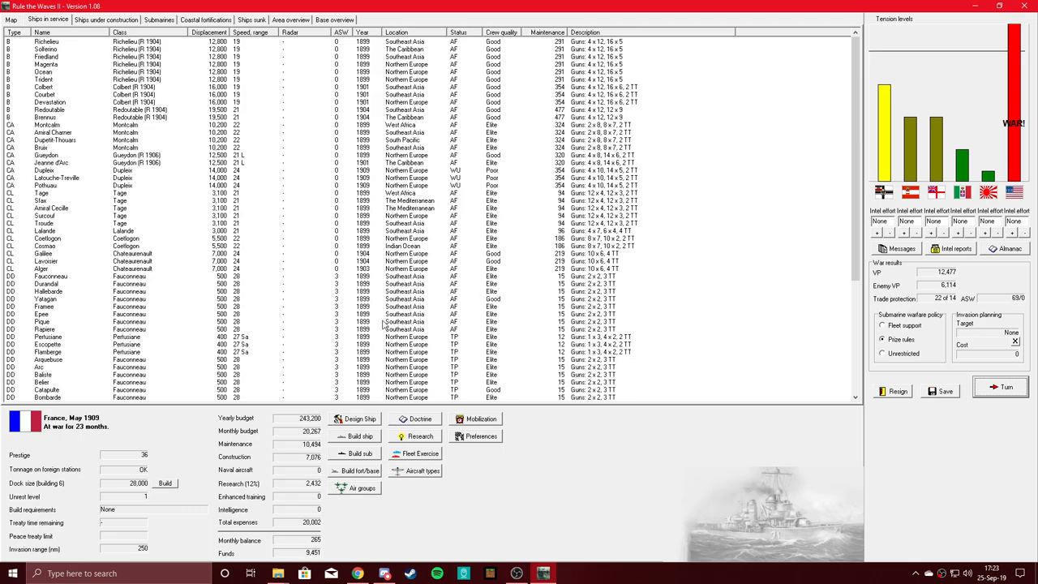
mouse_move(380, 323)
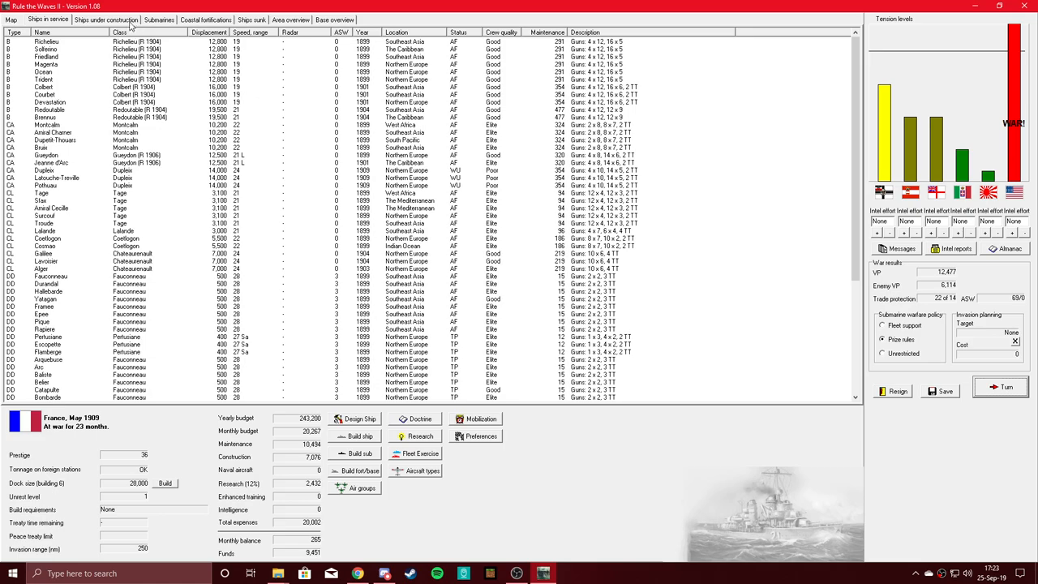
mouse_move(195, 133)
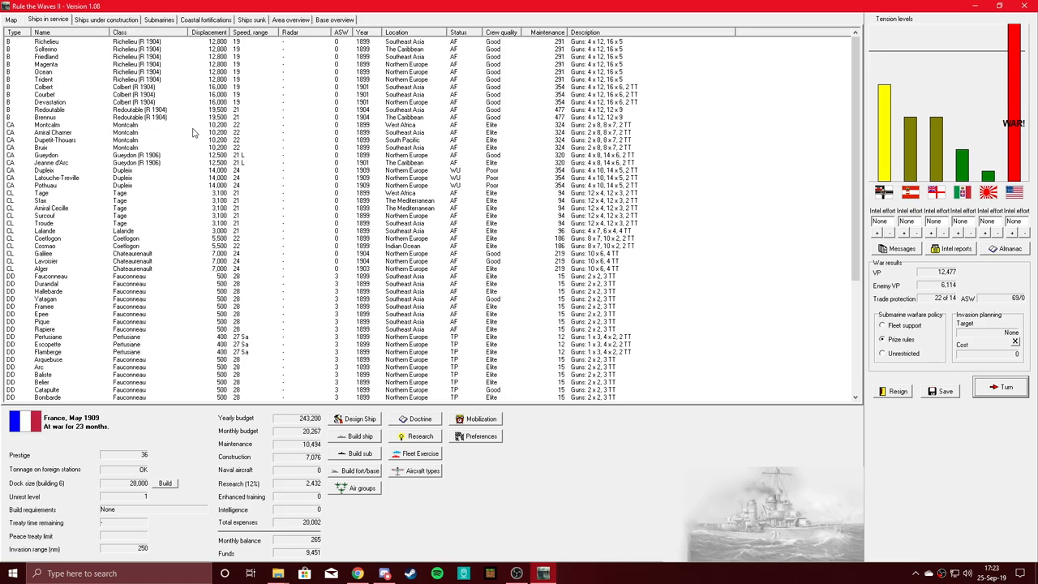
mouse_move(284, 430)
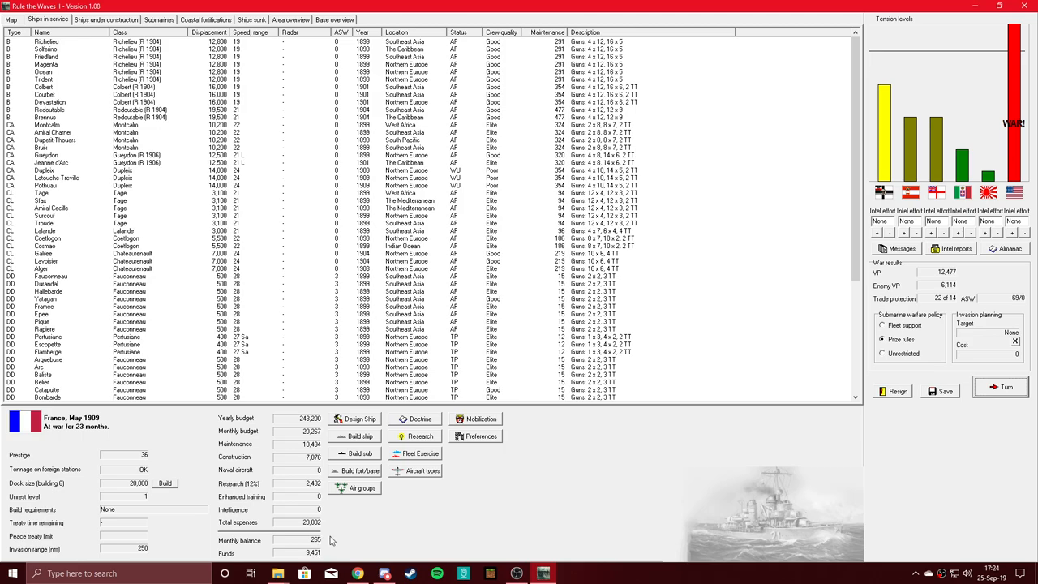
Return Charles Martel to normal build pace for a monthly surplus, then end the turn
left_click(106, 19)
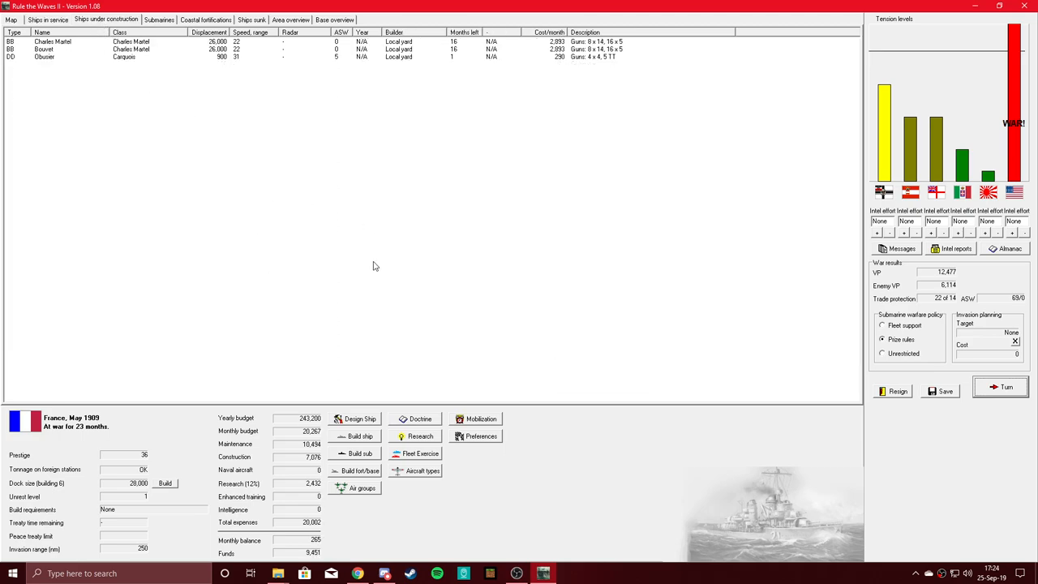
mouse_move(374, 217)
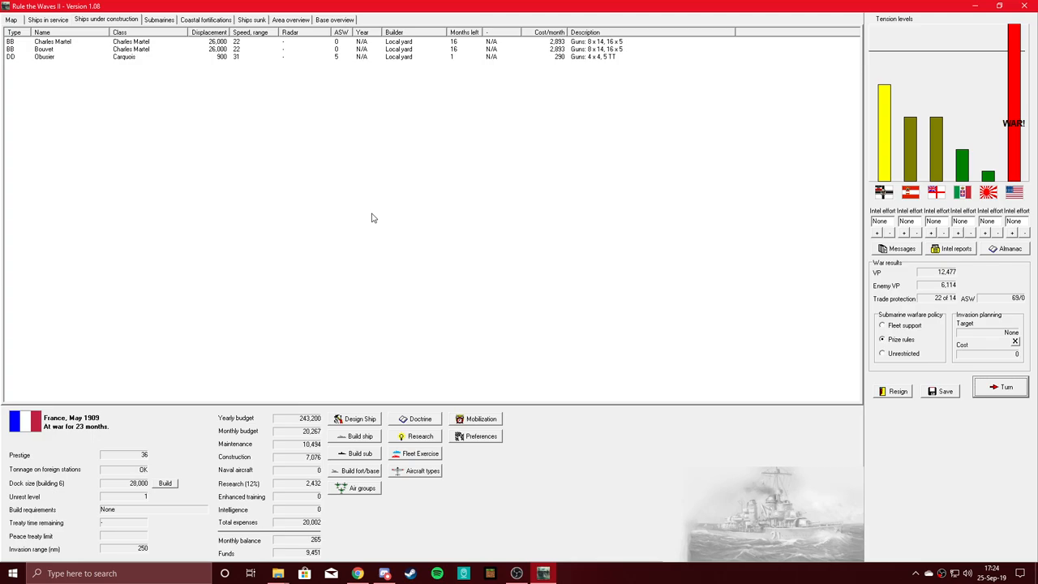
mouse_move(381, 137)
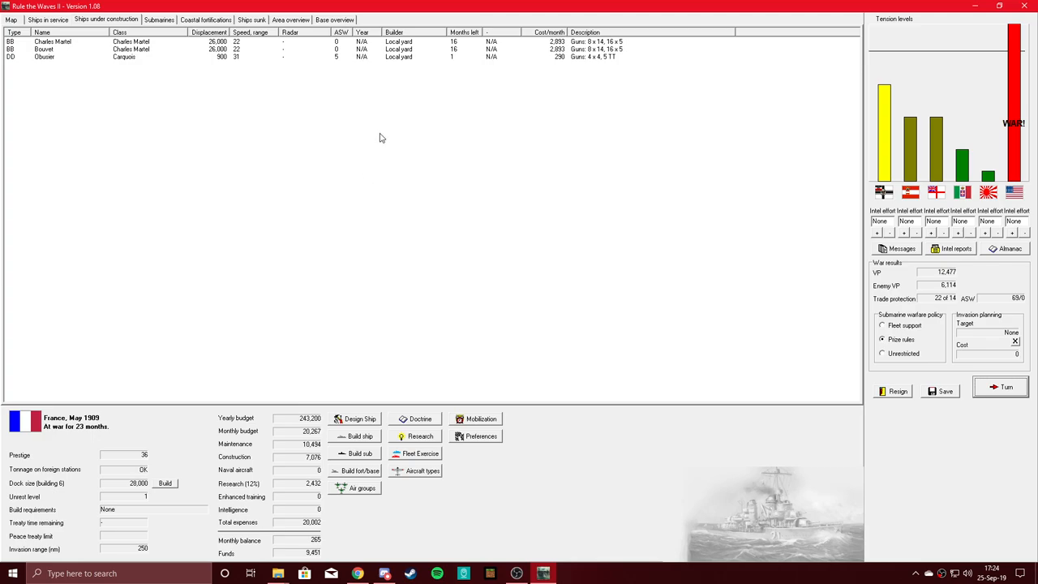
mouse_move(365, 126)
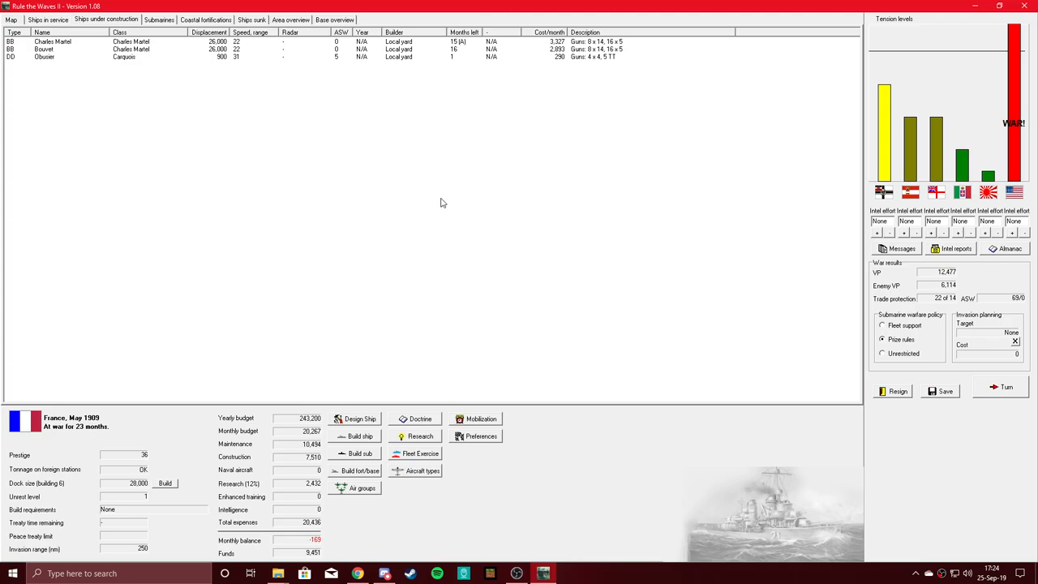
mouse_move(560, 61)
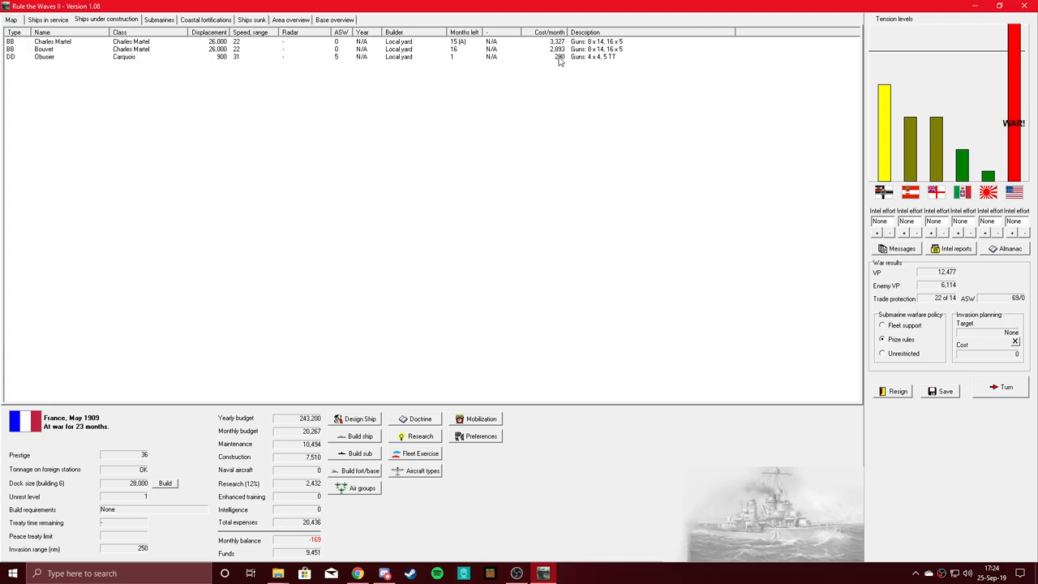
mouse_move(465, 91)
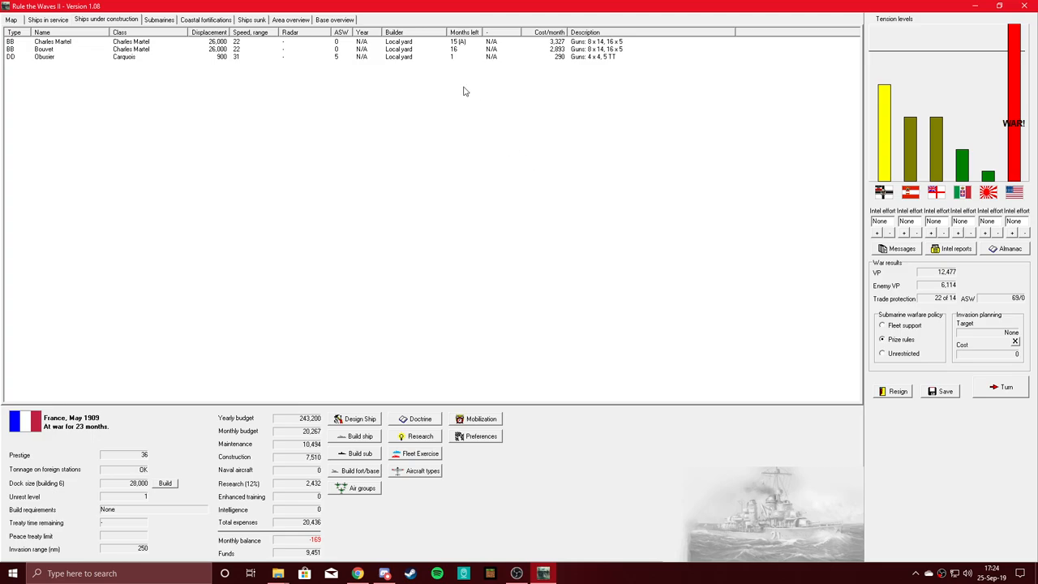
mouse_move(469, 75)
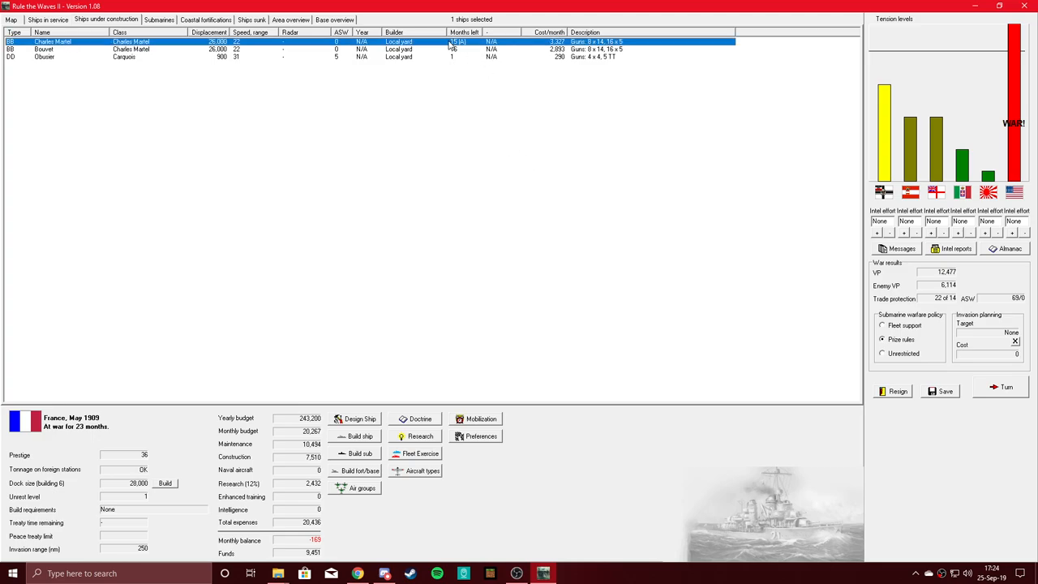
left_click(496, 193)
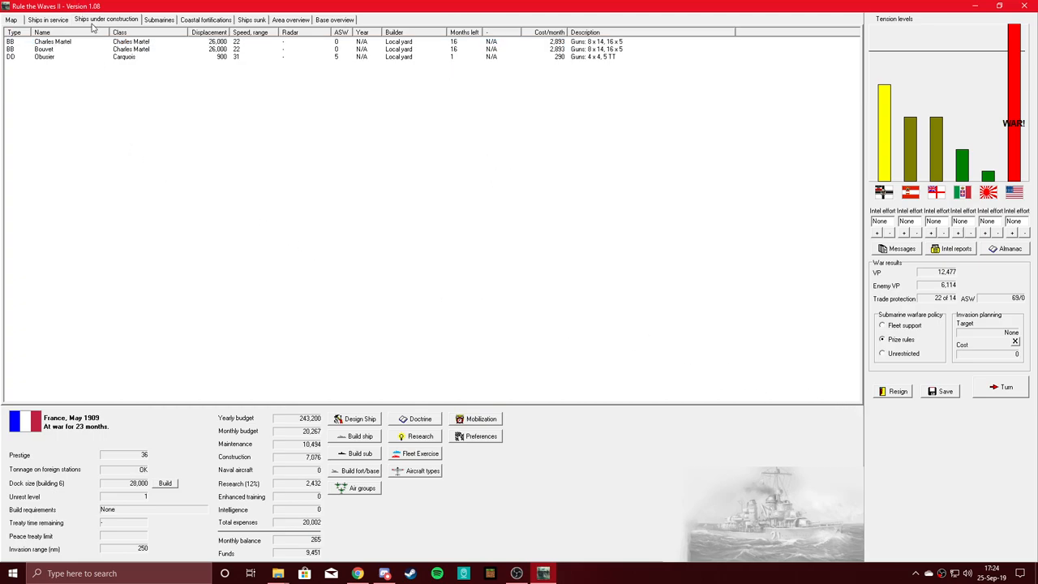
mouse_move(510, 493)
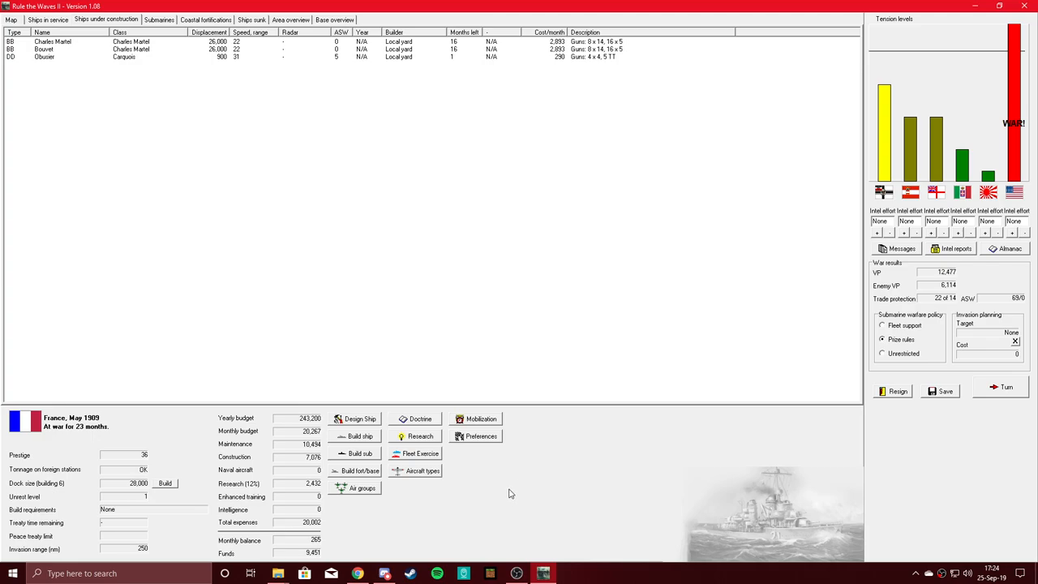
mouse_move(584, 362)
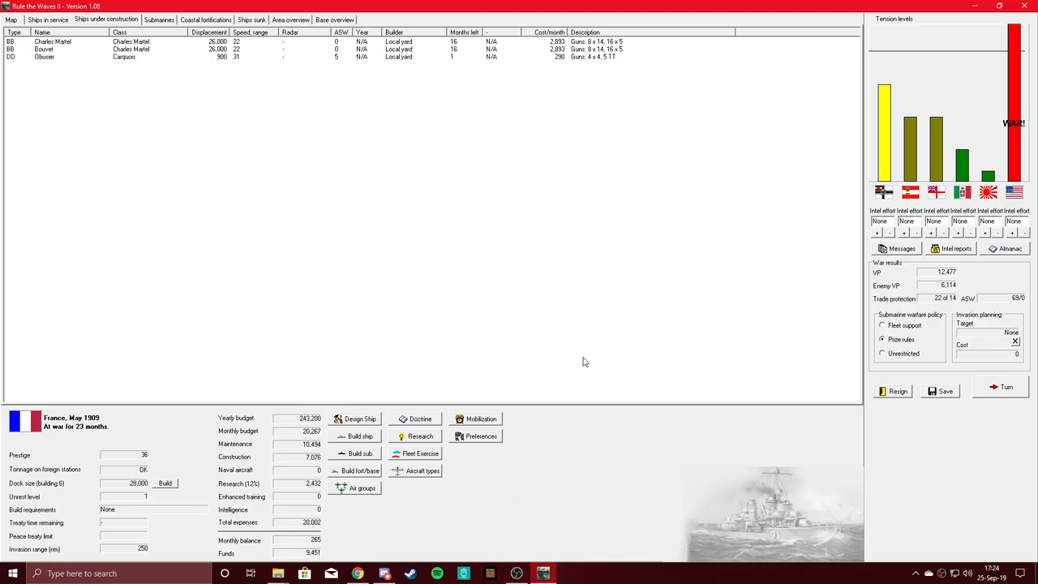
mouse_move(987, 398)
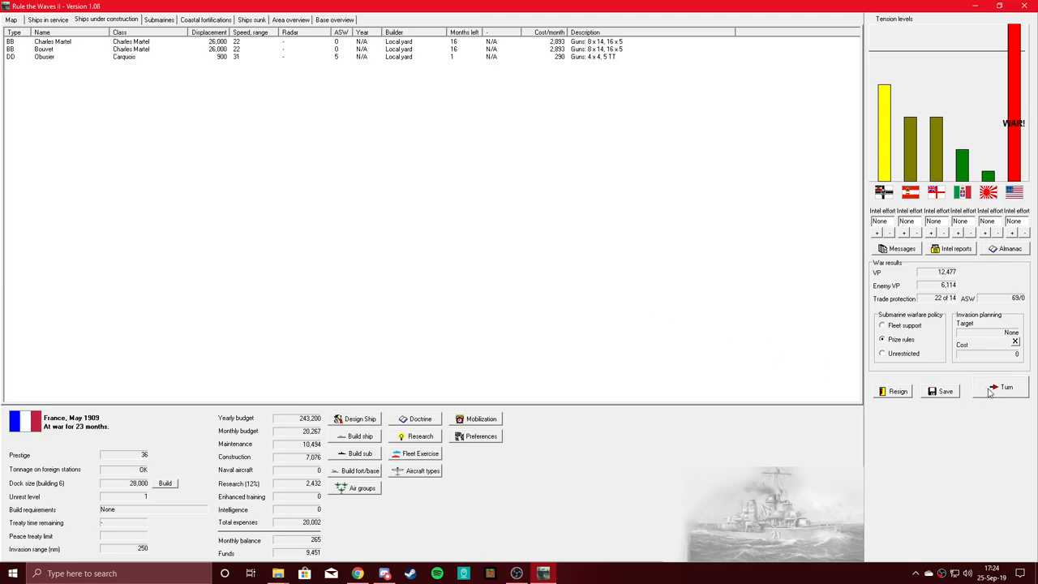
left_click(1005, 387)
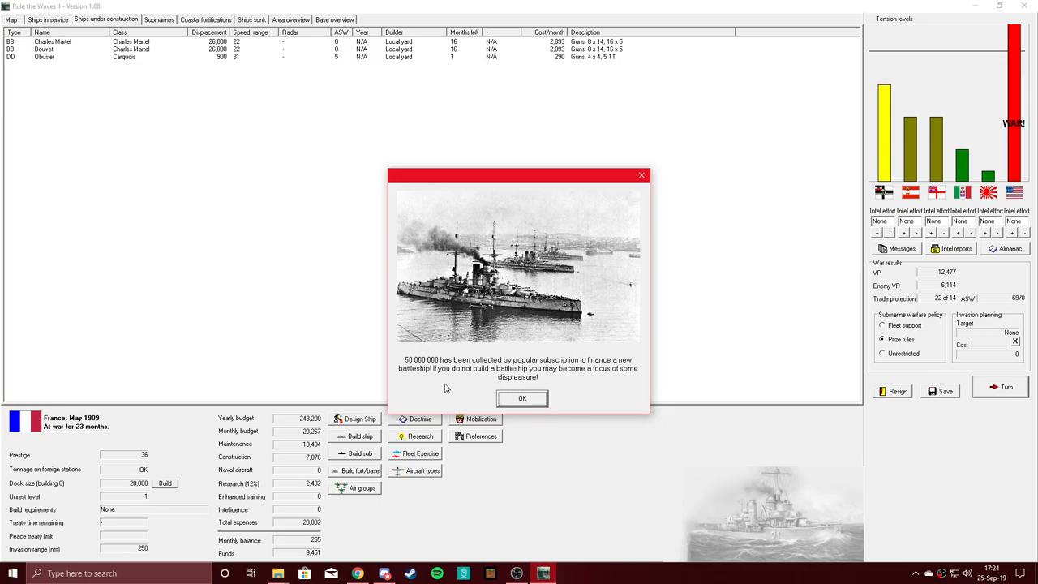
mouse_move(446, 389)
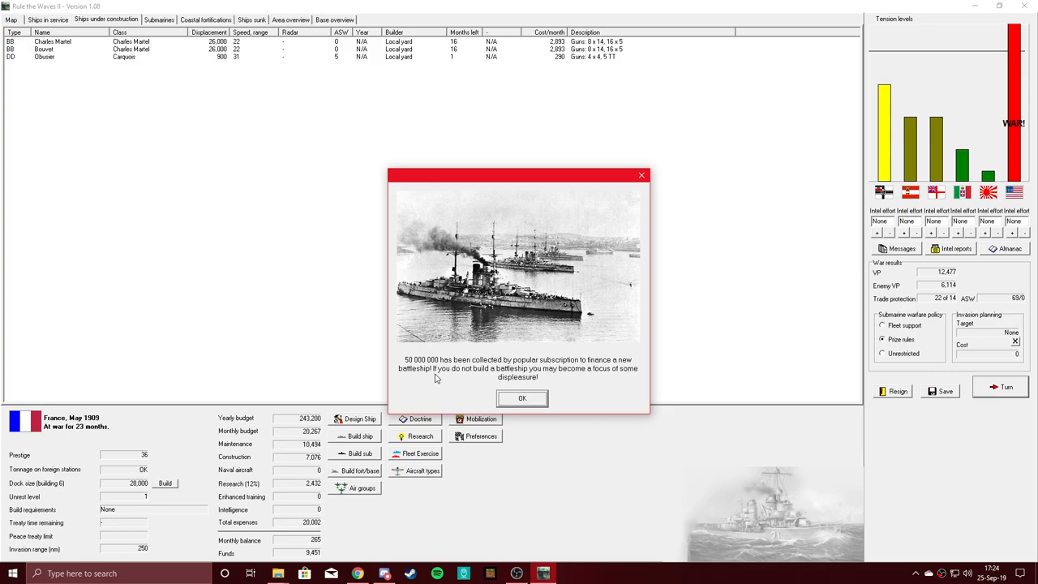
mouse_move(434, 383)
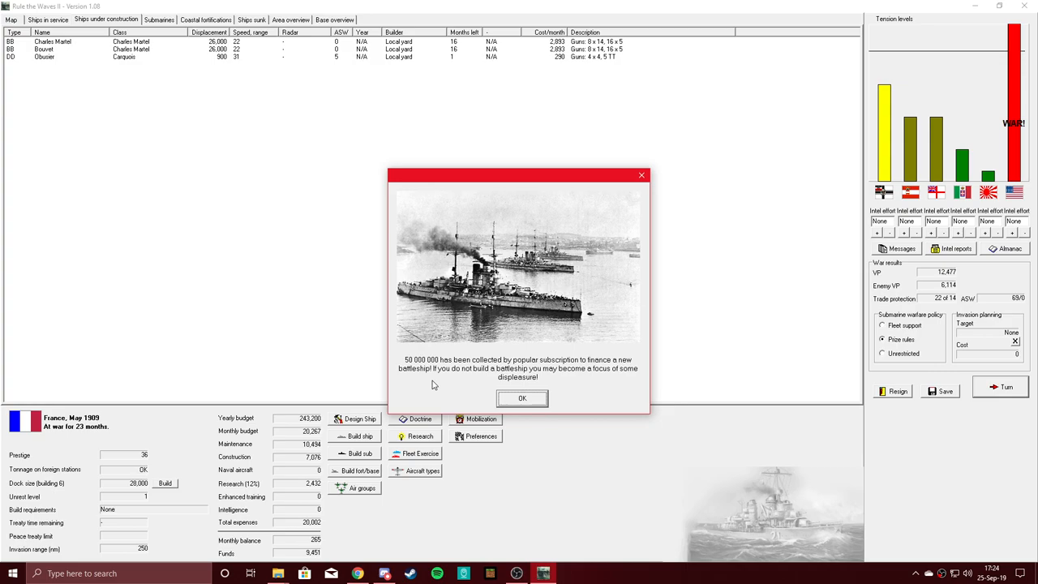
Acknowledge subscription, Cochin China loss, Obusier, fire control and torpedo news, and the submarine summary
left_click(523, 399)
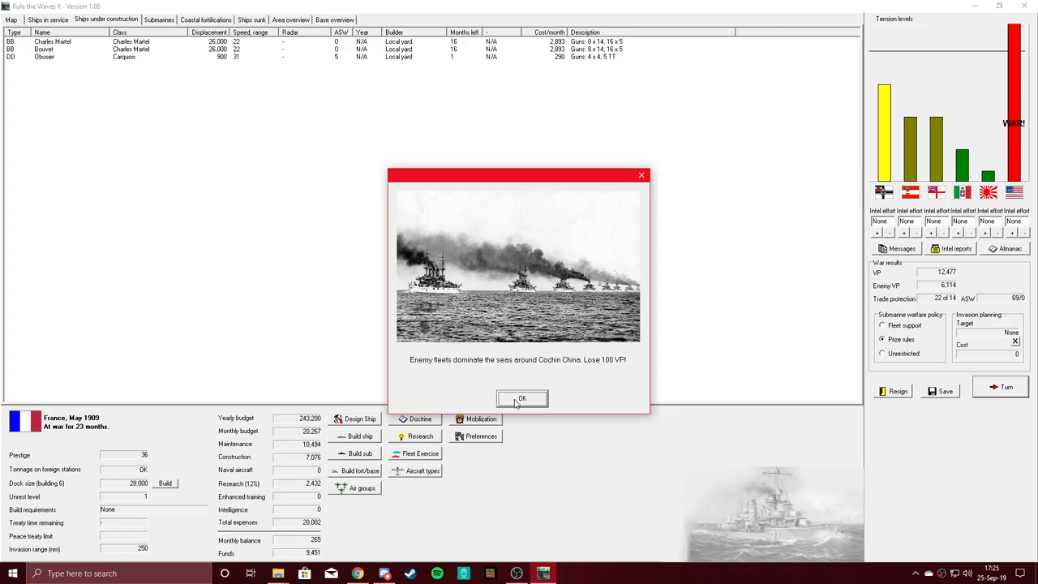
left_click(522, 398)
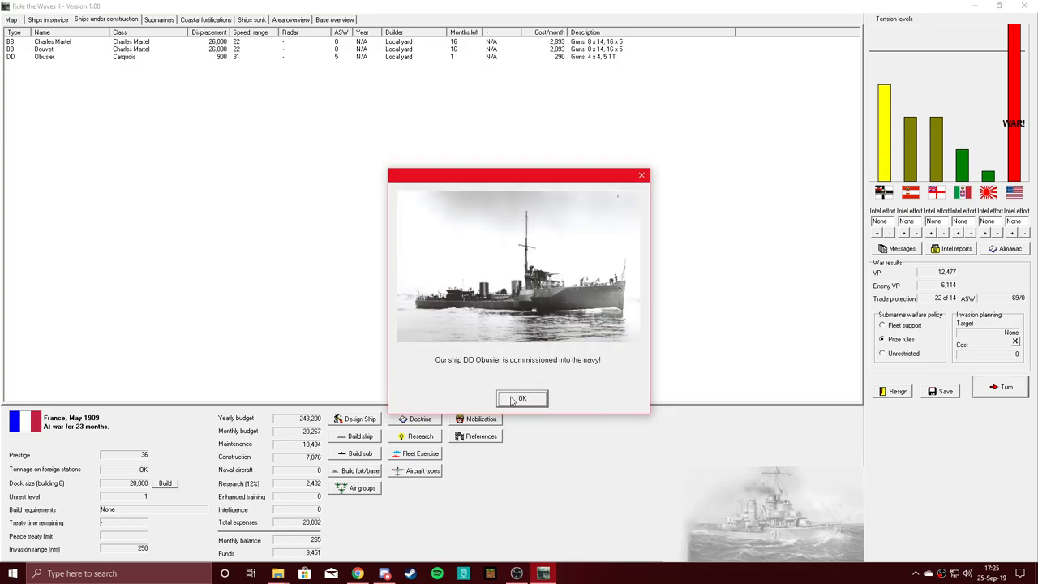
left_click(522, 399)
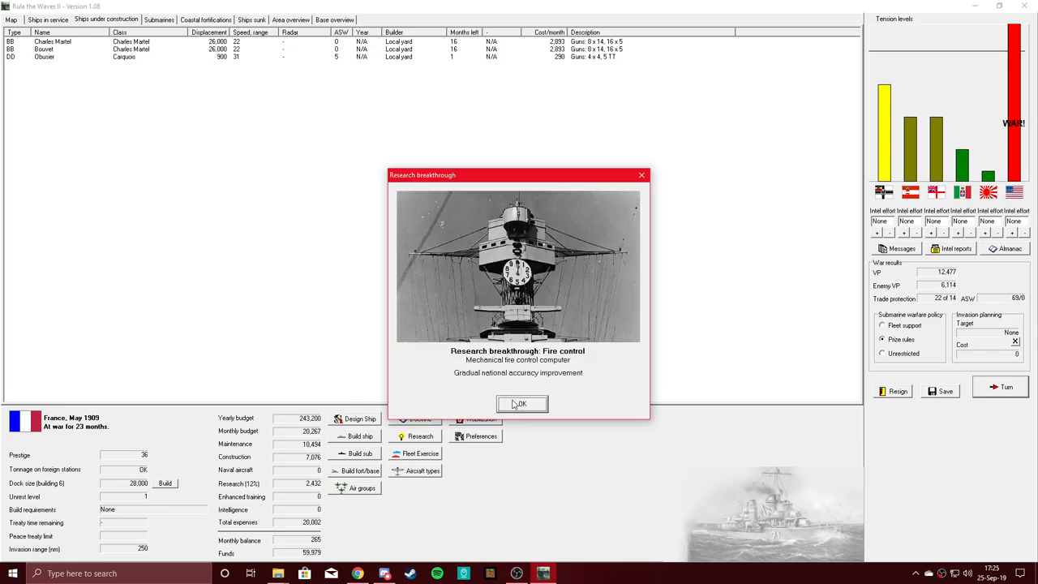
left_click(521, 404)
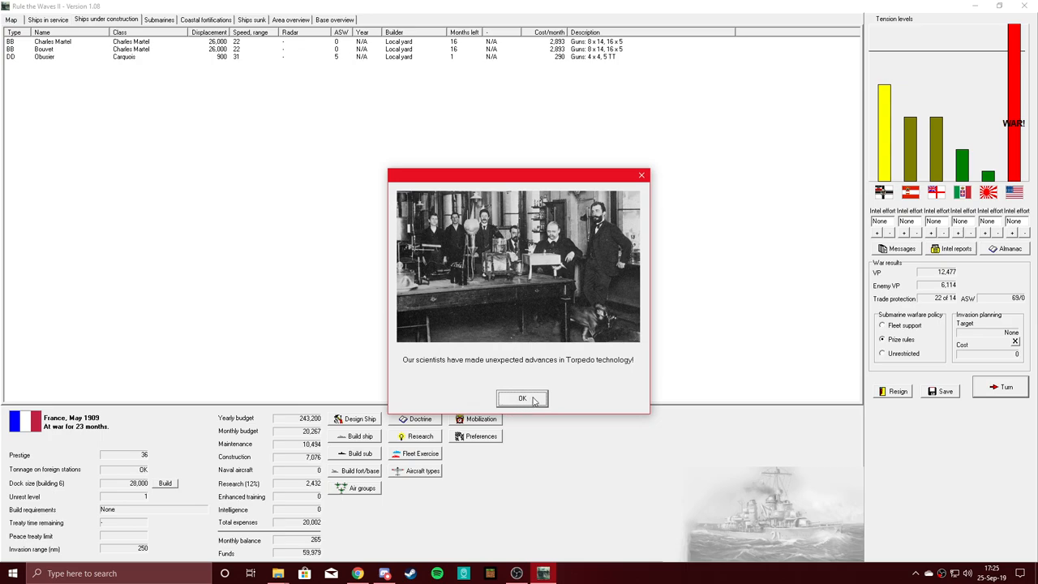
left_click(522, 398)
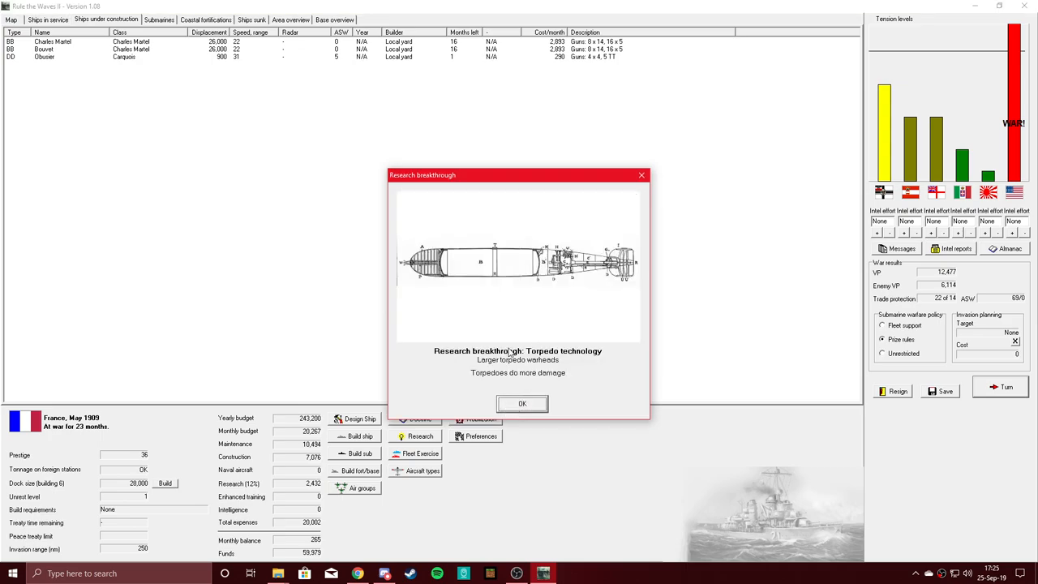
left_click(523, 404)
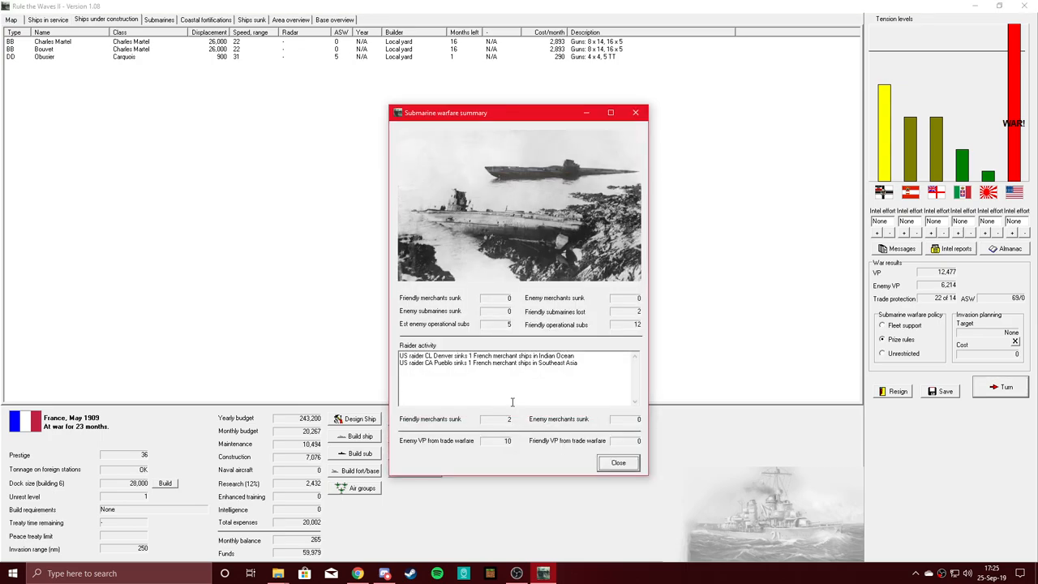
left_click(618, 462)
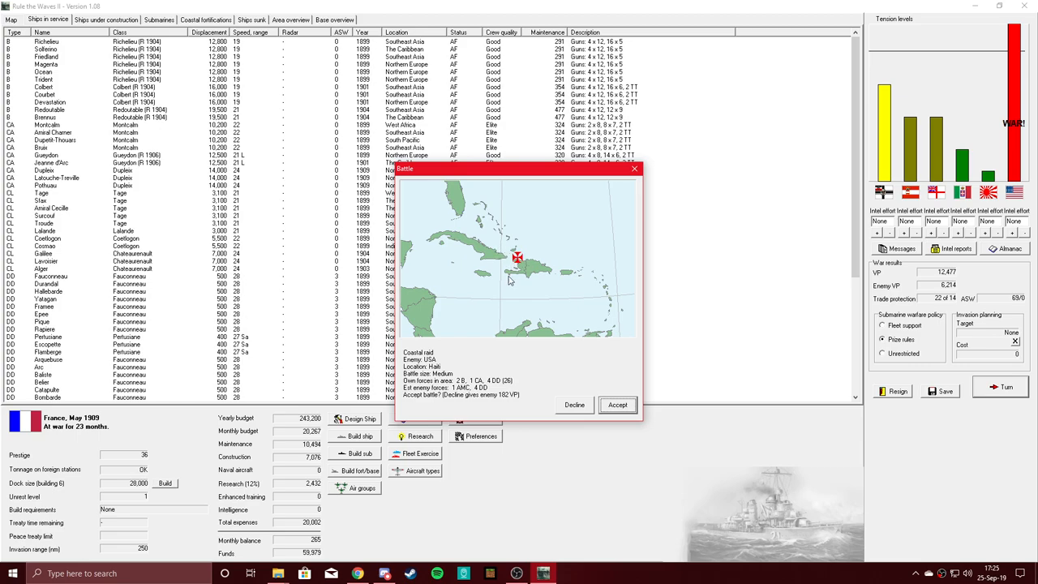
mouse_move(469, 422)
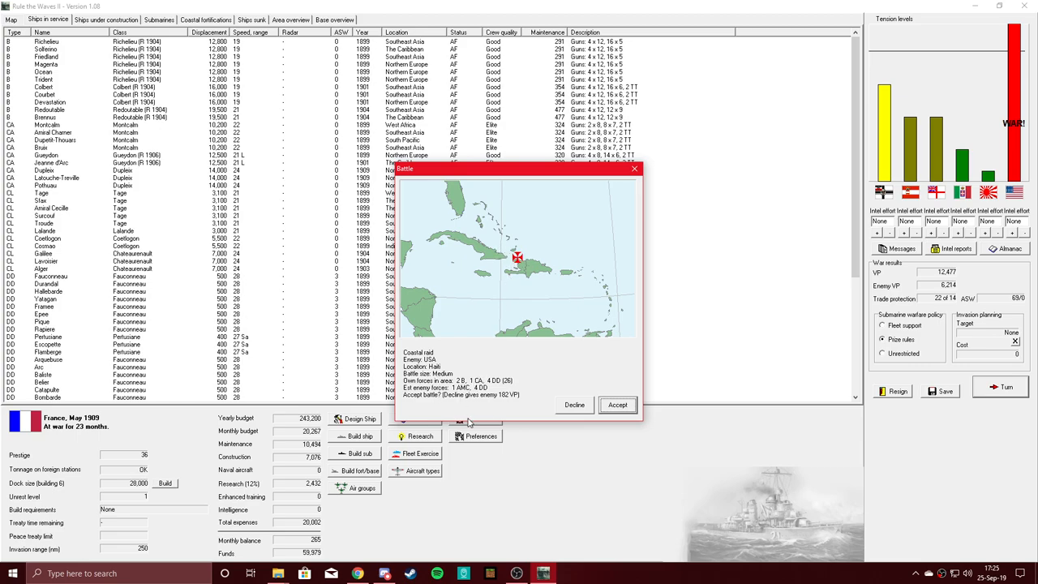
mouse_move(487, 412)
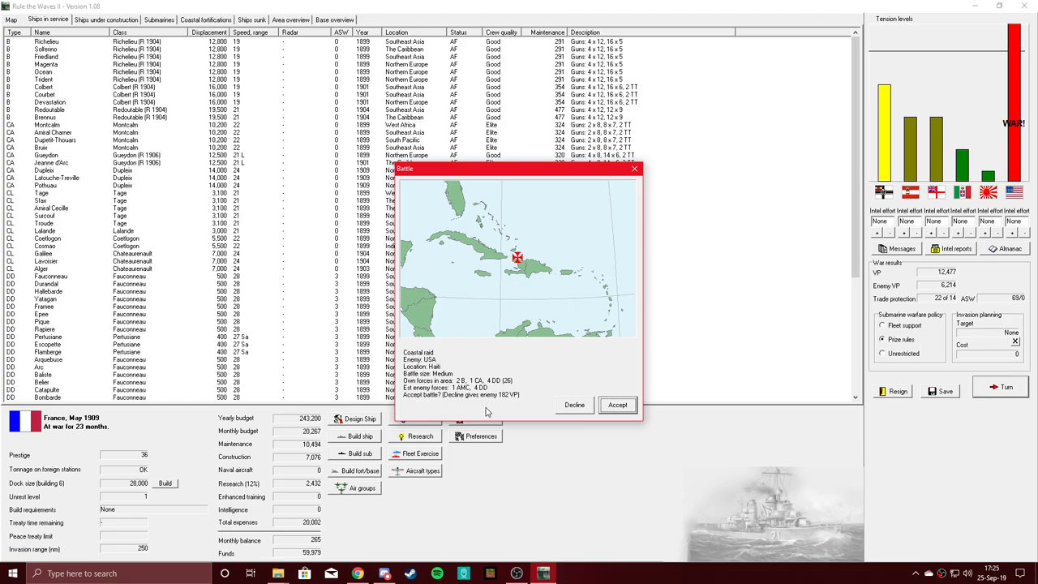
Accept the Haiti coastal raid to enter the paused tactical battle
left_click(617, 405)
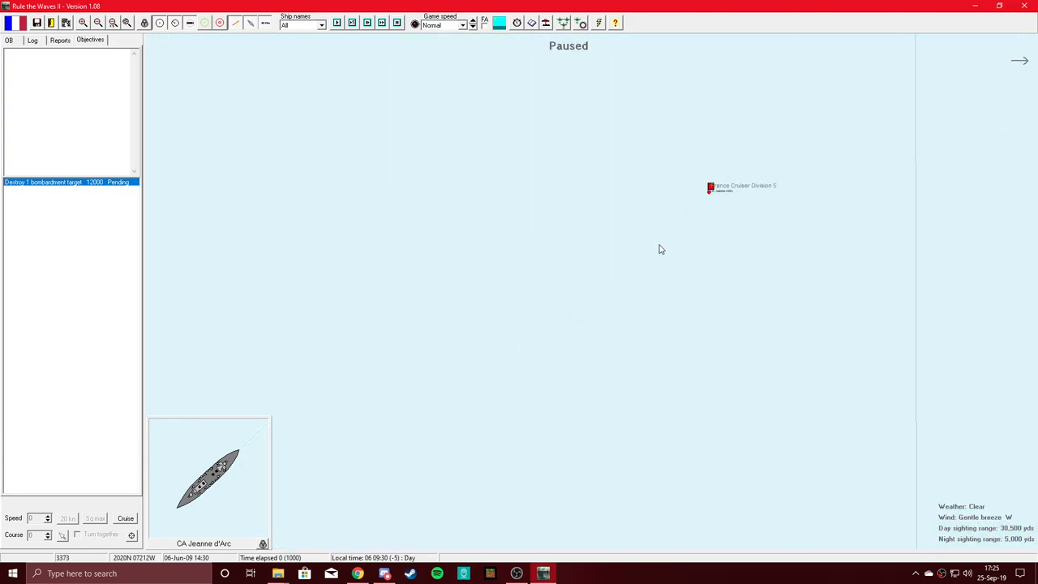
Unpause the Haiti raid and let it run until Jeanne d'Arc sights an unknown ship
left_click(711, 187)
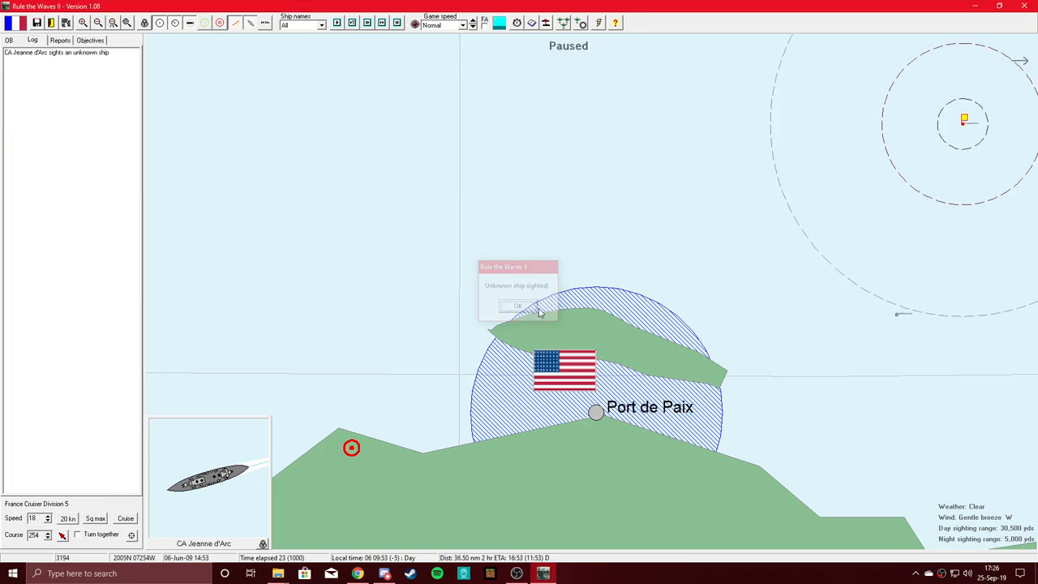
Dismiss the 'Unknown ship sighted!' notice
left_click(519, 306)
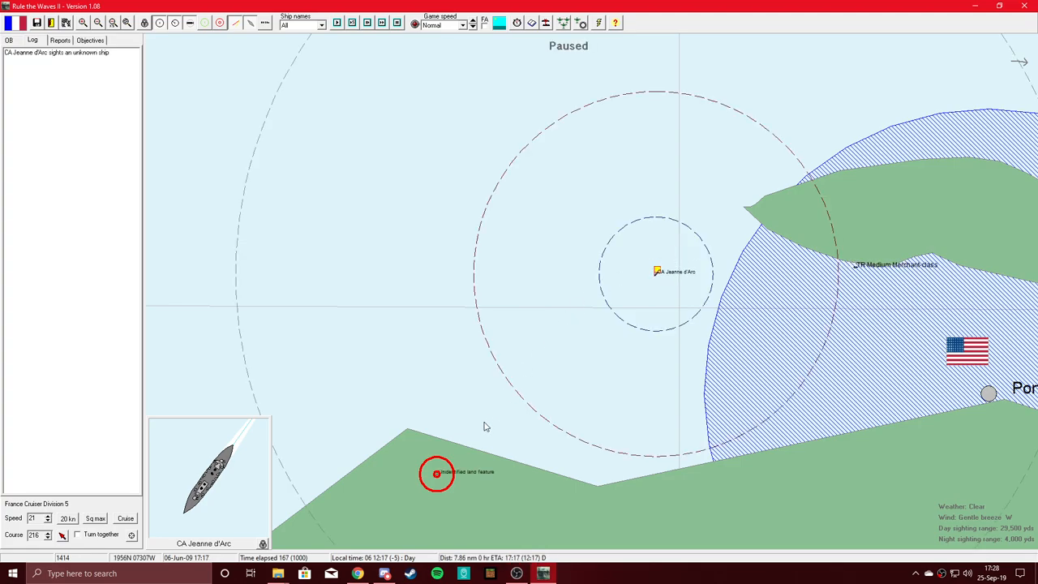
mouse_move(267, 284)
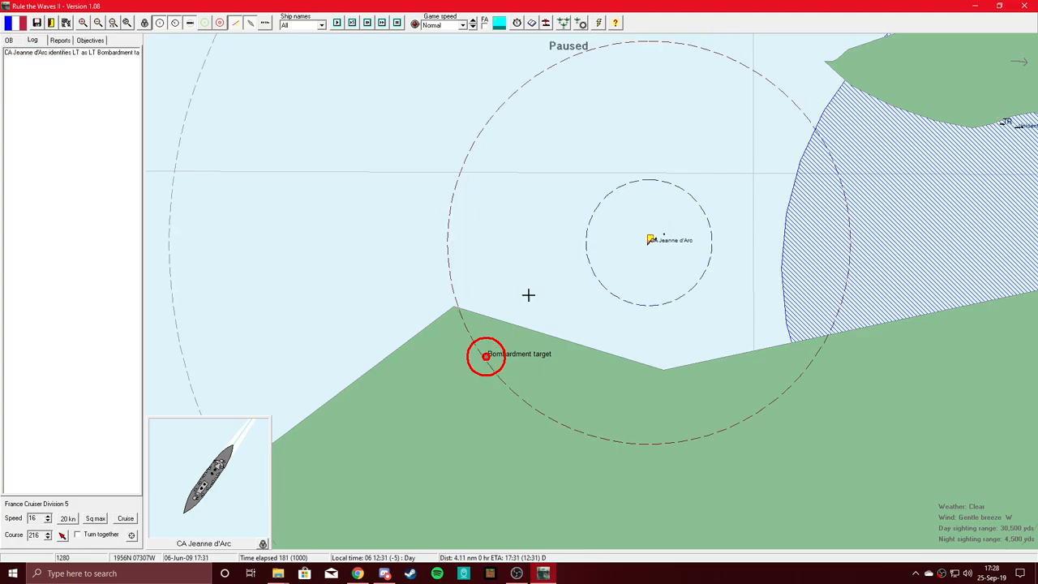
mouse_move(559, 313)
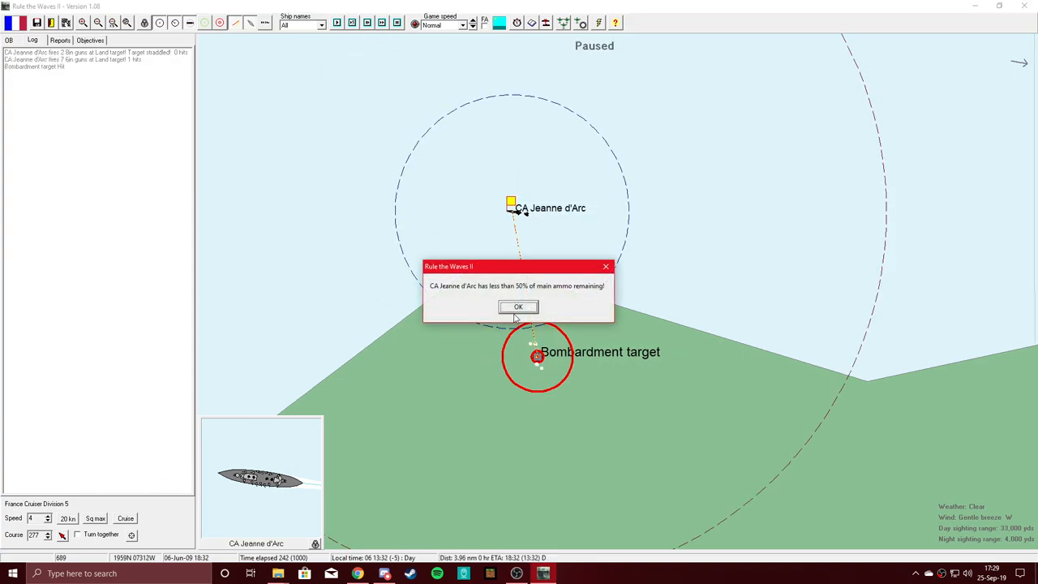
Dismiss the low main ammo warning and the bombardment objective accomplished message
left_click(518, 306)
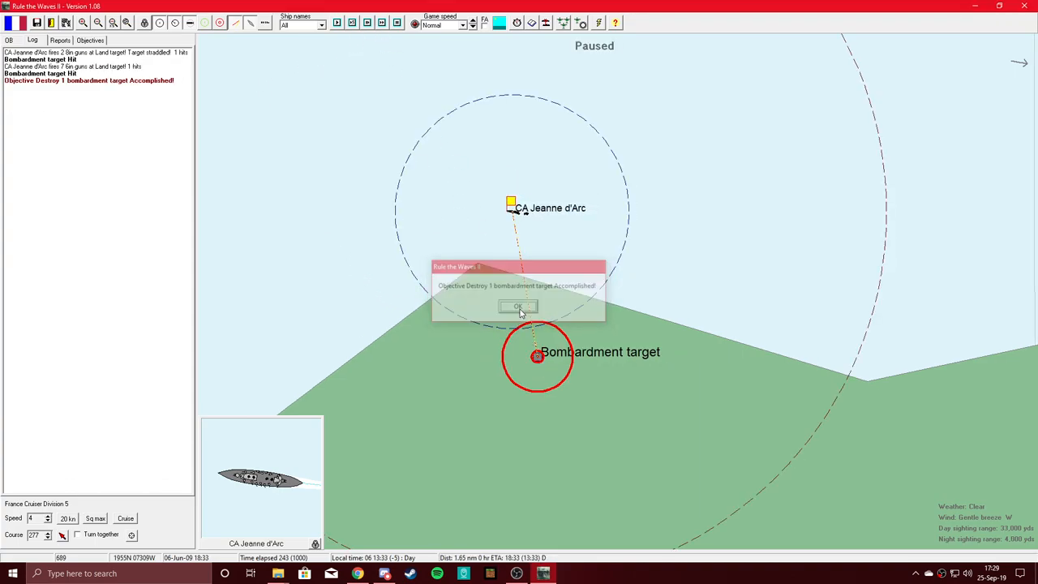
left_click(519, 306)
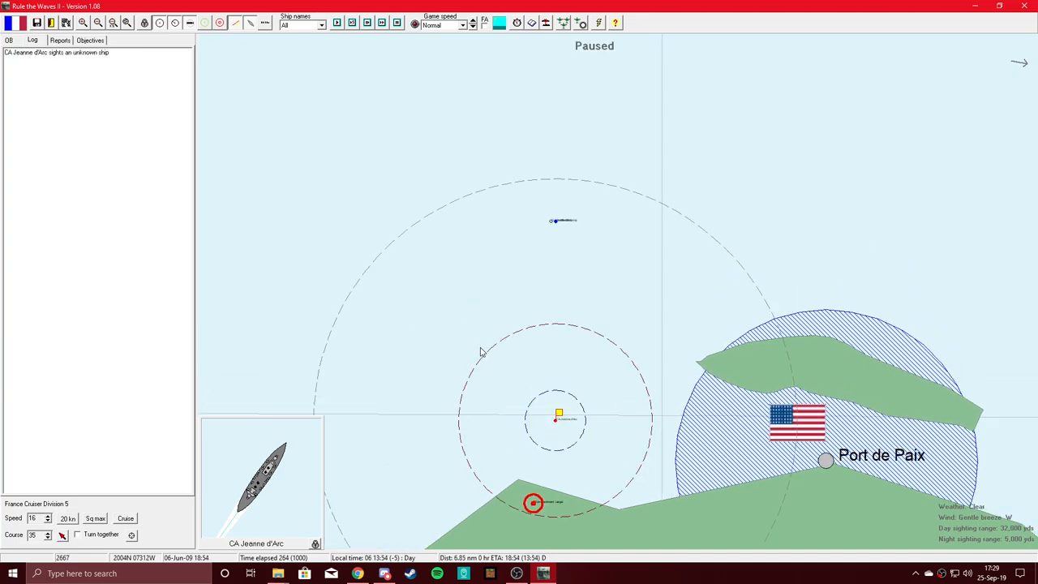
Set game speed to Fast and let the battle run to about 22:24 on 06-Jun-09
left_click(381, 23)
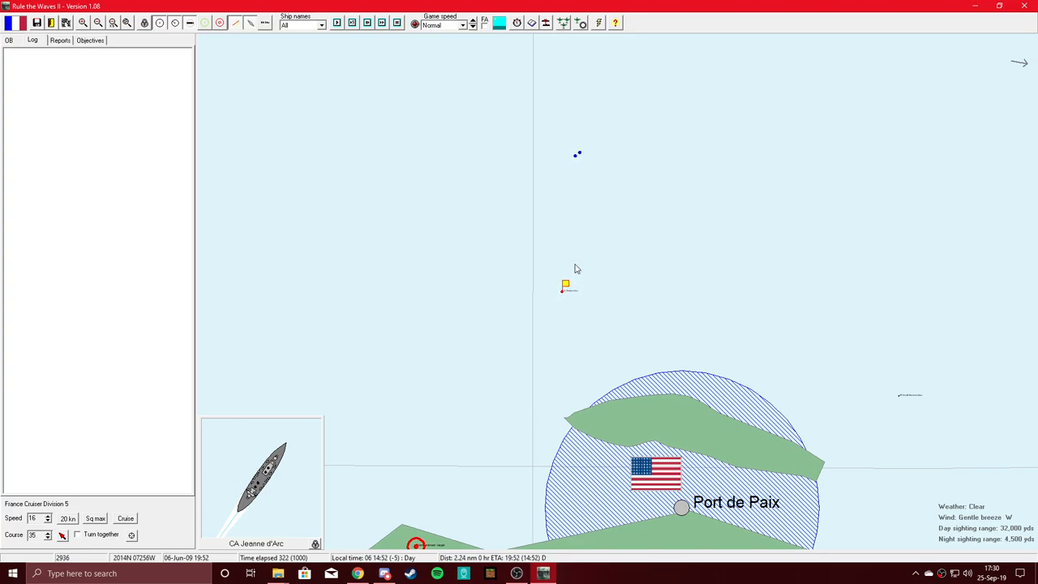
left_click(444, 25)
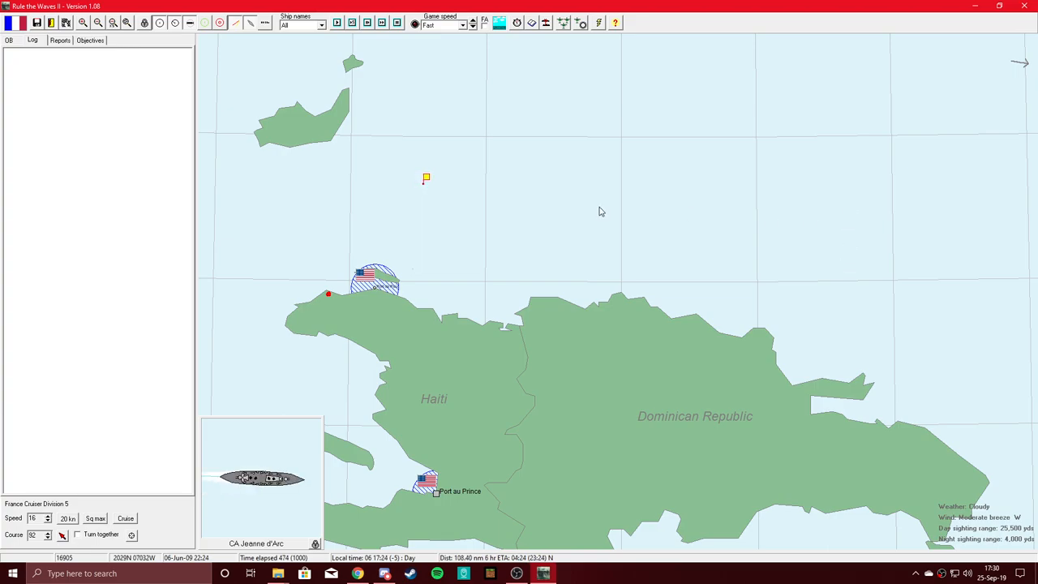
Speed up the battle, end the scenario, and close the French major victory results
left_click(473, 23)
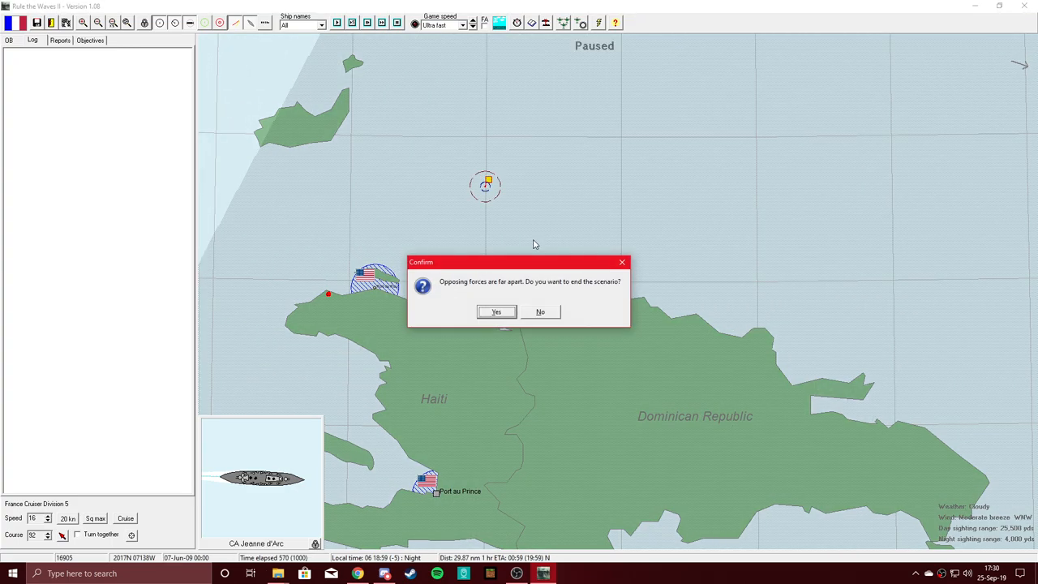
left_click(496, 311)
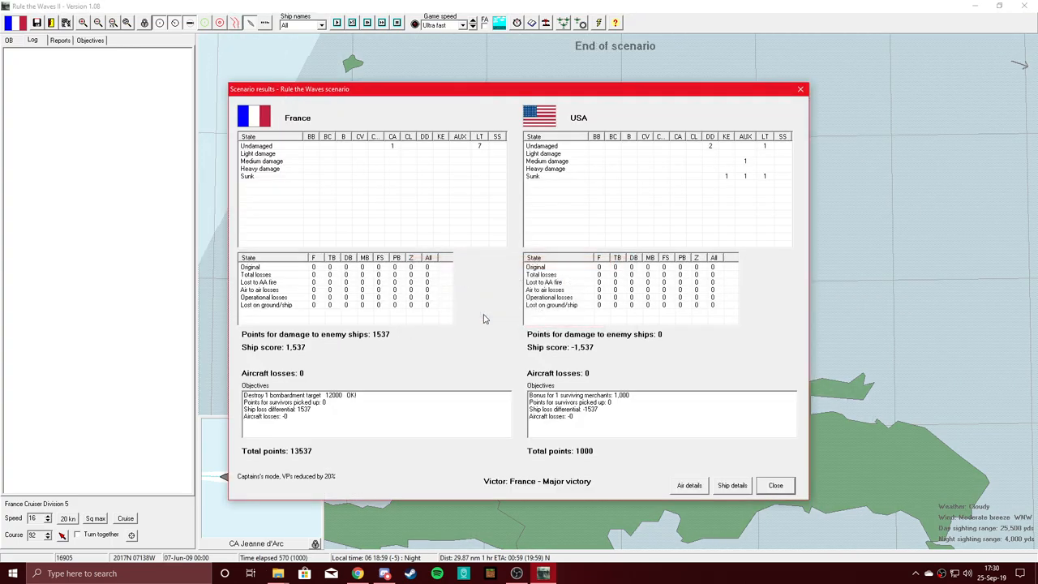
mouse_move(696, 159)
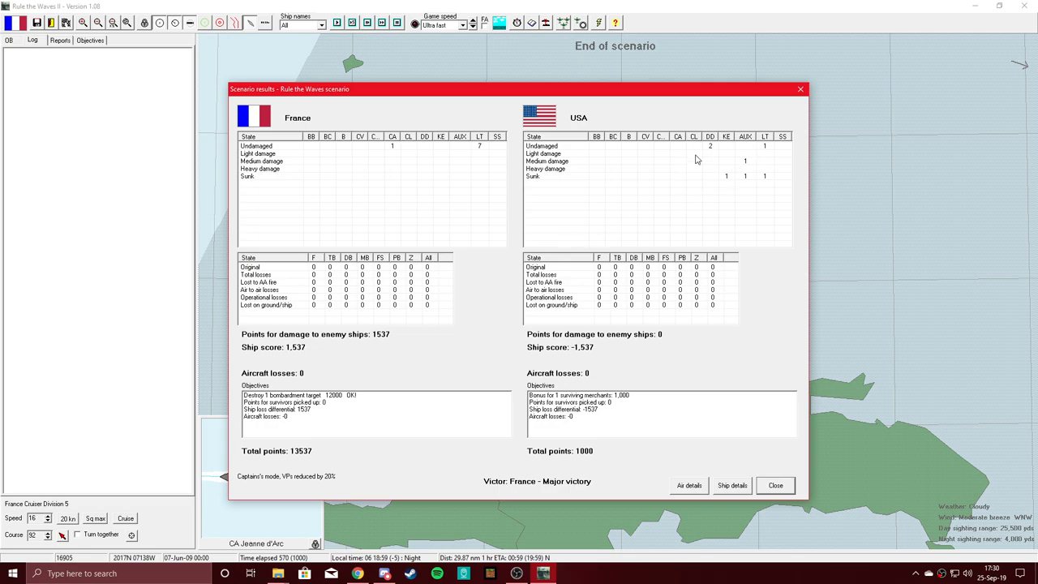
mouse_move(633, 240)
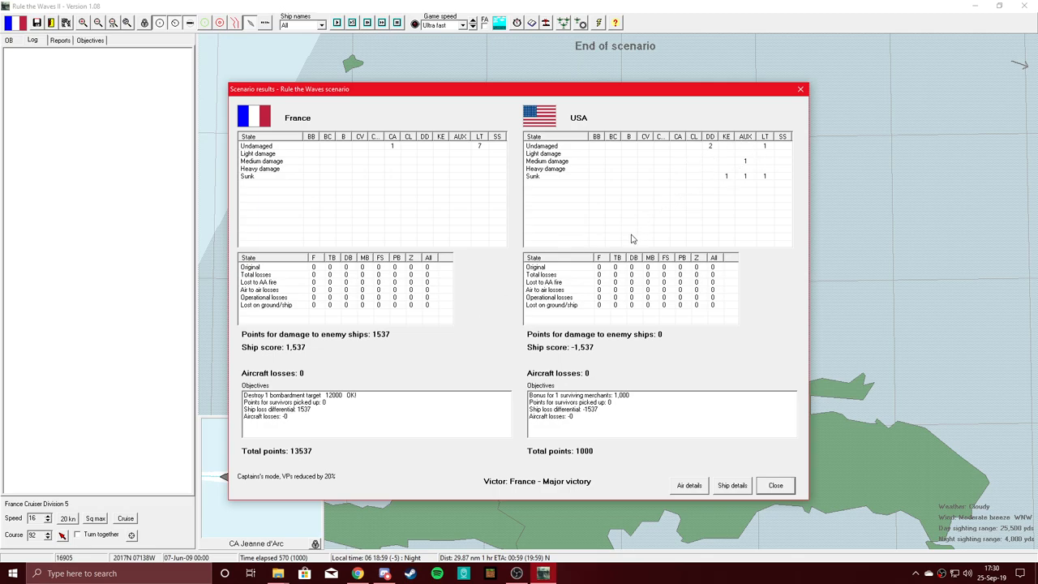
mouse_move(726, 180)
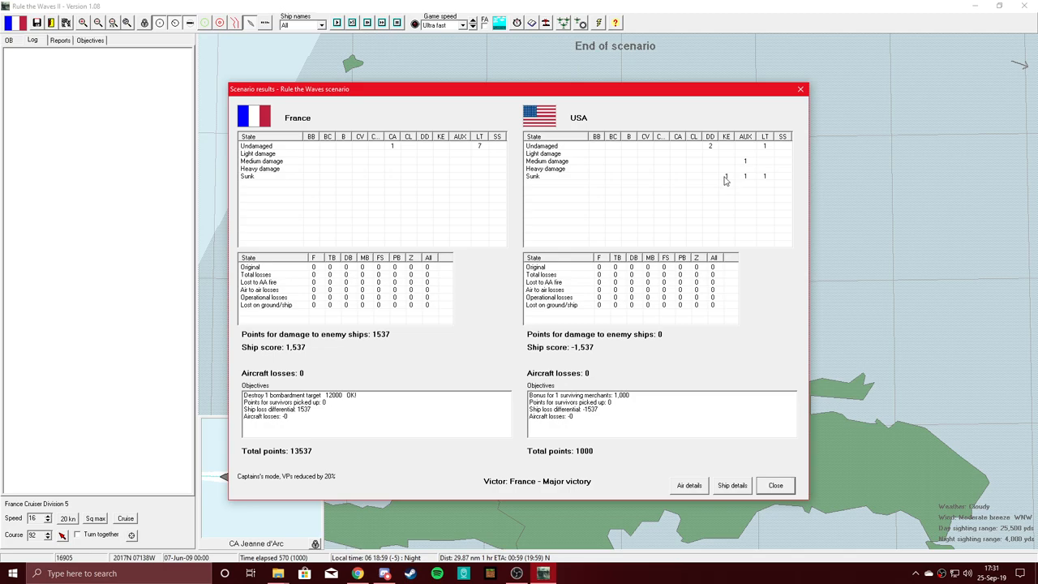
mouse_move(633, 251)
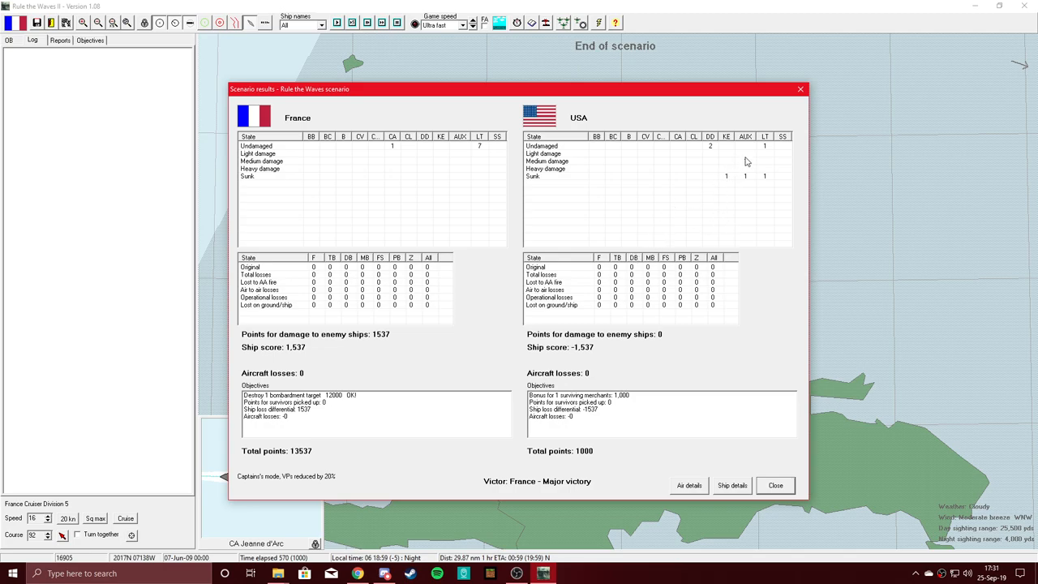
mouse_move(708, 220)
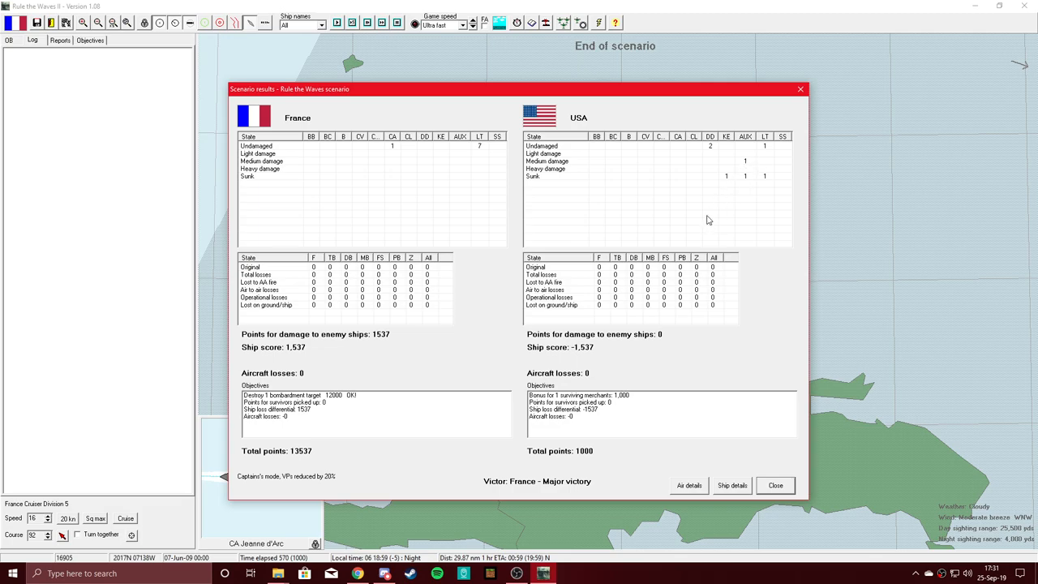
mouse_move(706, 221)
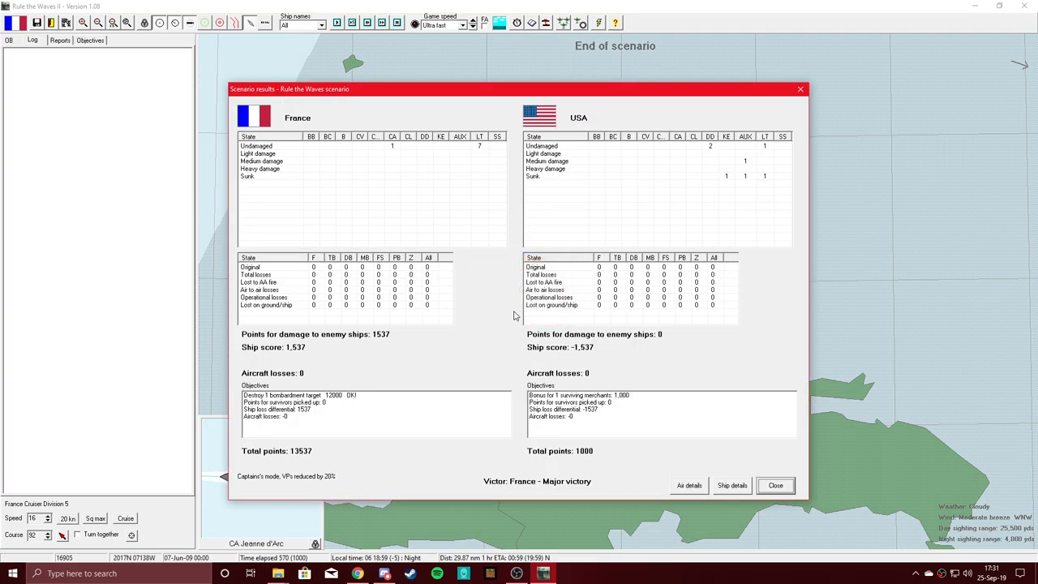
left_click(775, 485)
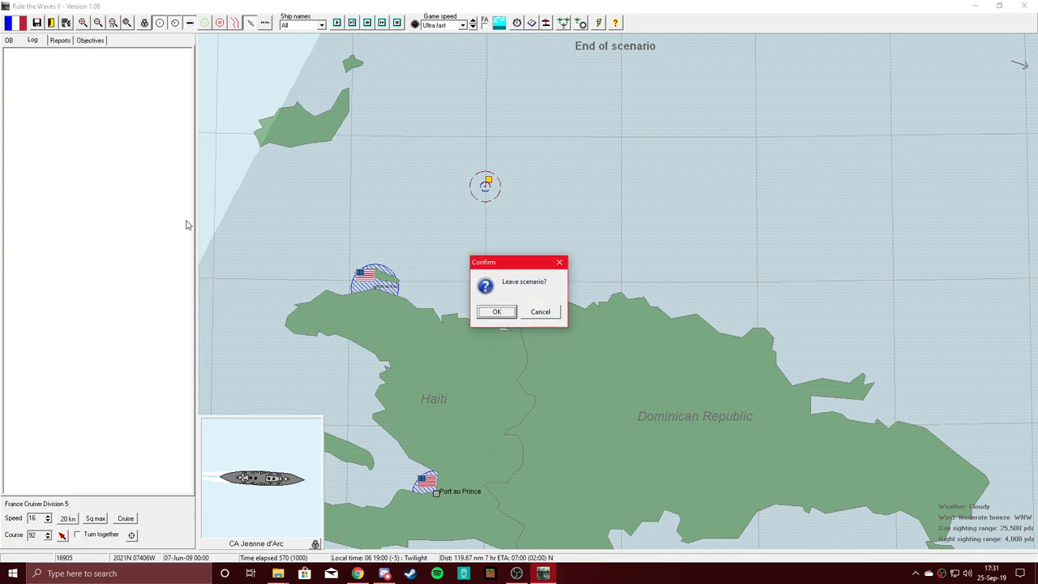
Leave the Haiti raid, acknowledge the French major victory, and dismiss the turn messages
left_click(497, 311)
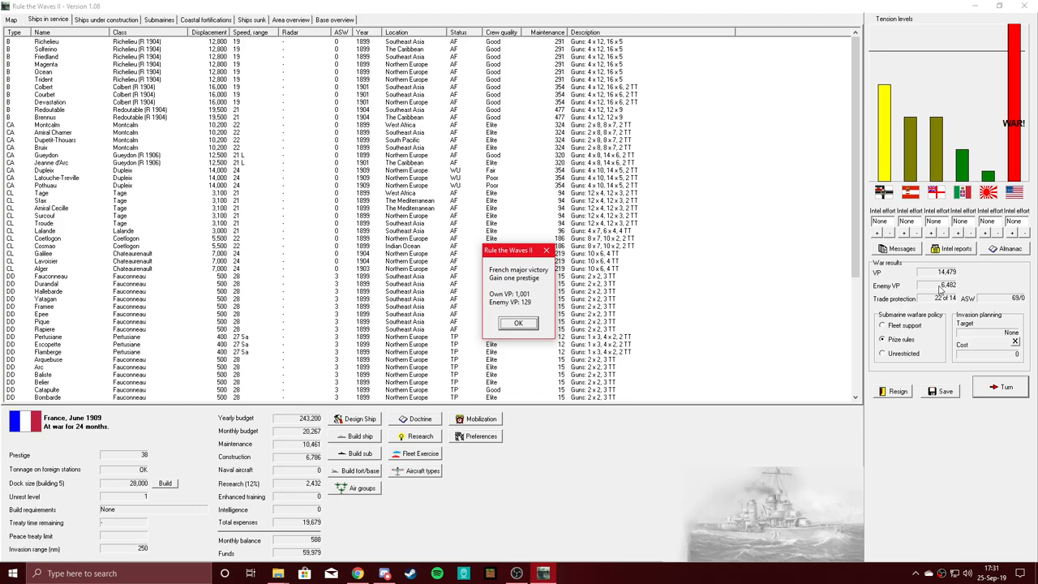
left_click(518, 323)
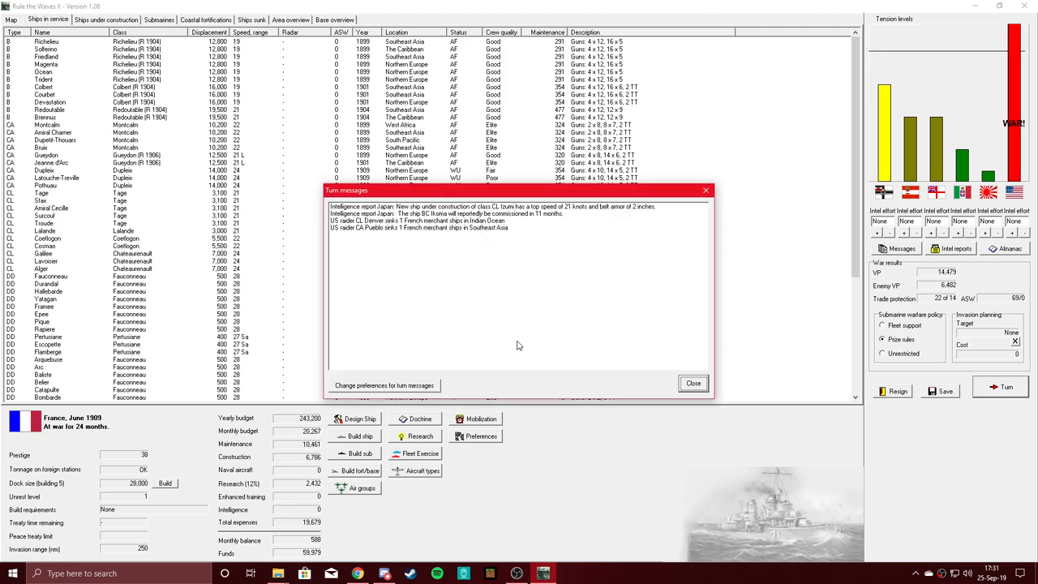
mouse_move(599, 301)
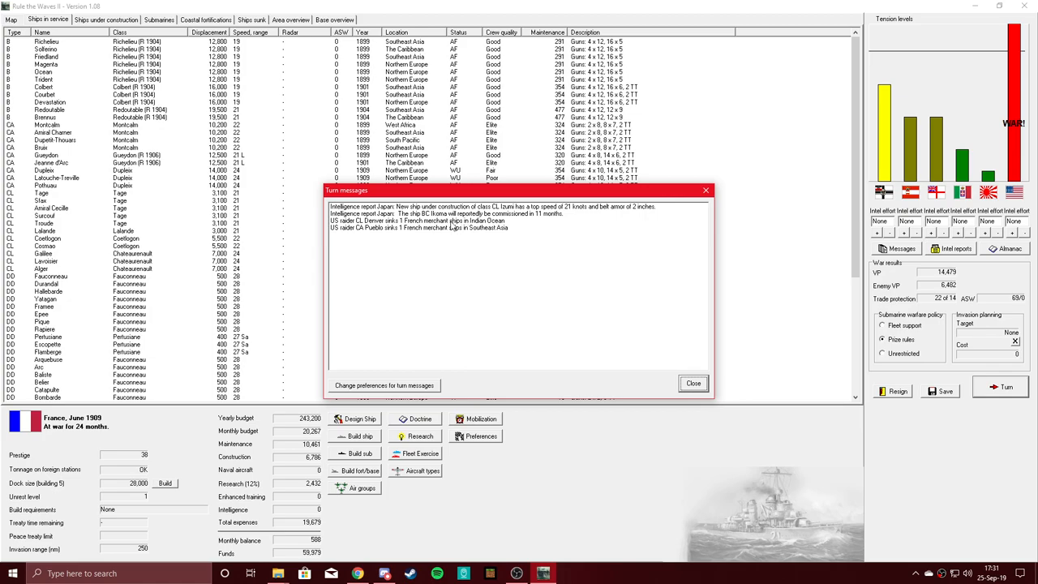
mouse_move(442, 235)
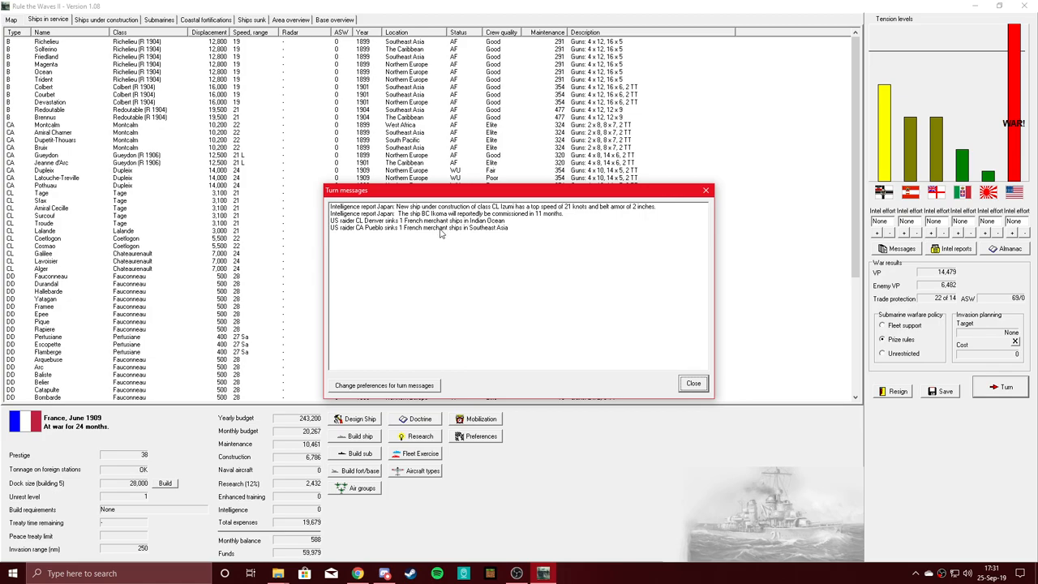
left_click(694, 383)
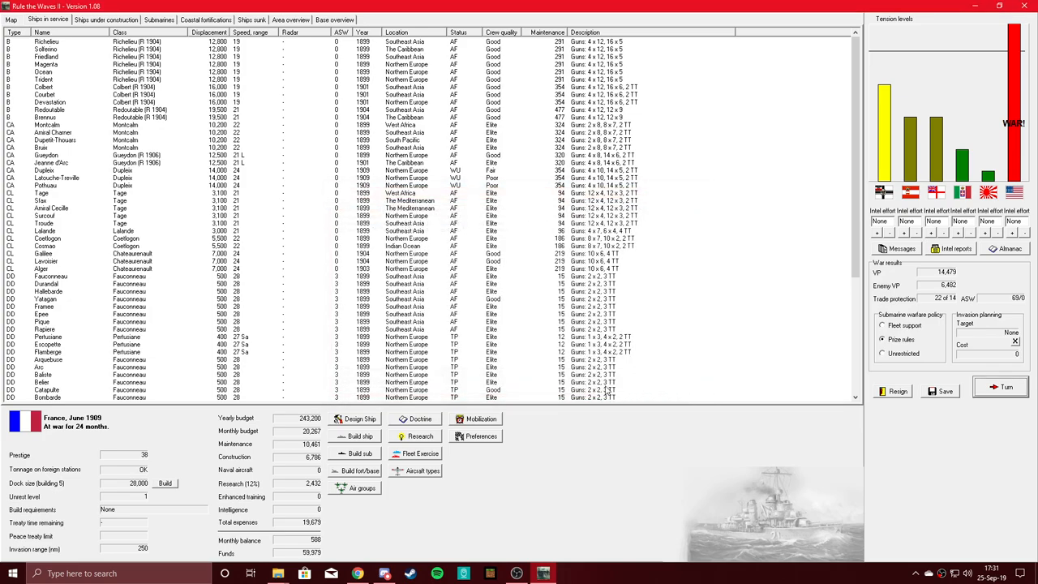
mouse_move(995, 232)
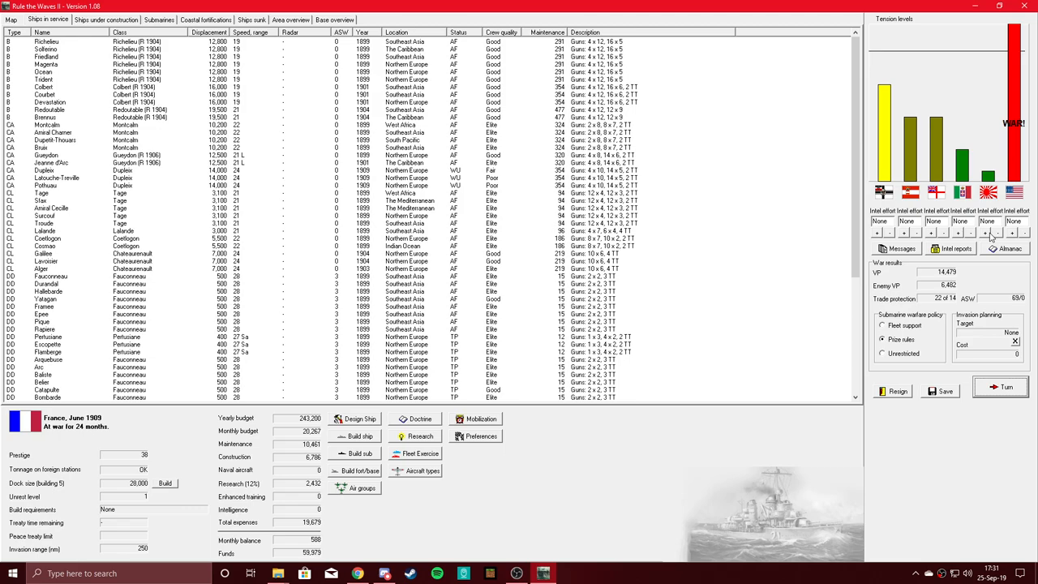
mouse_move(753, 271)
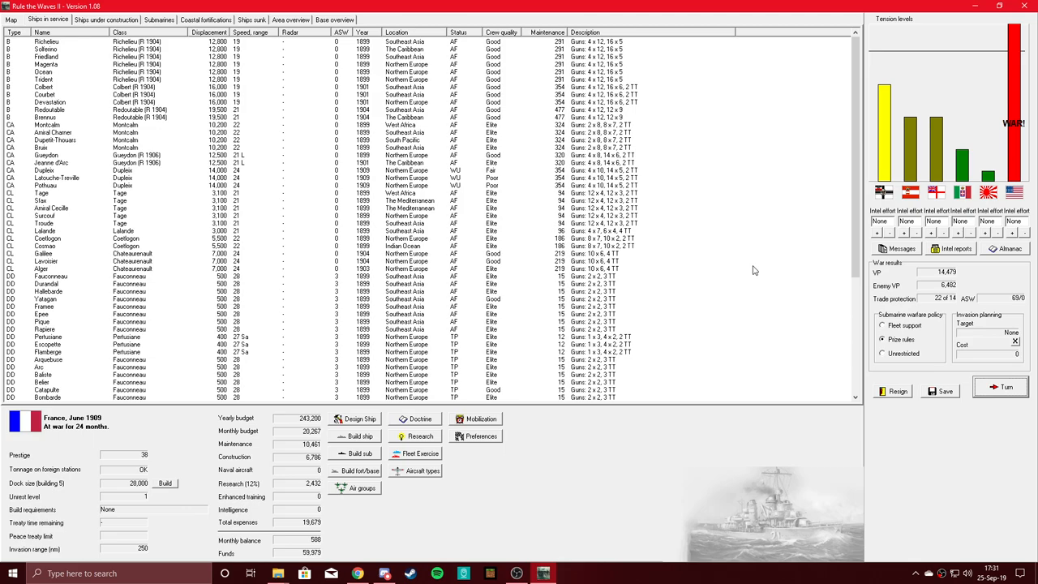
mouse_move(749, 267)
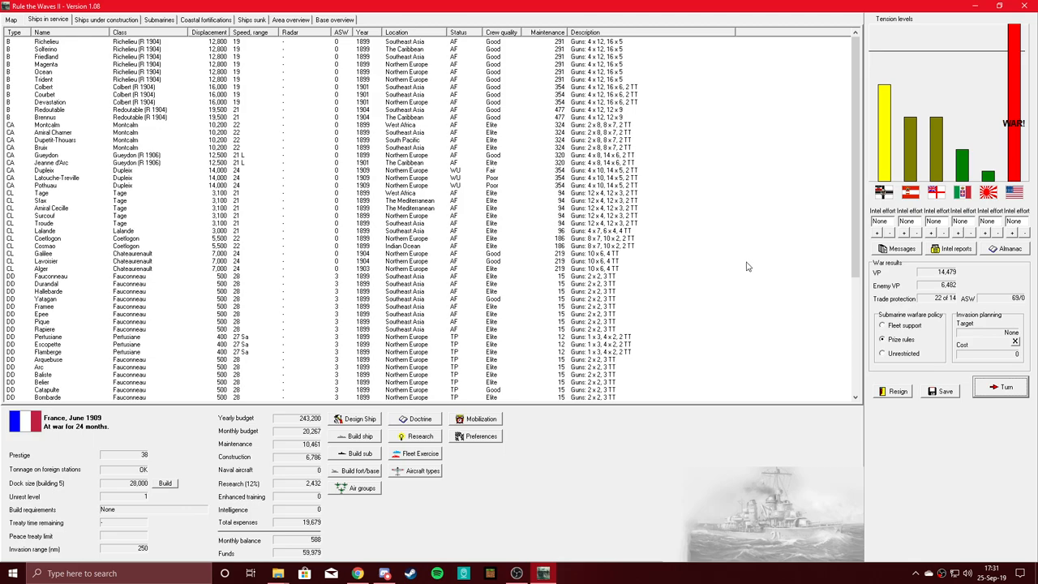
mouse_move(961, 403)
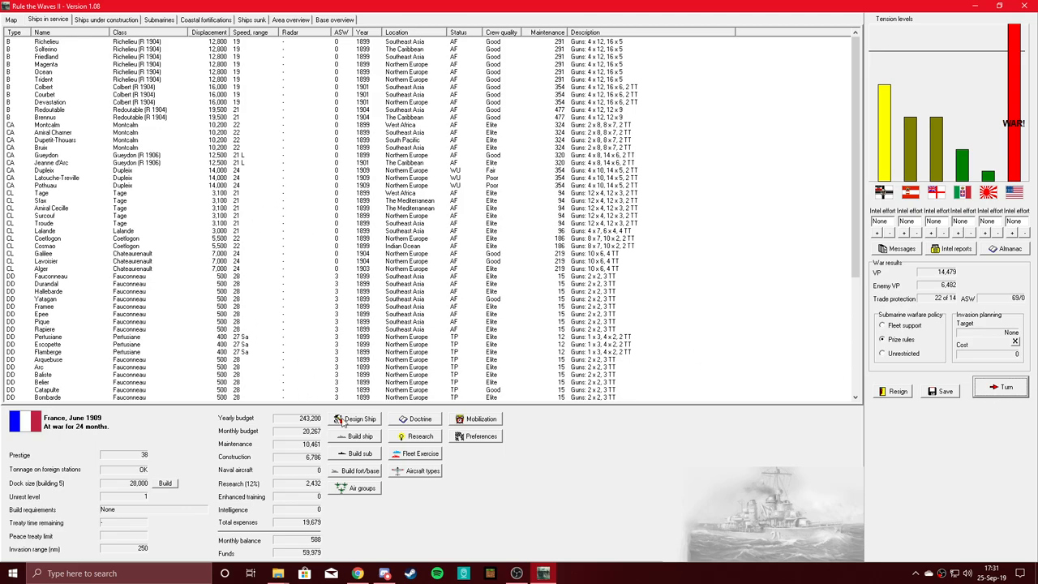
Start an auto-designed dreadnought and raise its displacement toward 28,000 tons
left_click(357, 419)
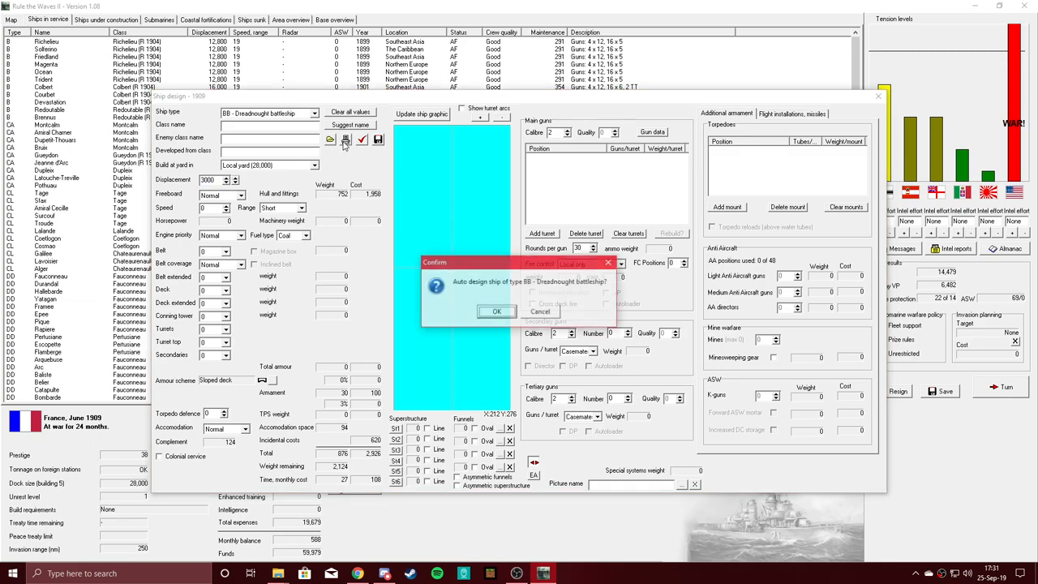
left_click(496, 312)
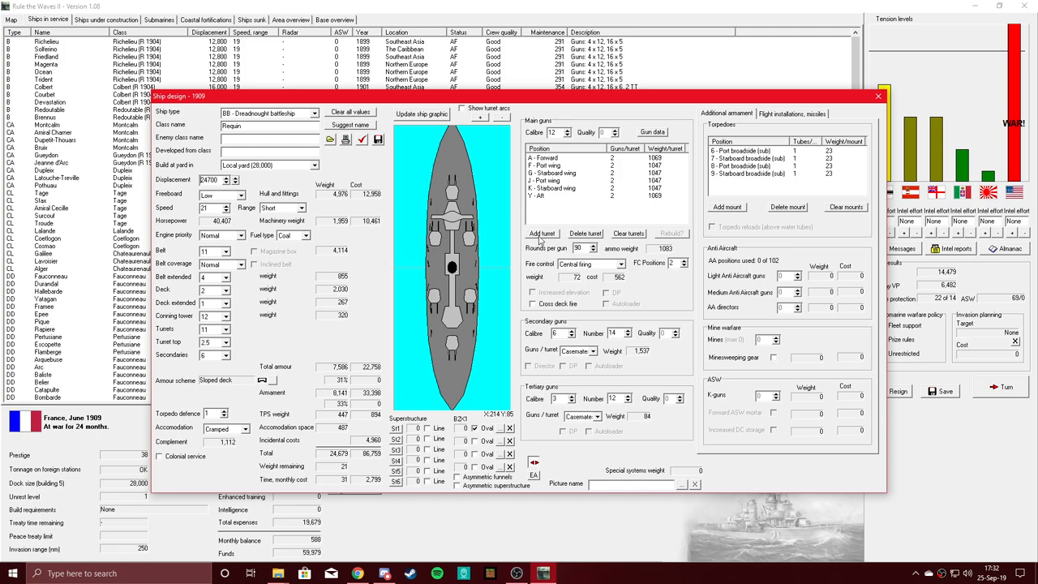
left_click(542, 233)
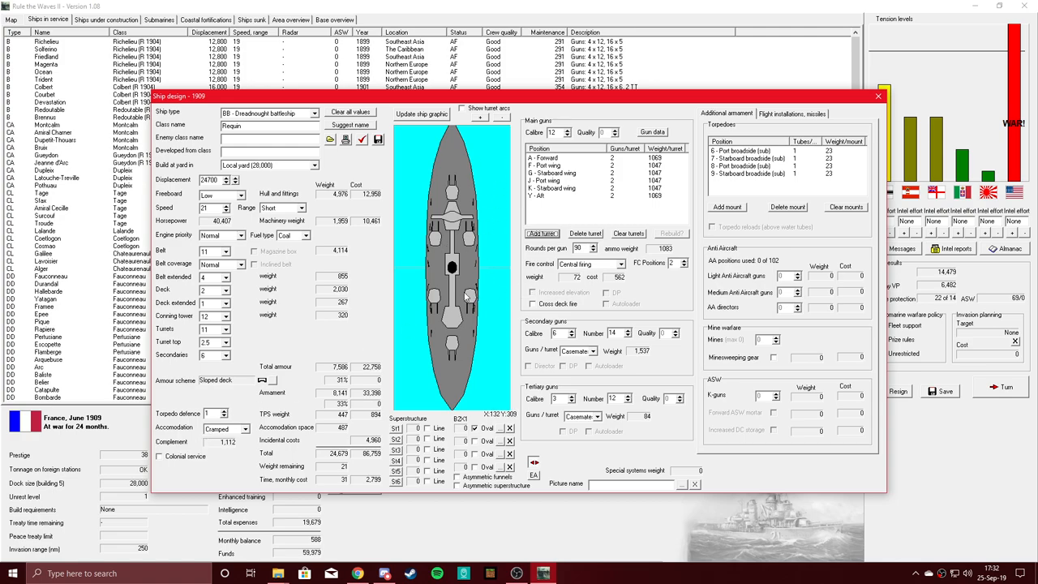
mouse_move(347, 257)
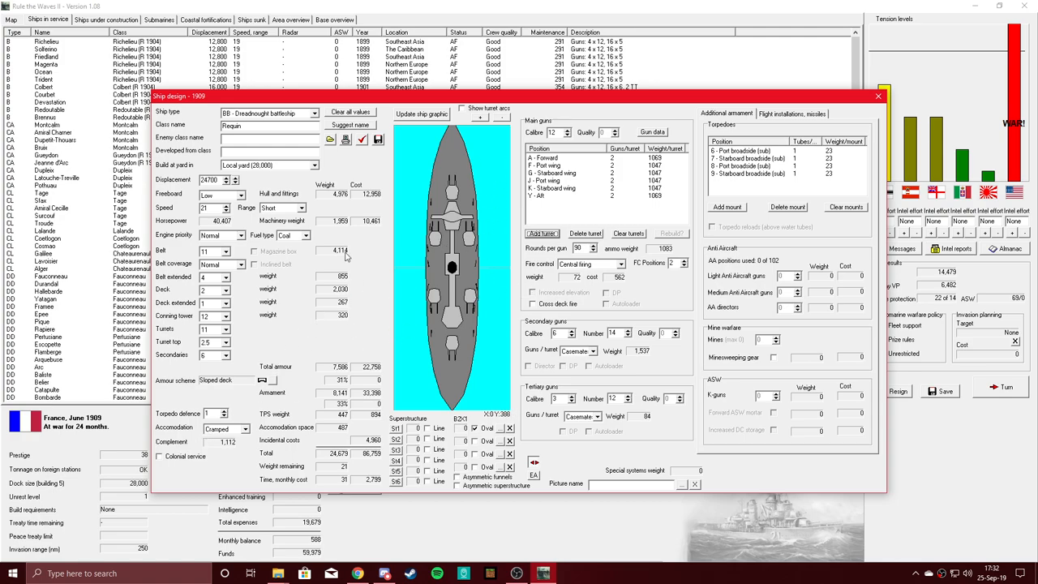
mouse_move(236, 182)
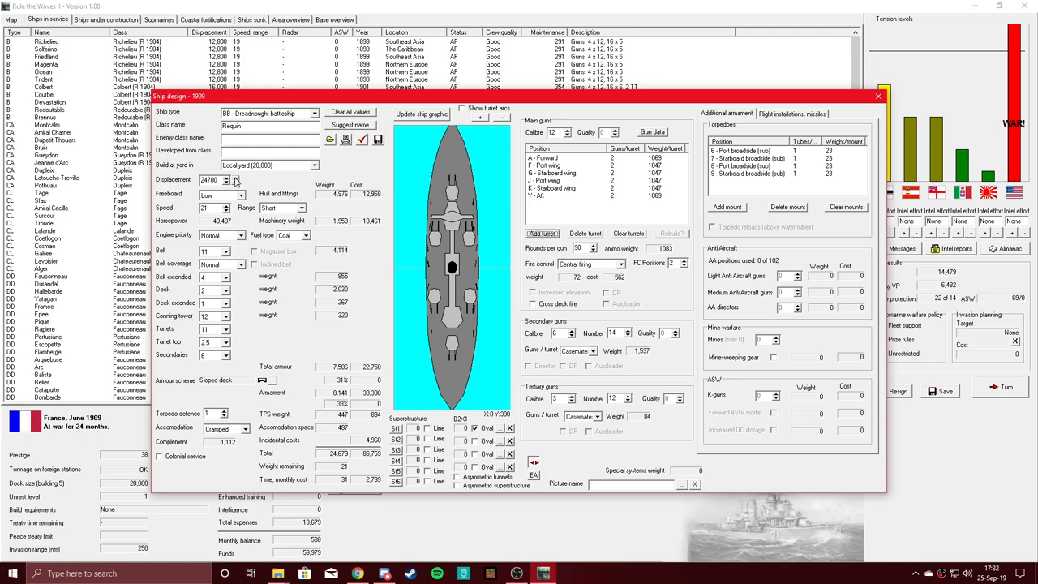
left_click(235, 178)
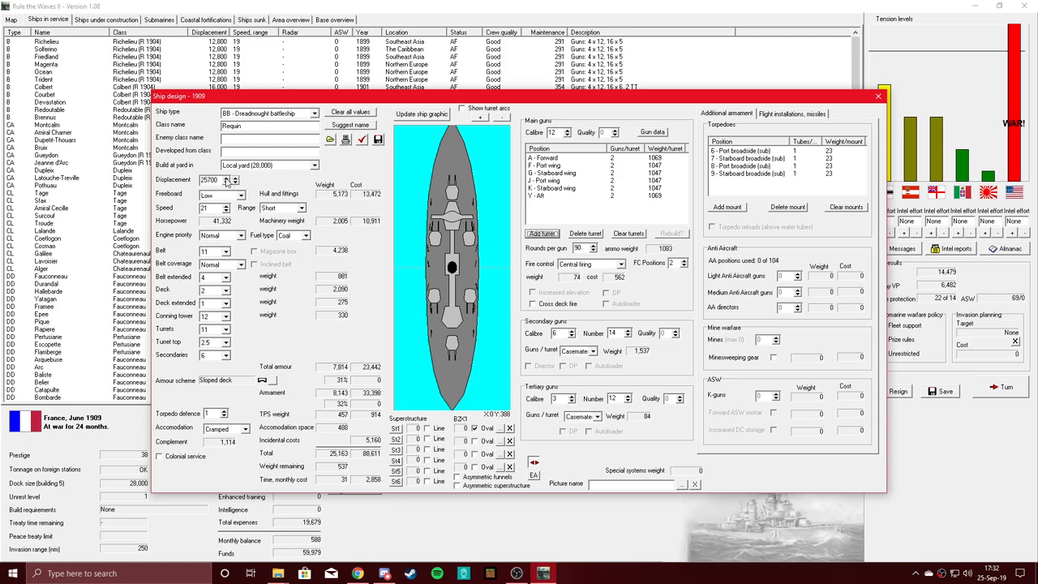
left_click(235, 177)
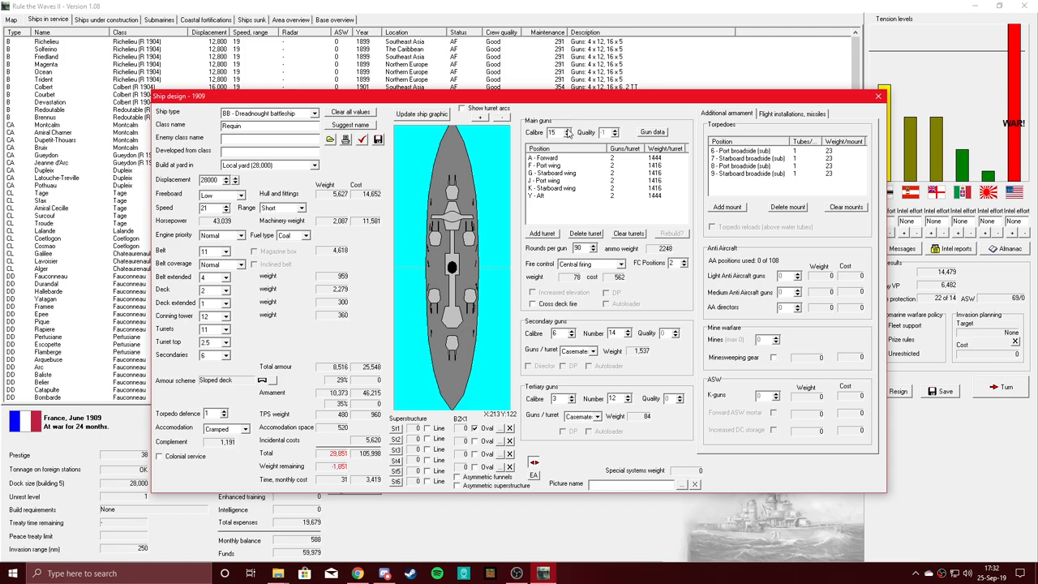
Raise the main gun calibre, remove wing turrets G and J, and enable cross-deck fire
left_click(568, 130)
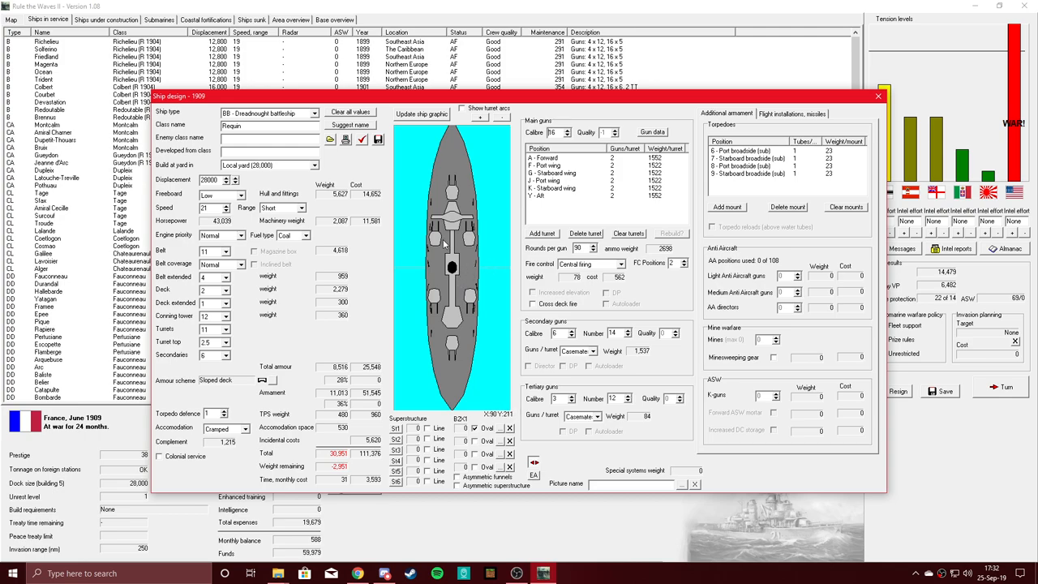
mouse_move(547, 188)
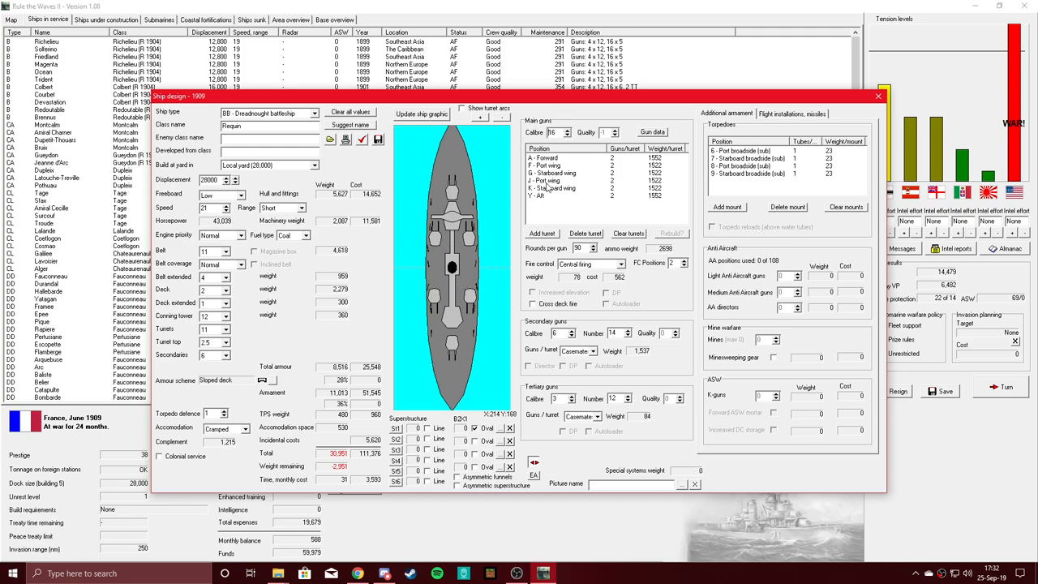
left_click(559, 172)
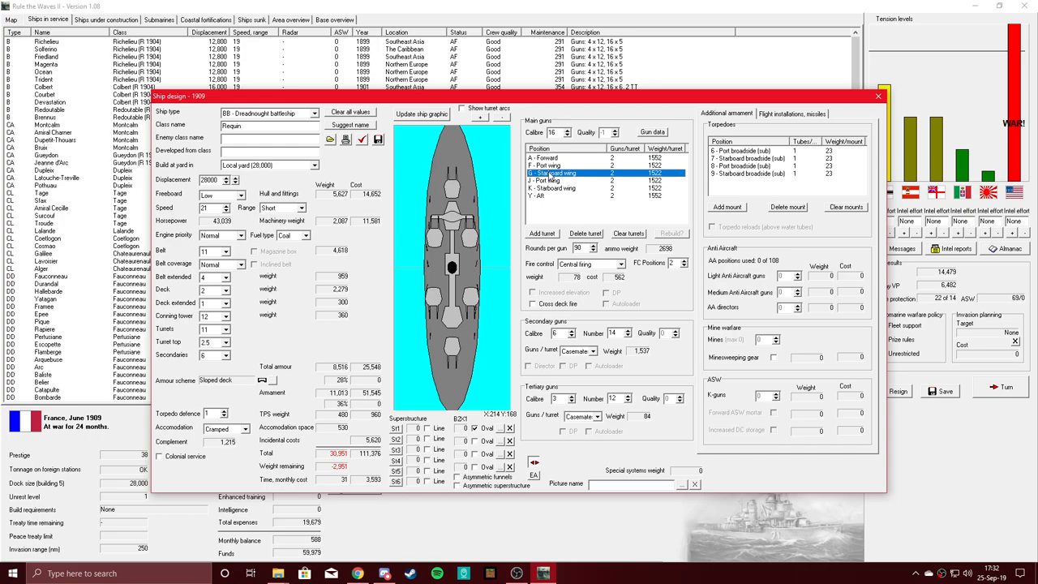
mouse_move(560, 204)
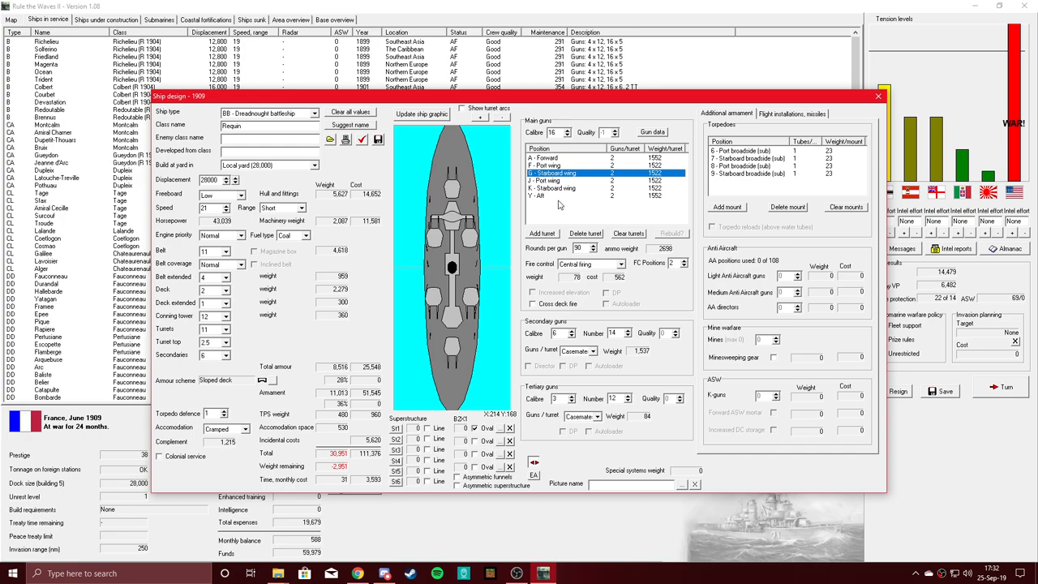
left_click(584, 233)
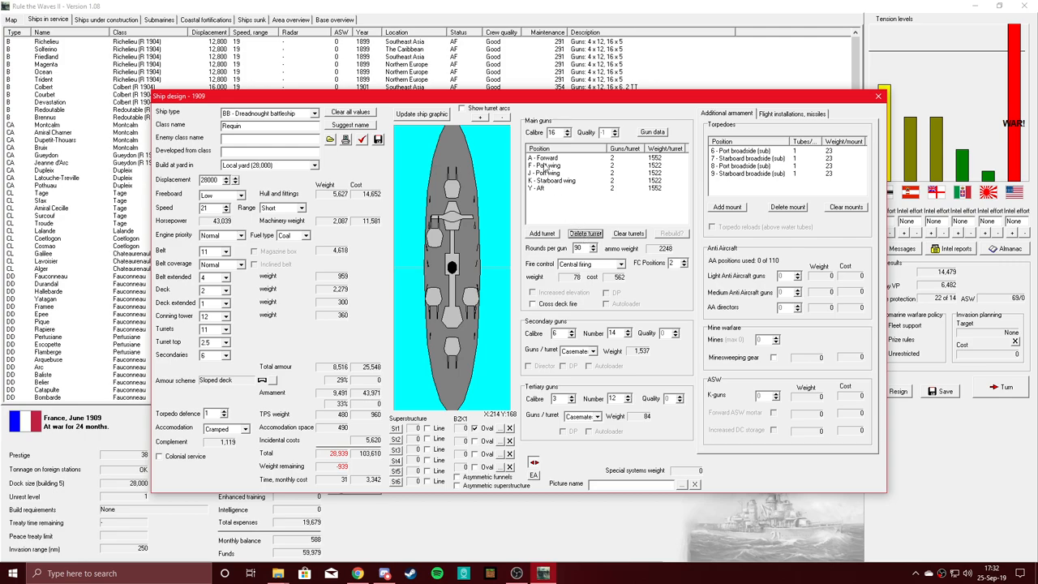
left_click(568, 172)
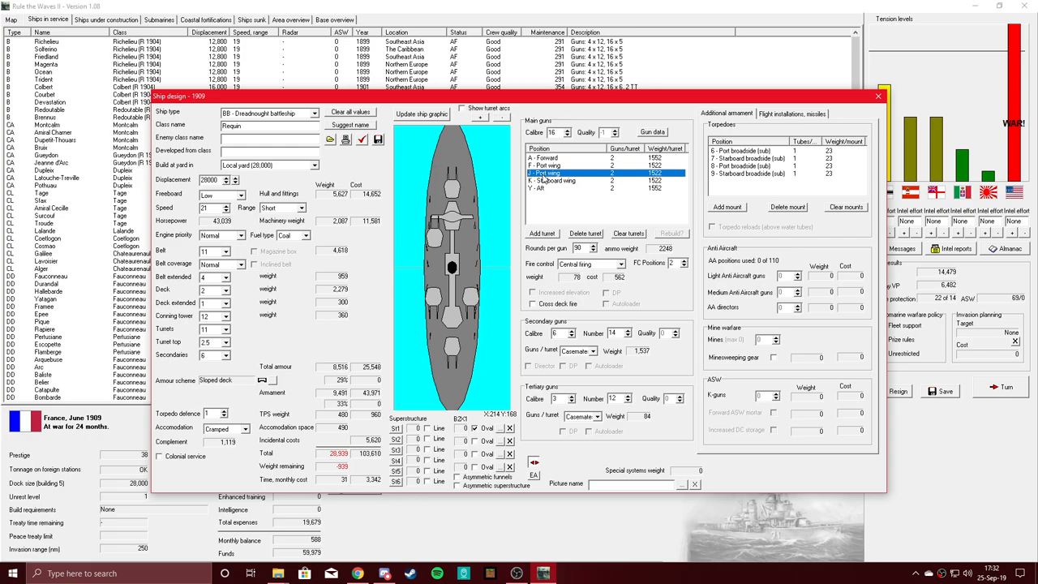
left_click(585, 234)
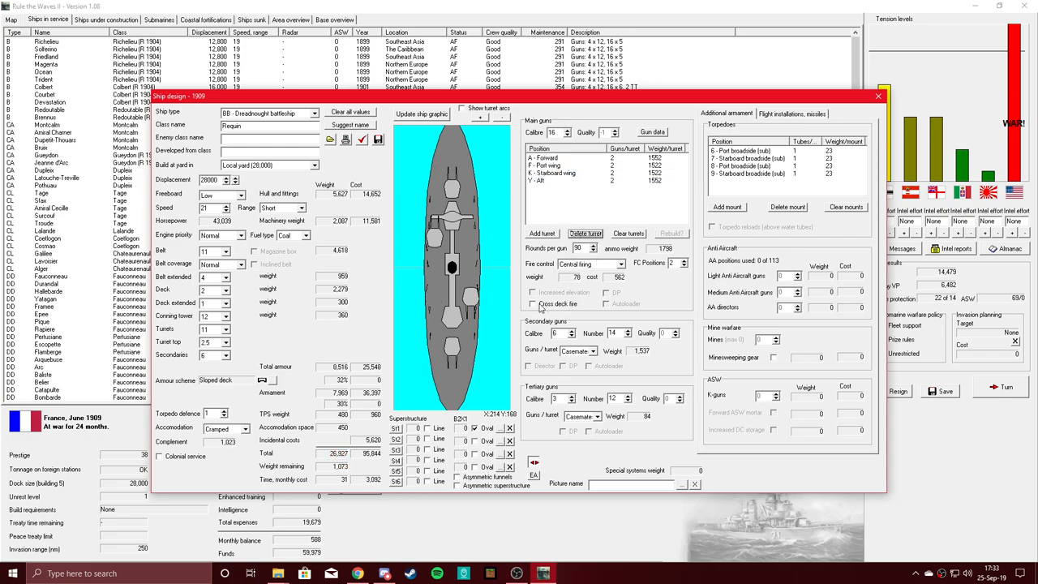
left_click(533, 304)
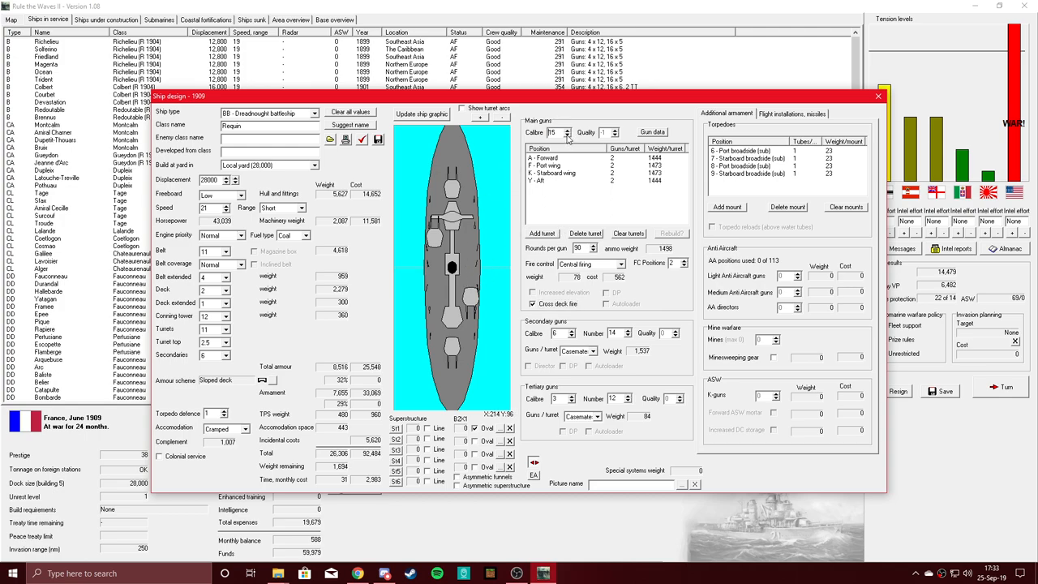
Give Requin's aft turret a third gun and set main calibre back to 15
left_click(542, 157)
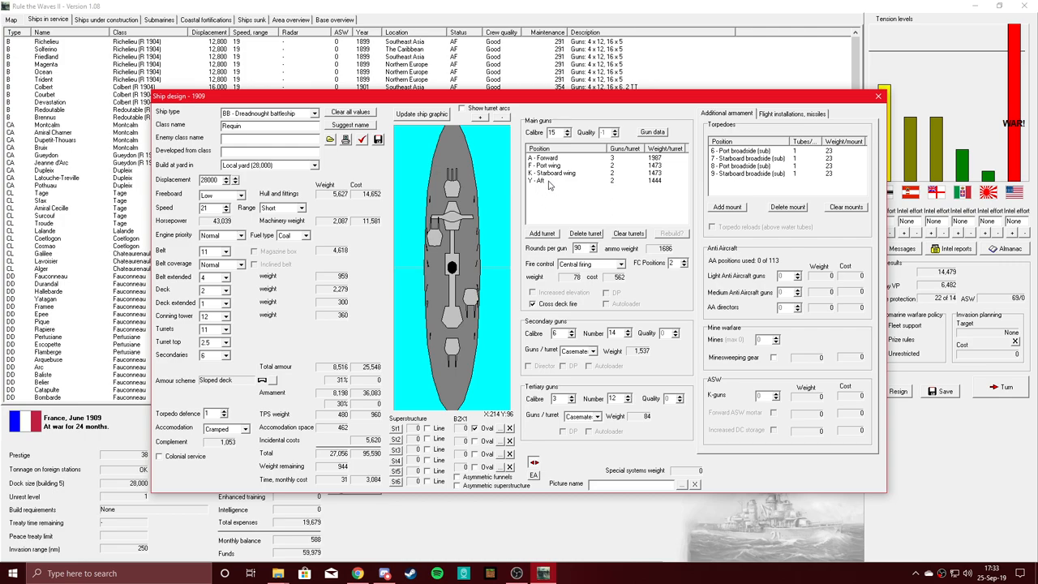
right_click(552, 180)
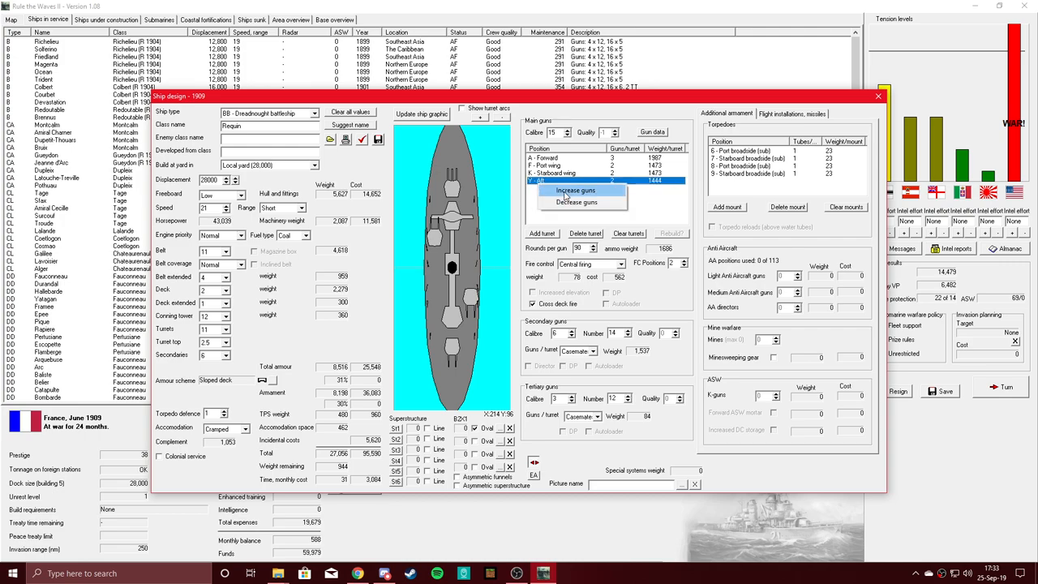
left_click(575, 190)
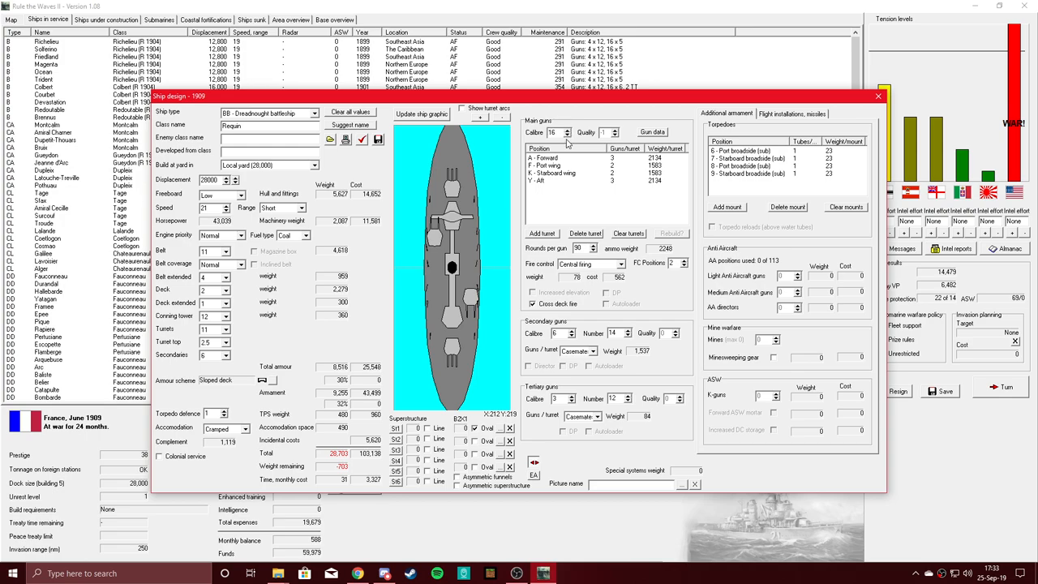
left_click(566, 135)
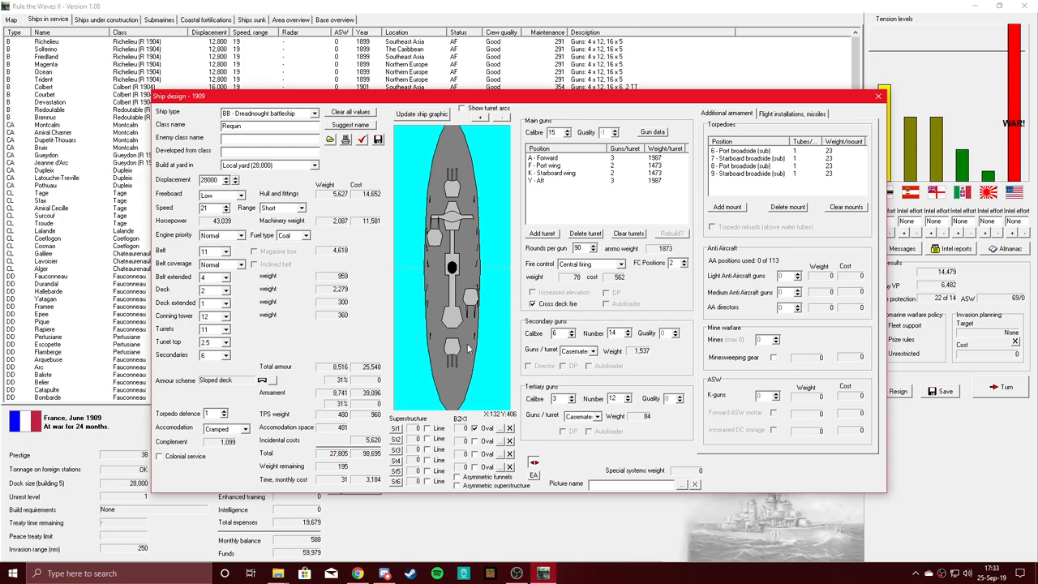
mouse_move(420, 178)
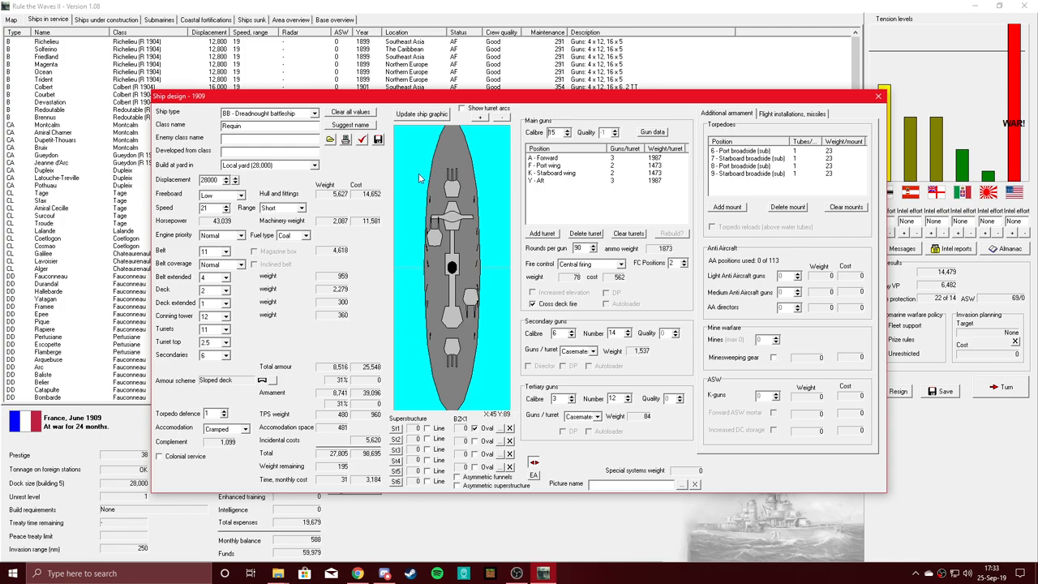
mouse_move(367, 237)
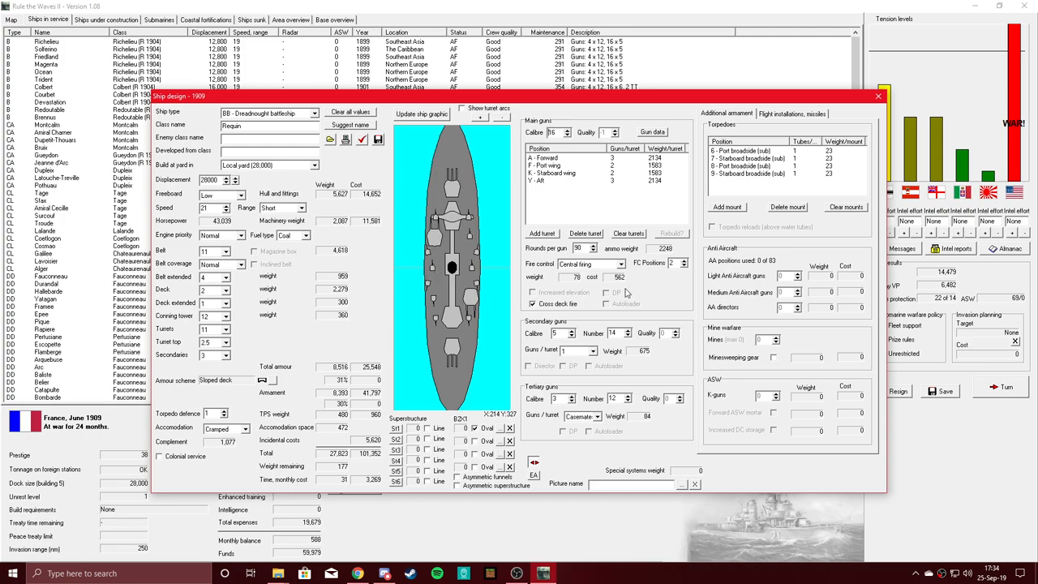
mouse_move(530, 345)
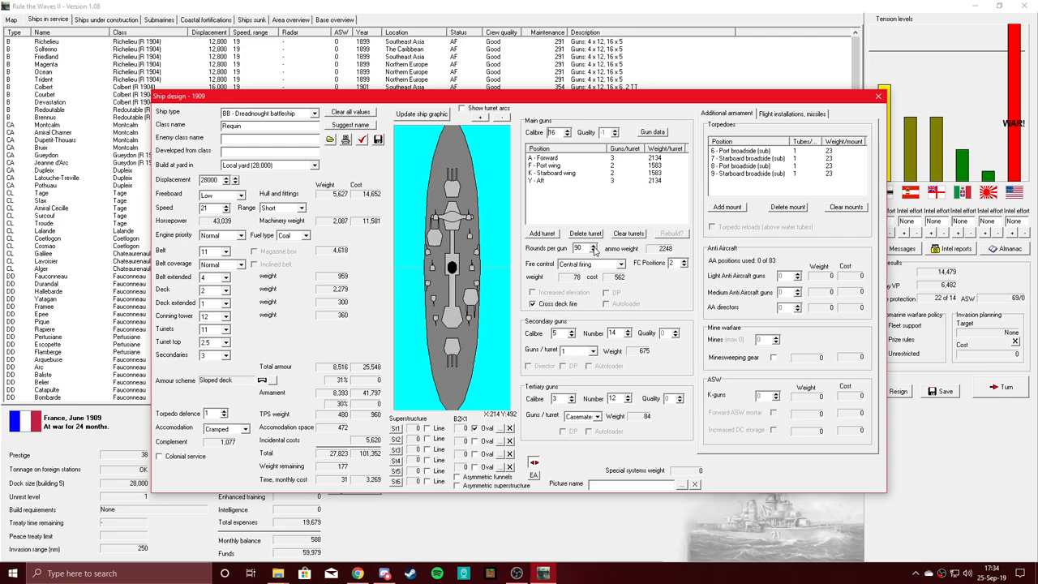
mouse_move(594, 249)
type("95")
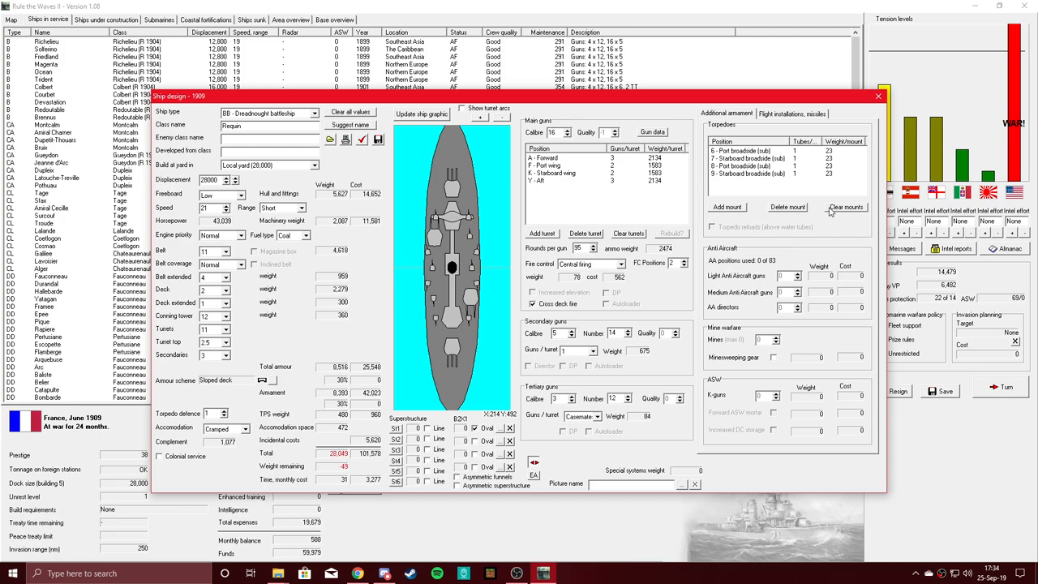
Remove all of Requin's torpedo mounts and set freeboard to Normal
left_click(846, 207)
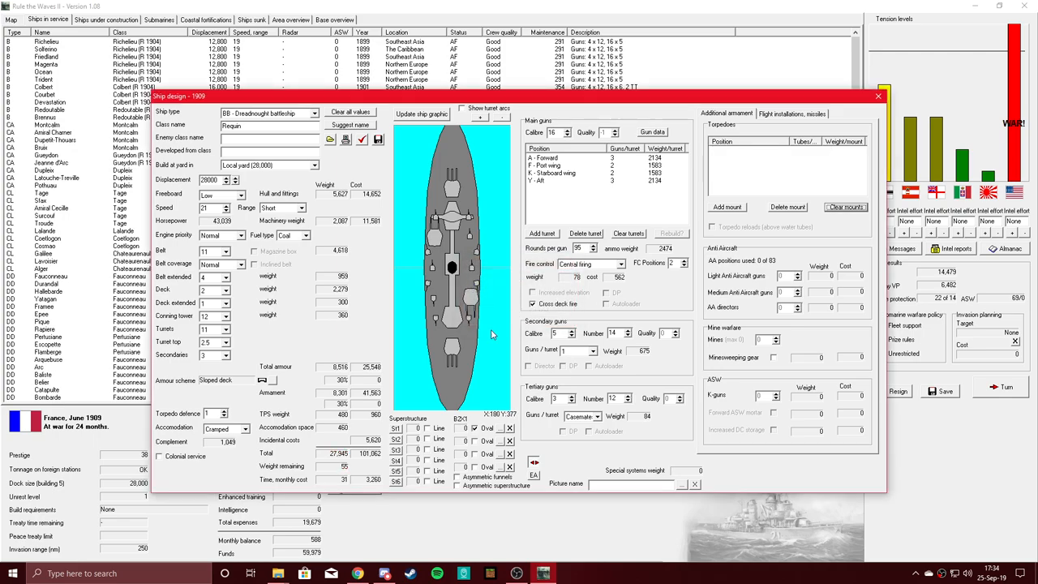
mouse_move(300, 306)
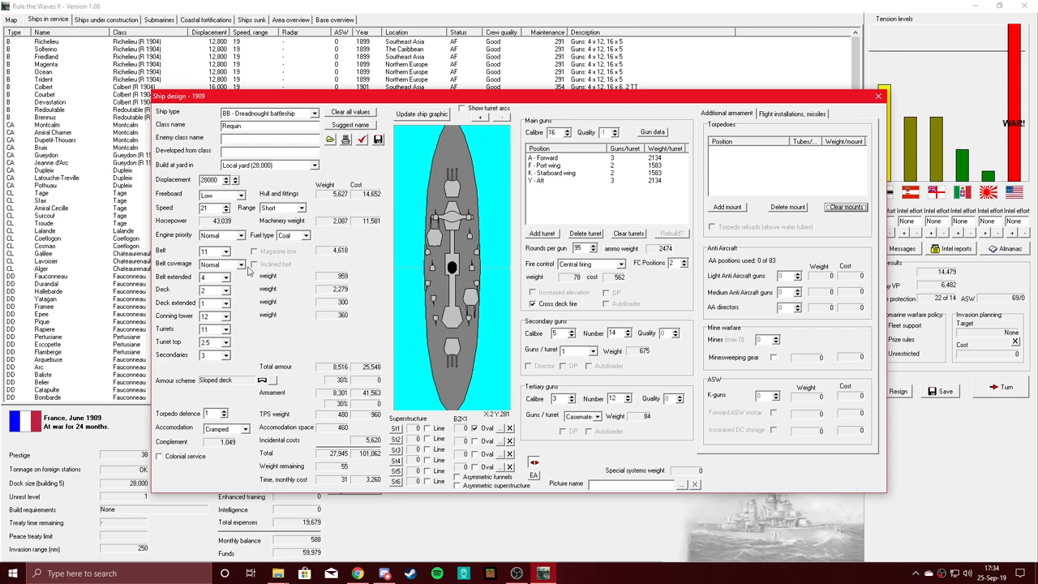
mouse_move(246, 435)
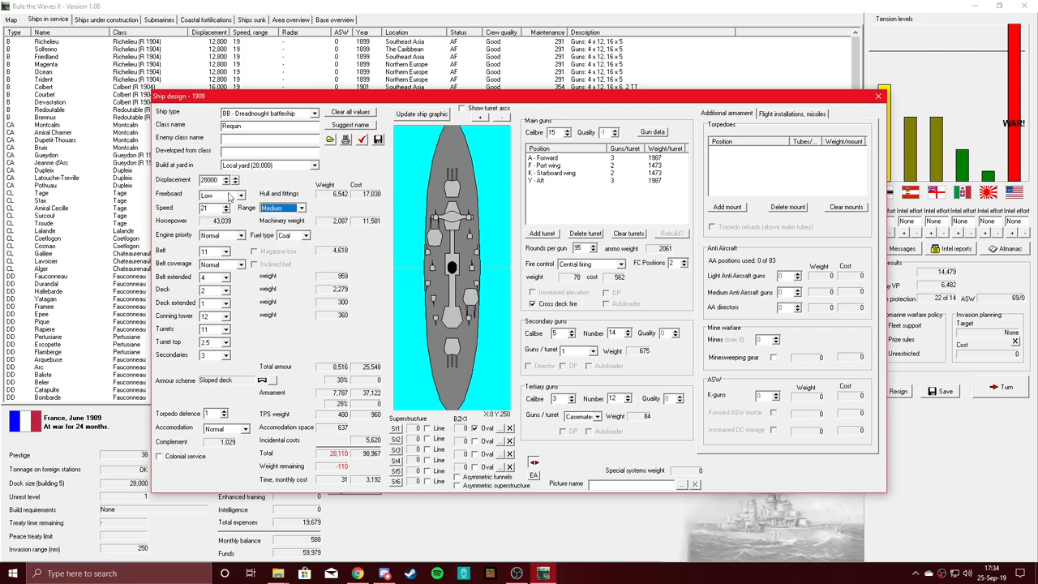
left_click(219, 195)
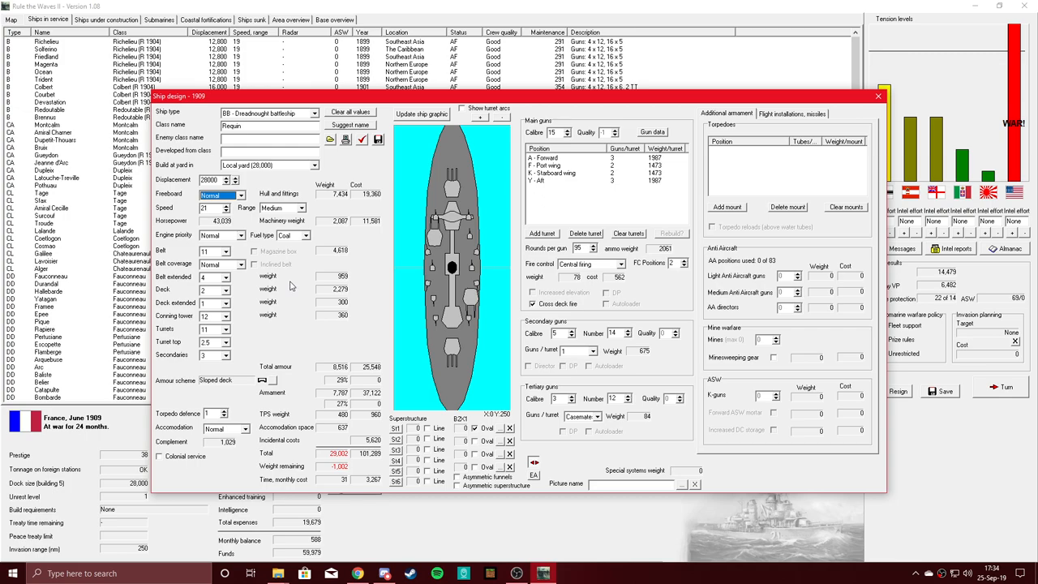
mouse_move(580, 144)
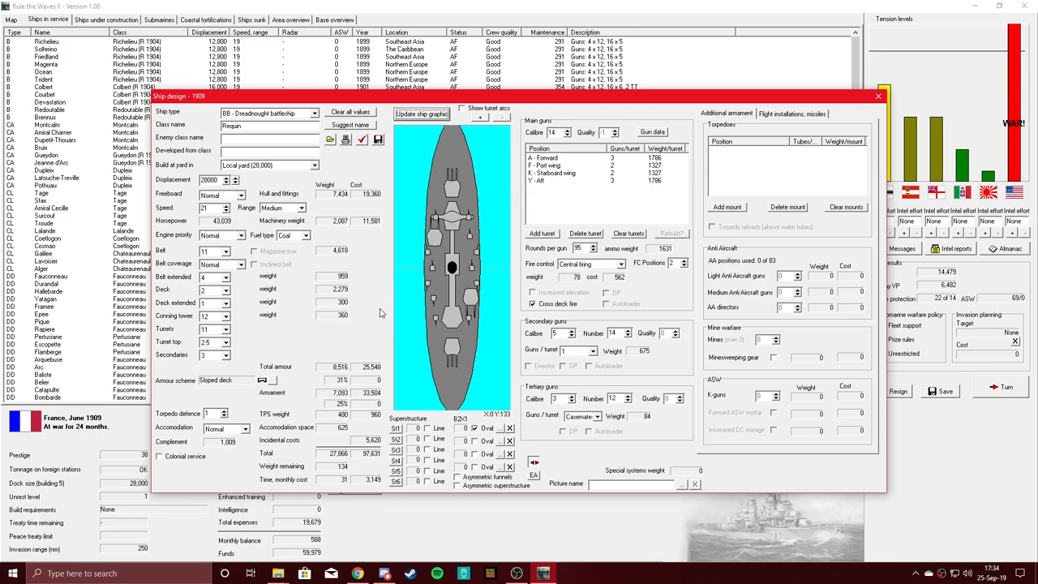
mouse_move(342, 349)
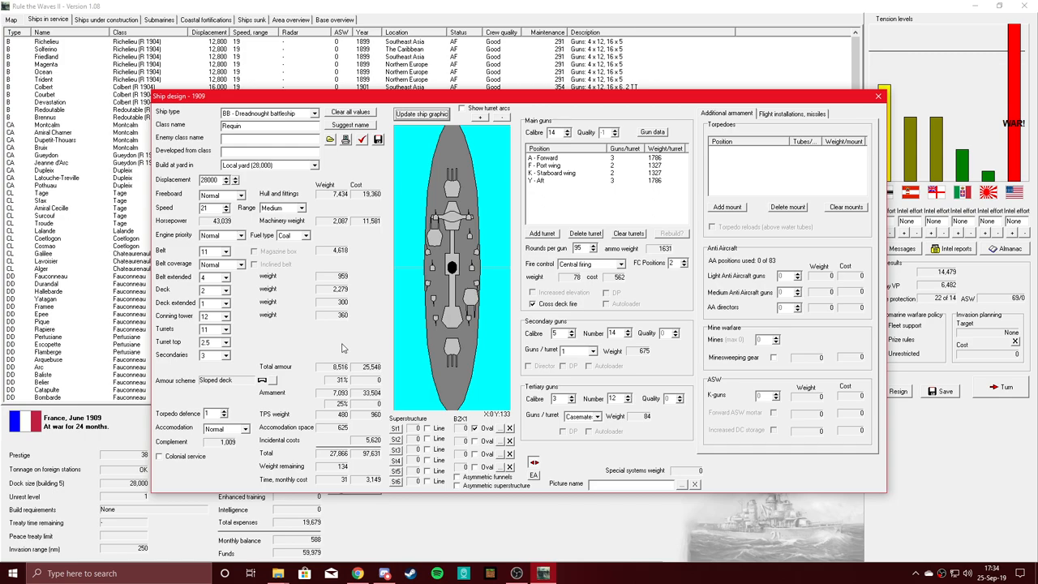
mouse_move(344, 343)
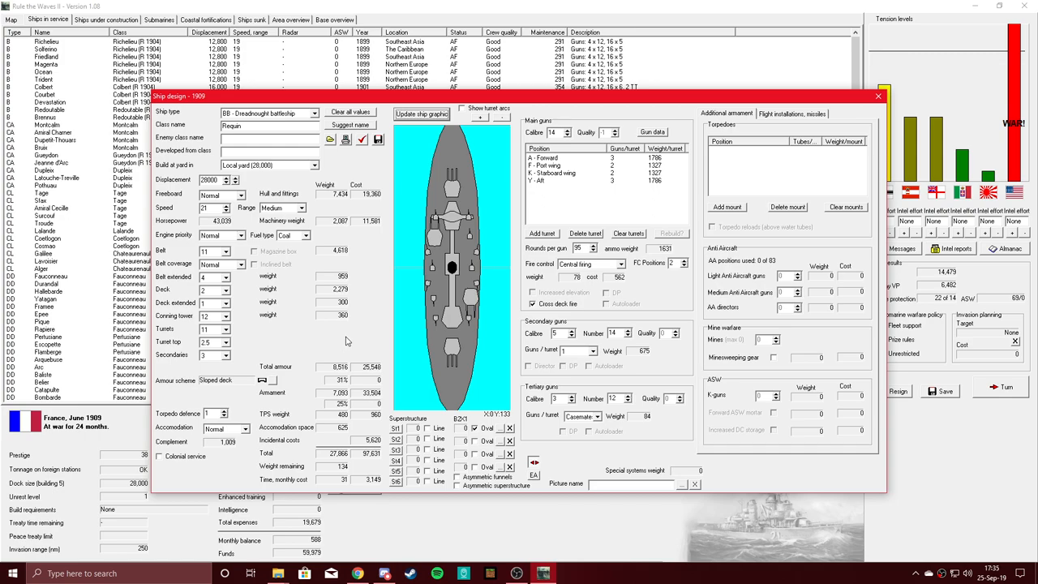
mouse_move(648, 414)
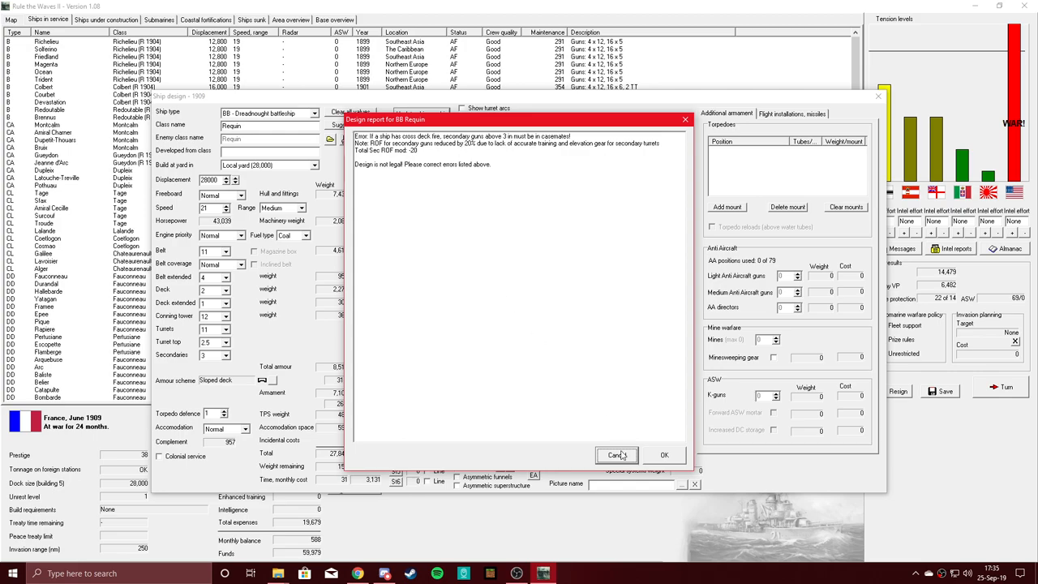
Dismiss the design error report and mount Requin's secondary guns in casemates
left_click(616, 454)
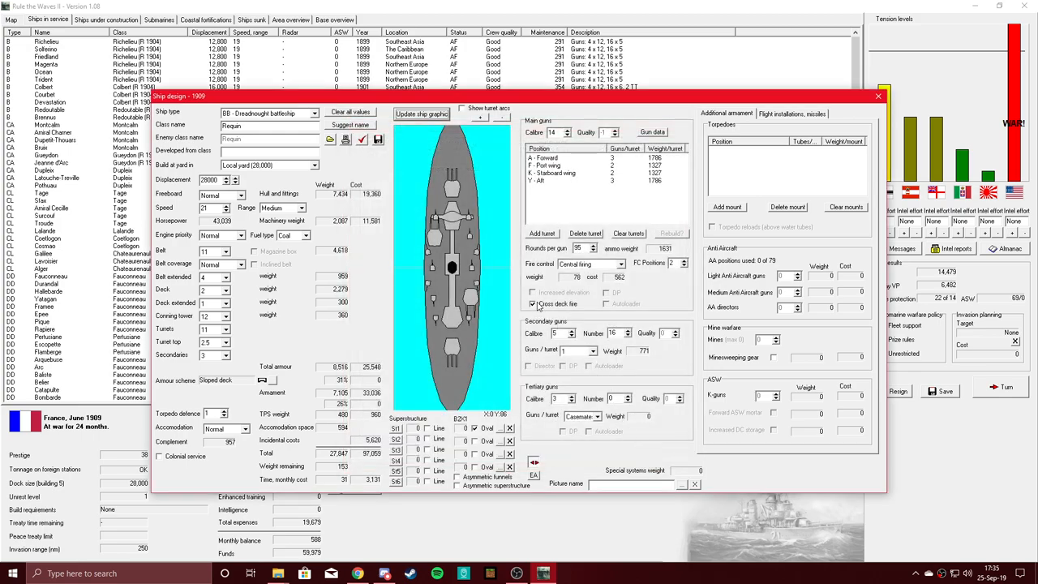
left_click(595, 351)
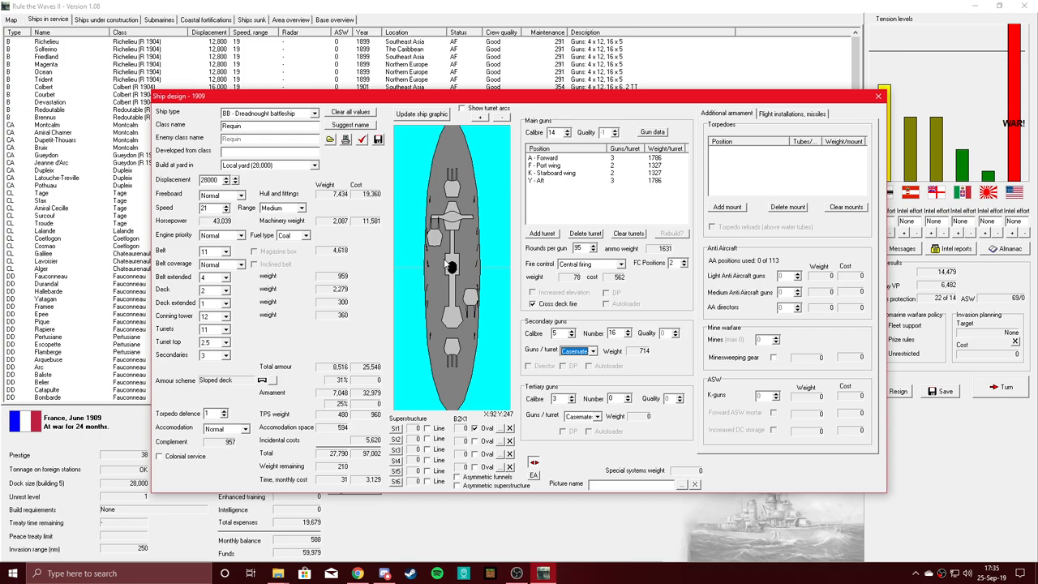
mouse_move(444, 264)
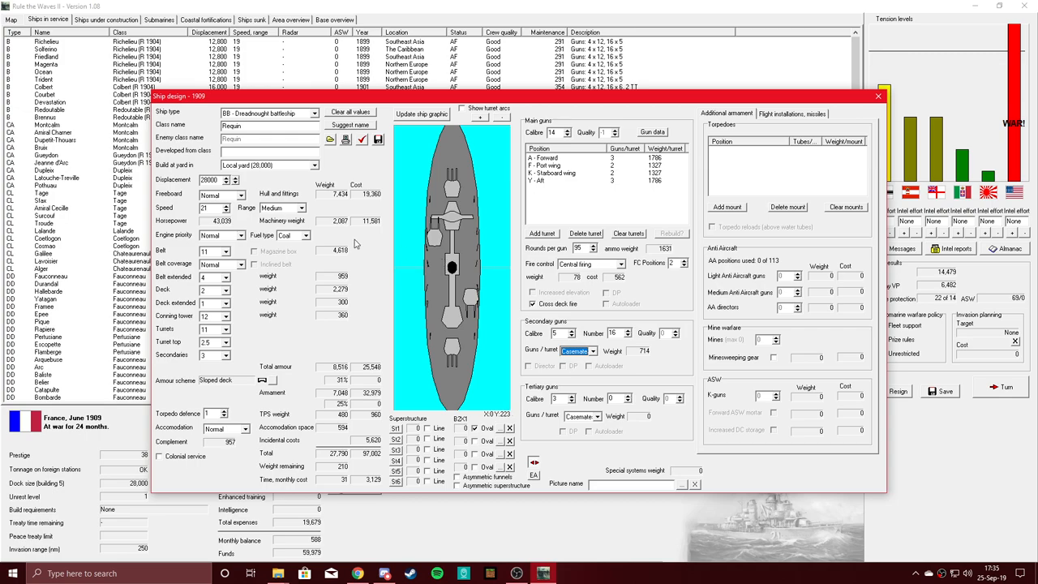
mouse_move(465, 308)
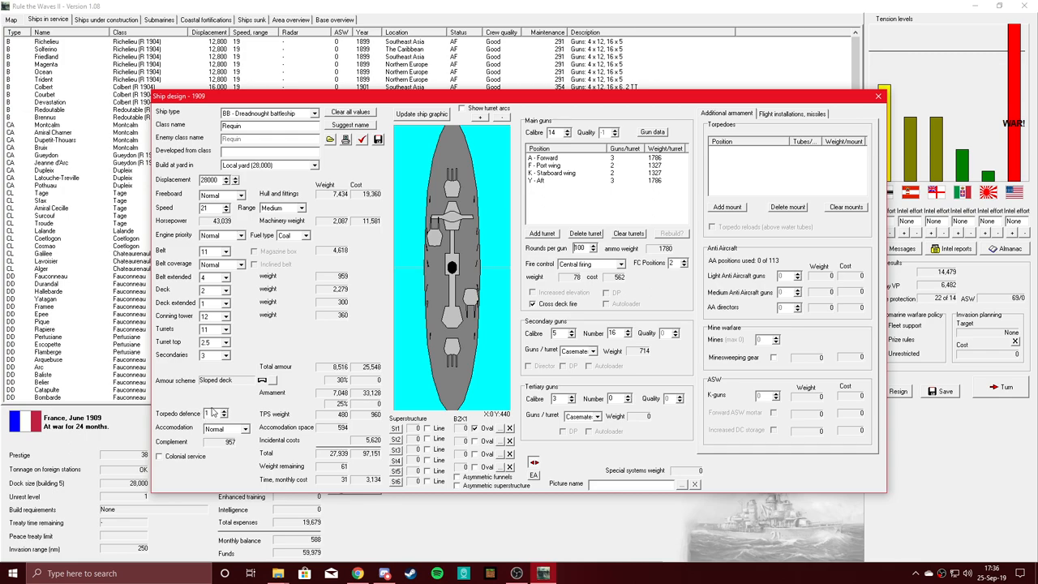
mouse_move(213, 412)
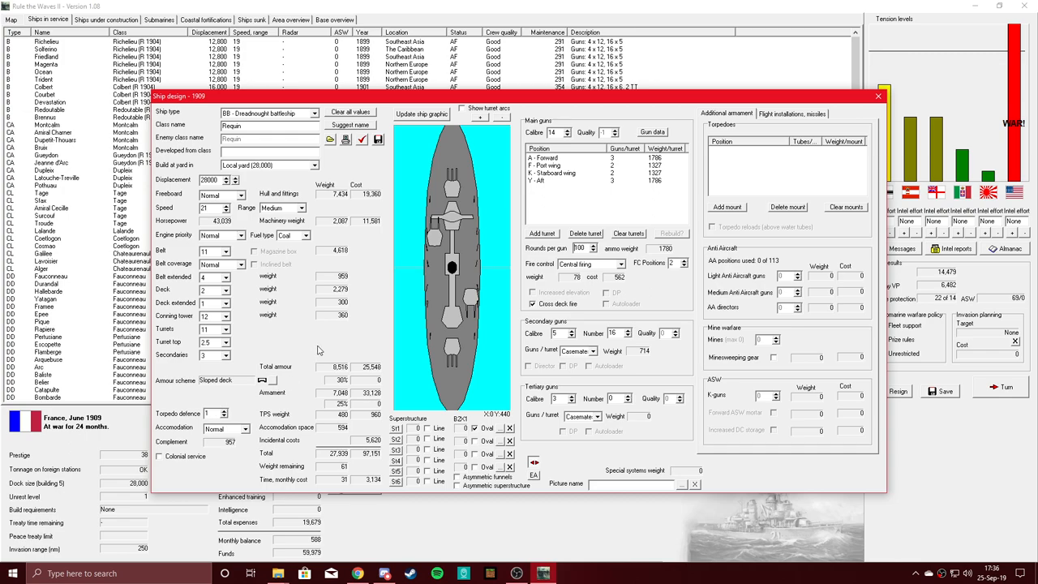
mouse_move(321, 344)
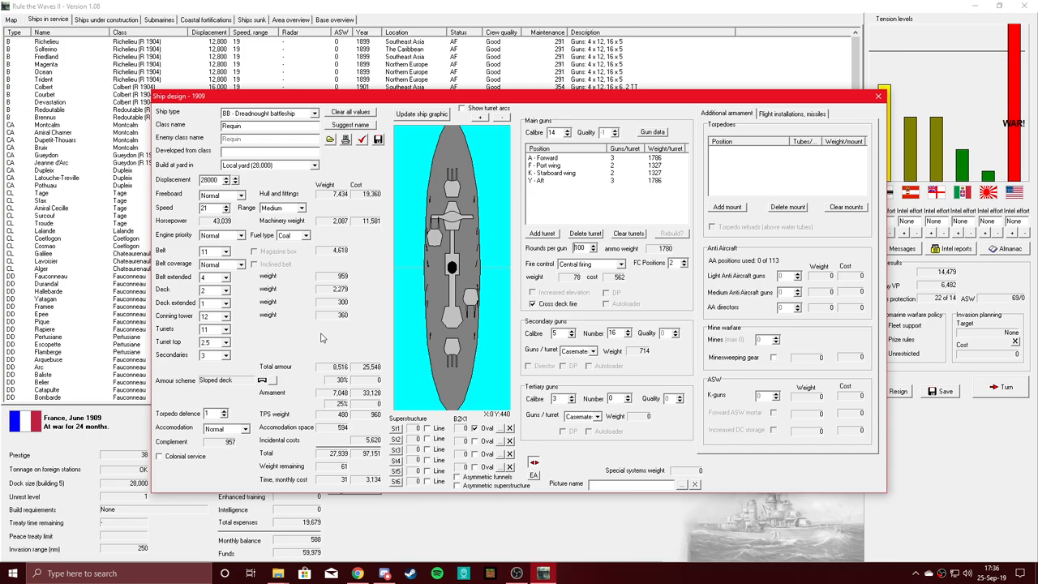
mouse_move(322, 337)
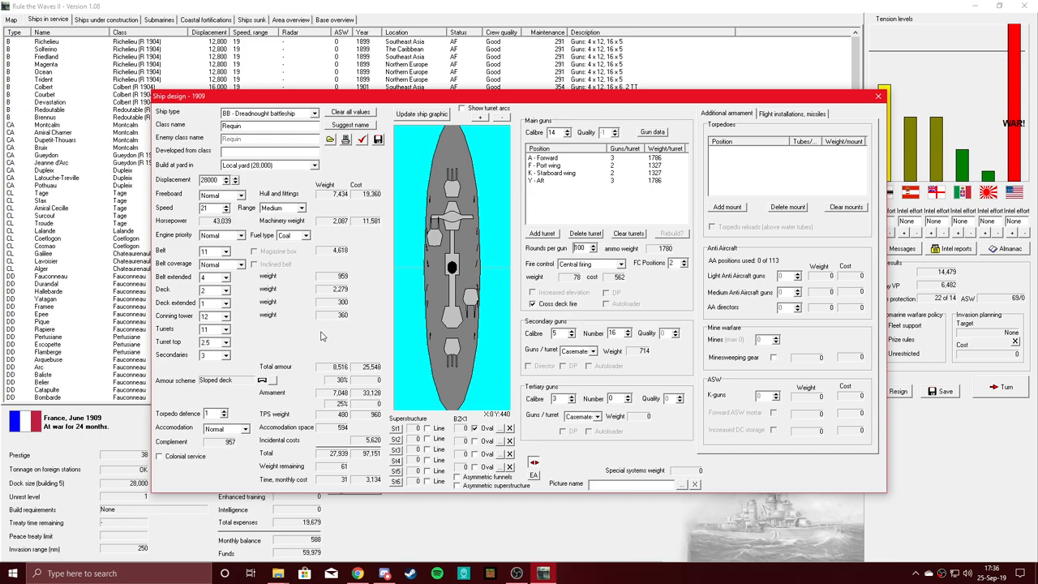
mouse_move(371, 339)
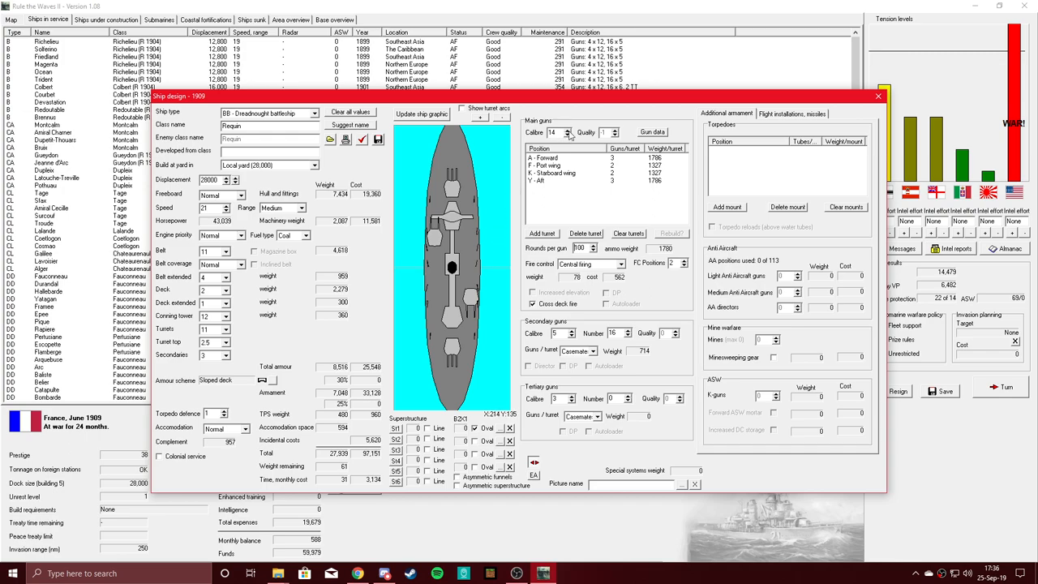
left_click(569, 135)
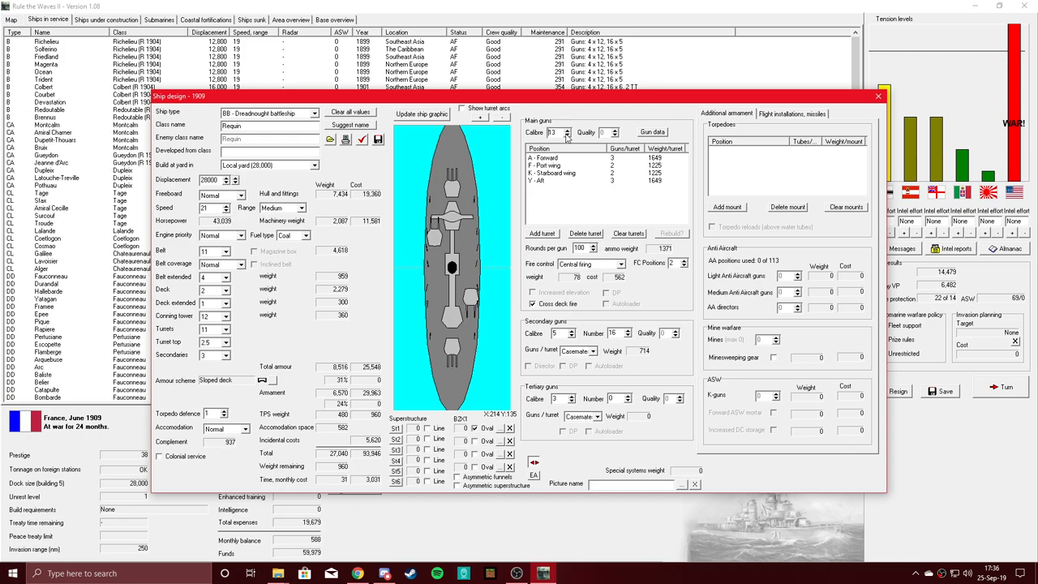
left_click(568, 135)
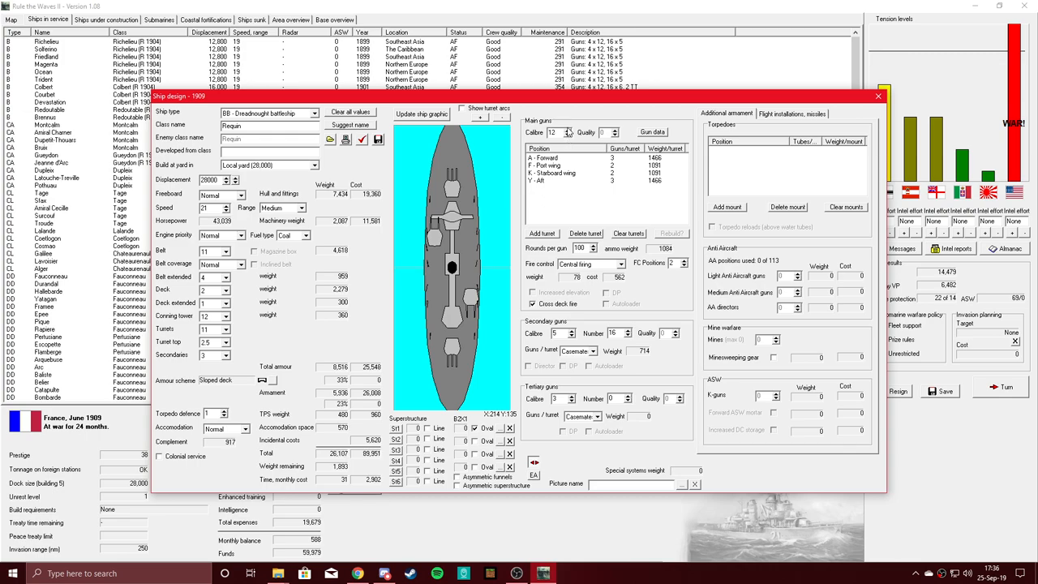
left_click(568, 130)
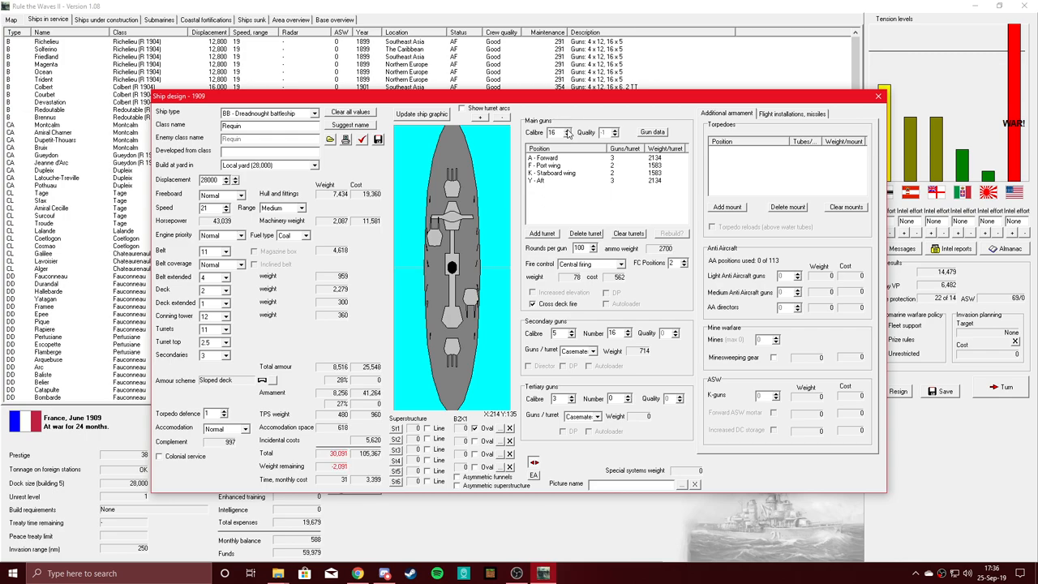
left_click(568, 135)
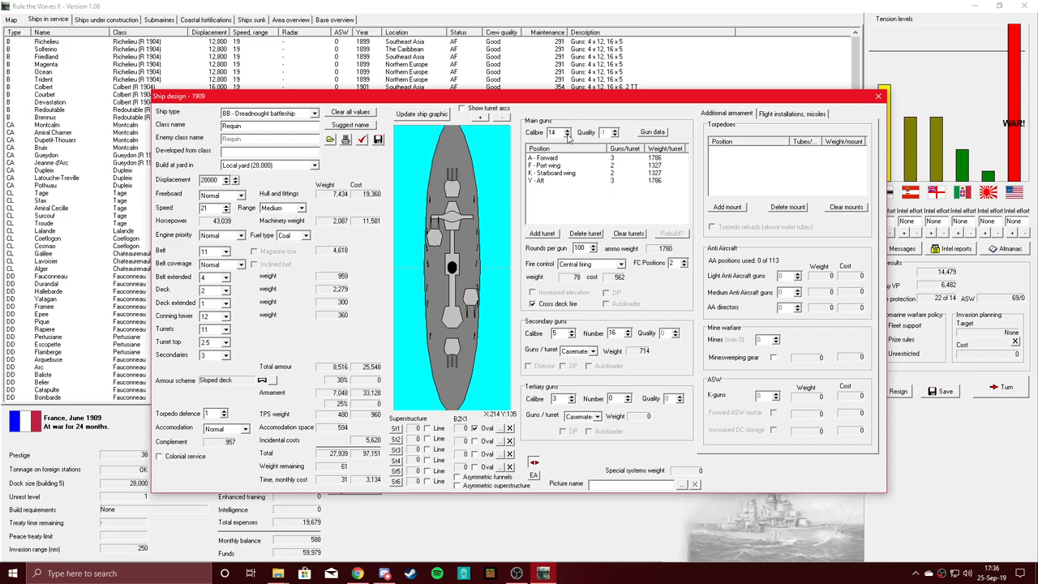
left_click(568, 135)
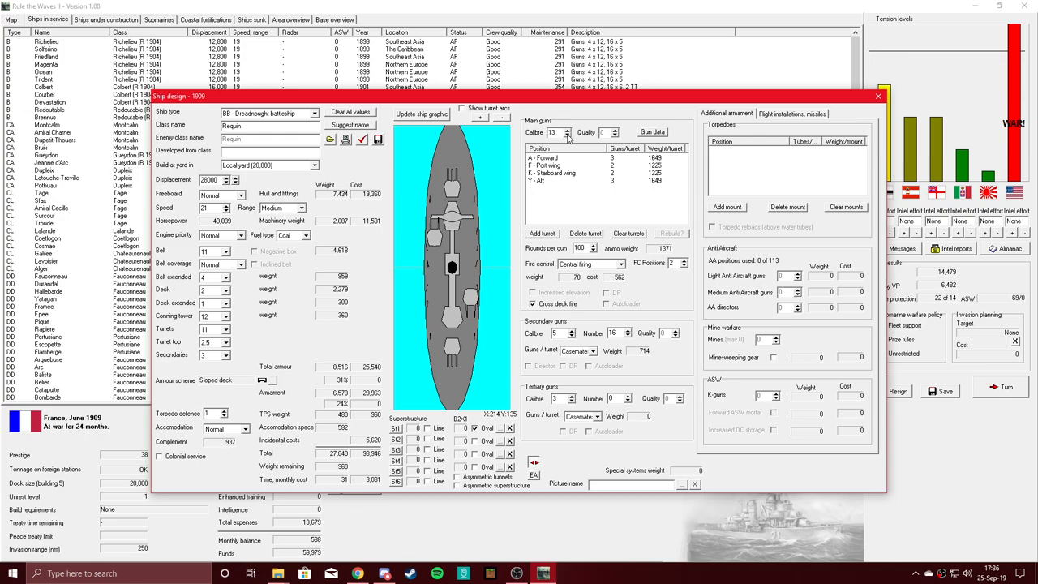
mouse_move(564, 151)
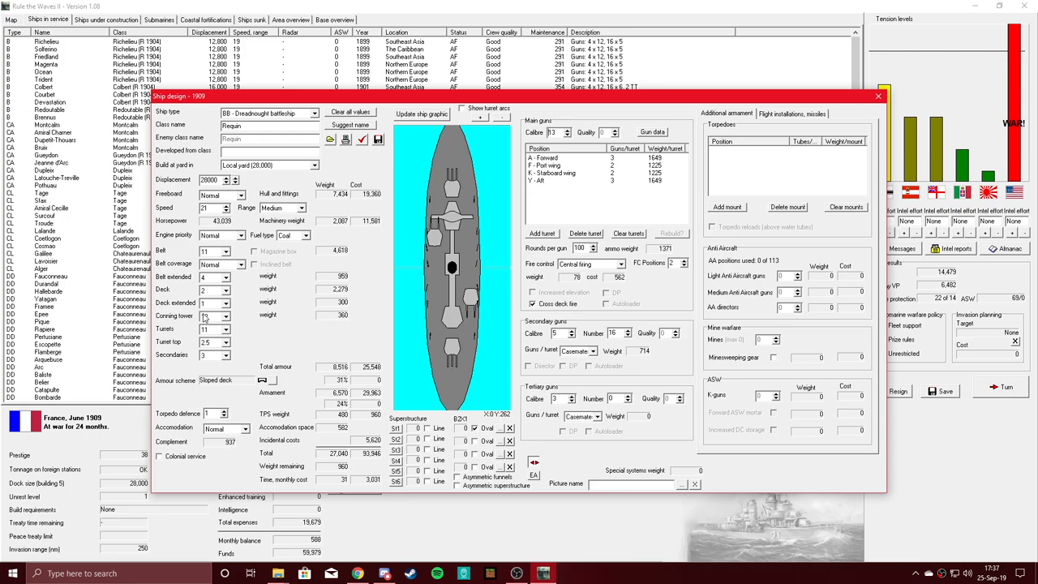
mouse_move(206, 315)
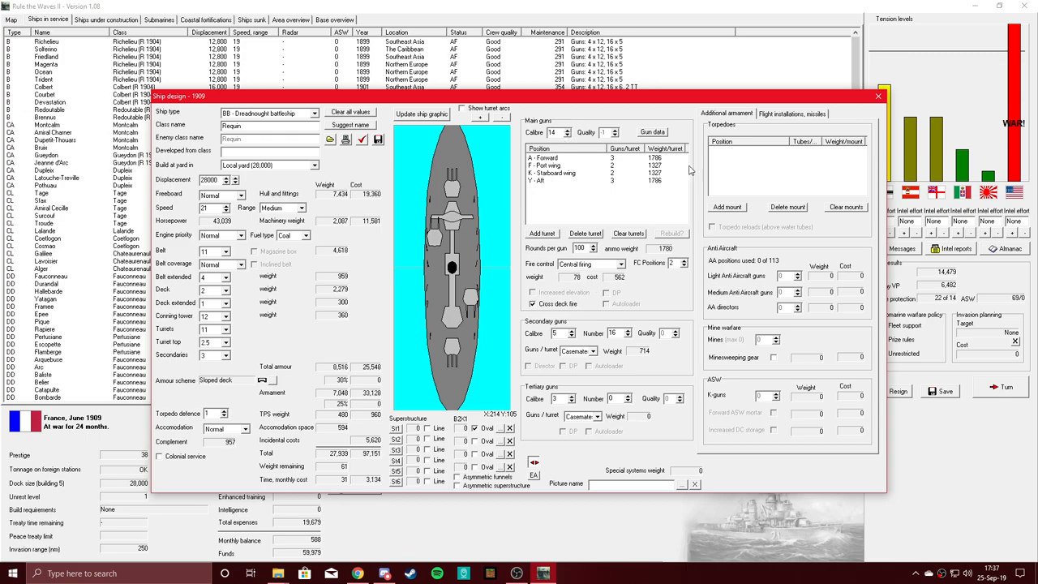
Dismiss the armour penetration table to get back to the Requin design
left_click(653, 131)
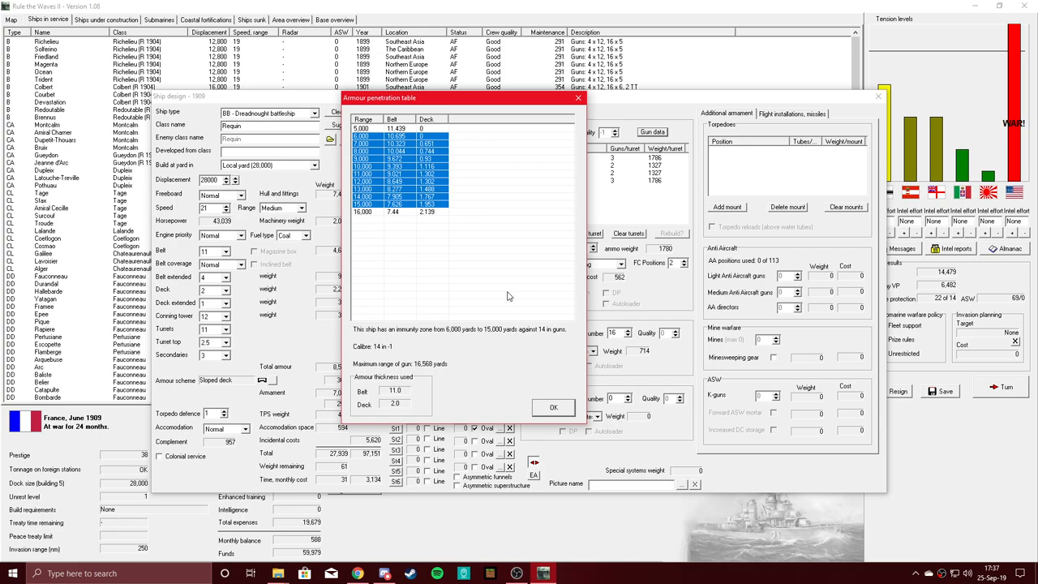
mouse_move(507, 292)
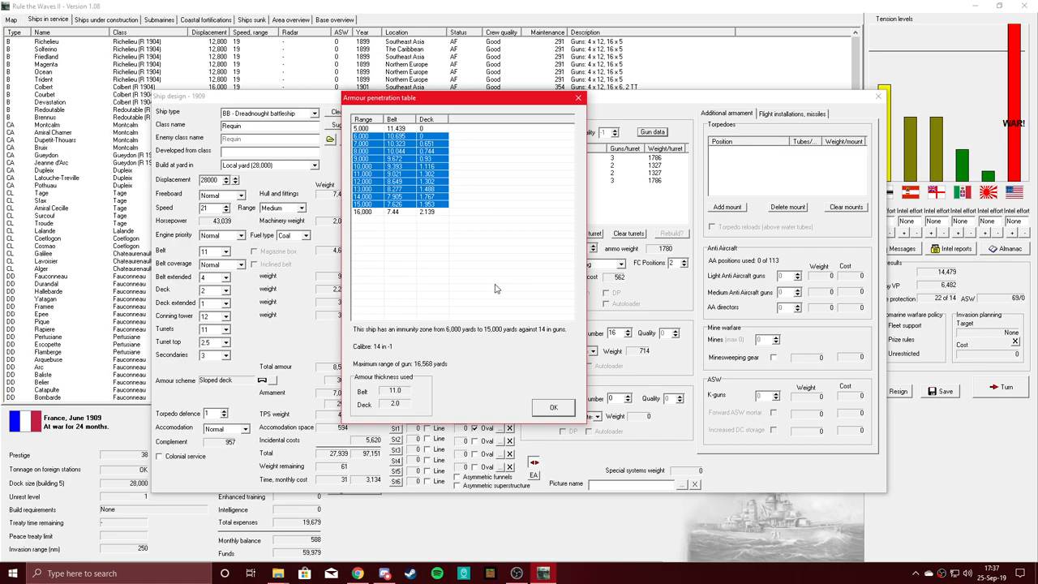
mouse_move(485, 289)
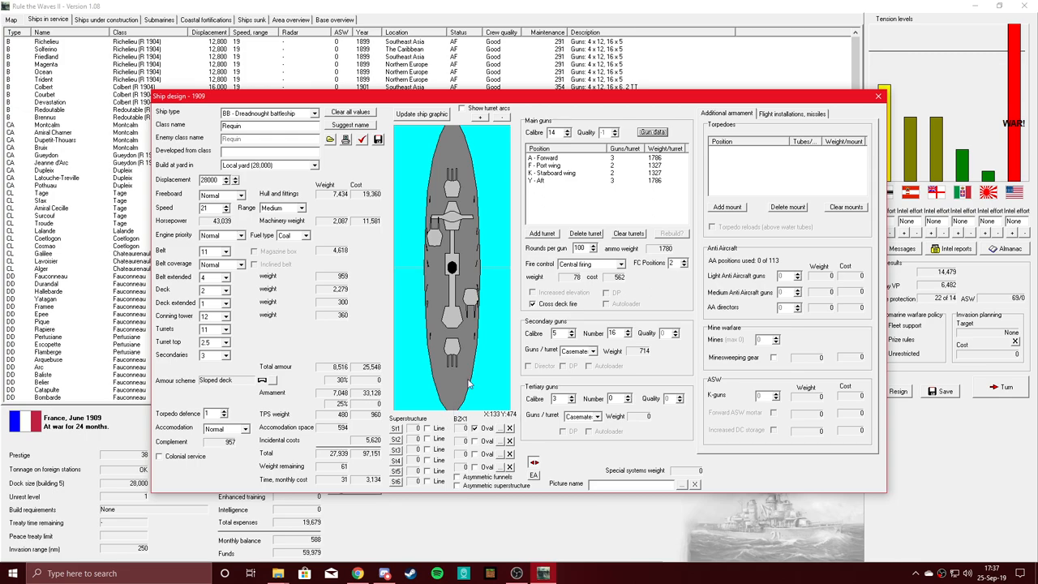
Show and hide Requin's turret firing arcs, then bring up the armour penetration table
left_click(462, 108)
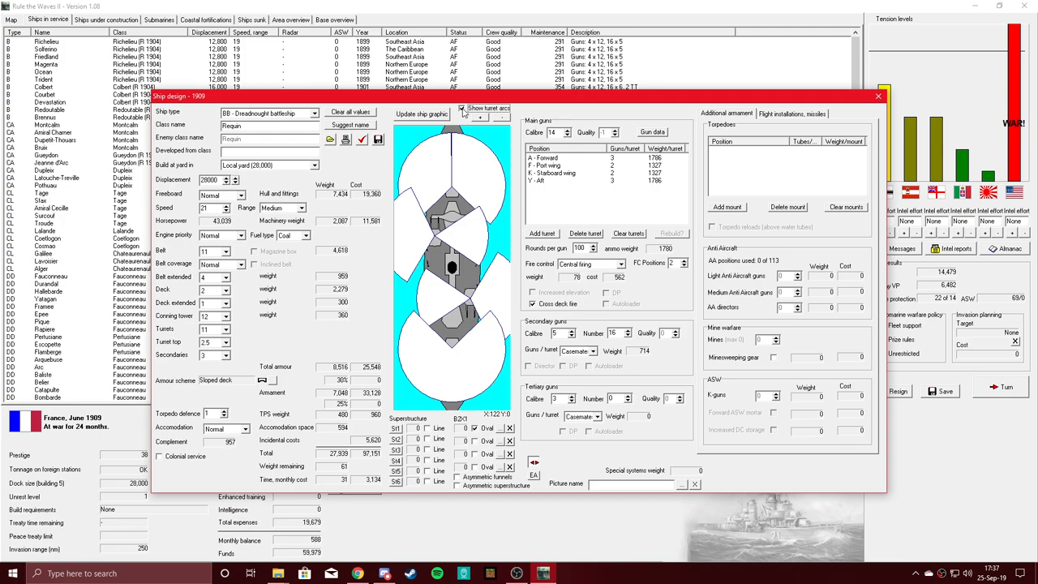
left_click(463, 108)
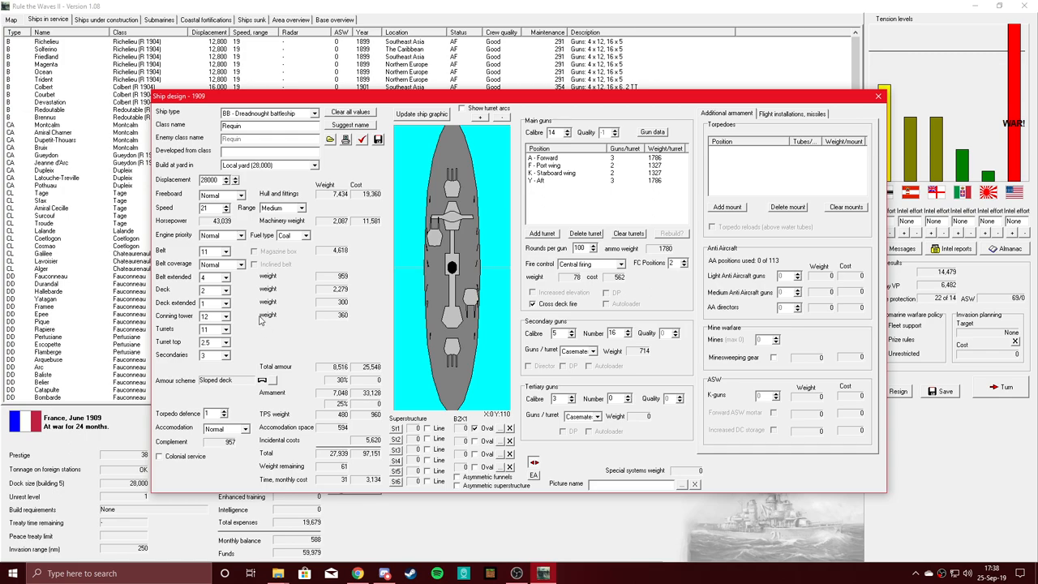
mouse_move(262, 317)
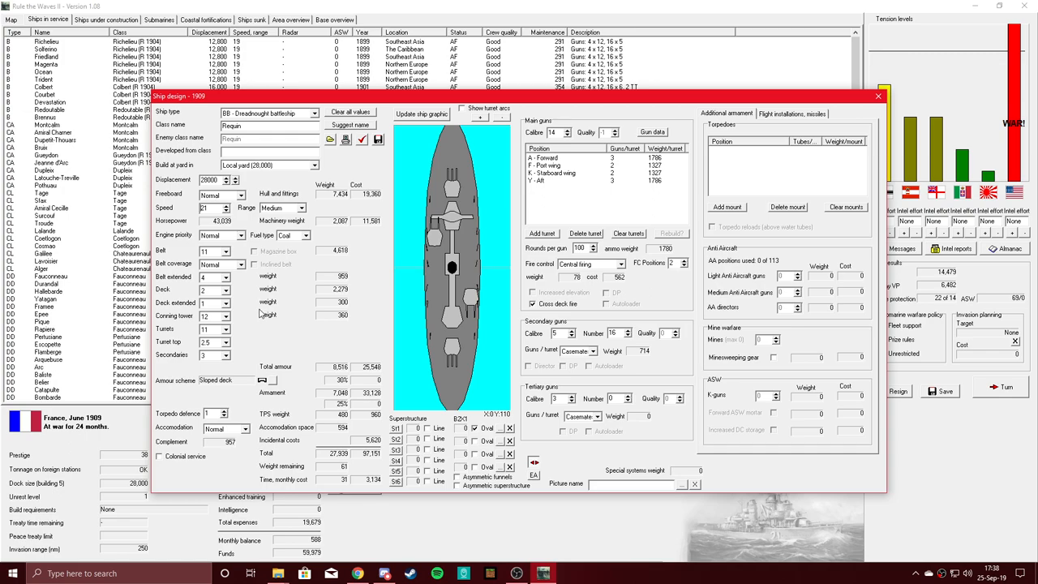
mouse_move(261, 312)
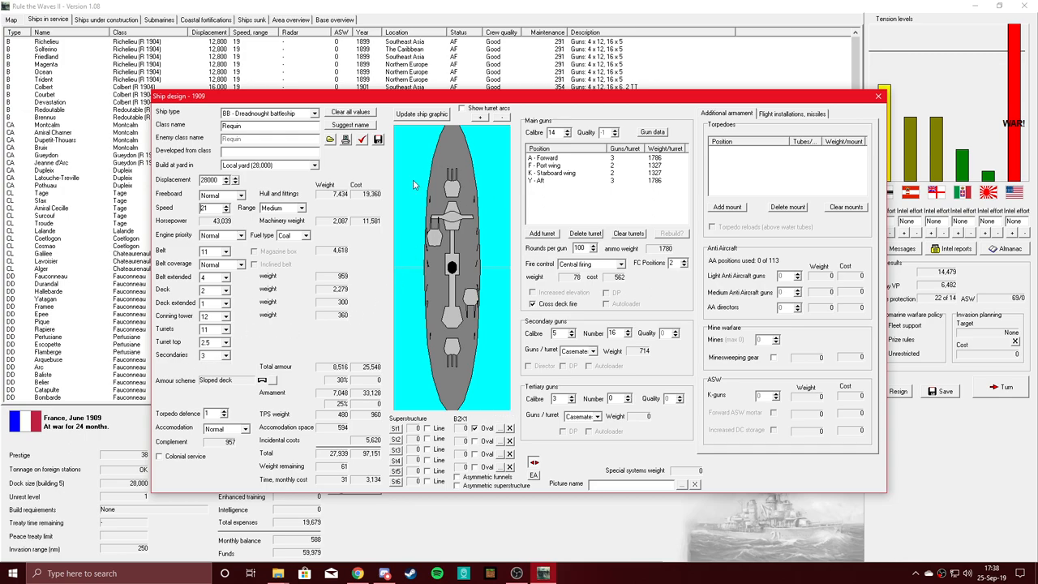
mouse_move(304, 320)
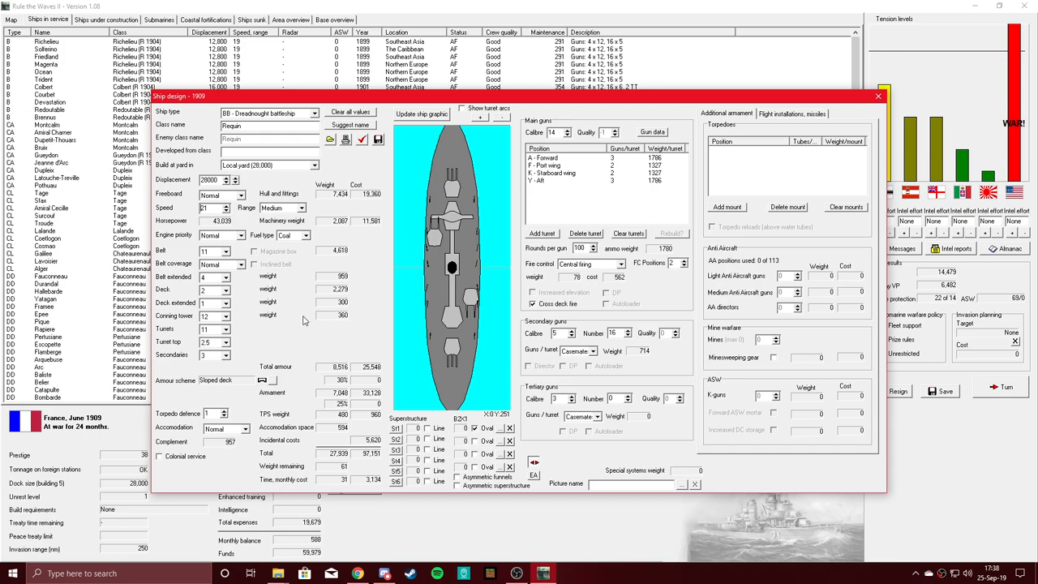
left_click(653, 131)
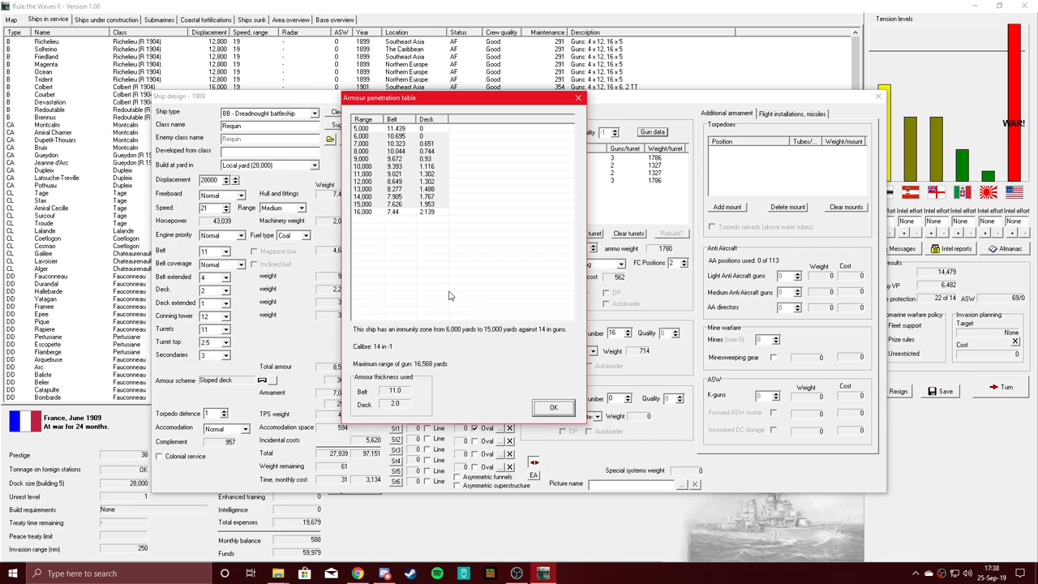
mouse_move(422, 292)
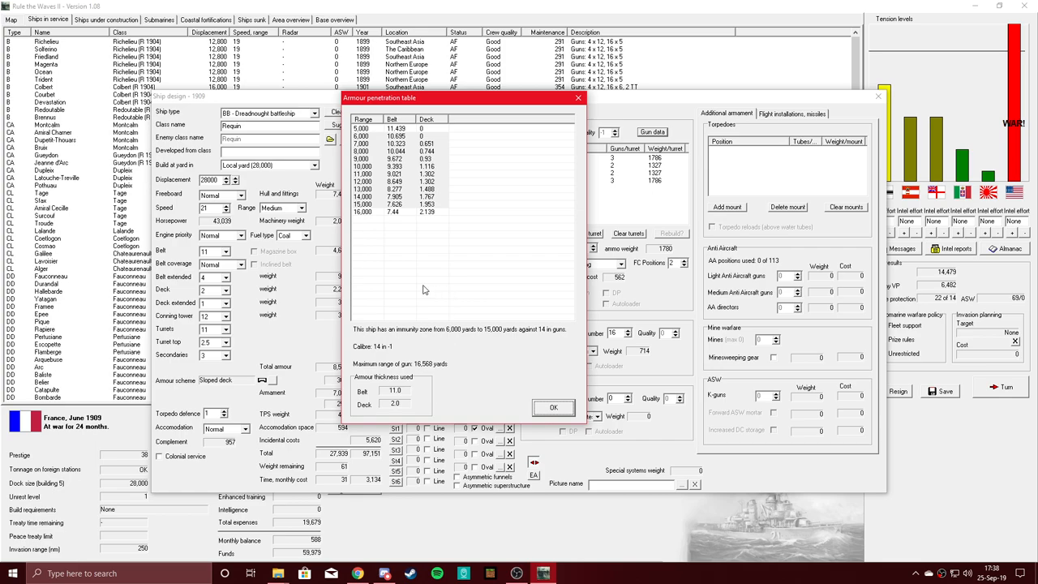
mouse_move(219, 351)
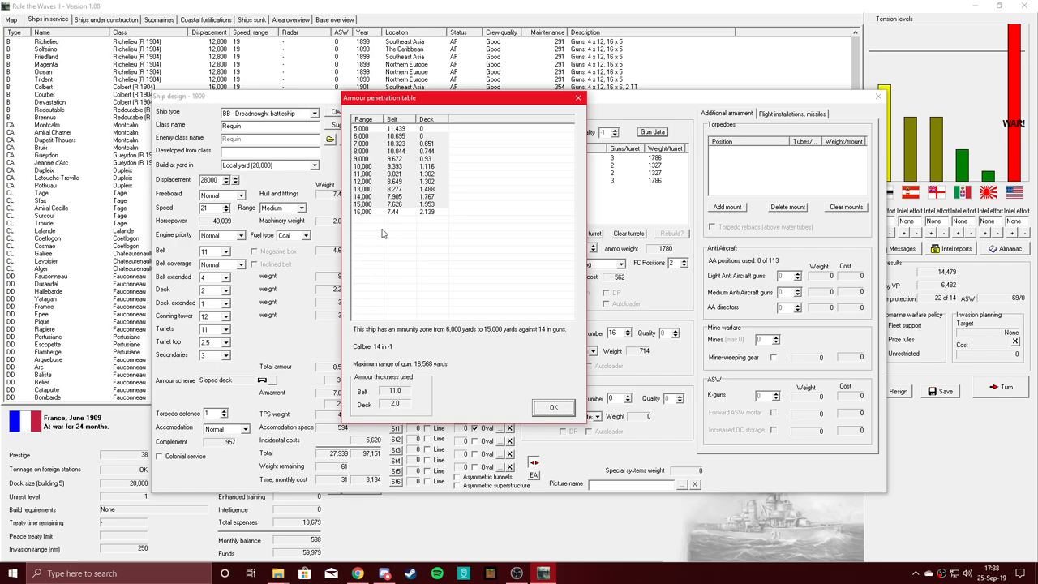
mouse_move(432, 217)
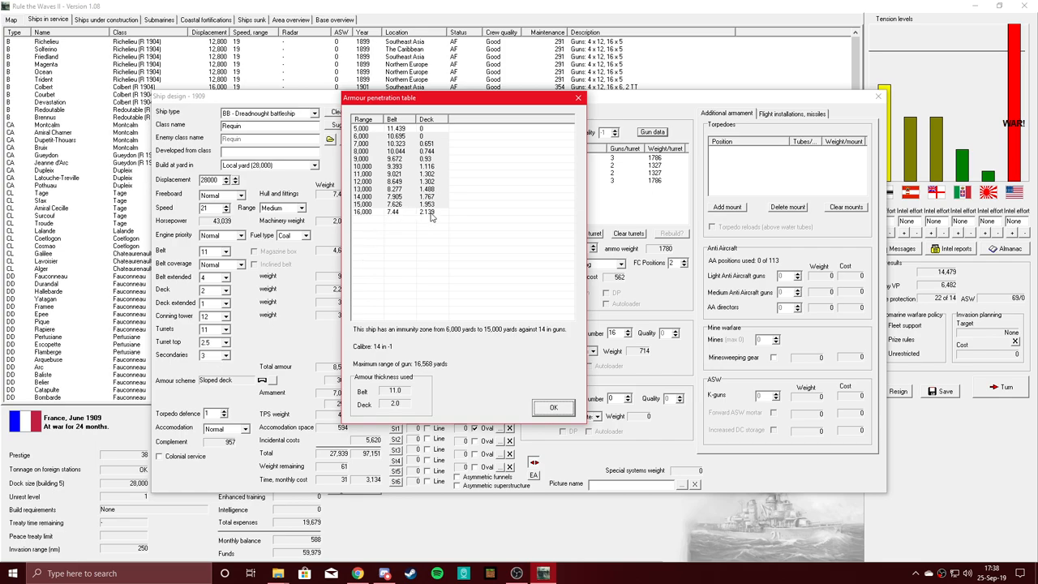
mouse_move(292, 373)
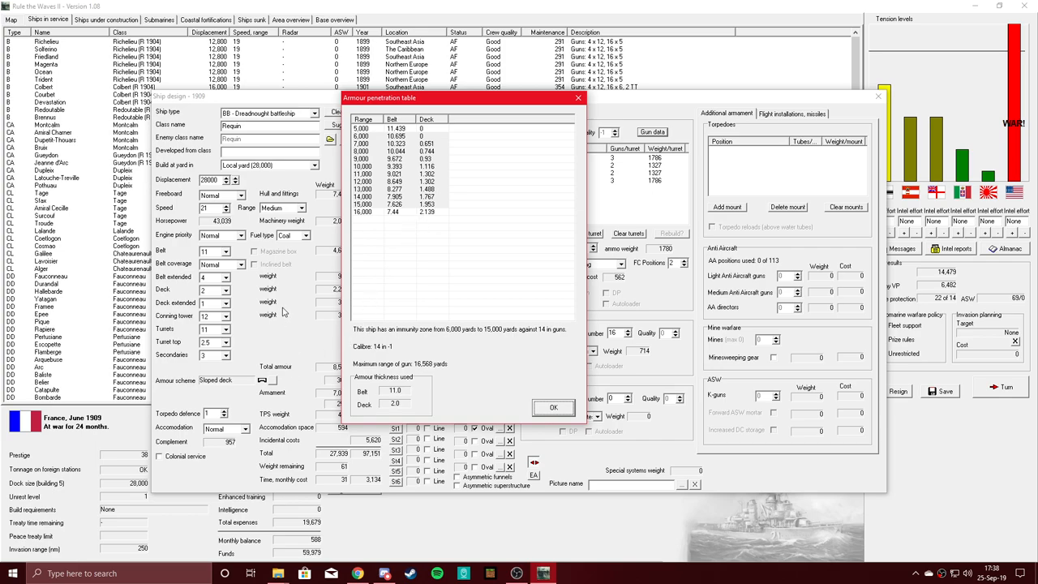
mouse_move(283, 312)
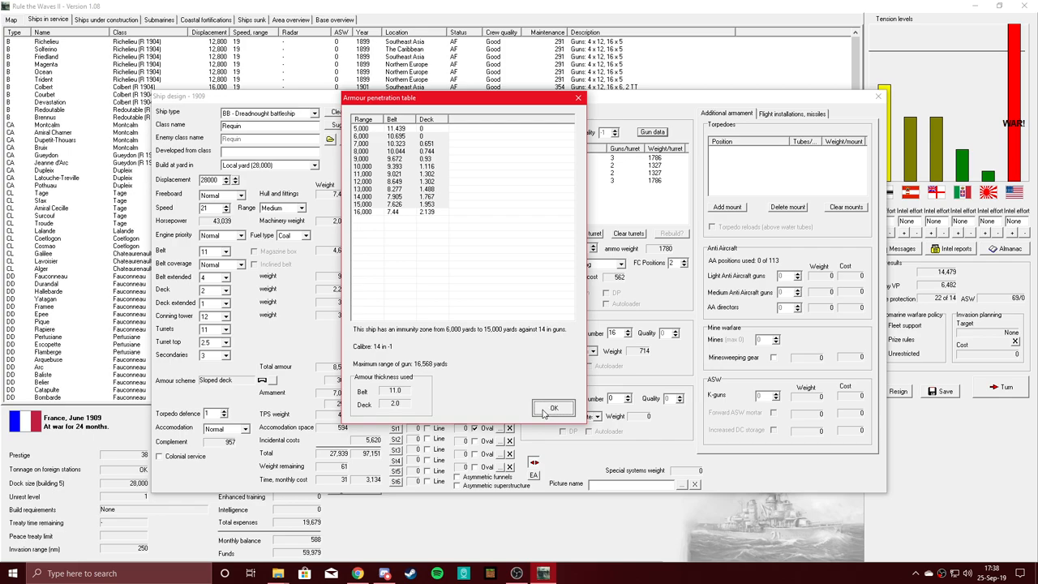
Dismiss the 14-inch gun penetration table after reviewing the immunity zone
left_click(554, 408)
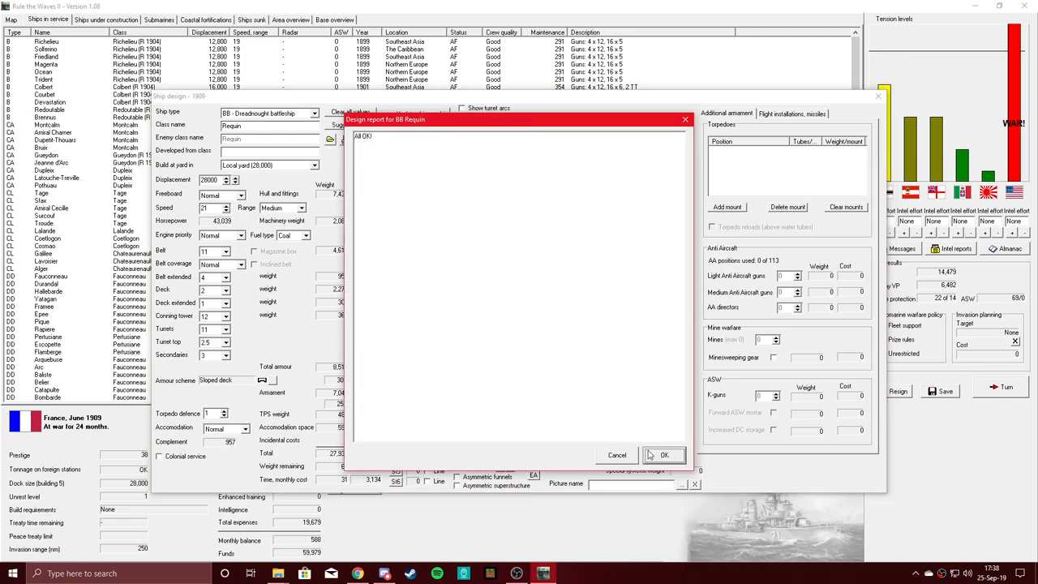
Accept the 'All OK!' design report and begin changing the extended belt thickness
left_click(664, 454)
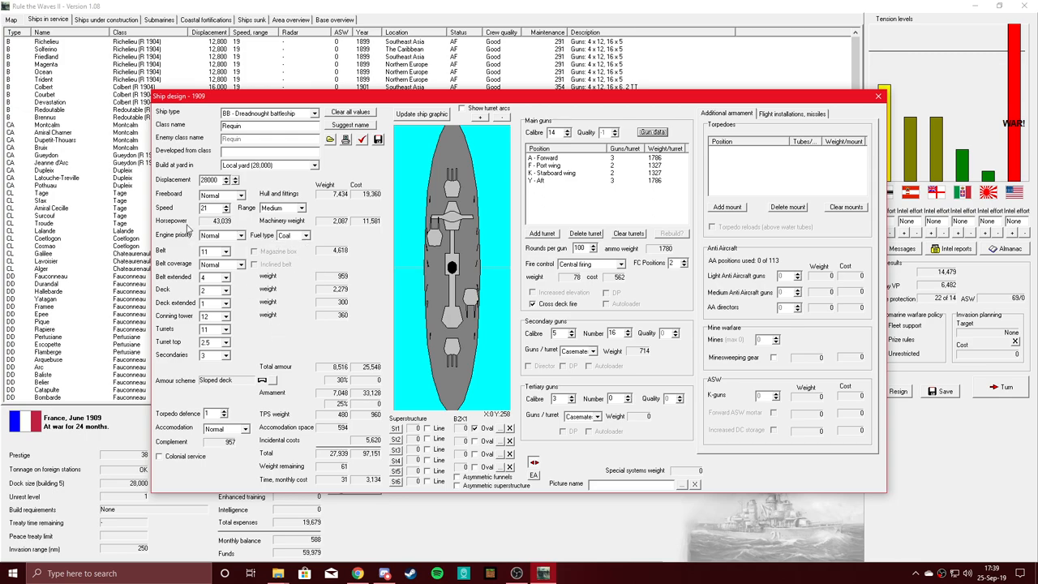
mouse_move(261, 311)
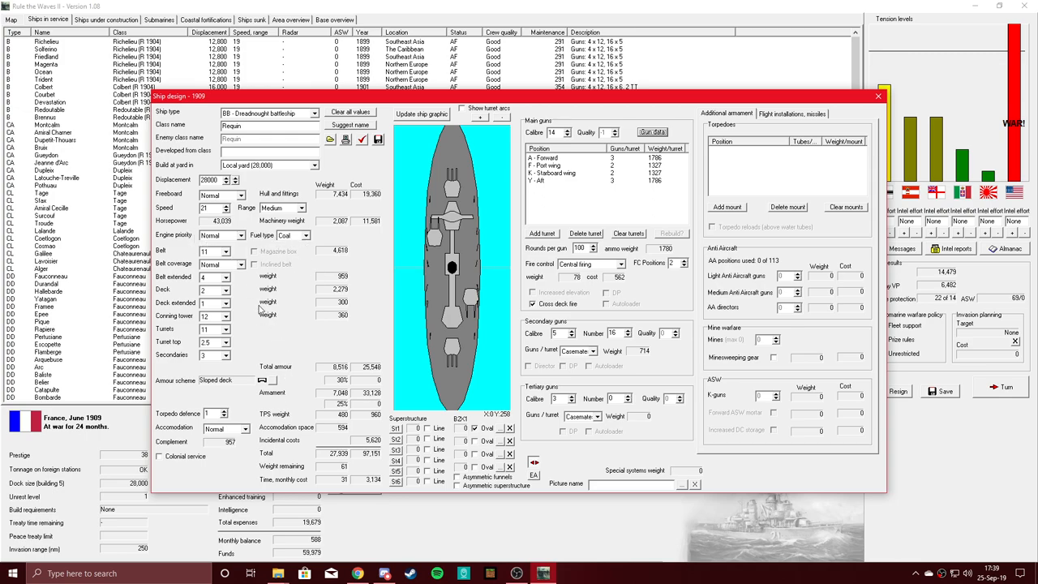
left_click(225, 290)
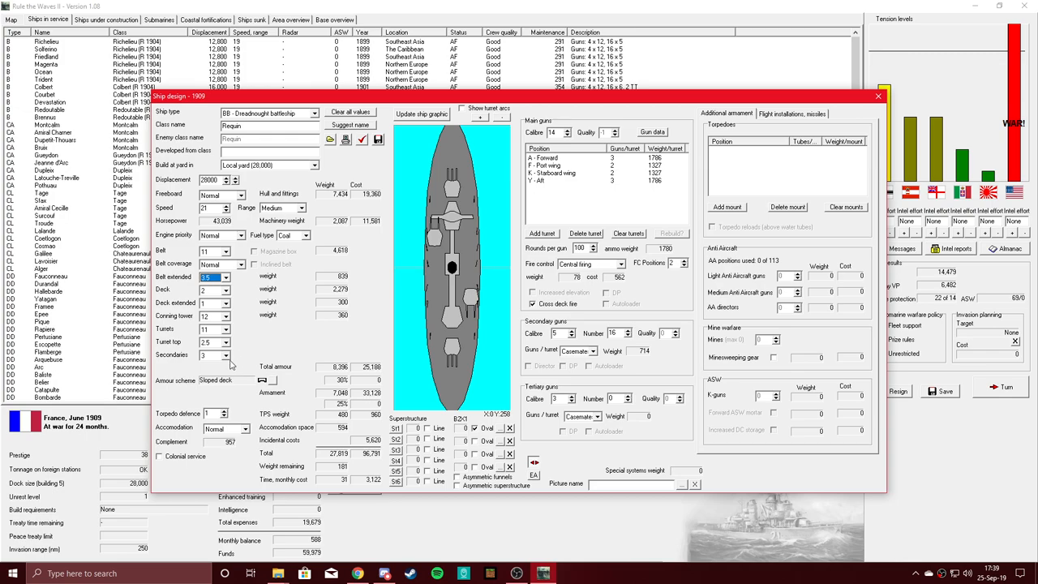
Thin Requin's secondary armour to 2.5 inches
left_click(225, 355)
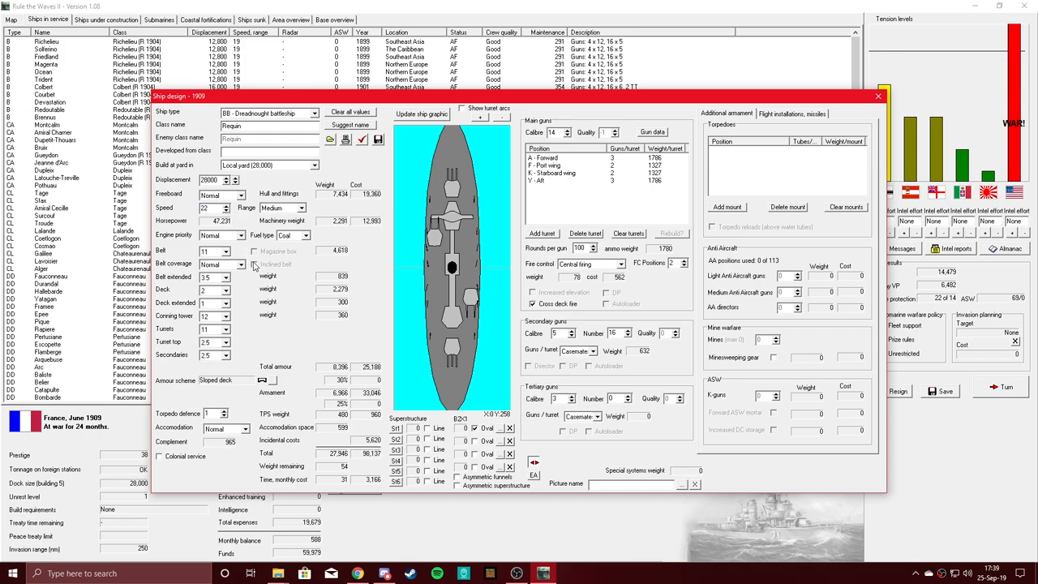
mouse_move(359, 307)
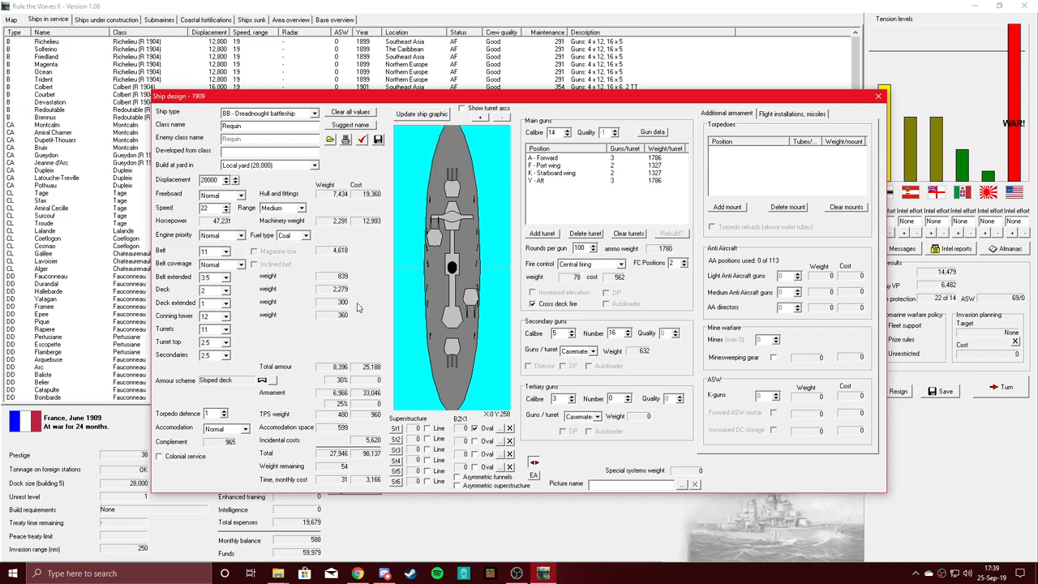
mouse_move(354, 307)
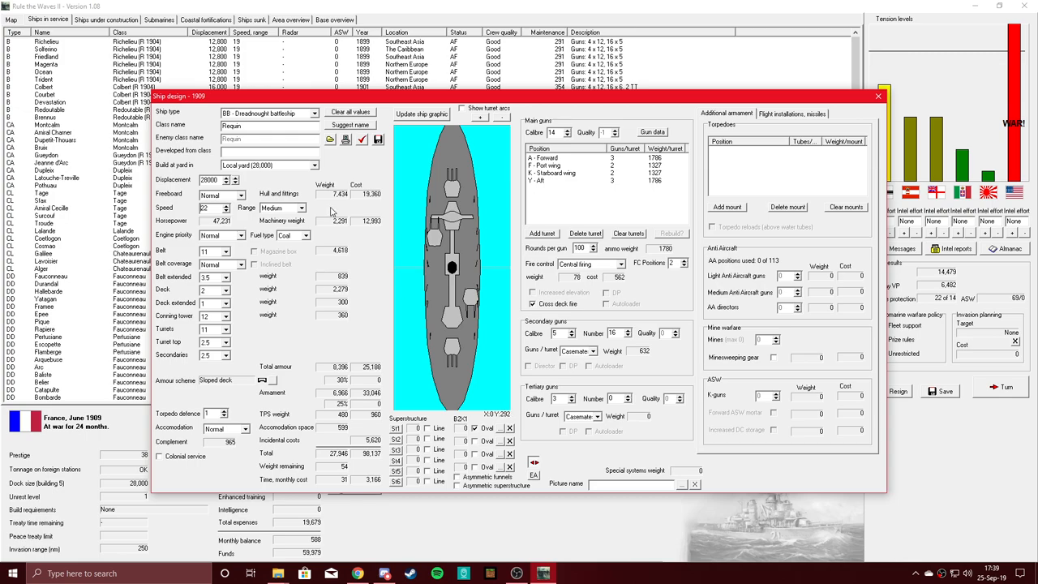
mouse_move(331, 212)
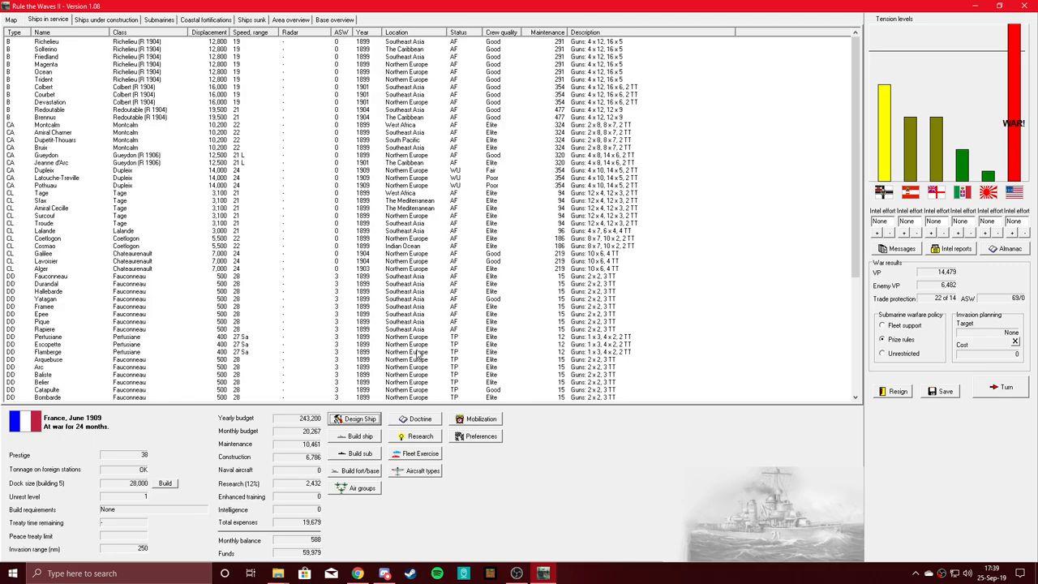
mouse_move(641, 371)
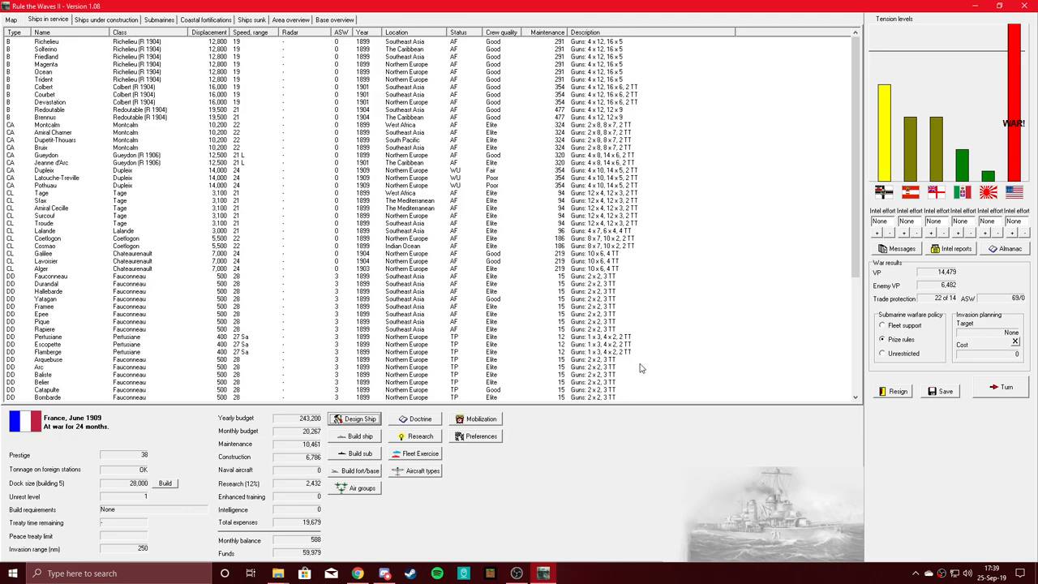
mouse_move(999, 394)
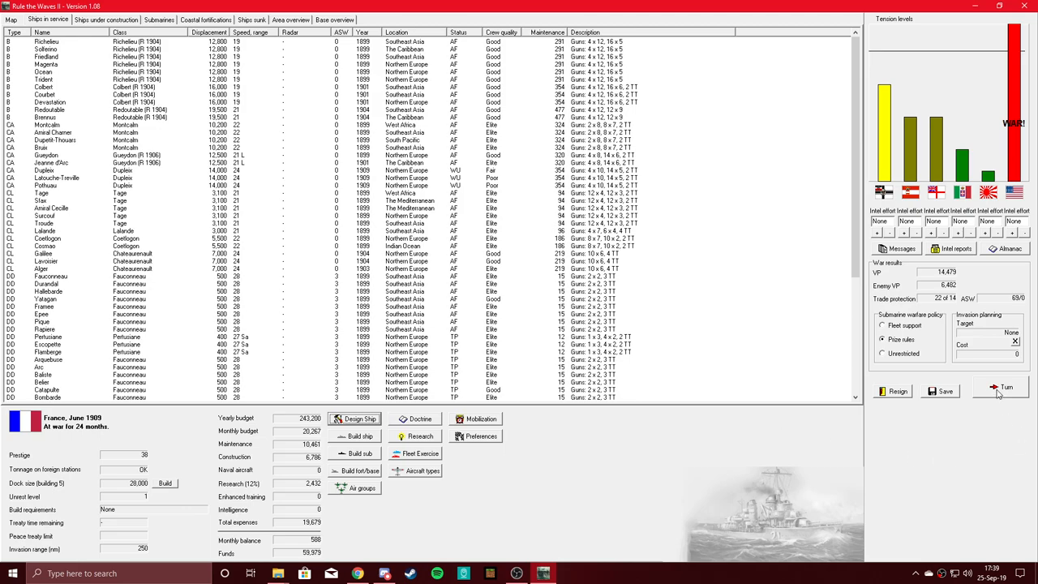
End the turn and acknowledge the Morocco VP loss and Dupleix work-up messages
left_click(1006, 387)
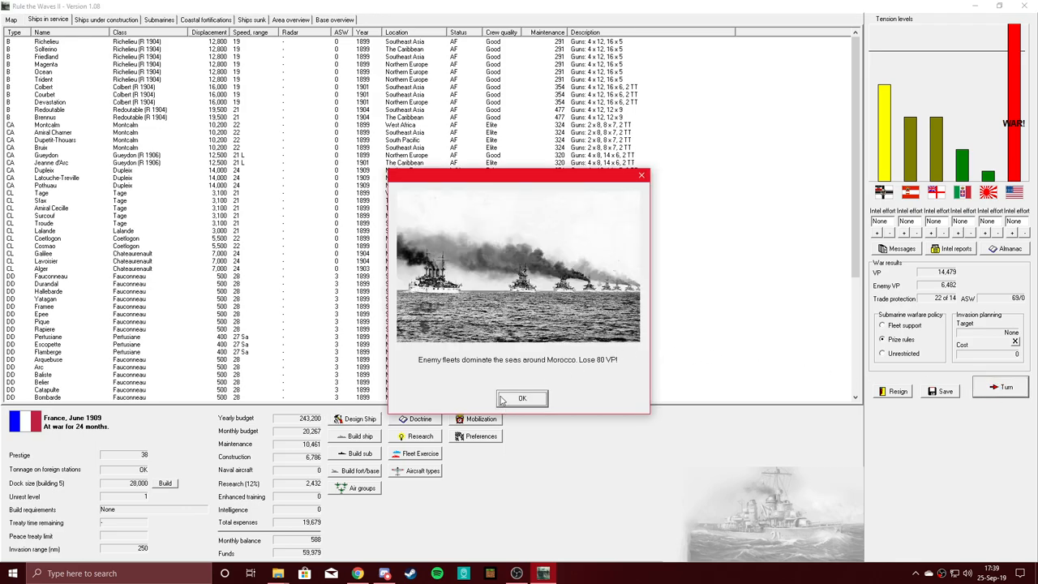
mouse_move(546, 377)
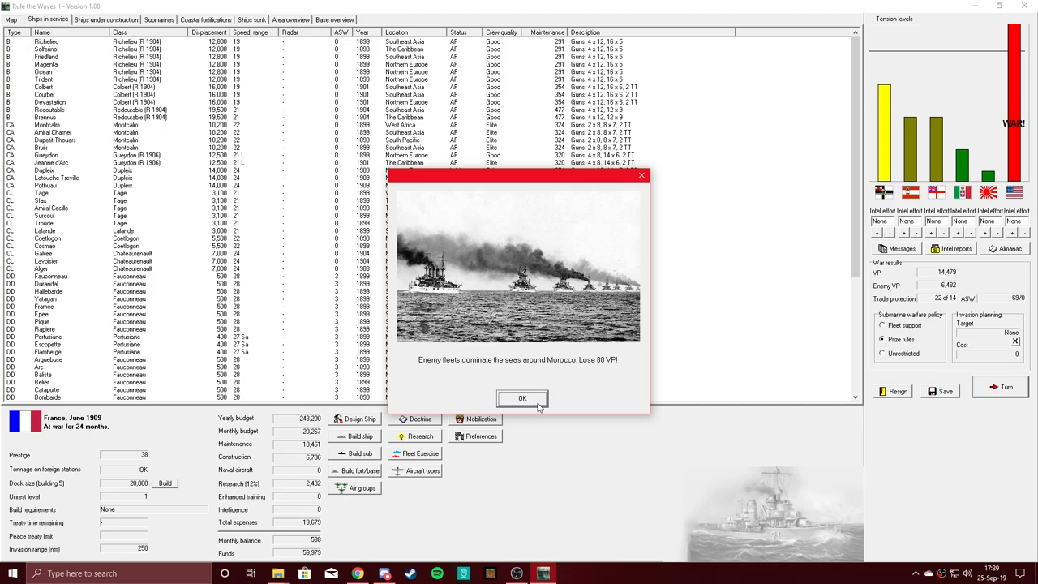
left_click(522, 399)
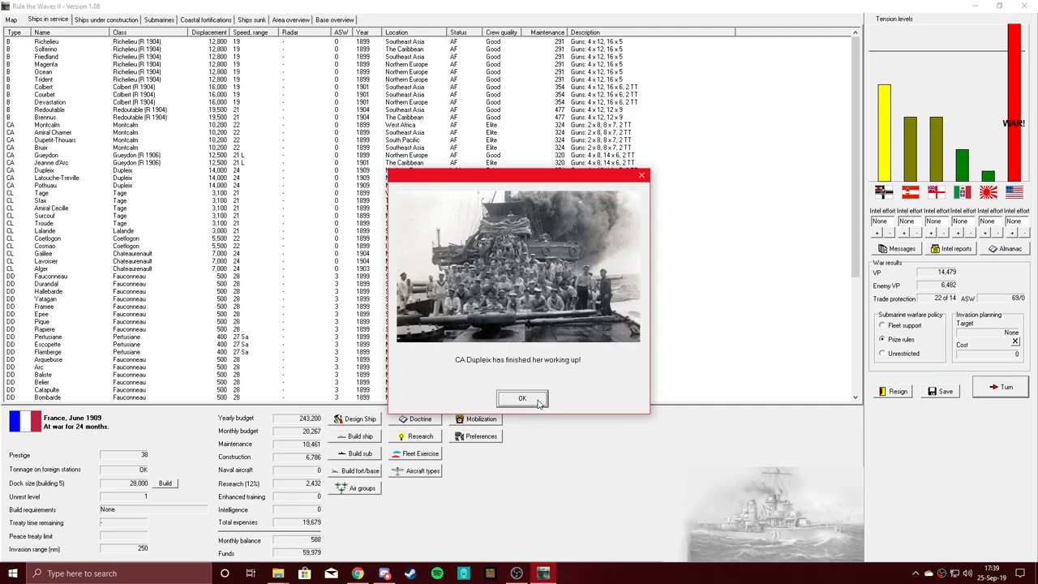
left_click(523, 399)
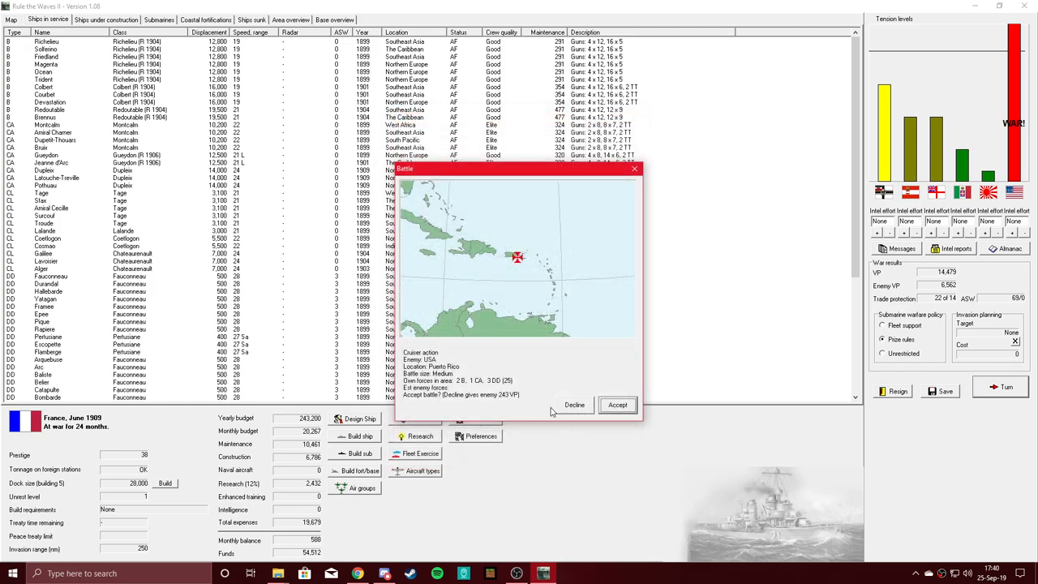
mouse_move(546, 366)
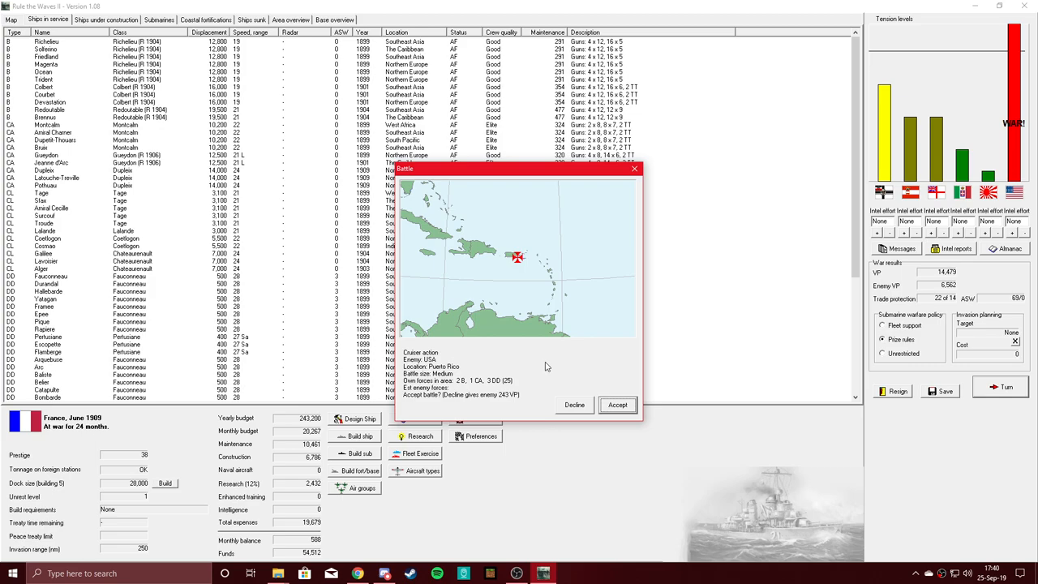
mouse_move(544, 367)
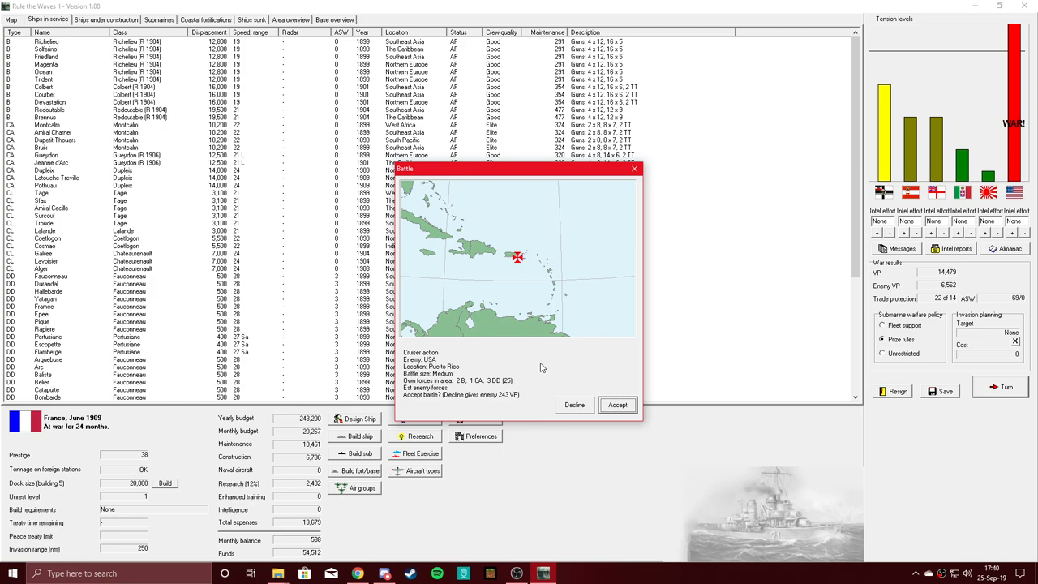
mouse_move(457, 395)
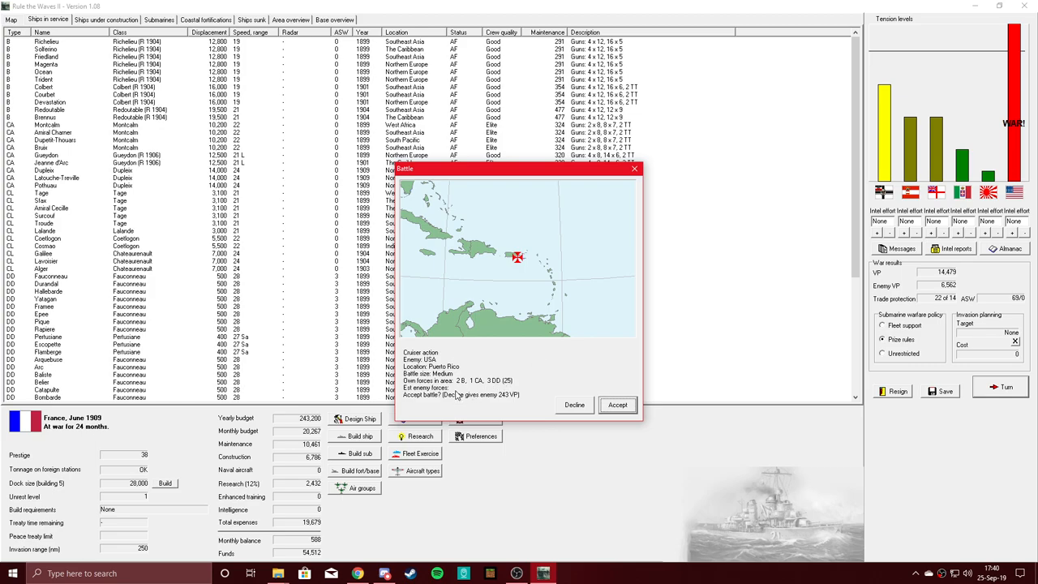
Accept the cruiser action off Puerto Rico and fight the tactical battle
left_click(617, 405)
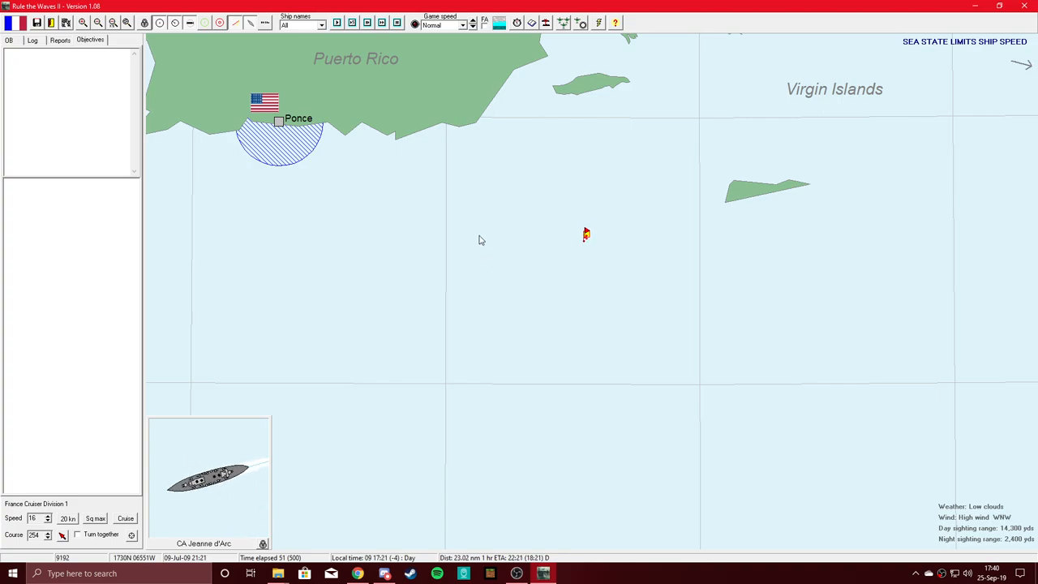
left_click(473, 25)
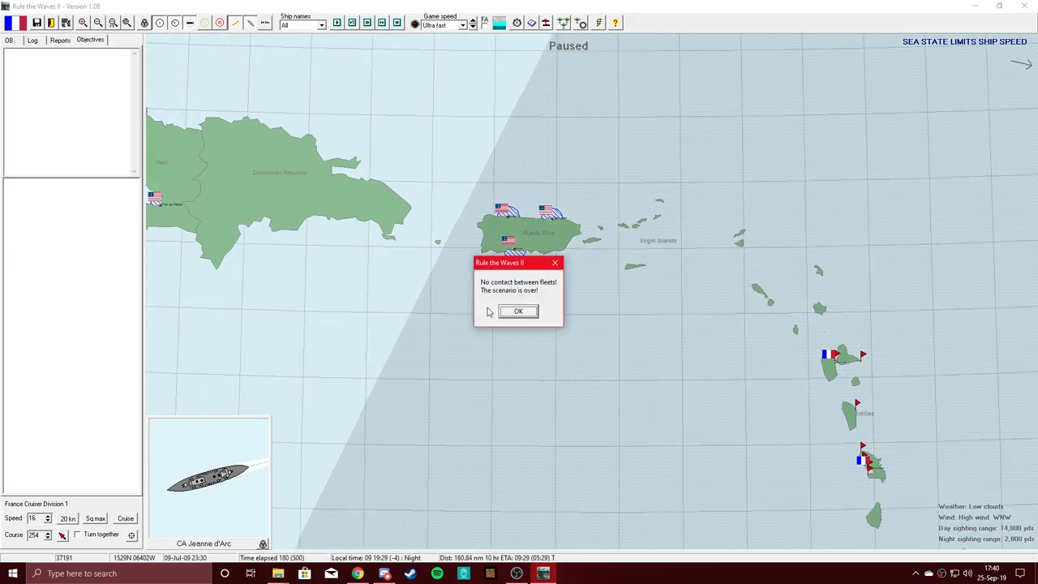
Acknowledge the no-contact result, close the scenario results and confirm leaving the battle
left_click(518, 312)
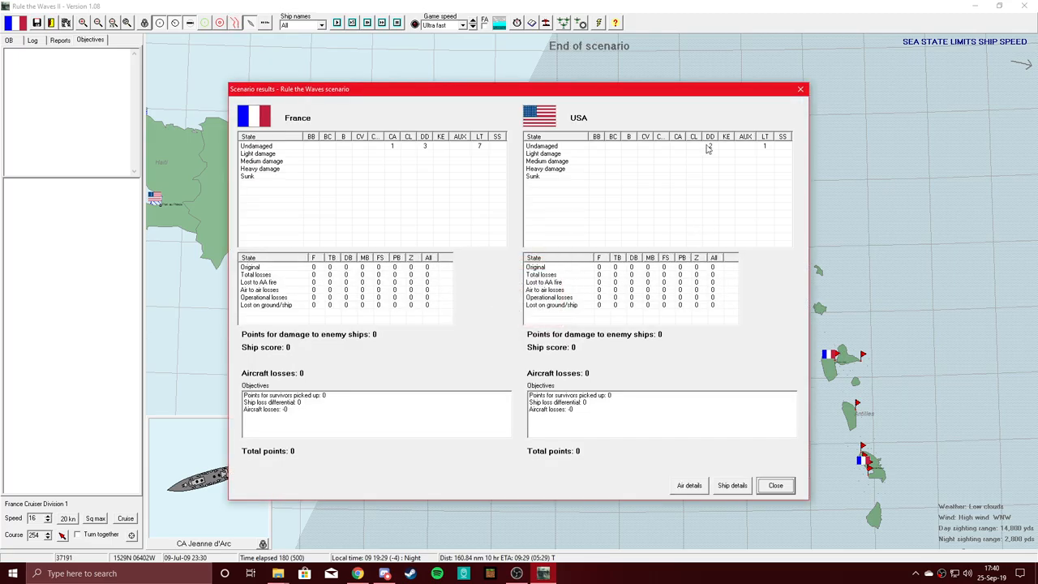
mouse_move(641, 216)
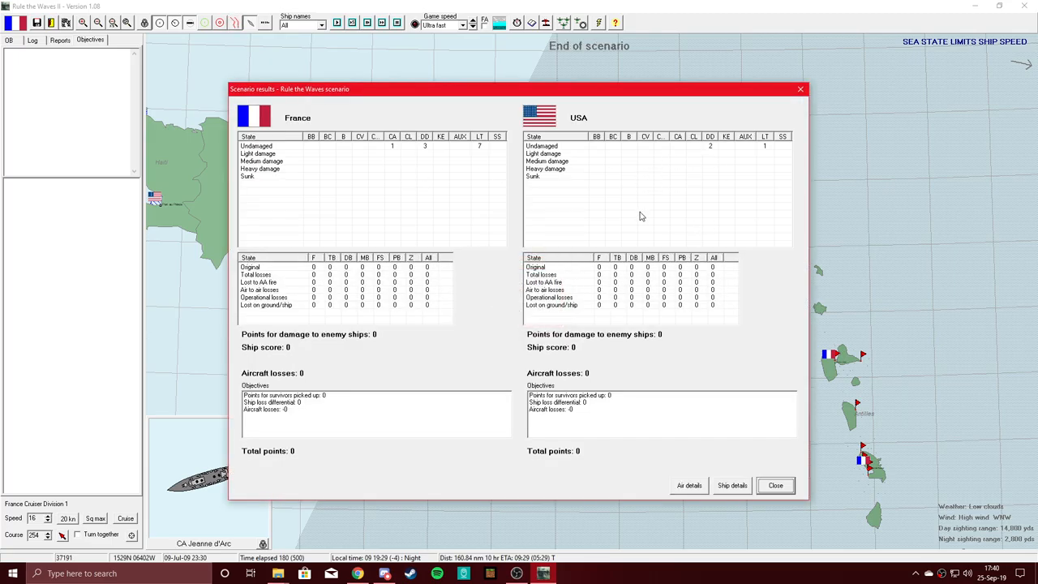
left_click(775, 485)
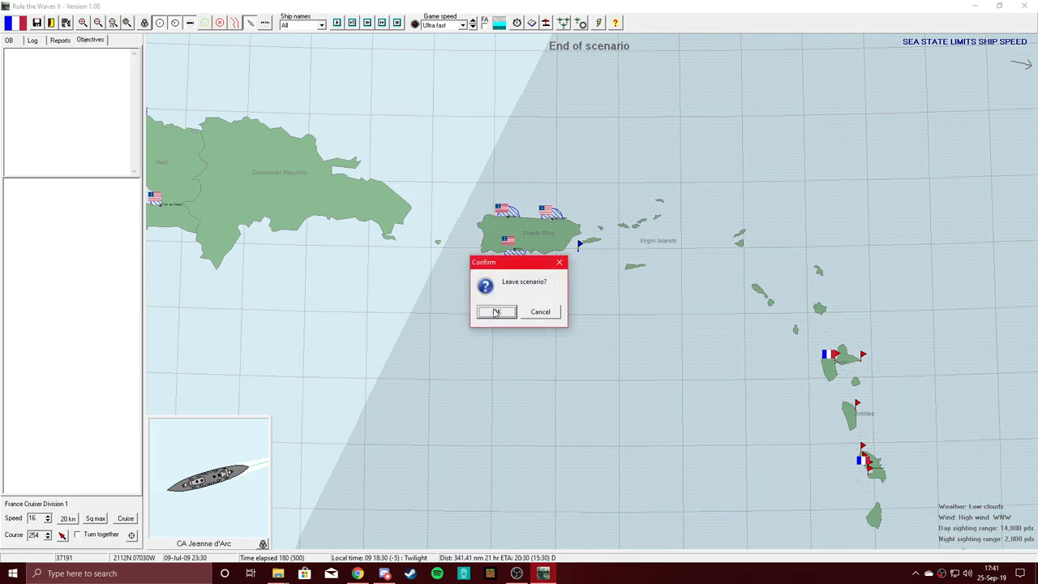
left_click(497, 311)
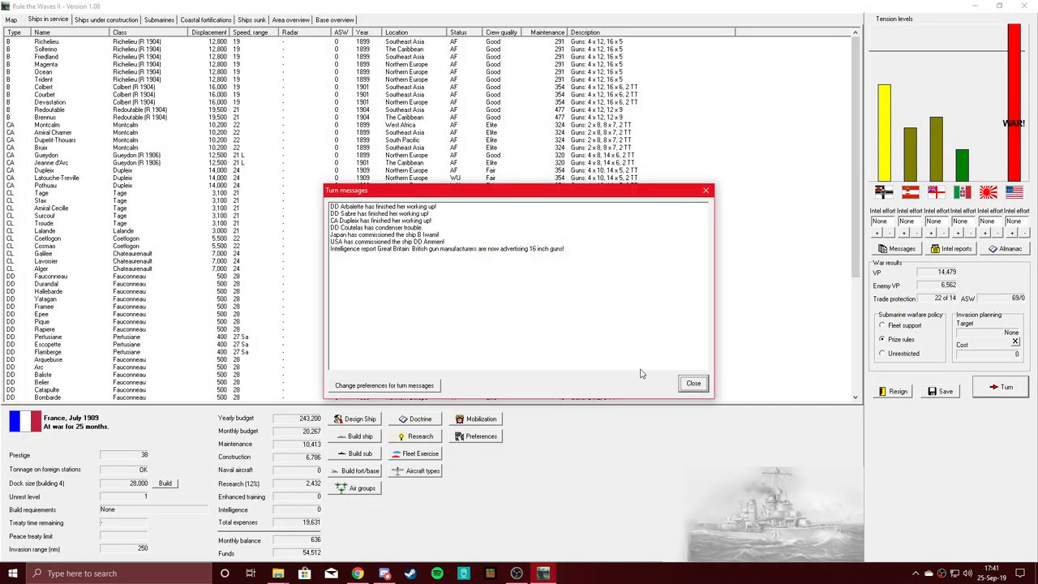
mouse_move(466, 254)
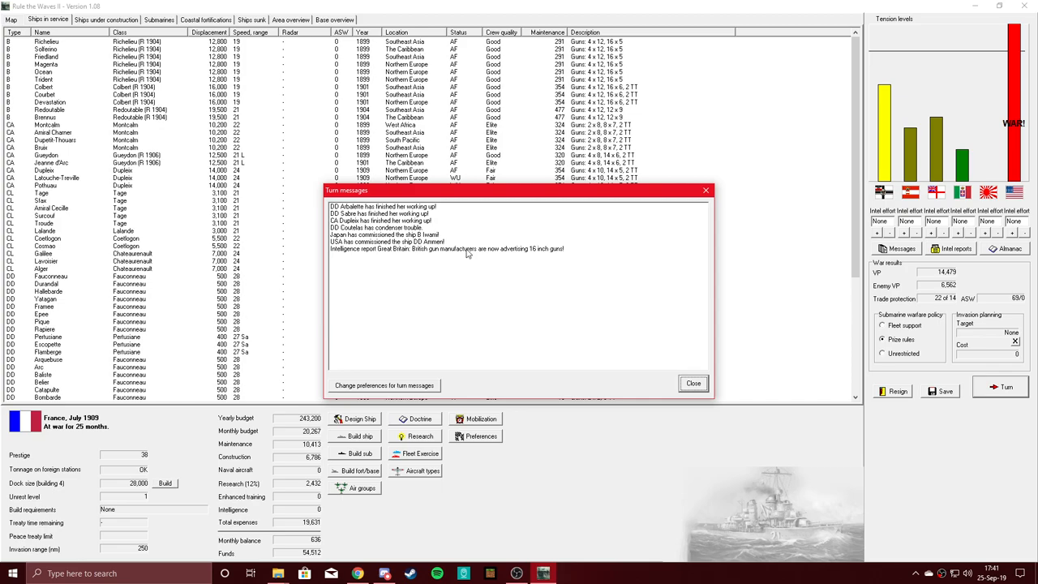
Acknowledge the turn messages: Middle Congo loss, Latouche-Treville, airships, interned raider
left_click(446, 248)
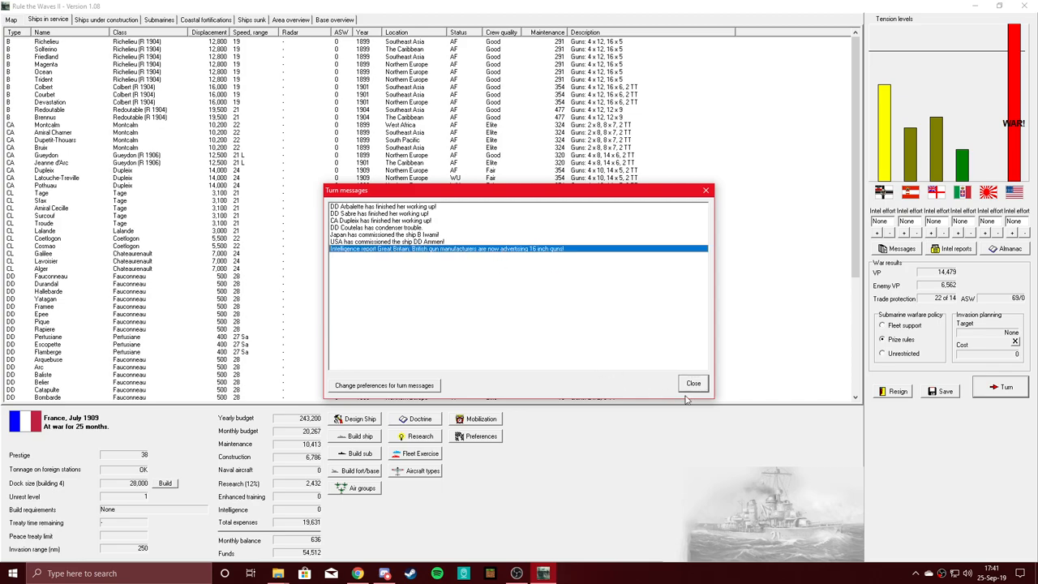
left_click(693, 383)
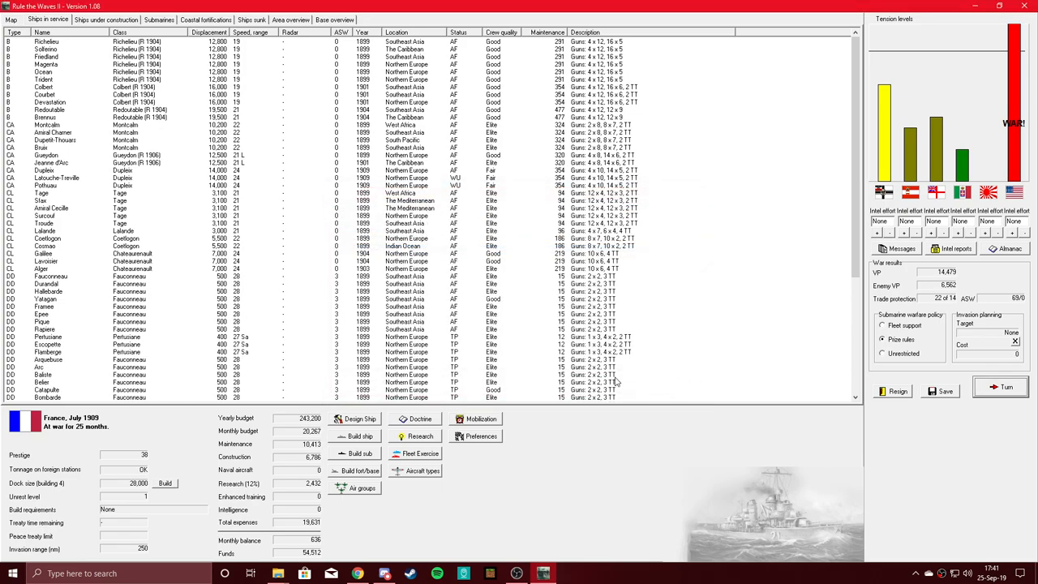
mouse_move(637, 367)
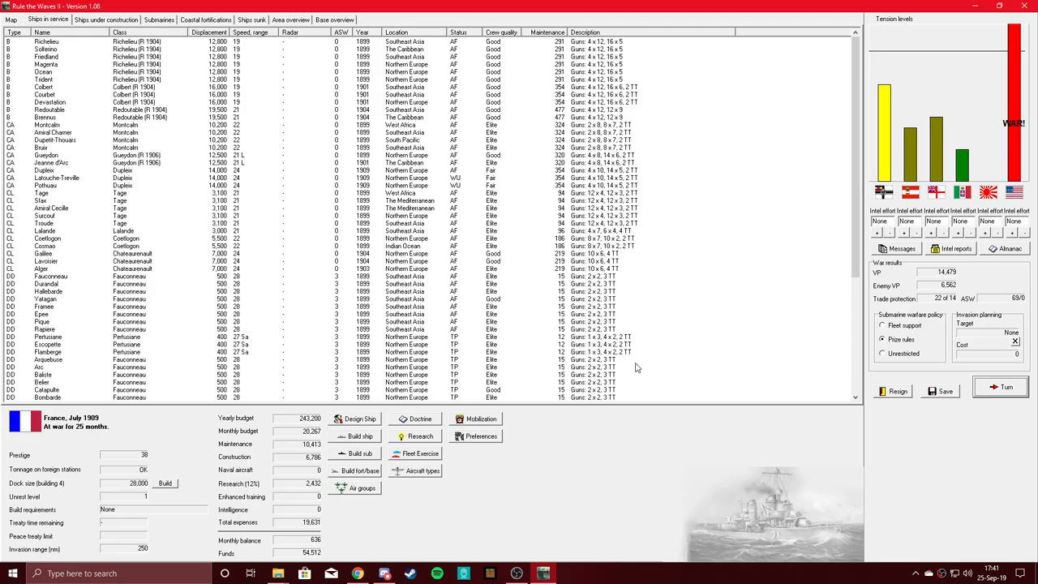
mouse_move(102, 497)
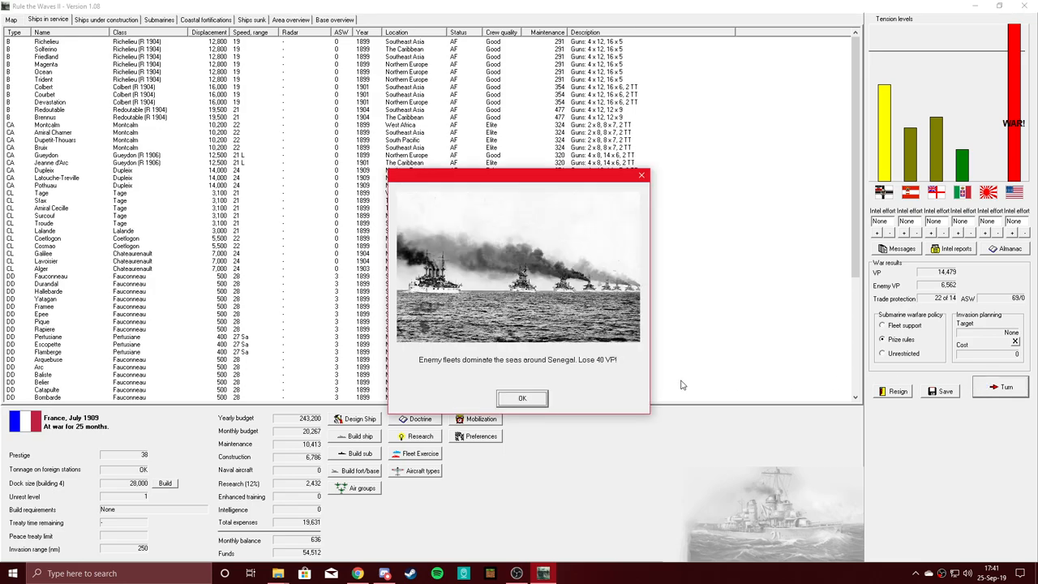
mouse_move(552, 370)
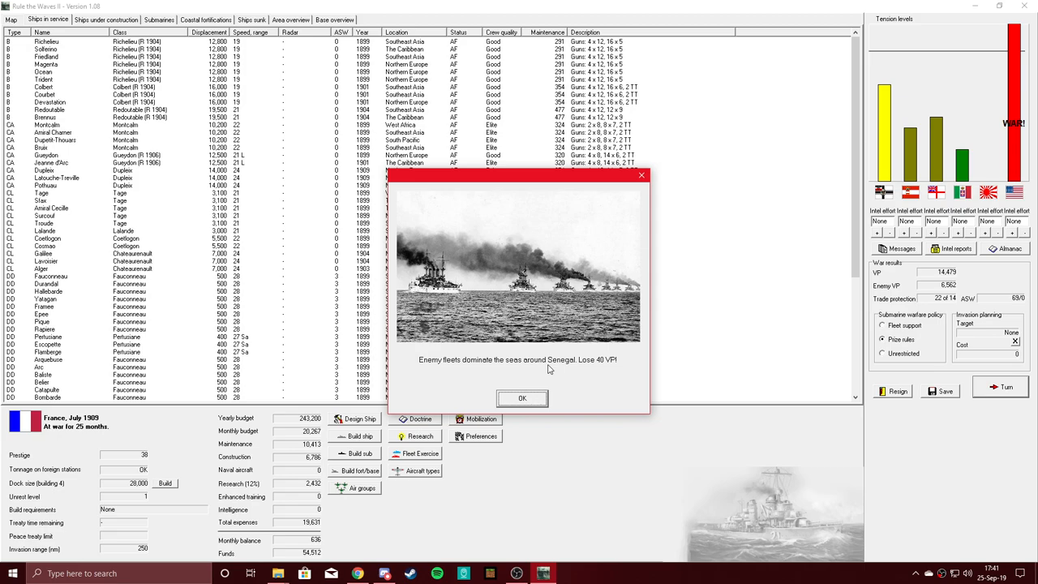
mouse_move(545, 387)
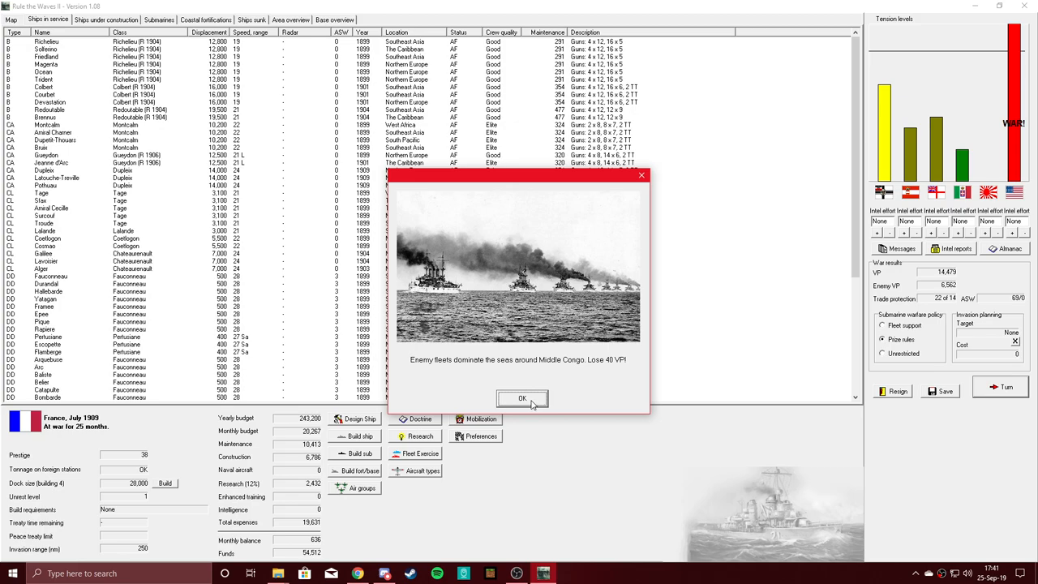
mouse_move(532, 406)
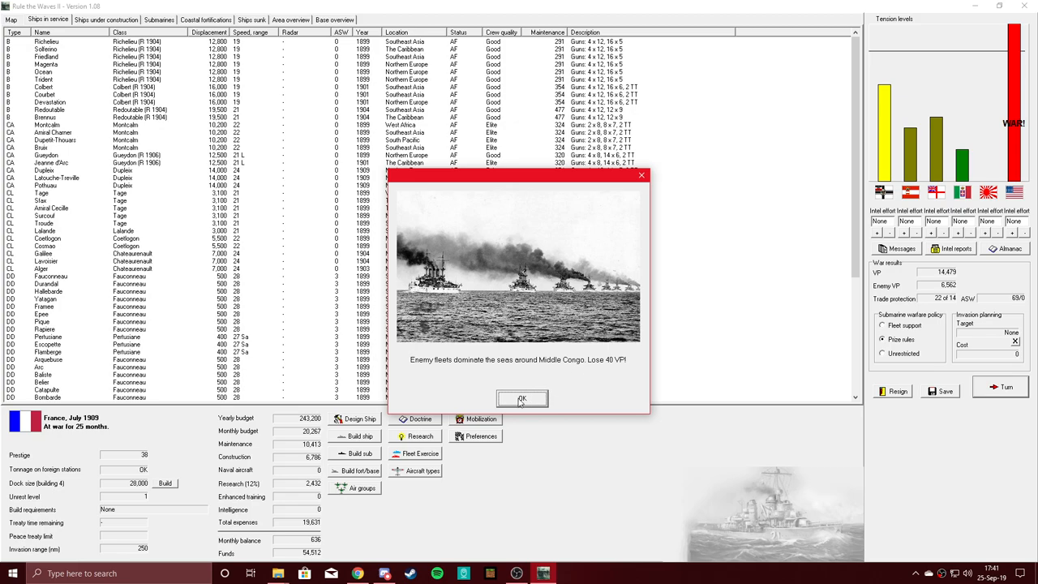
left_click(522, 399)
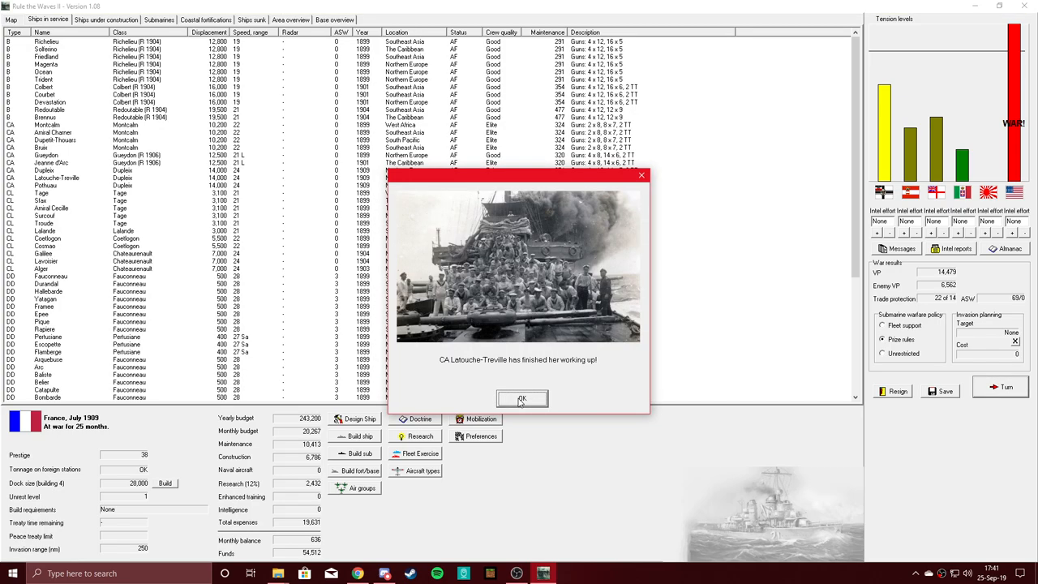
left_click(522, 399)
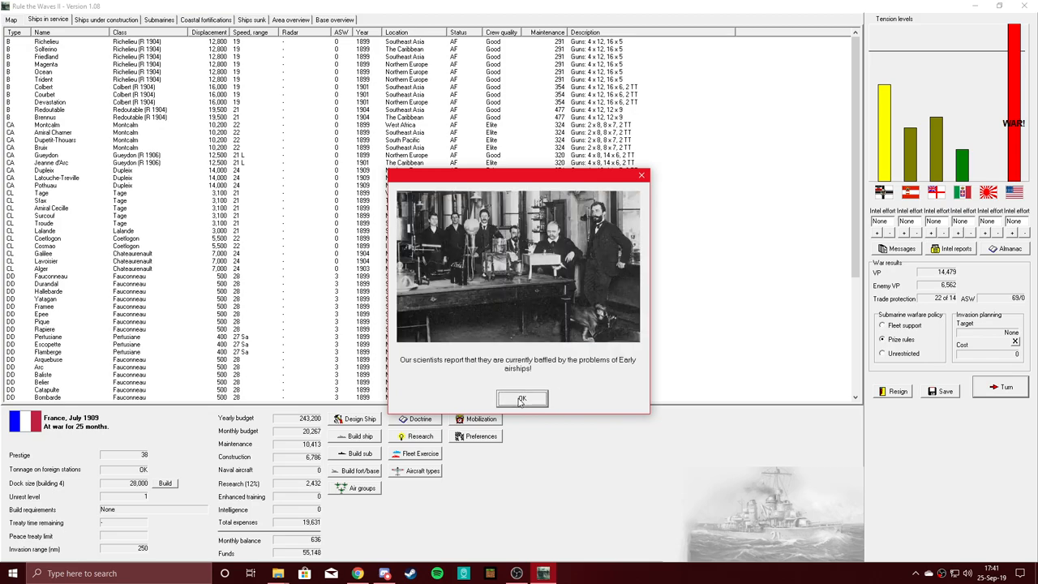
left_click(522, 399)
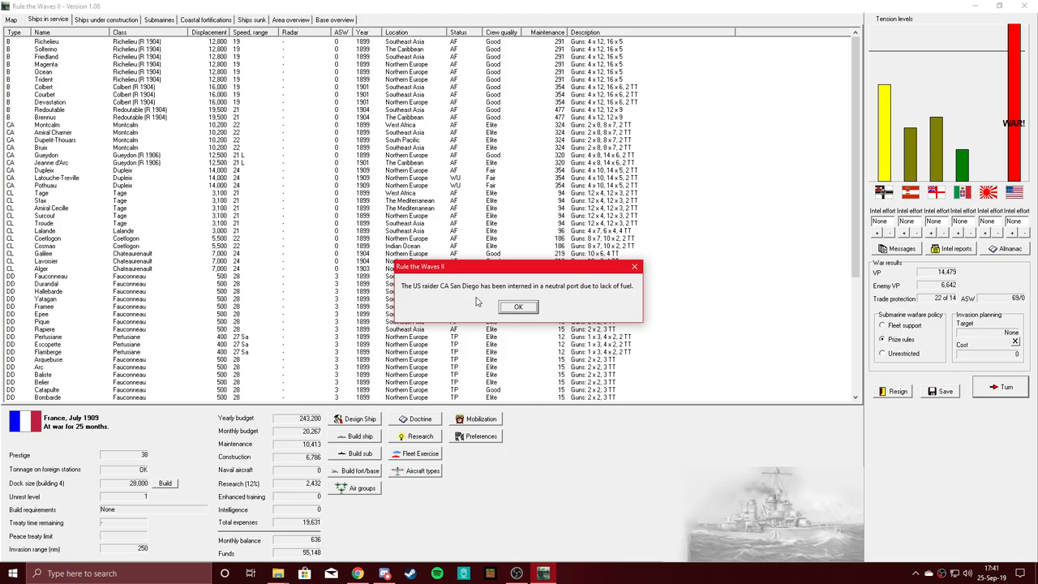
mouse_move(477, 302)
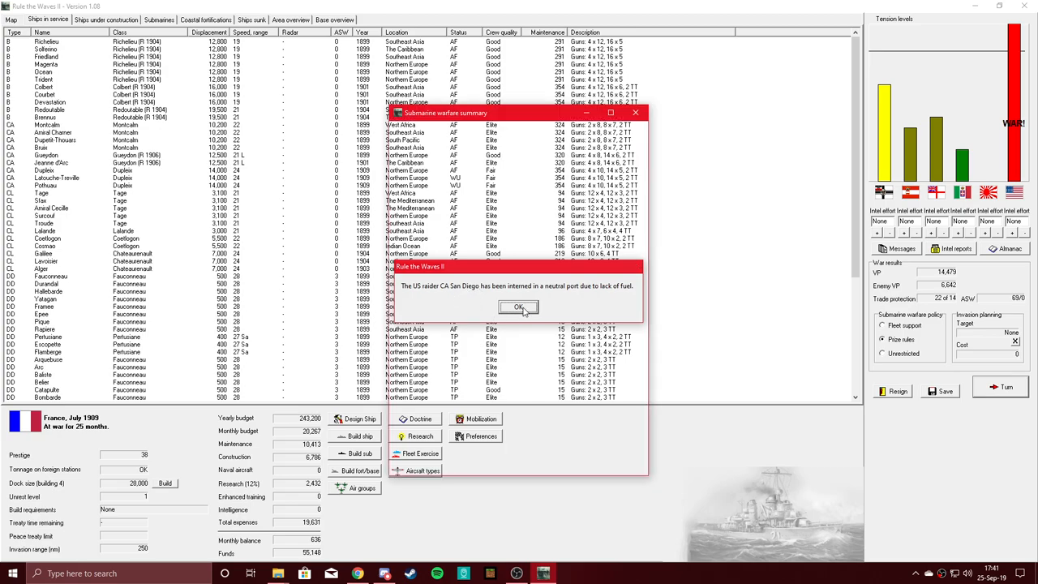
left_click(519, 308)
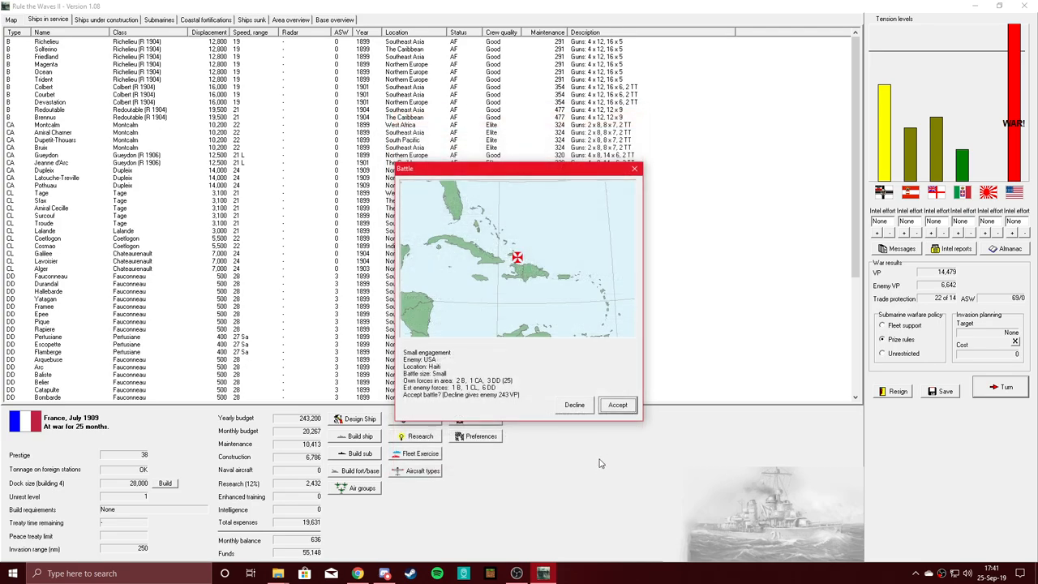
mouse_move(522, 370)
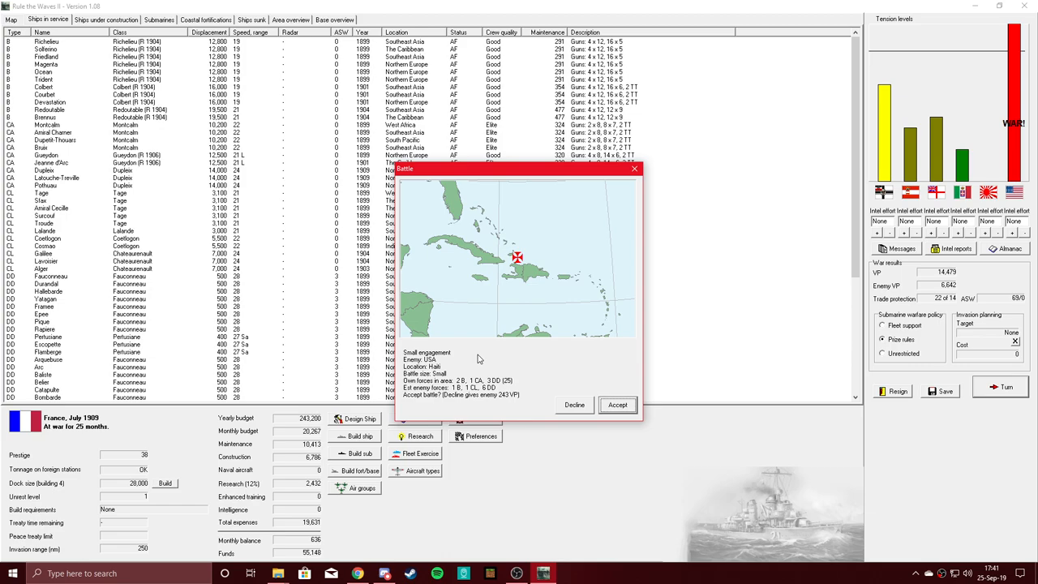
mouse_move(438, 379)
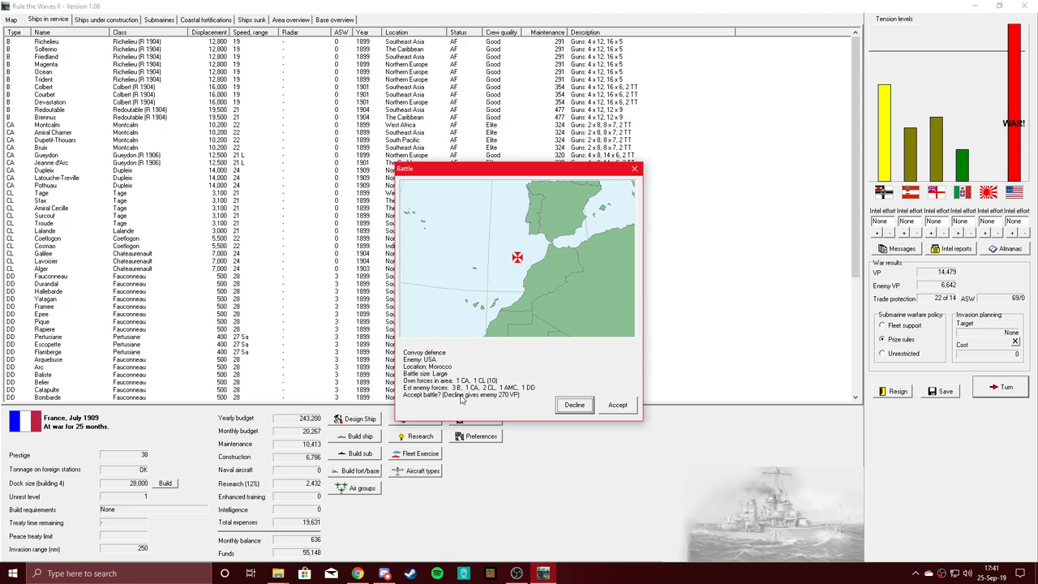
mouse_move(461, 399)
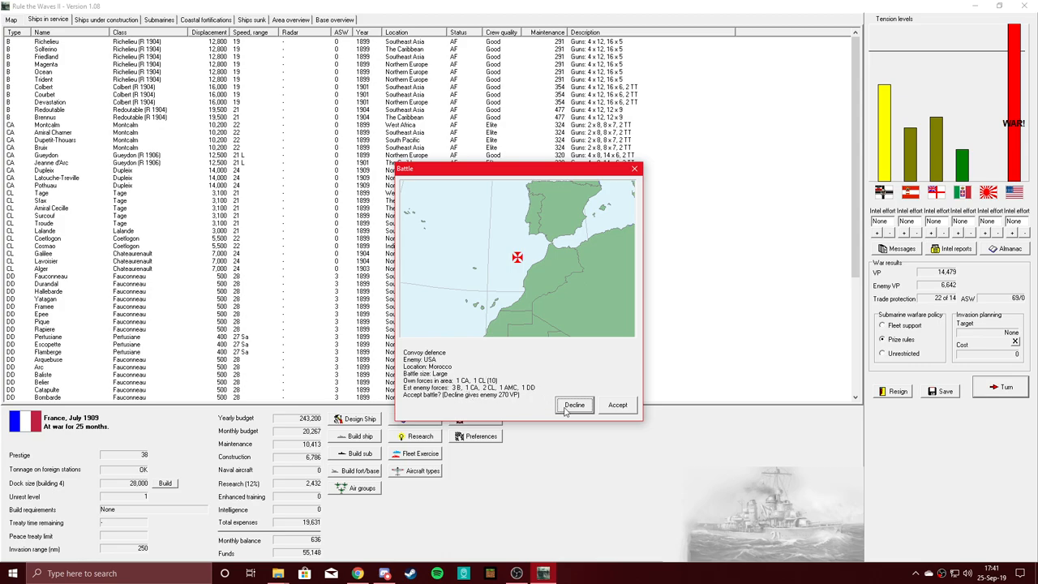
Decline the Morocco convoy battle, dismiss August 1909 messages, and open Research
left_click(575, 405)
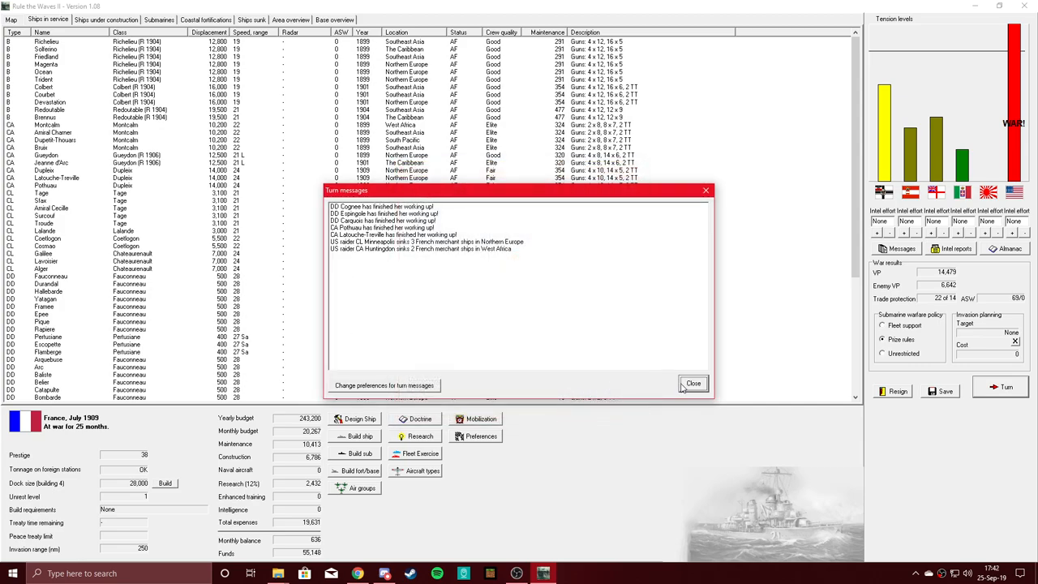
left_click(692, 383)
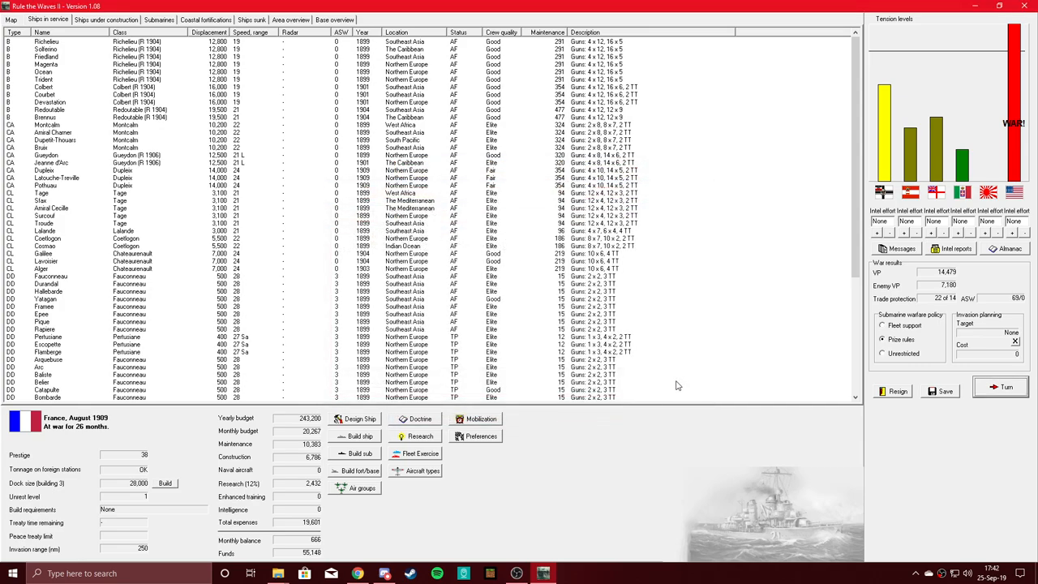
mouse_move(665, 324)
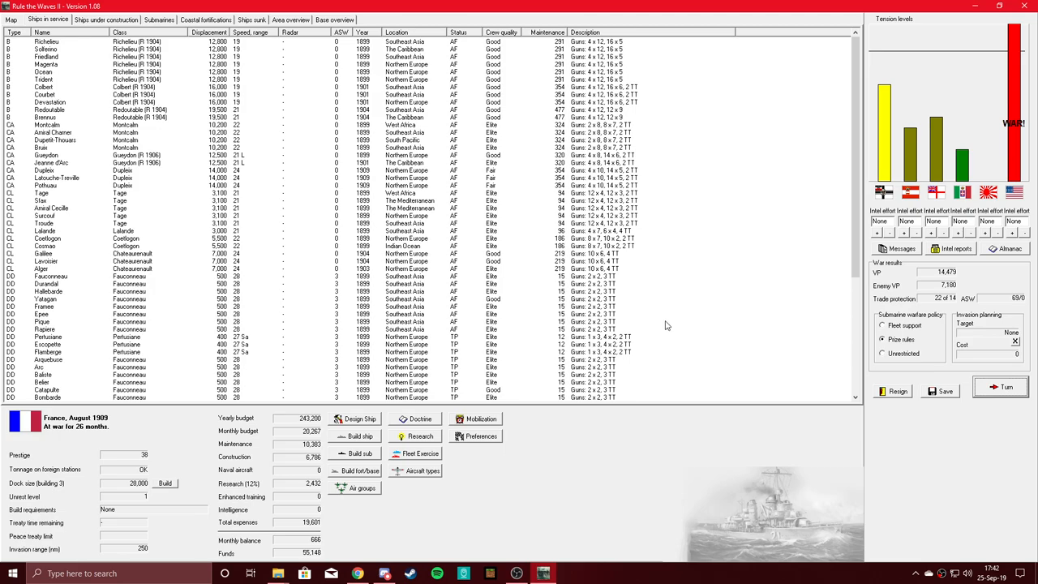
mouse_move(370, 397)
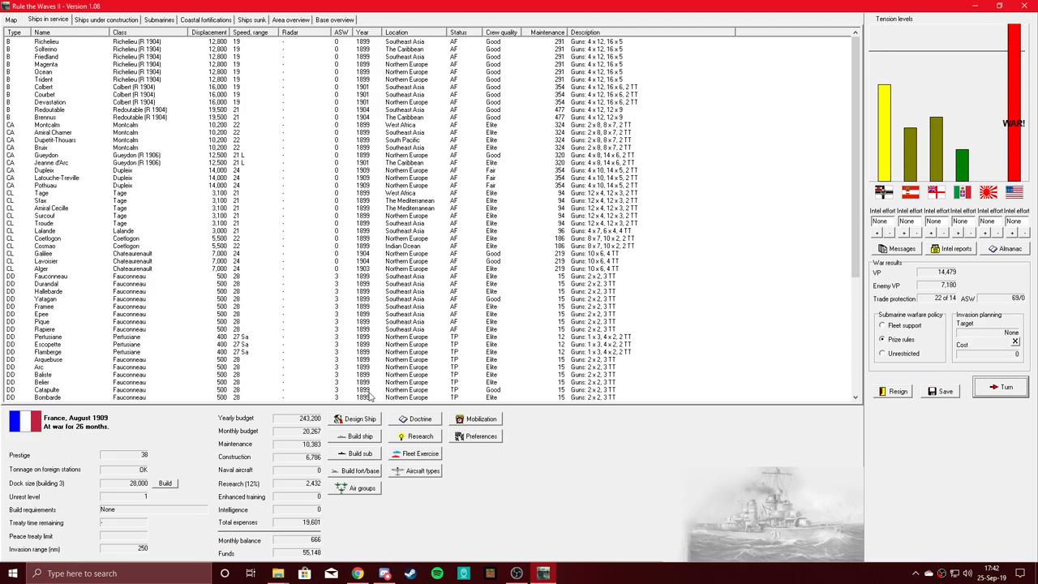
left_click(421, 436)
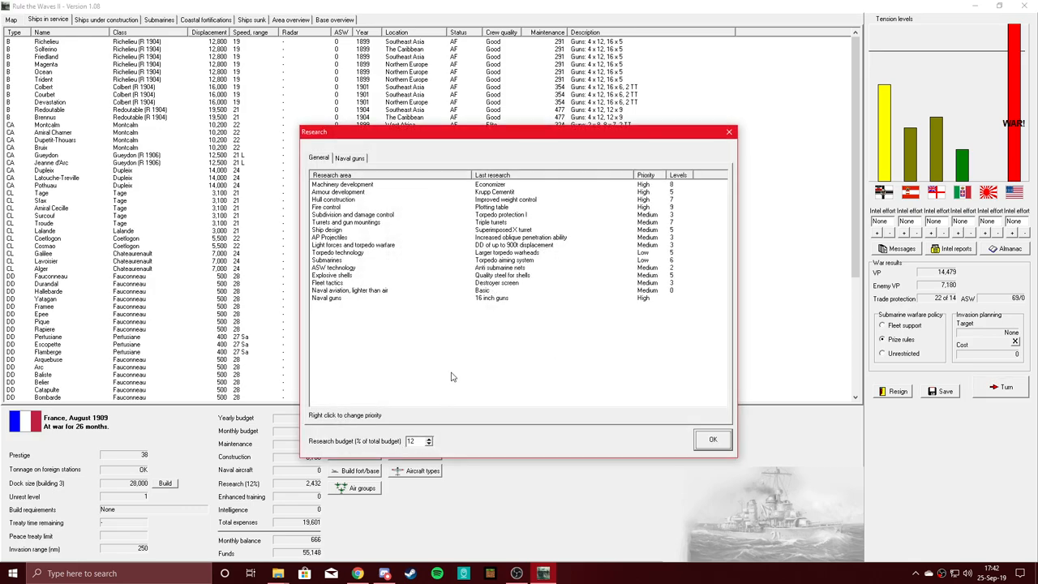
mouse_move(464, 351)
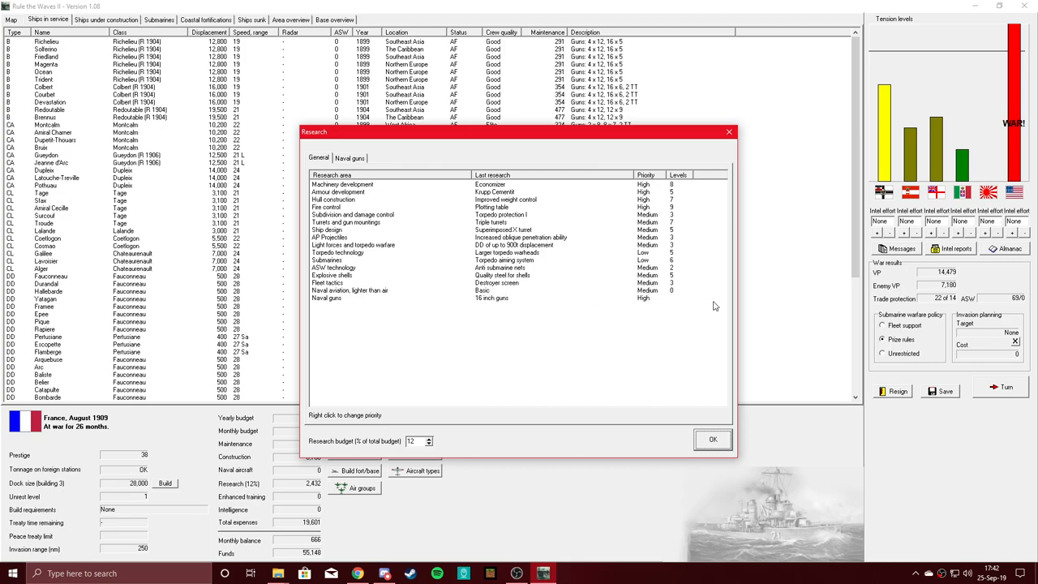
mouse_move(628, 318)
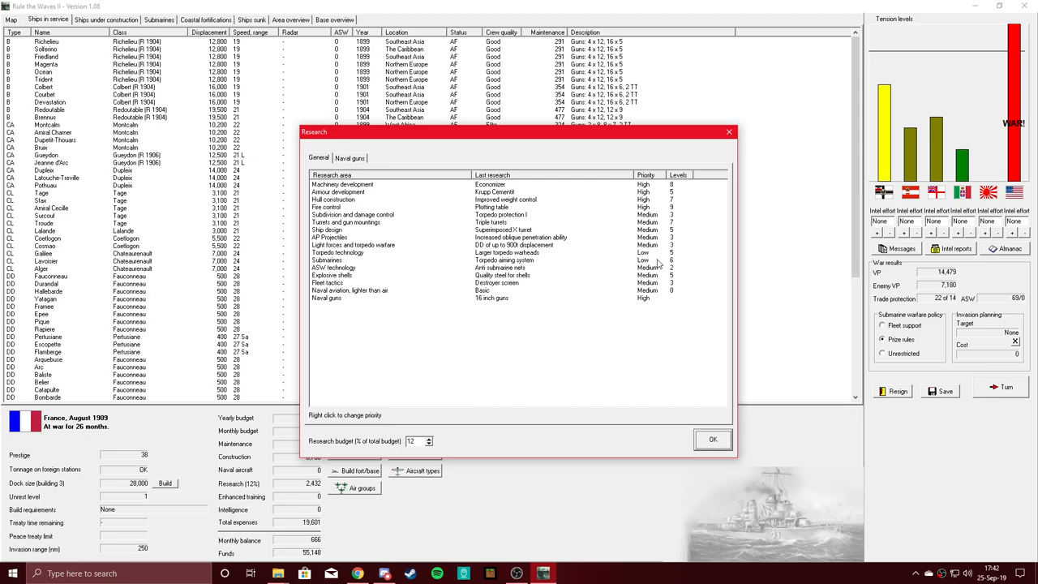
mouse_move(658, 264)
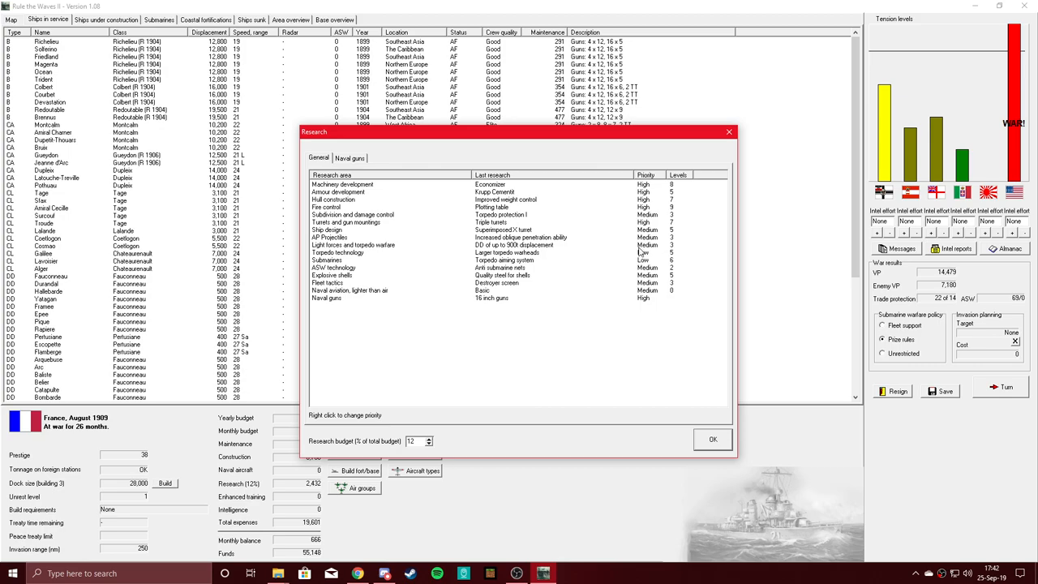
mouse_move(586, 259)
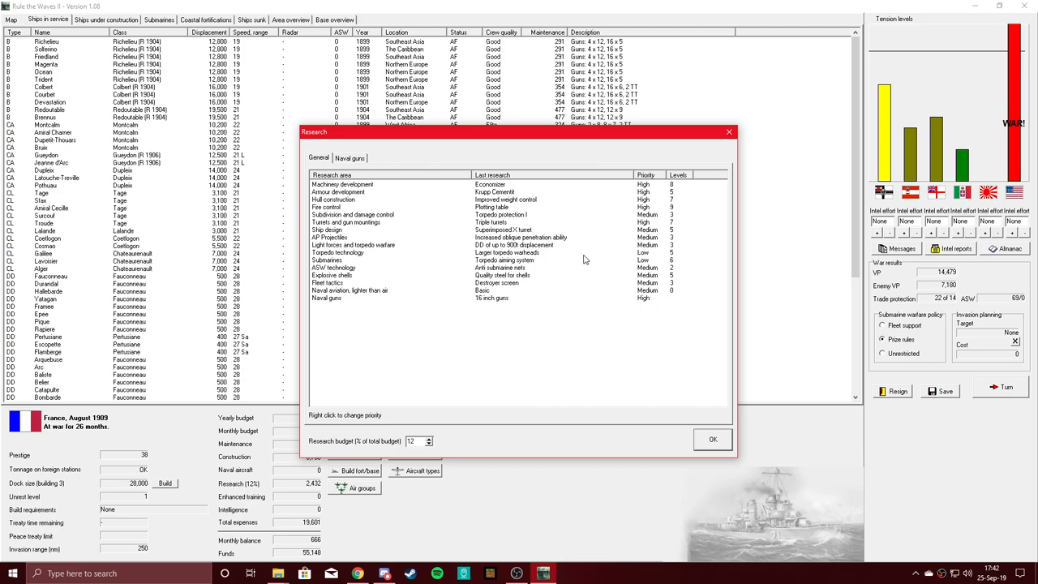
mouse_move(645, 260)
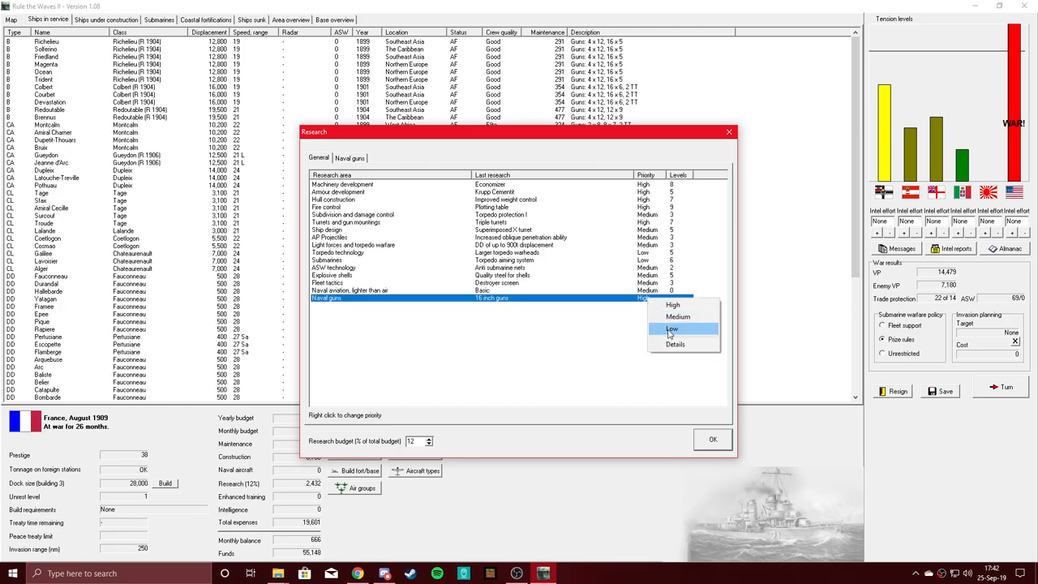
Lower Naval guns research priority from High to Low
left_click(672, 328)
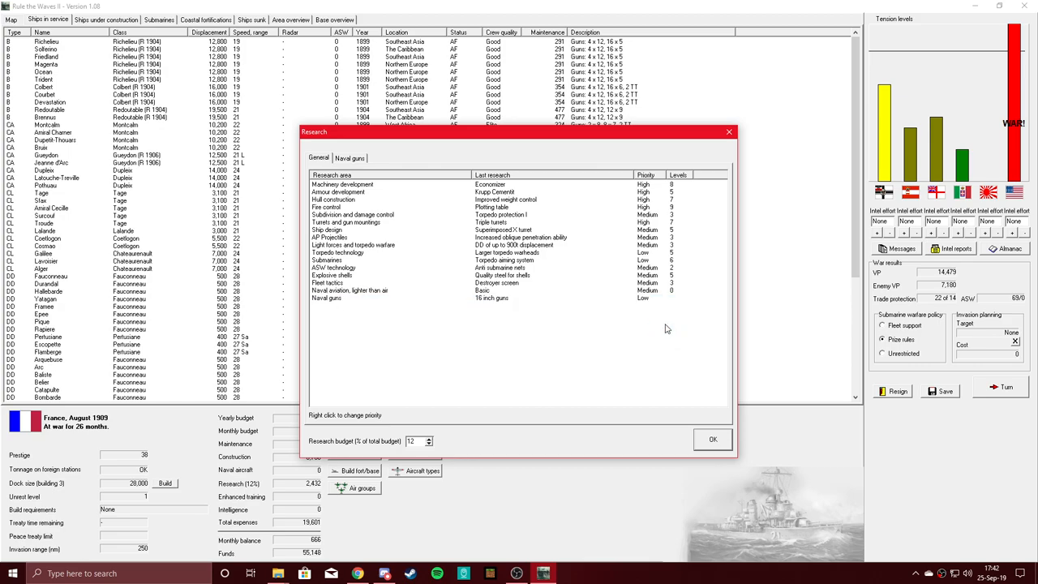
mouse_move(451, 350)
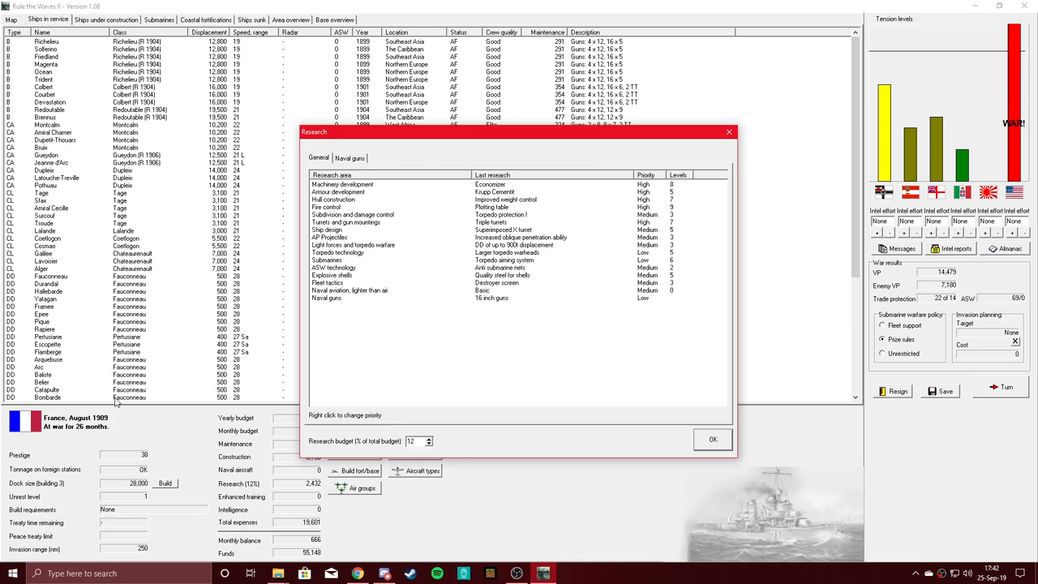
mouse_move(485, 383)
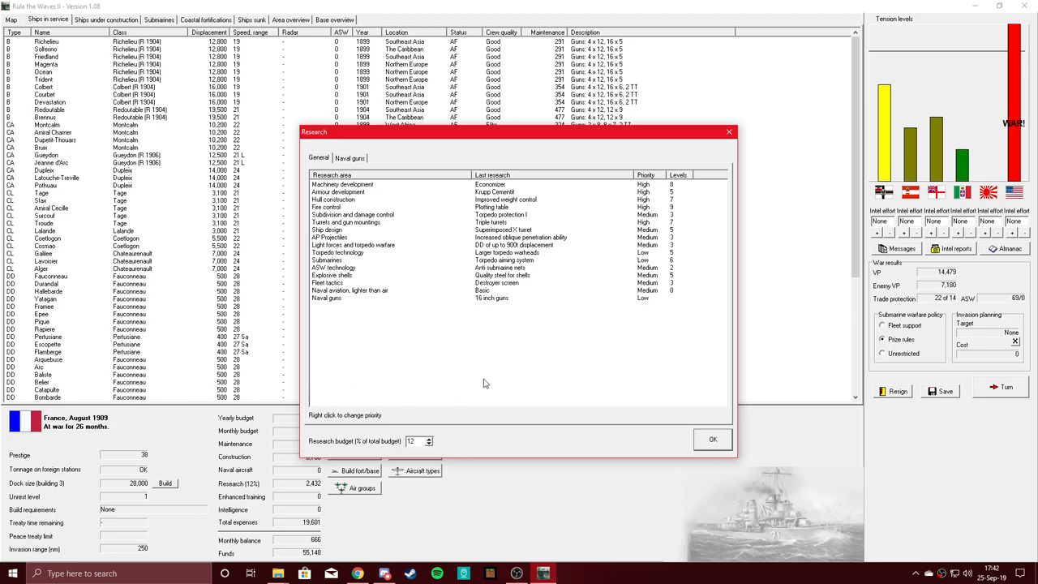
mouse_move(625, 335)
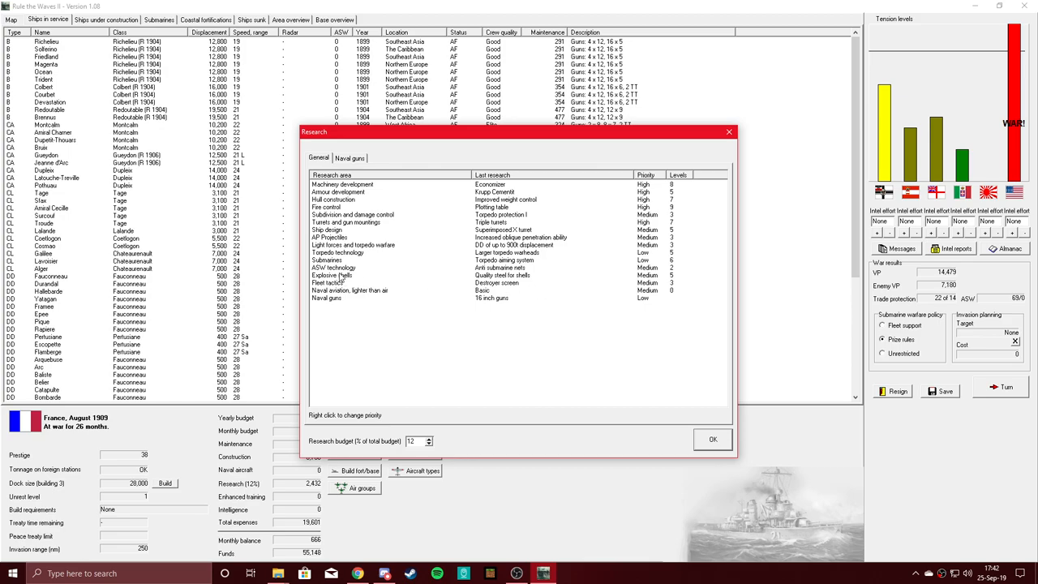
mouse_move(519, 273)
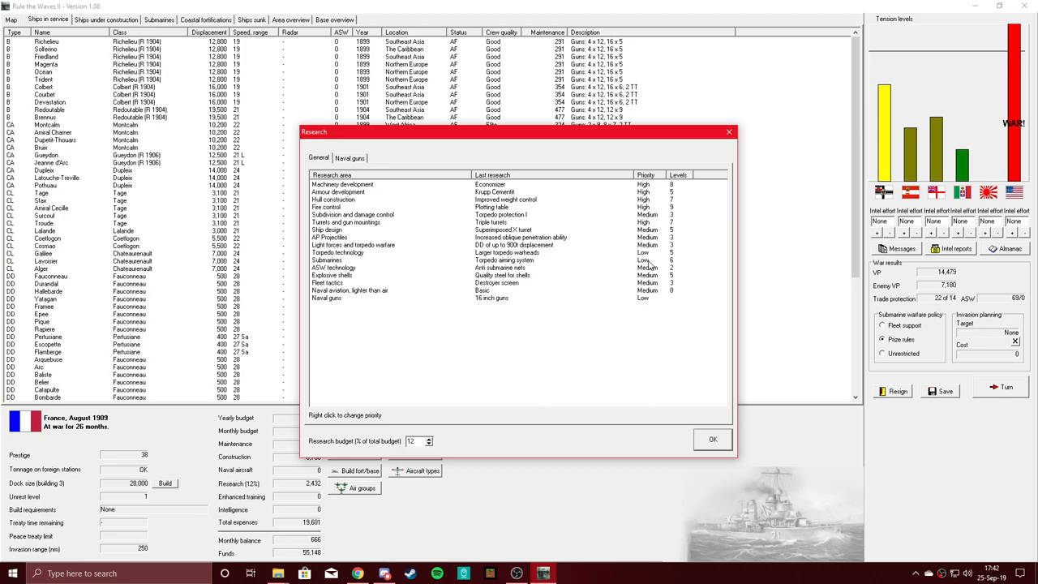
right_click(644, 260)
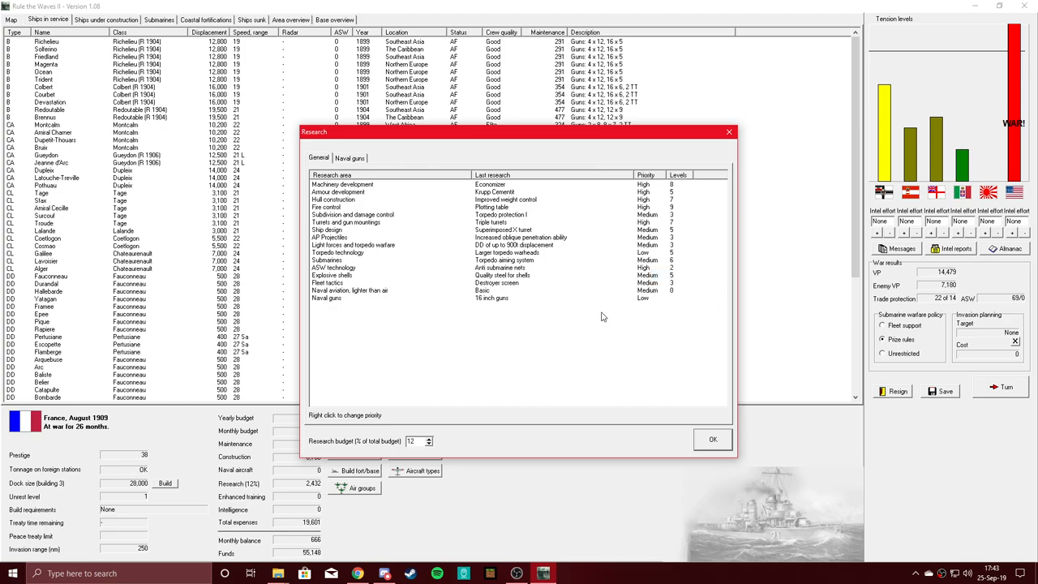
mouse_move(661, 314)
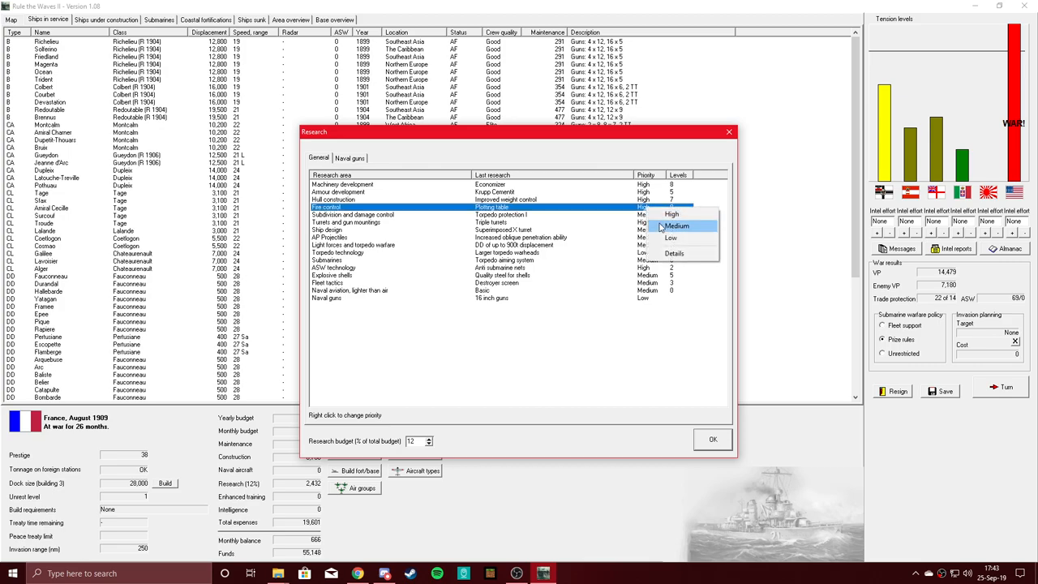
Set Fire control and Machinery development research to Medium and confirm the priorities
left_click(677, 226)
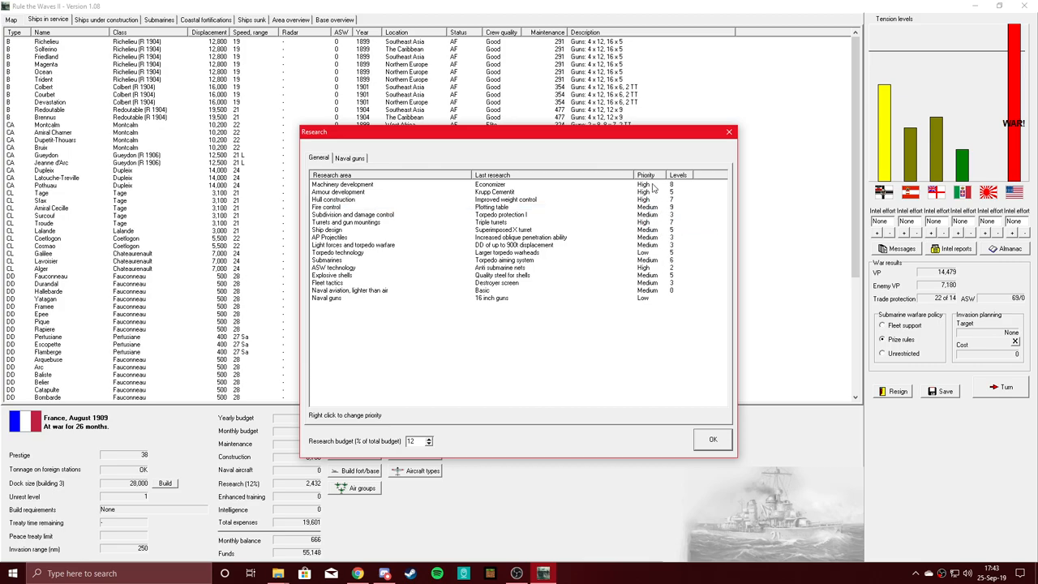
right_click(647, 184)
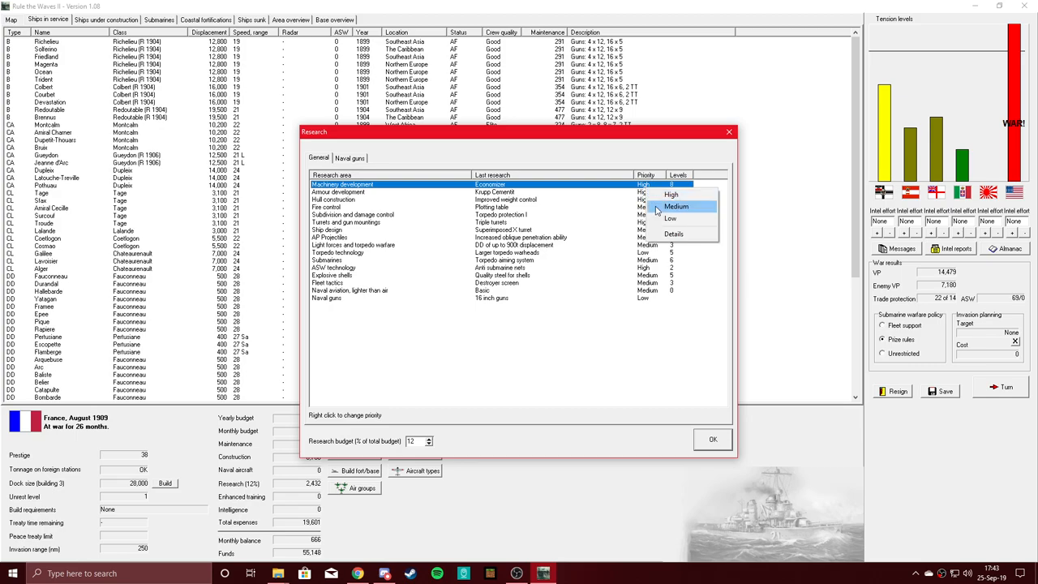
left_click(676, 206)
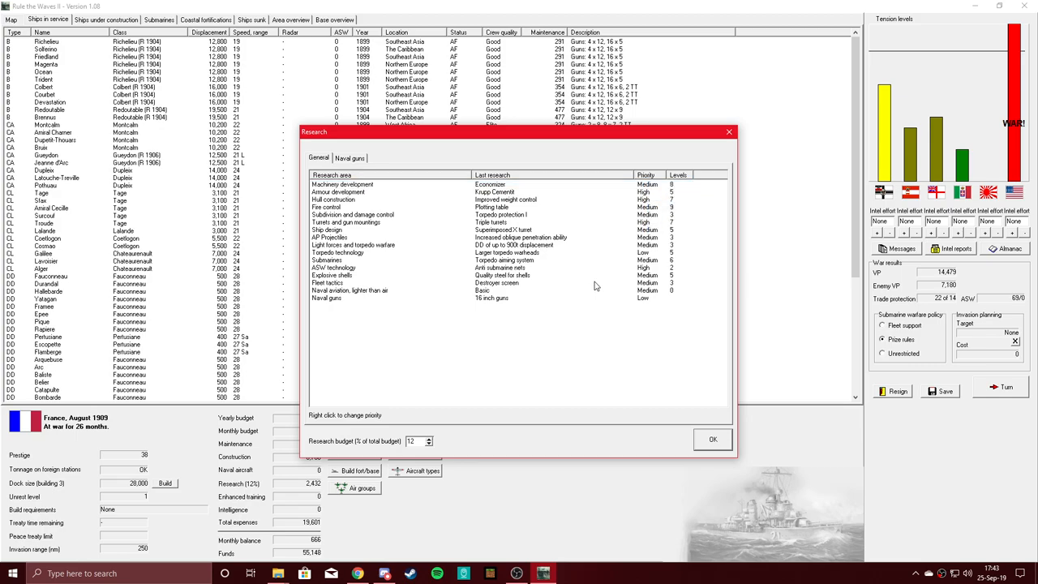
mouse_move(602, 280)
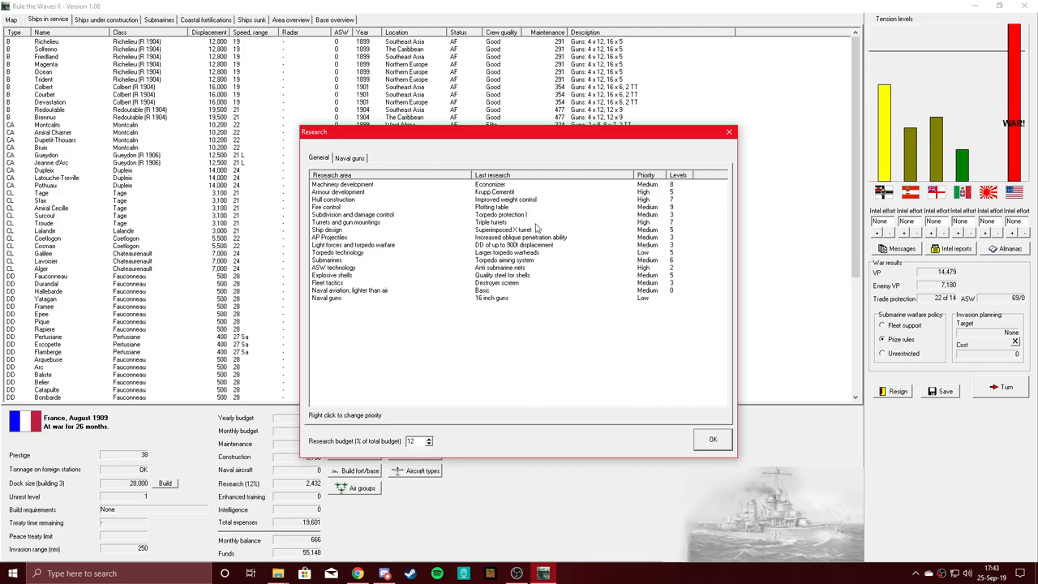
mouse_move(511, 238)
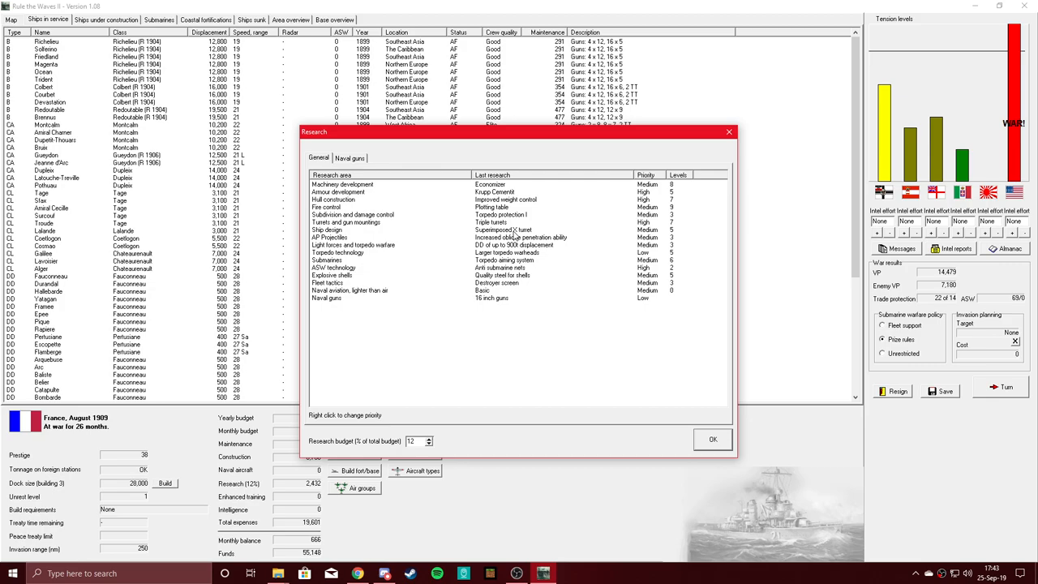
mouse_move(511, 237)
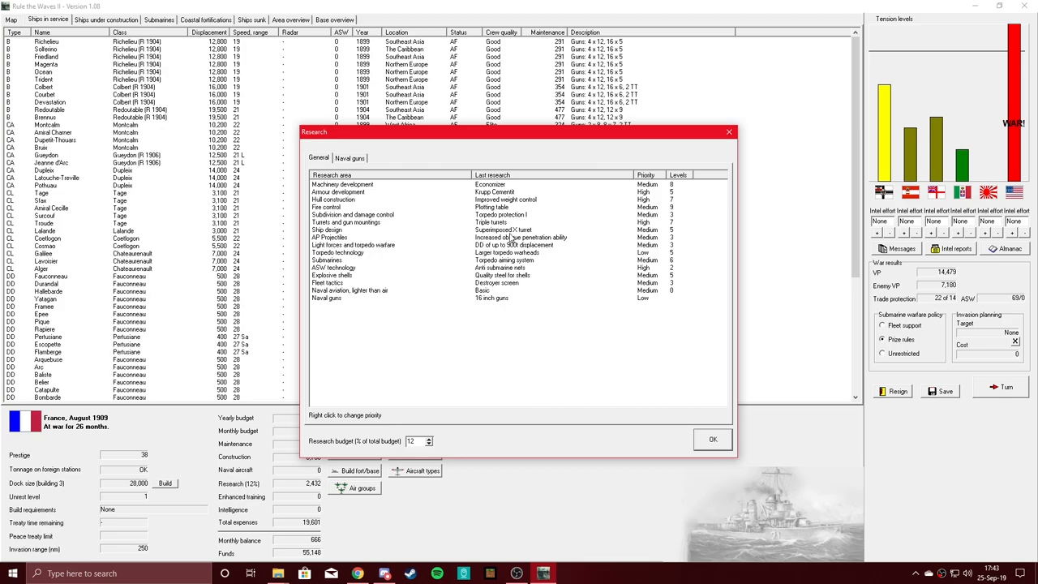
mouse_move(353, 380)
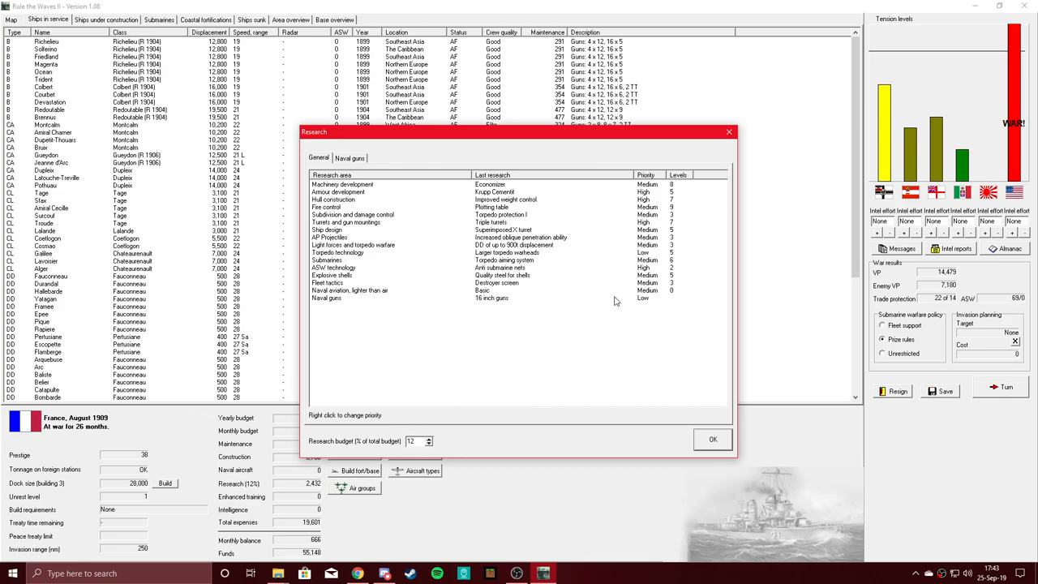
mouse_move(612, 299)
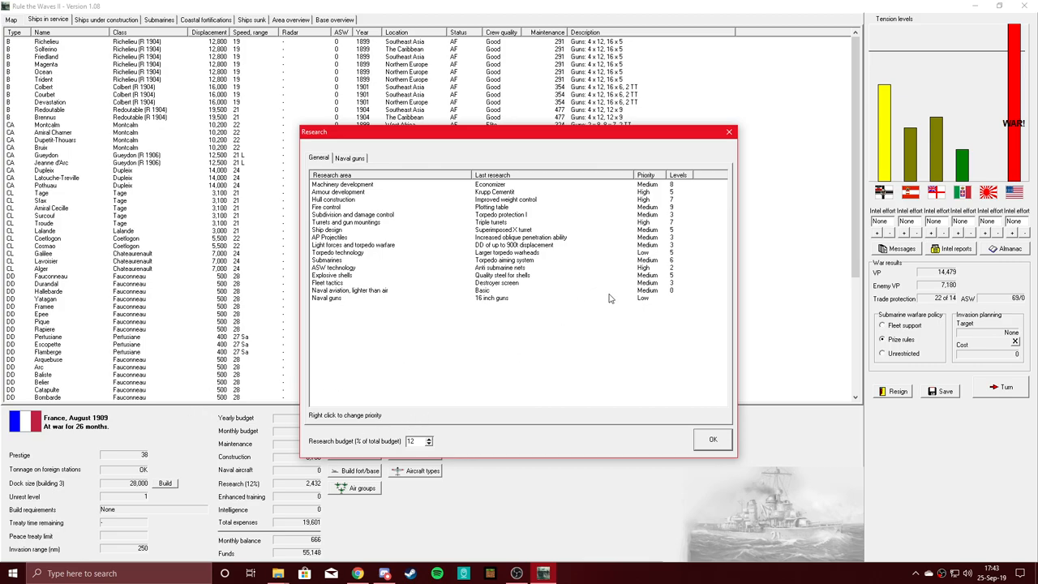
mouse_move(609, 298)
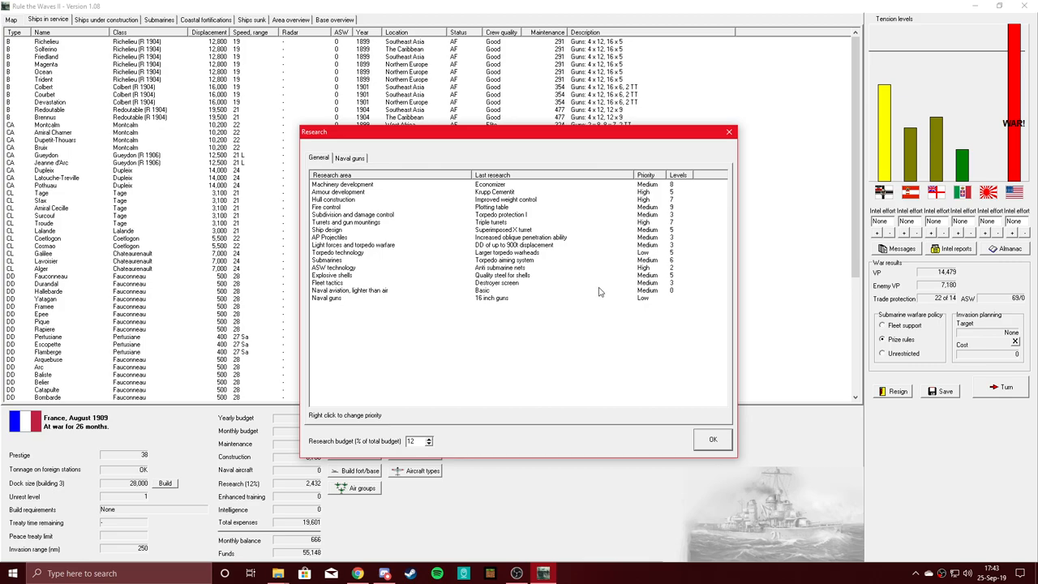
left_click(712, 439)
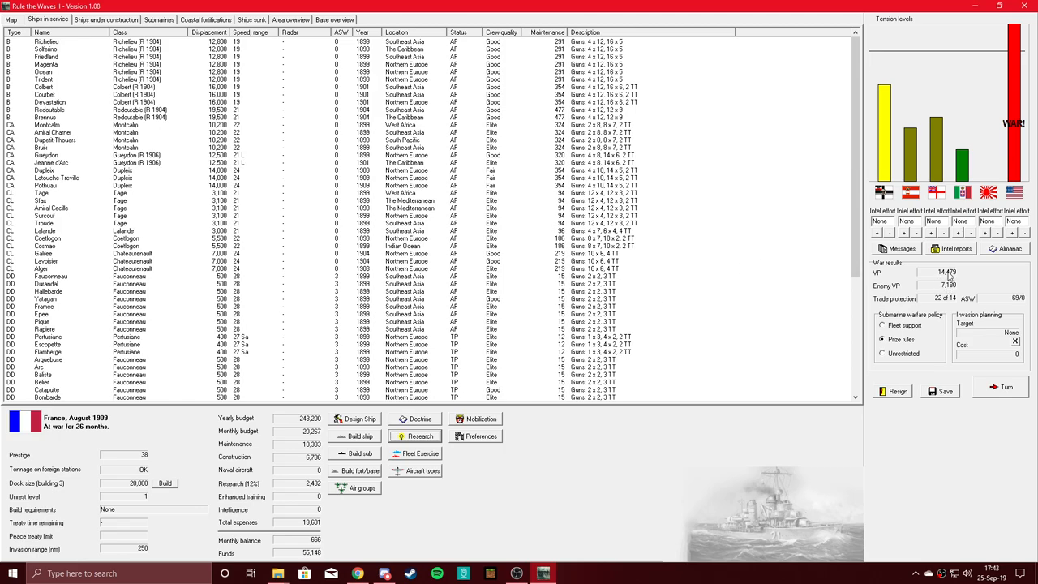
mouse_move(755, 358)
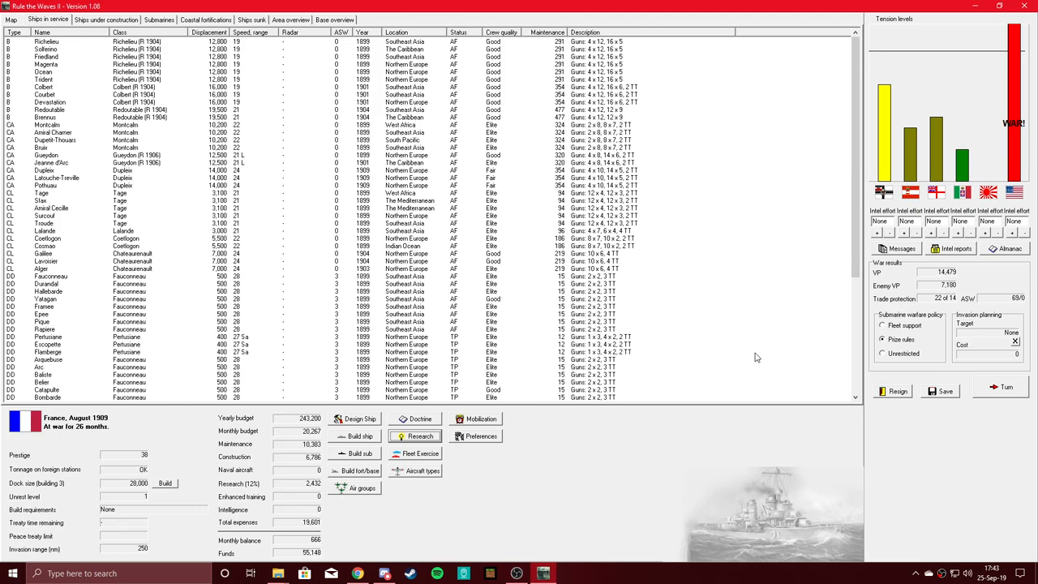
mouse_move(746, 355)
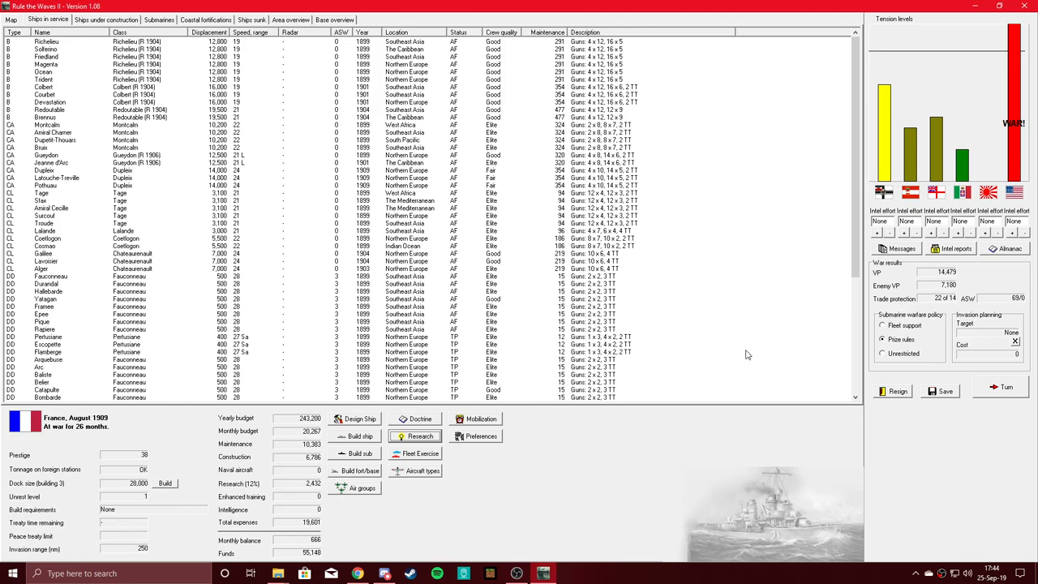
mouse_move(734, 342)
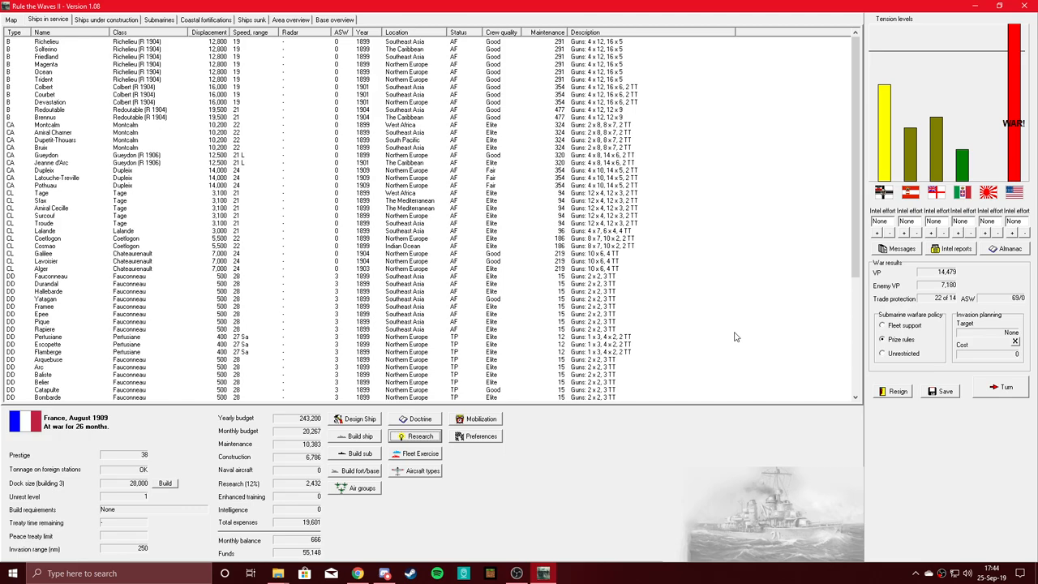
mouse_move(756, 316)
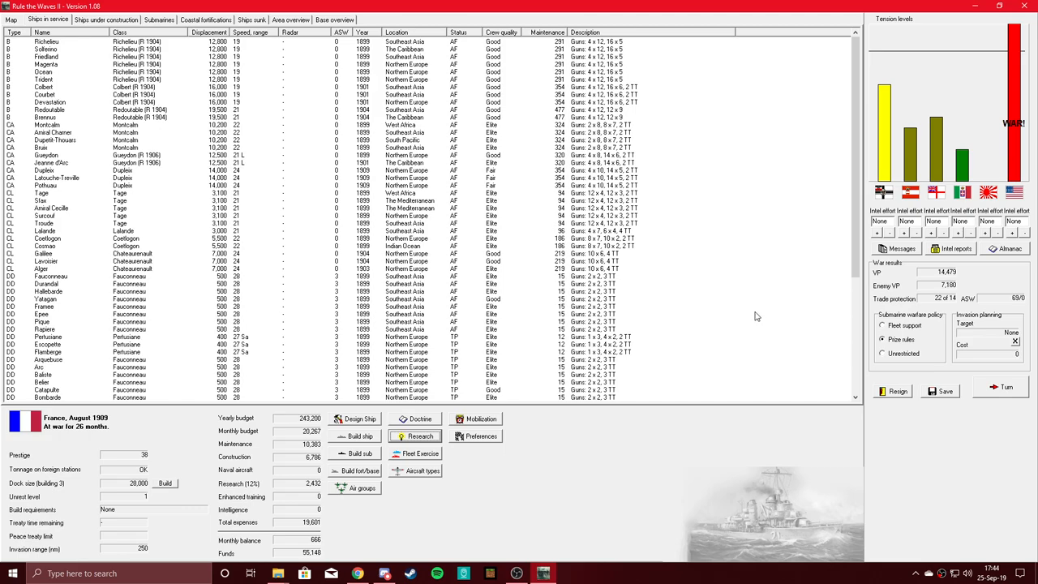
mouse_move(909, 403)
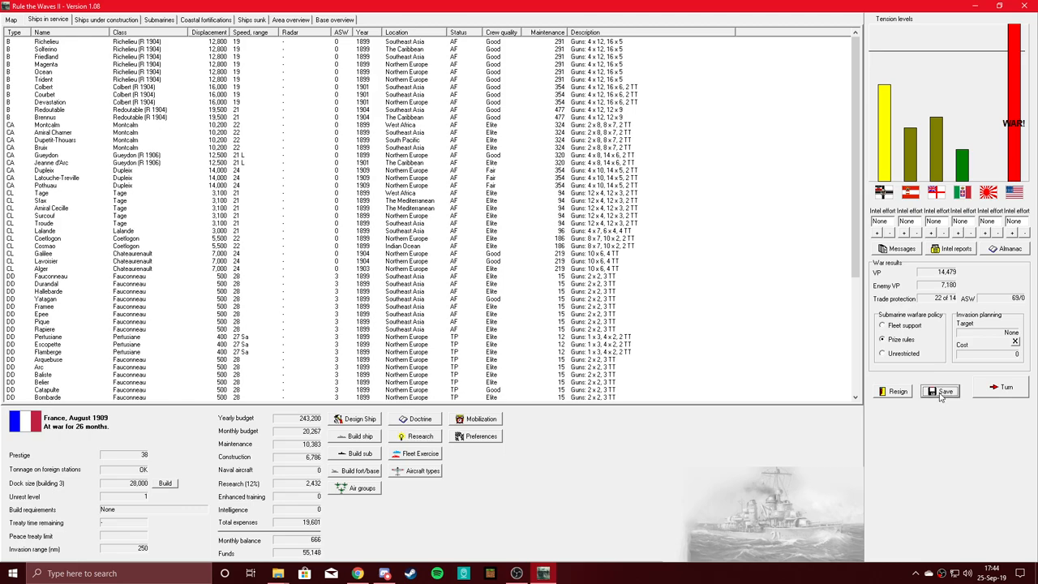
mouse_move(726, 283)
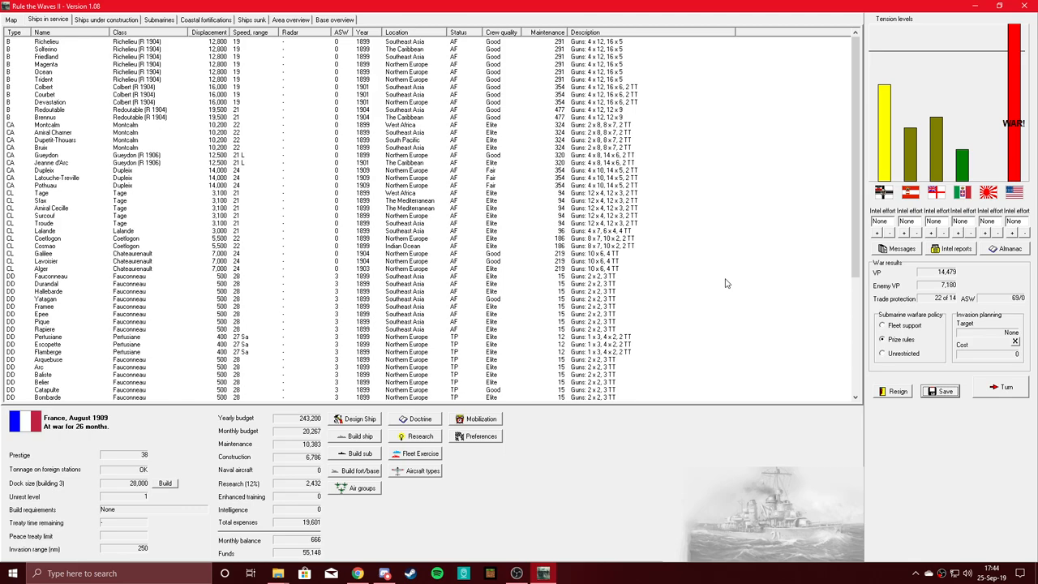
mouse_move(689, 236)
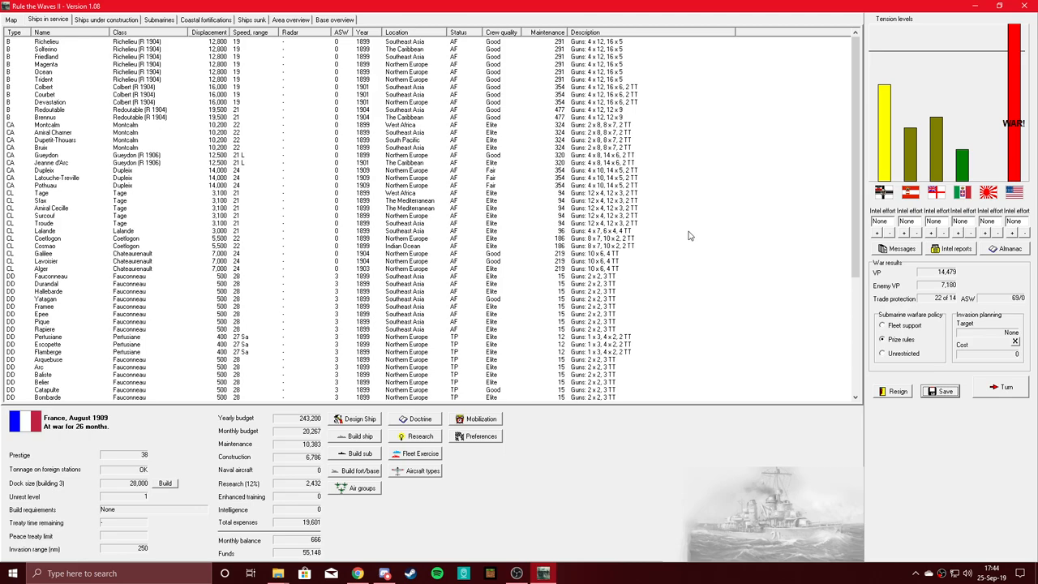